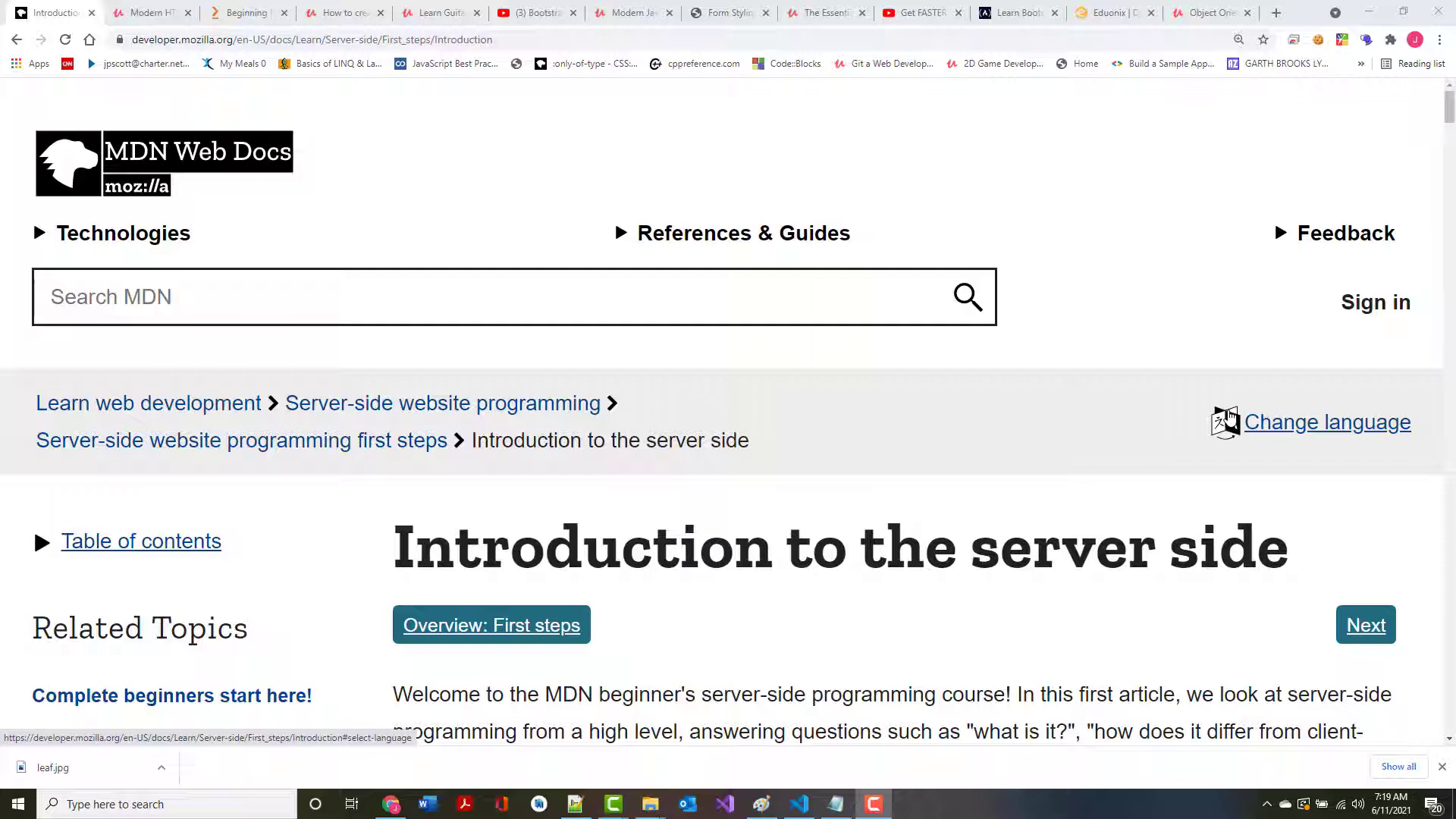
{"action": "mouse_move", "coordinate": [389, 477]}
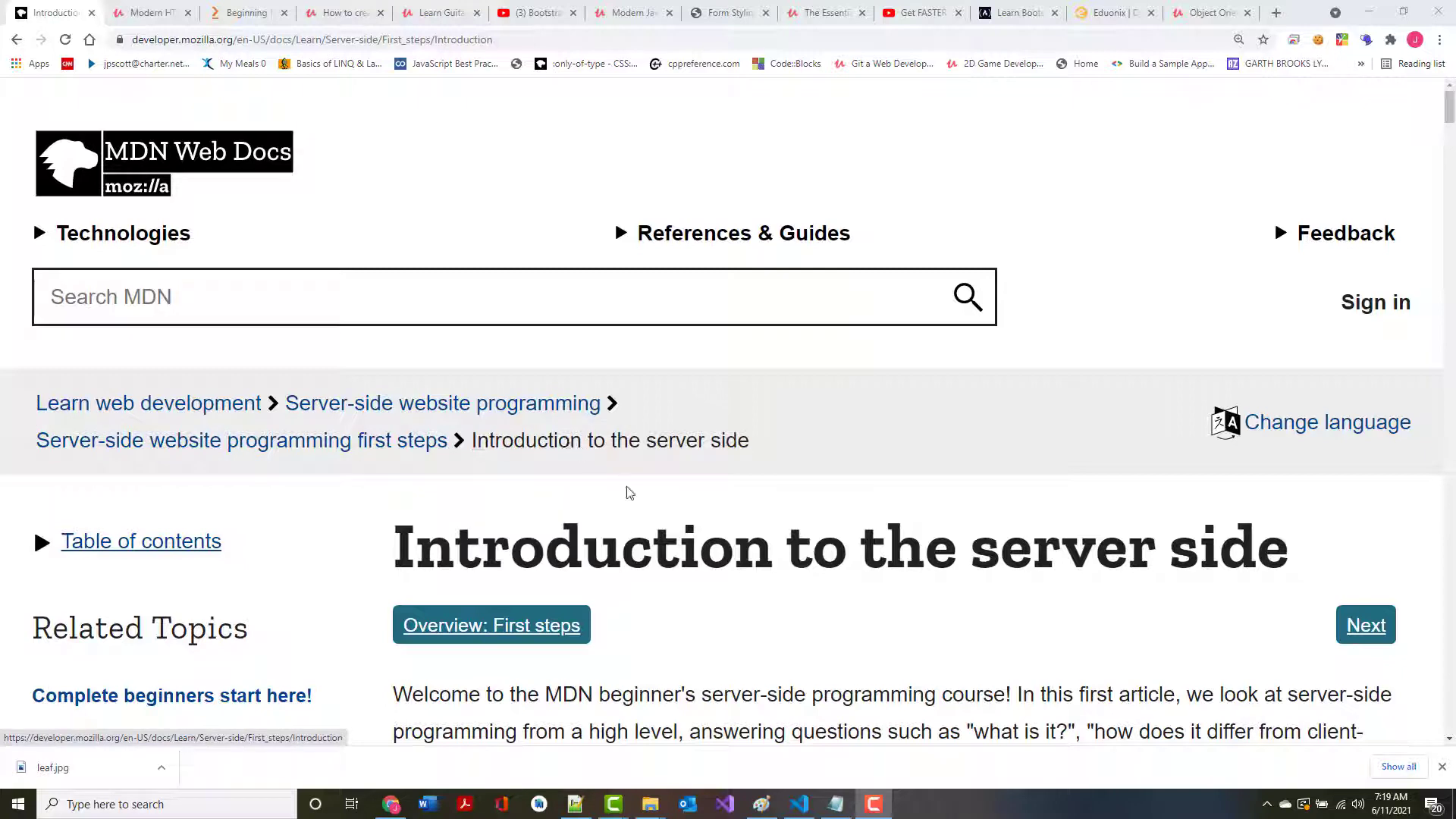
Scroll the MDN server-side introduction to the 'What is server-side website programming?' heading
{"action": "scroll", "scroll_direction": "down", "scroll_amount": 3}
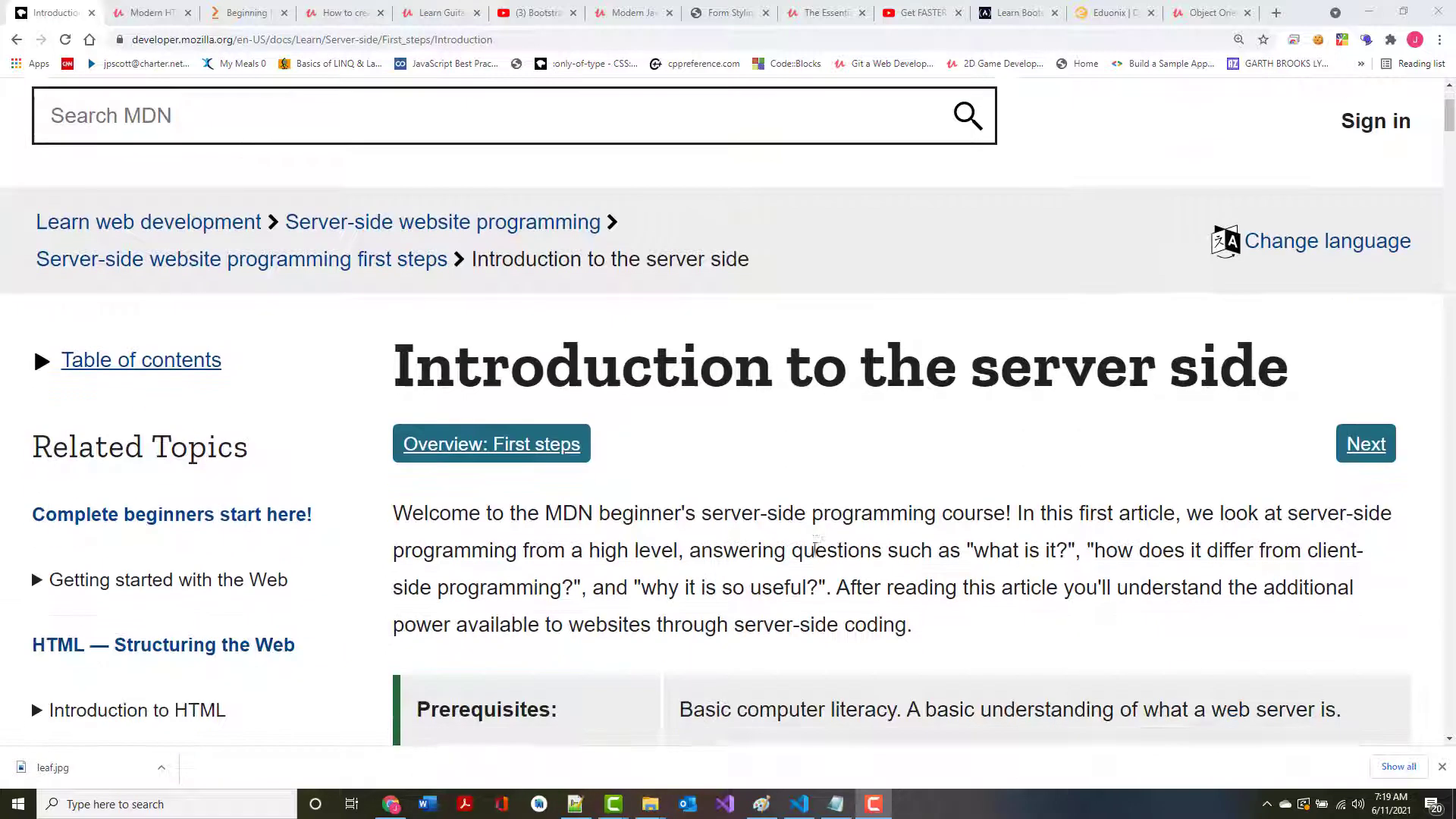
{"action": "scroll", "scroll_direction": "down", "scroll_amount": 3}
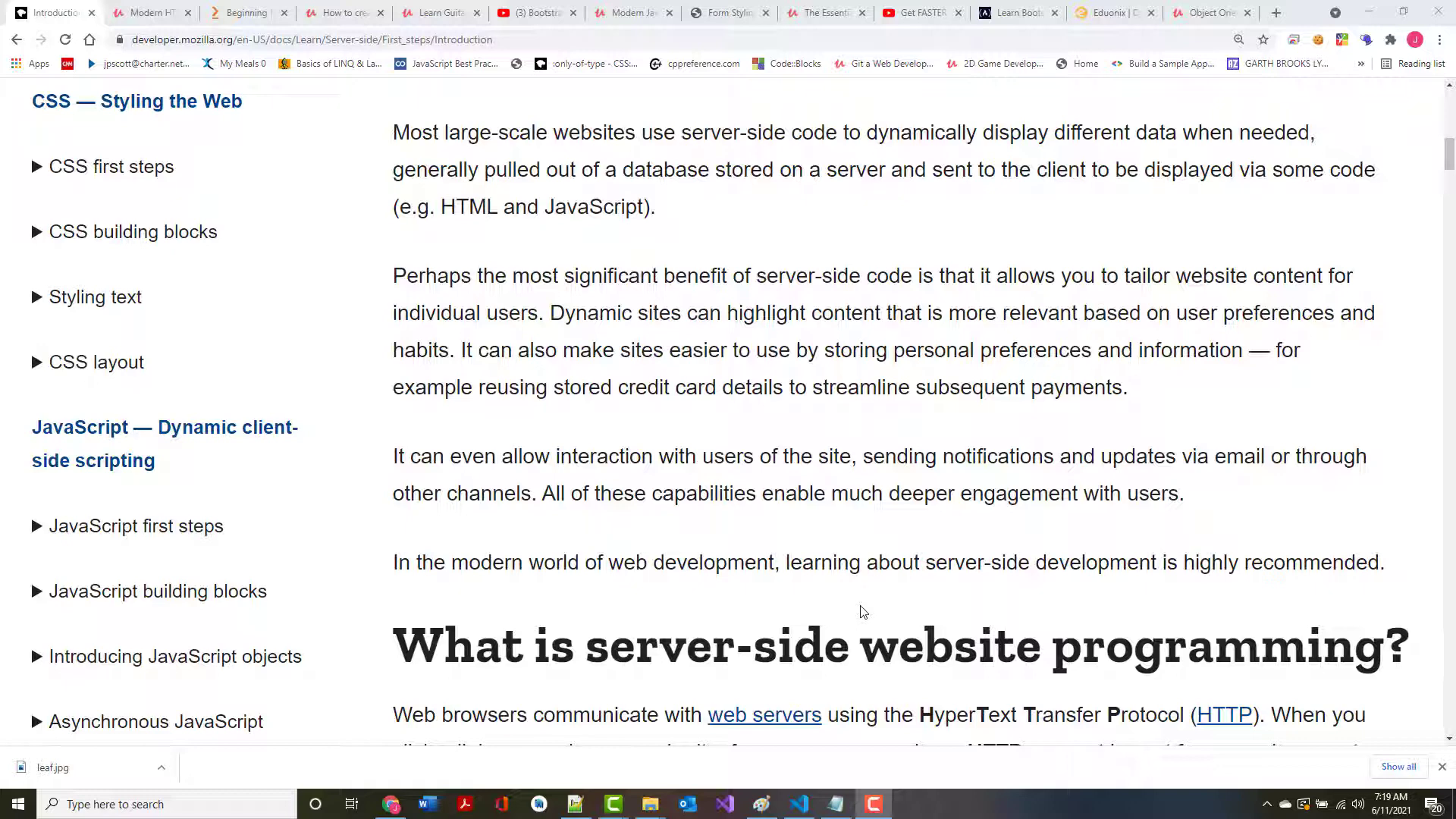
{"action": "mouse_move", "coordinate": [1290, 28]}
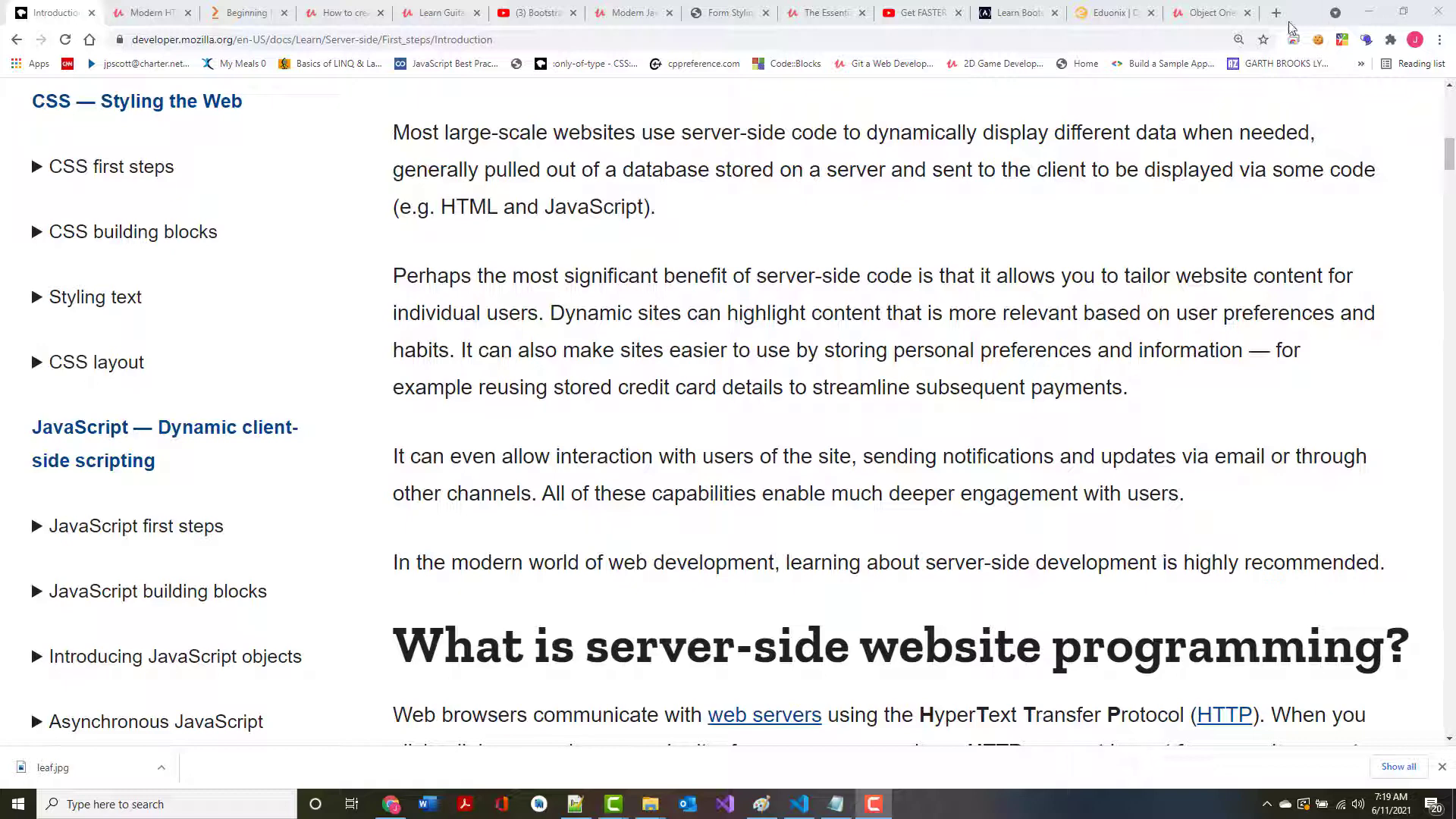
Open Amazon in a new tab and search the Books department for 'node.js'
{"action": "left_click", "coordinate": [1276, 12]}
{"action": "type", "text": "amazon.com"}
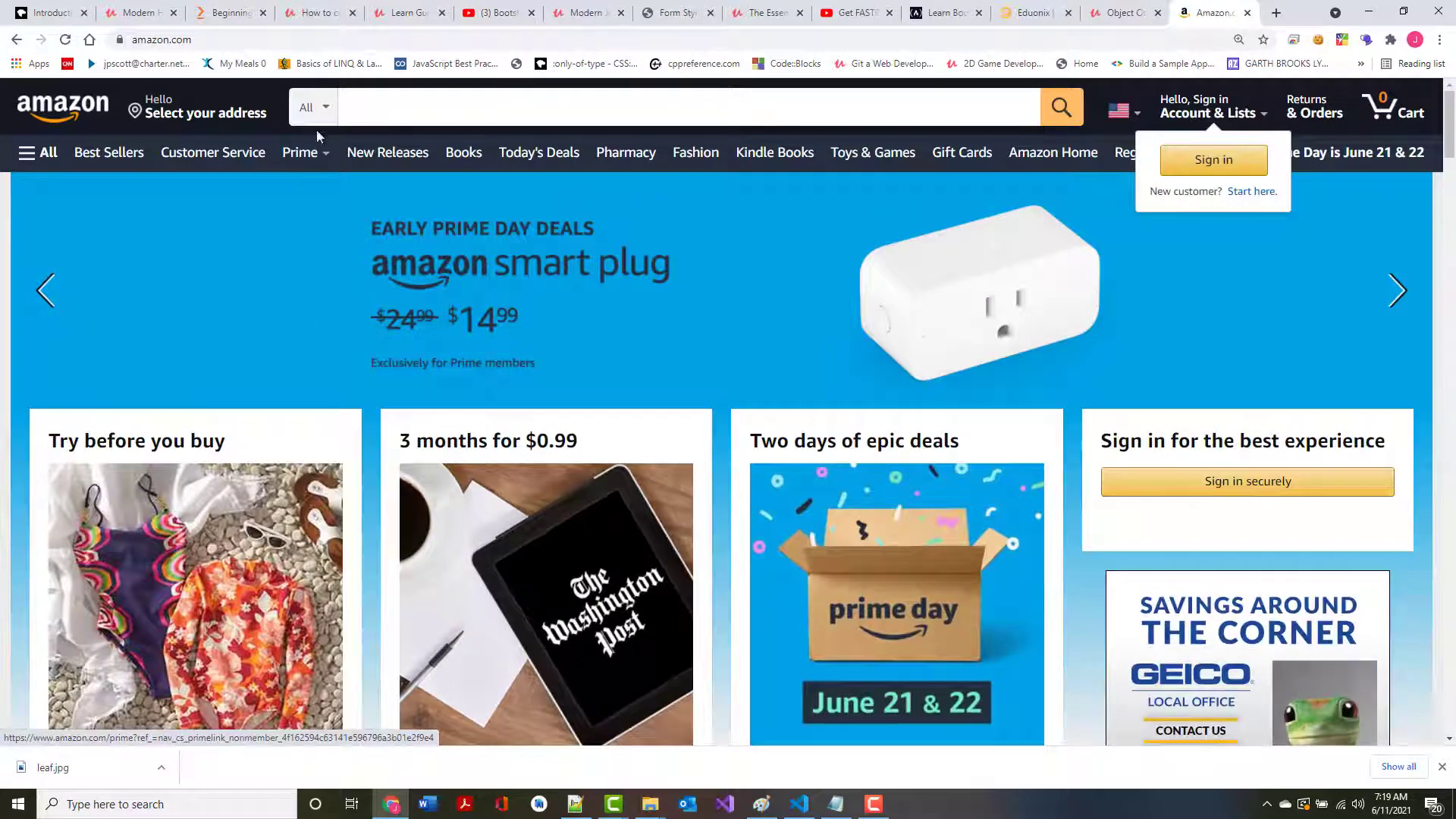
{"action": "left_click", "coordinate": [309, 107]}
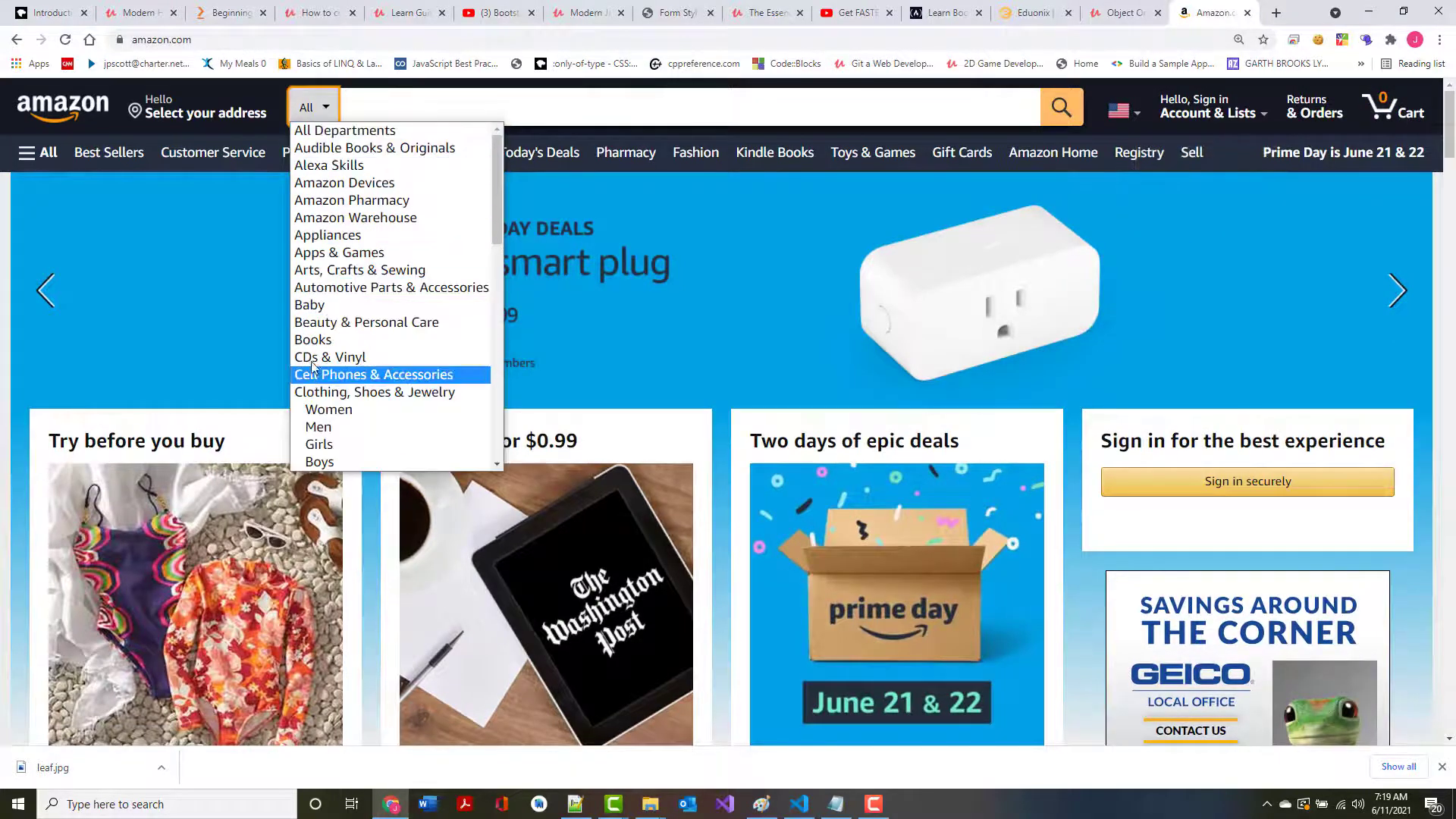
{"action": "left_click", "coordinate": [313, 339]}
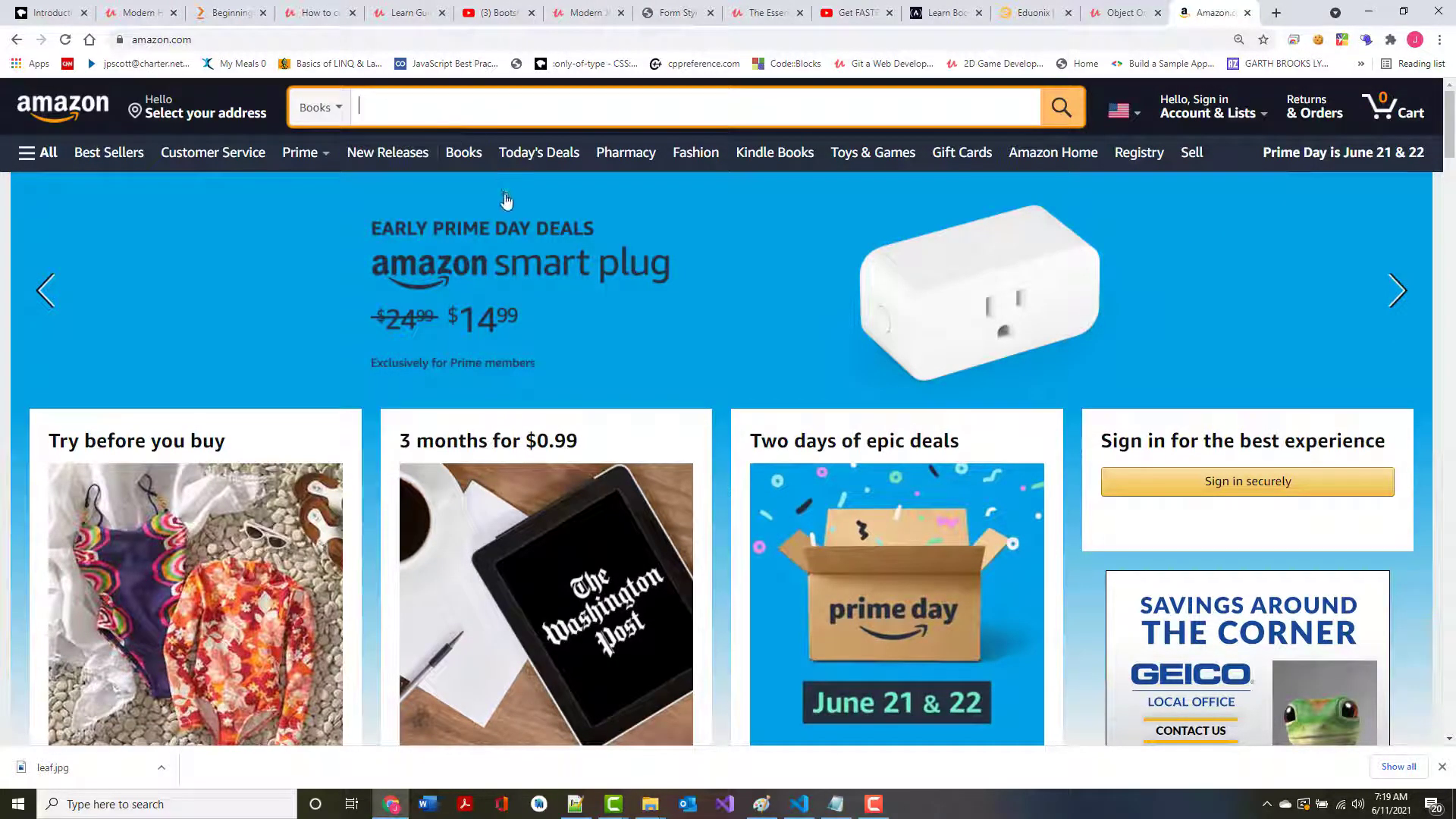
{"action": "type", "text": "node.js"}
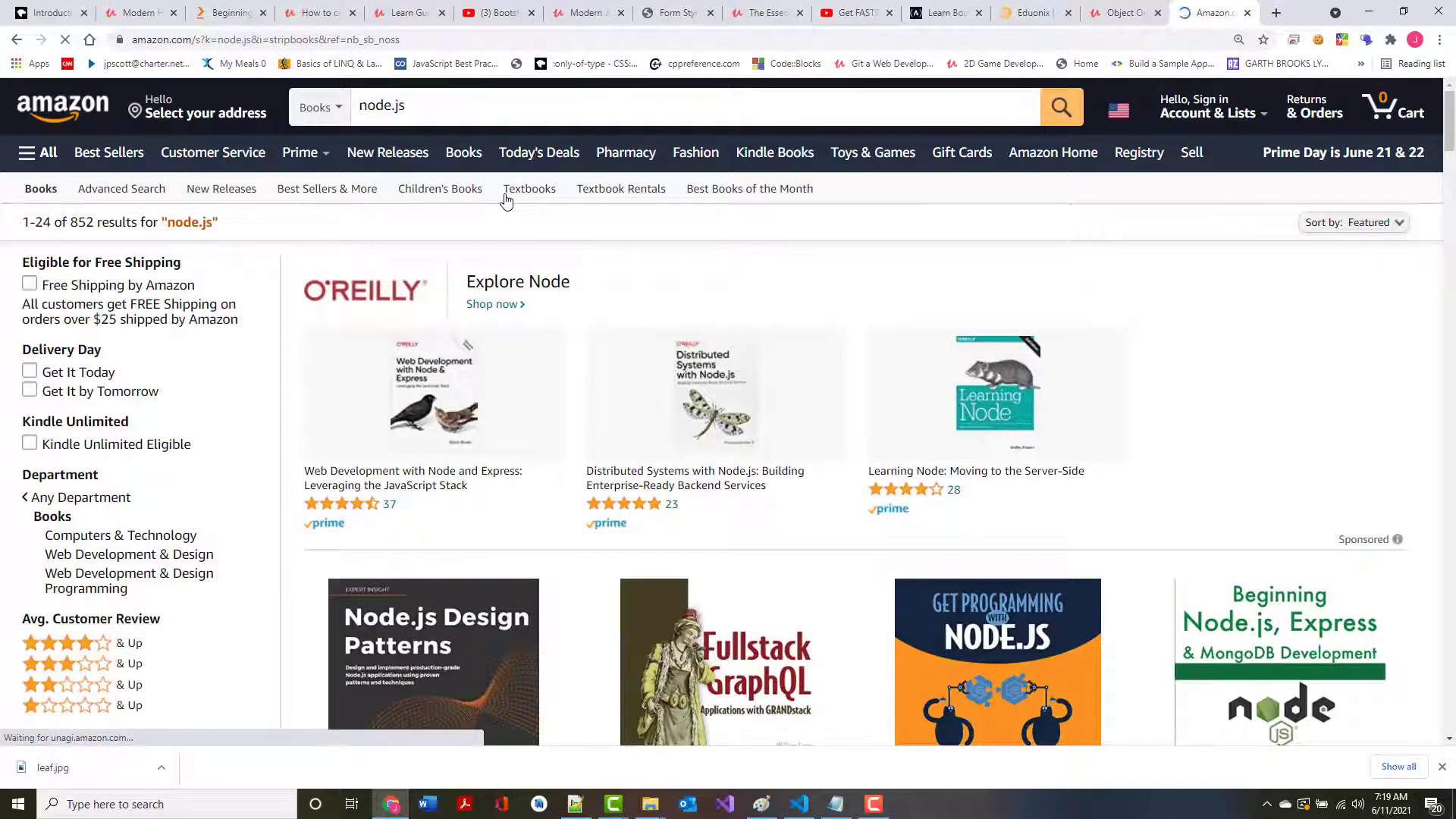
Scroll the results and open the Node.js Design Patterns, 3rd Edition page
{"action": "scroll", "scroll_direction": "down", "scroll_amount": 3}
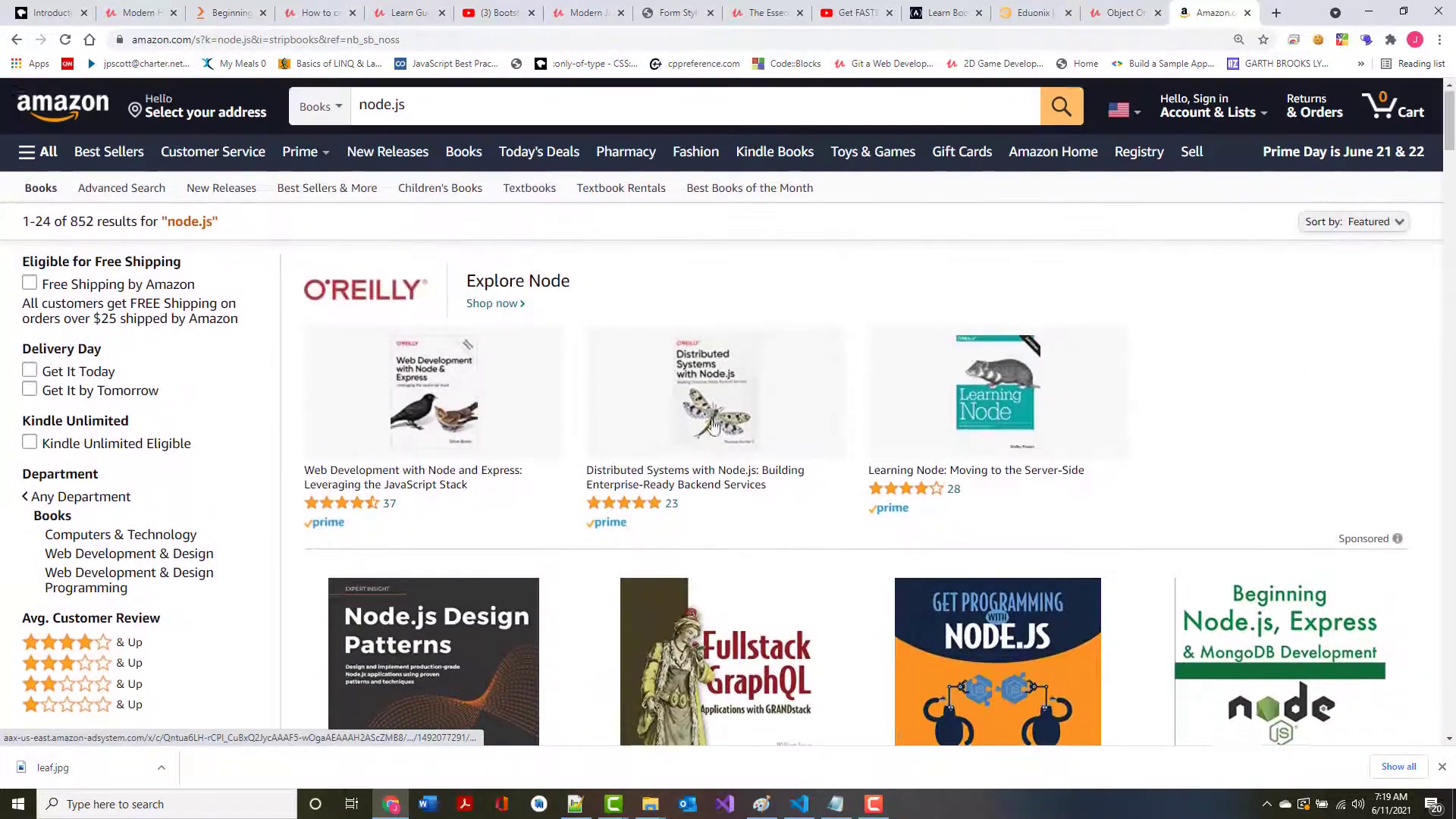
{"action": "scroll", "scroll_direction": "down", "scroll_amount": 3}
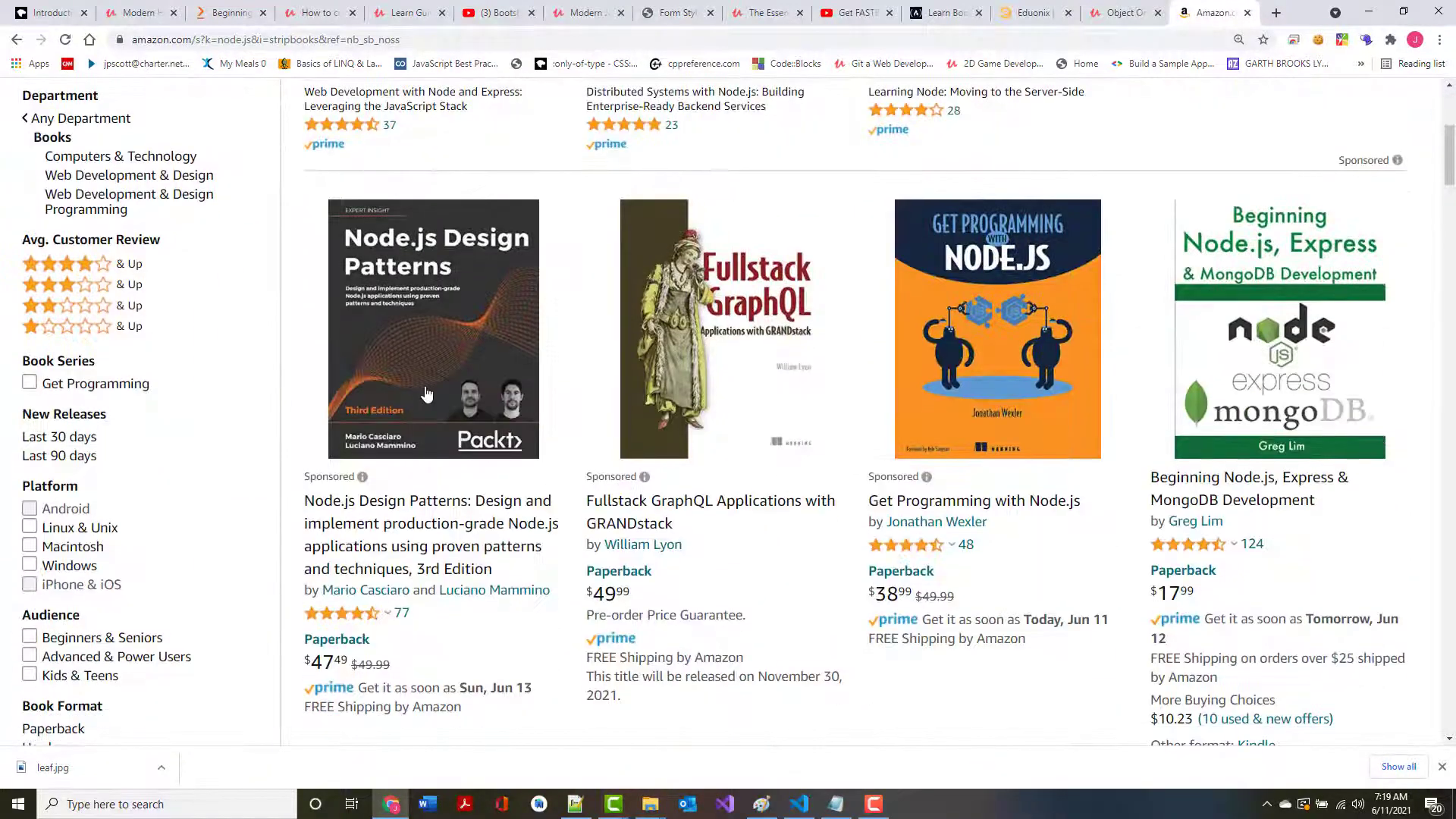
{"action": "left_click", "coordinate": [431, 330]}
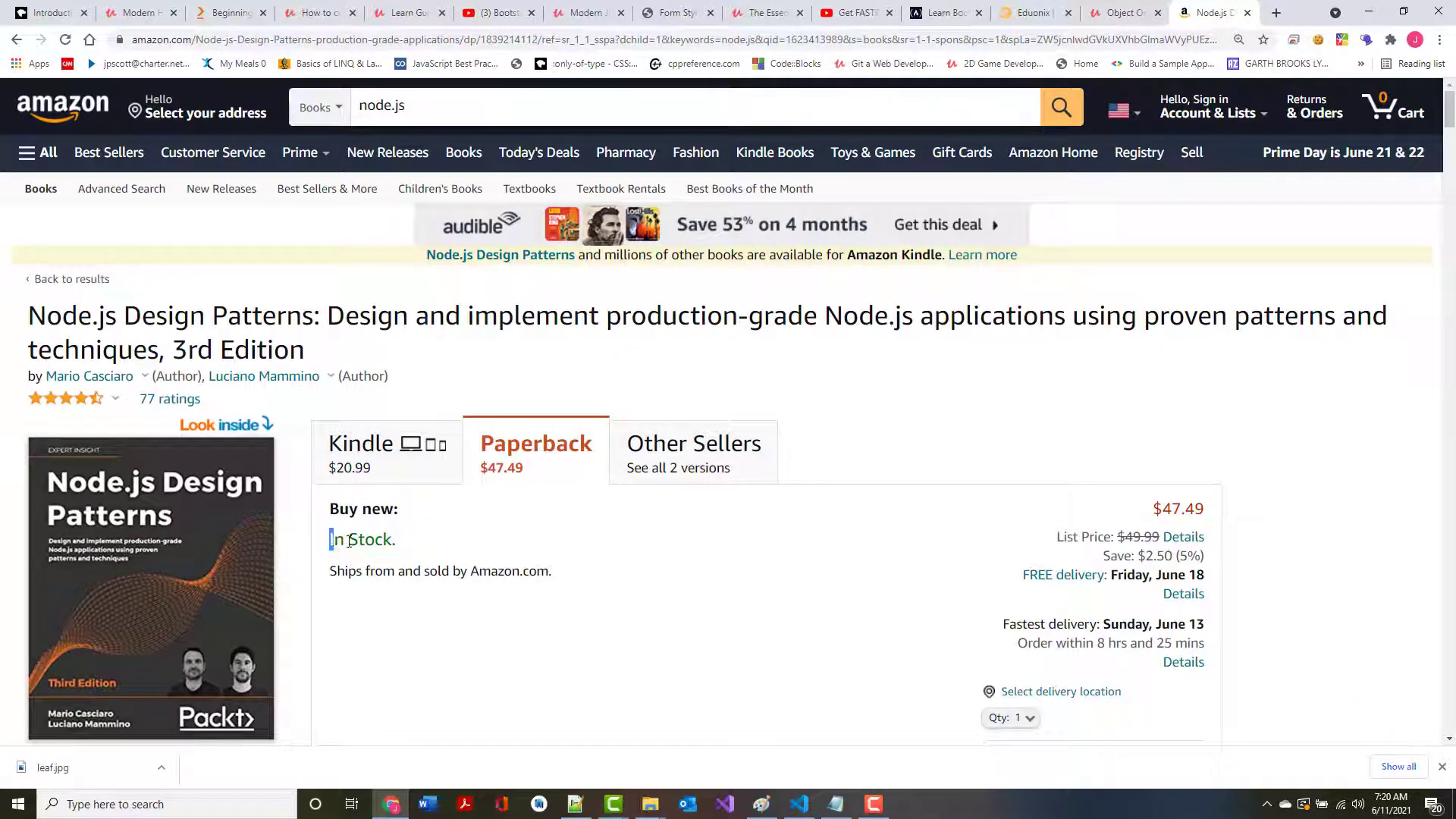
Select 'In Stock', then check the Kindle edition ($20.99) and all versions' prices
{"action": "double_click", "coordinate": [361, 539]}
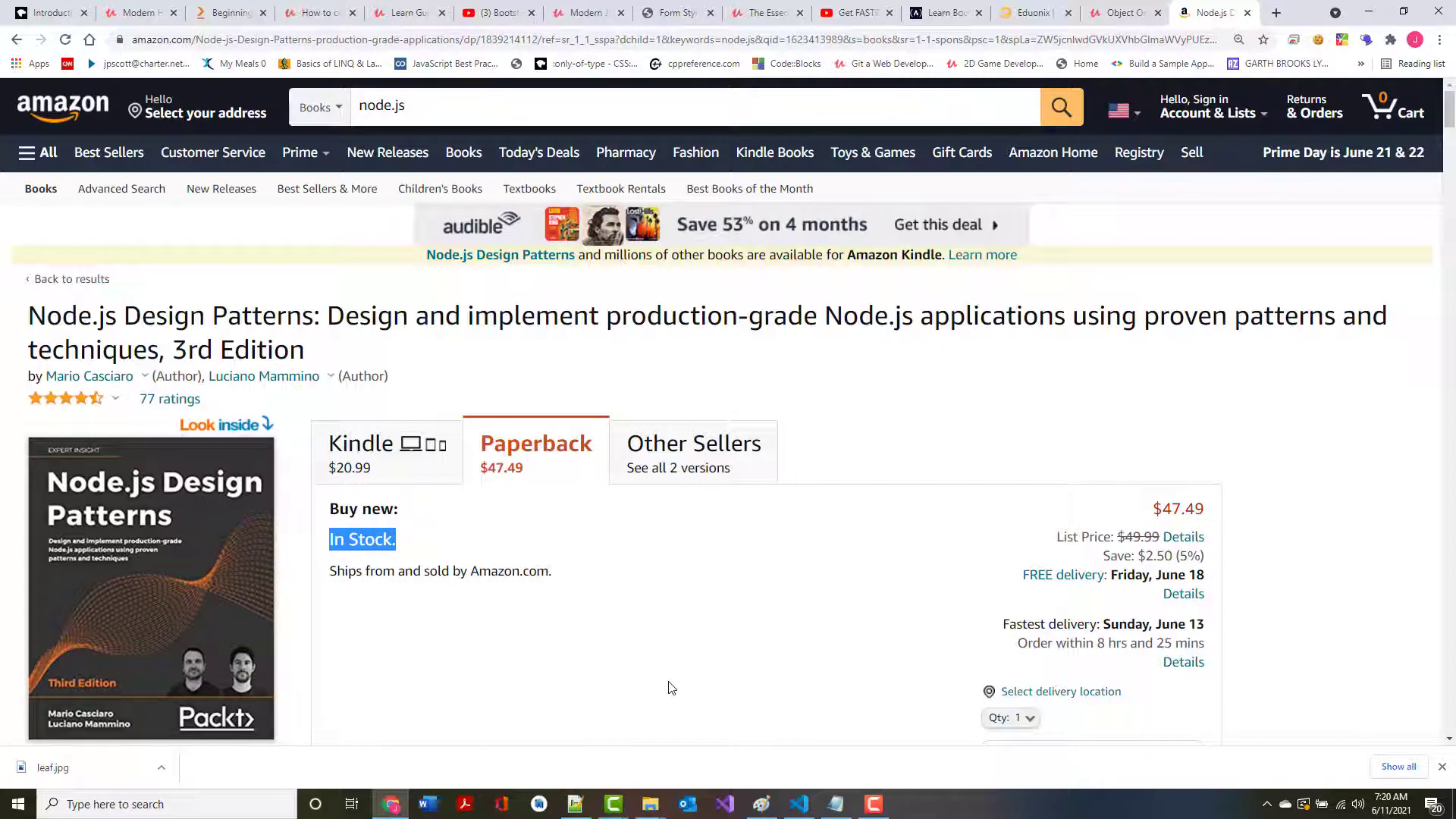
{"action": "mouse_move", "coordinate": [464, 553]}
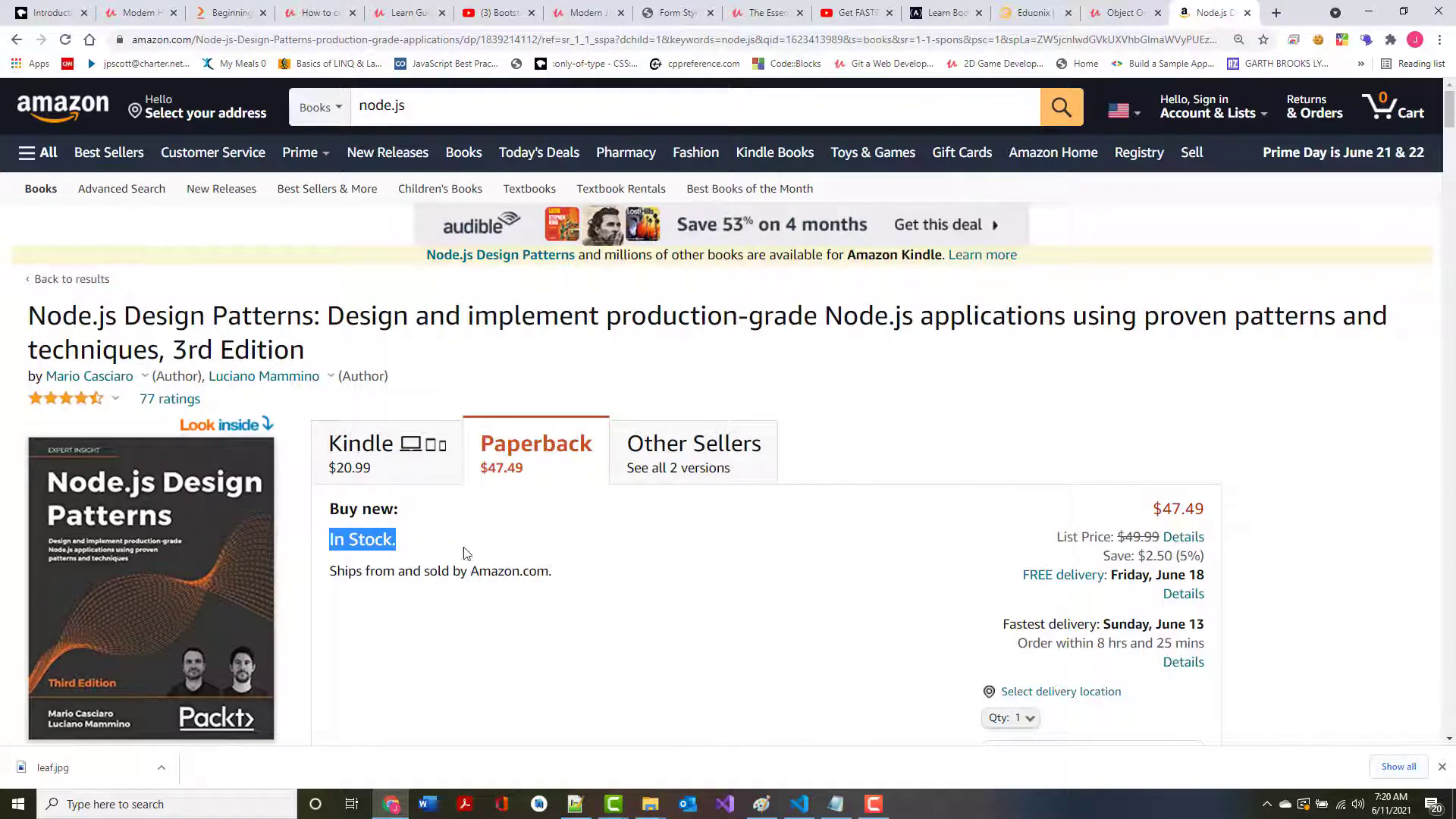
{"action": "mouse_move", "coordinate": [350, 528]}
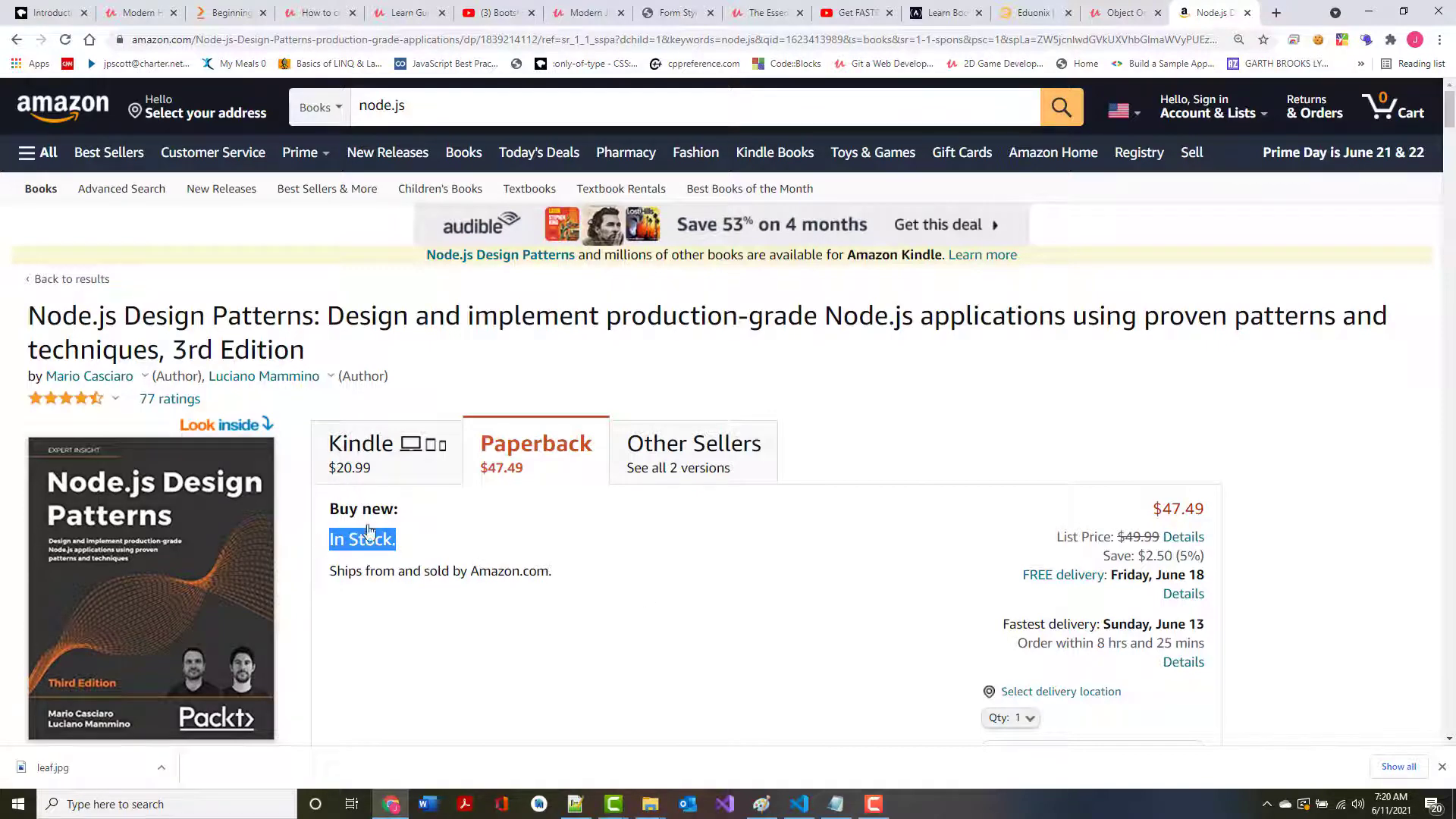
{"action": "mouse_move", "coordinate": [446, 473]}
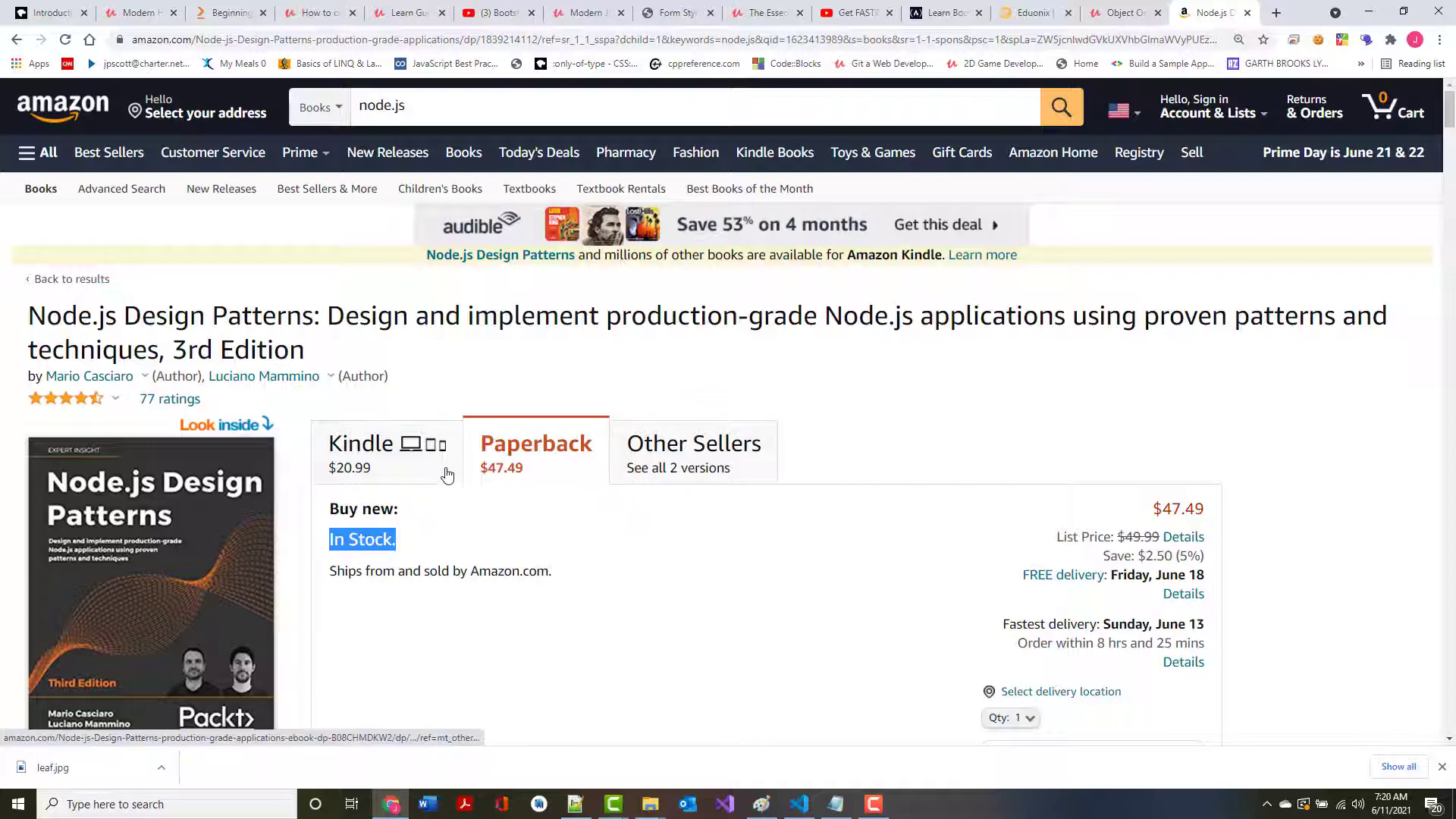
{"action": "mouse_move", "coordinate": [377, 443]}
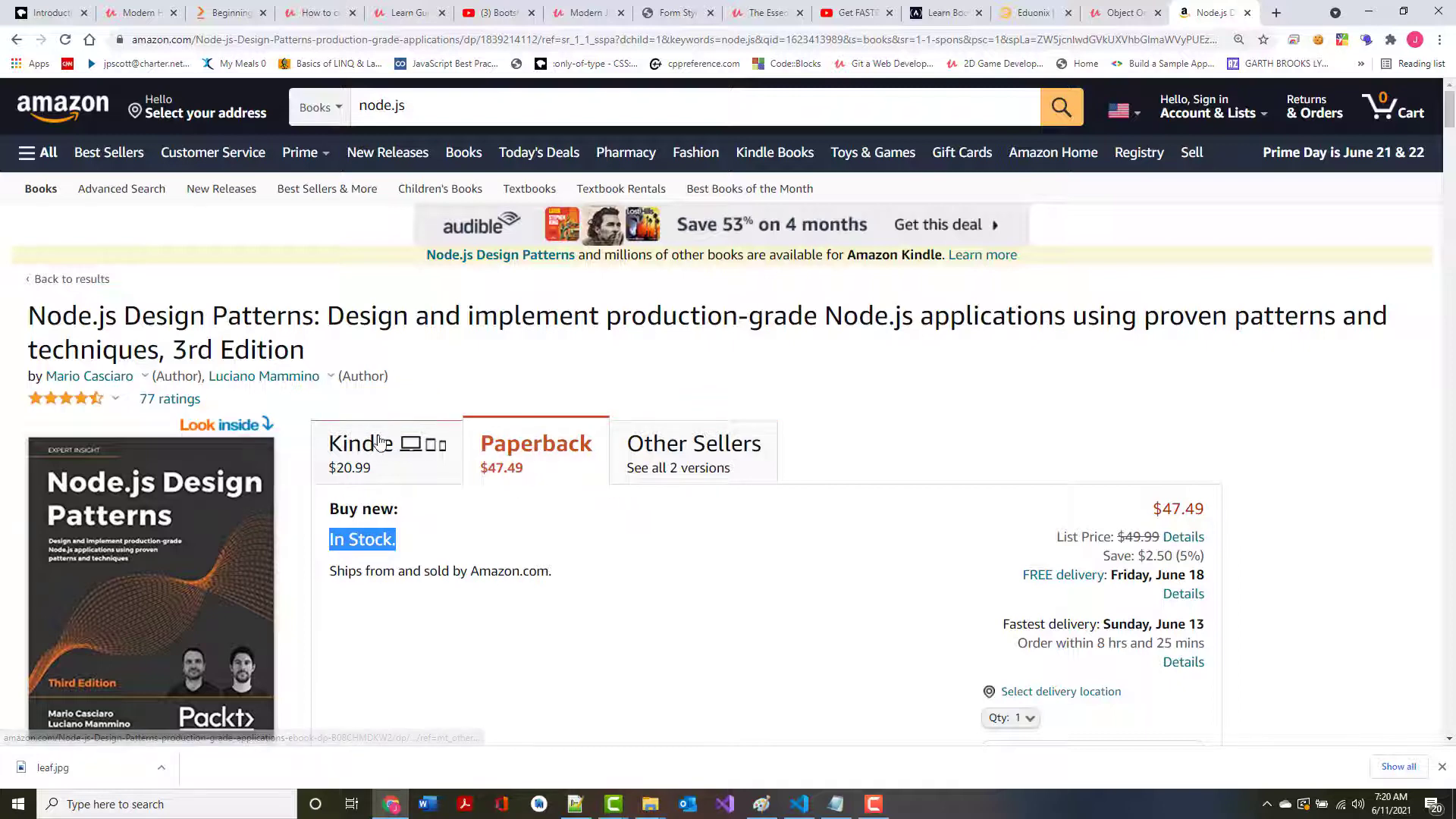
{"action": "left_click", "coordinate": [361, 454]}
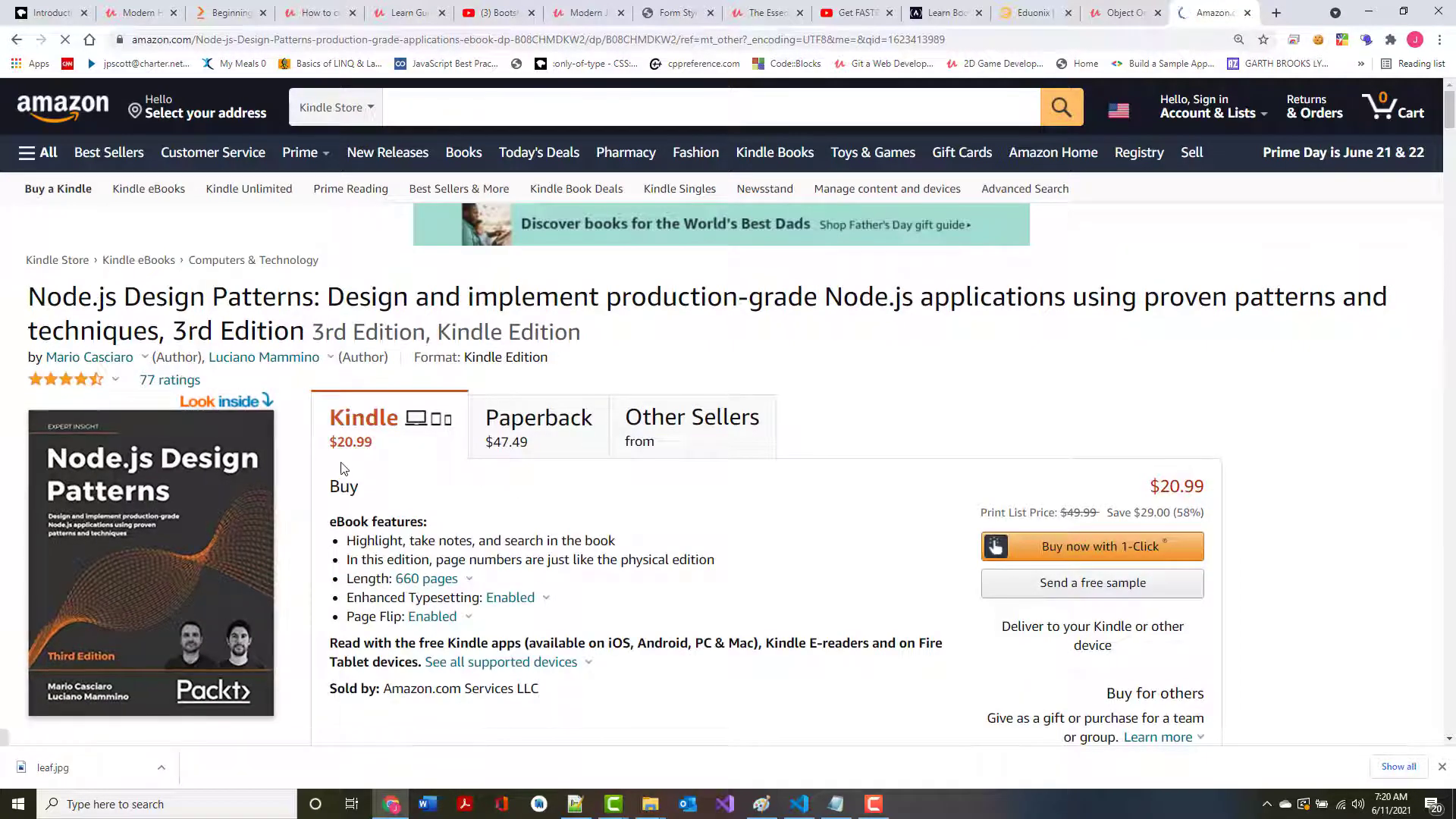
{"action": "left_click", "coordinate": [691, 417]}
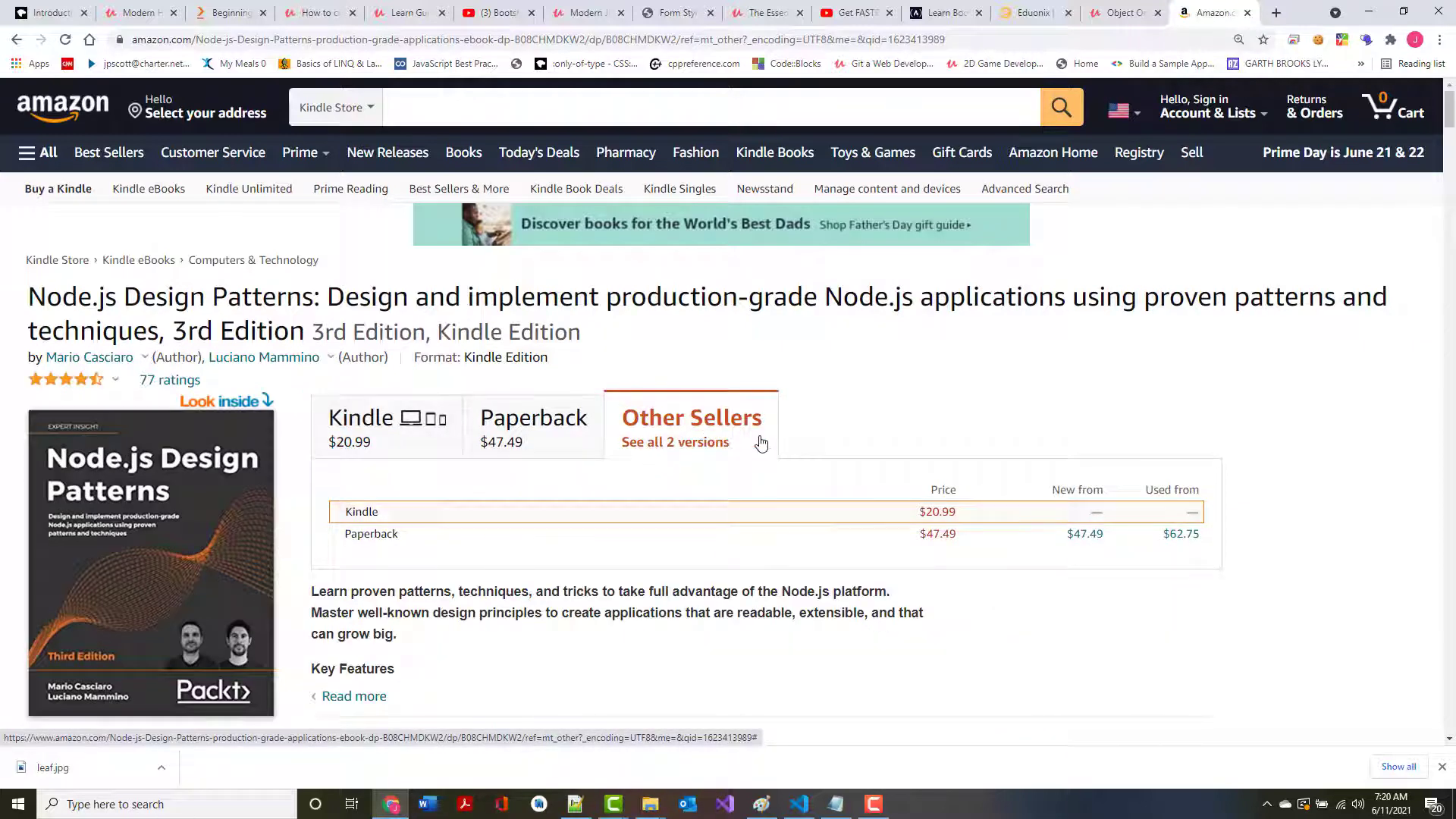
{"action": "mouse_move", "coordinate": [380, 434]}
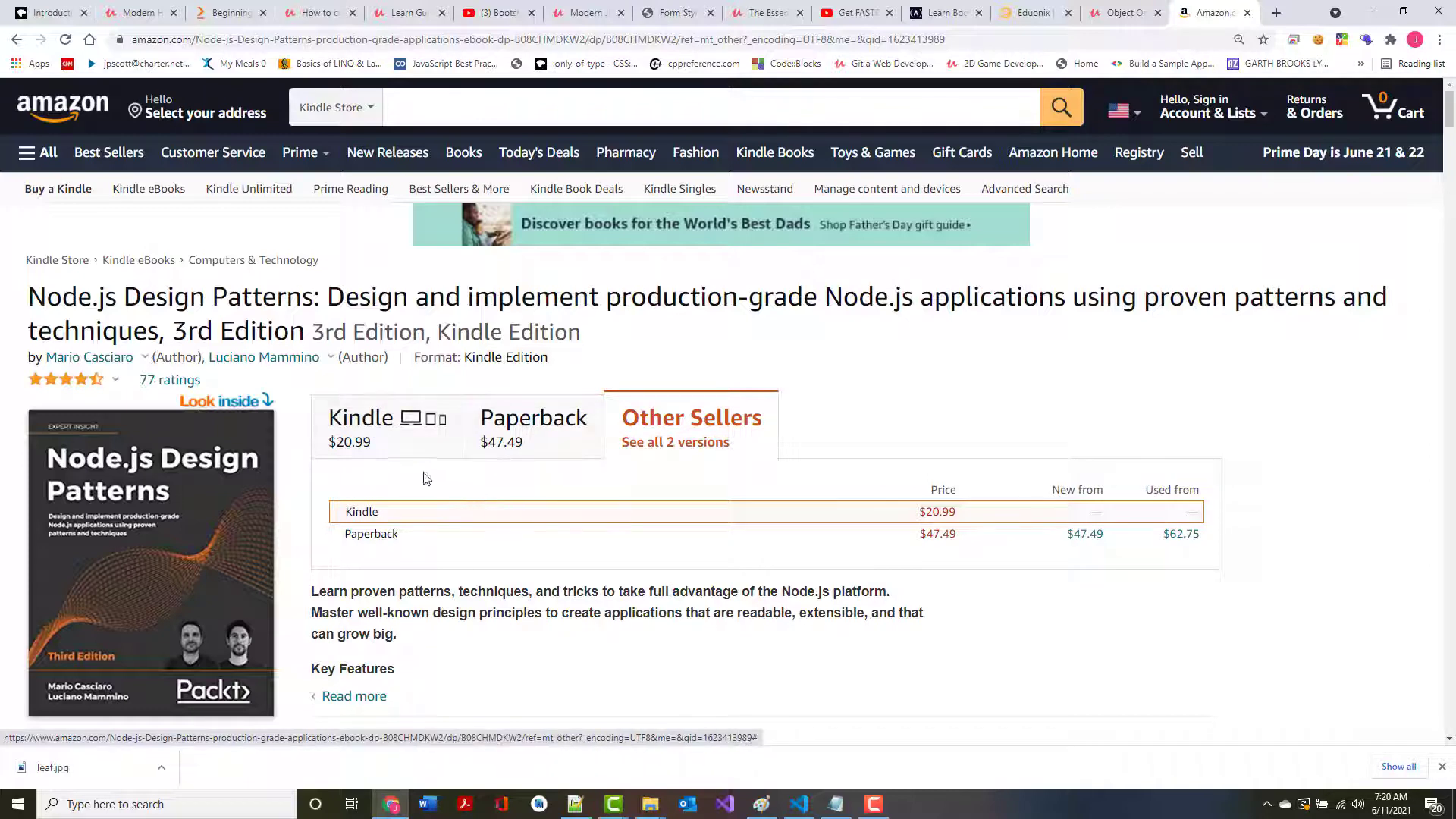
{"action": "scroll", "scroll_direction": "down", "scroll_amount": 3}
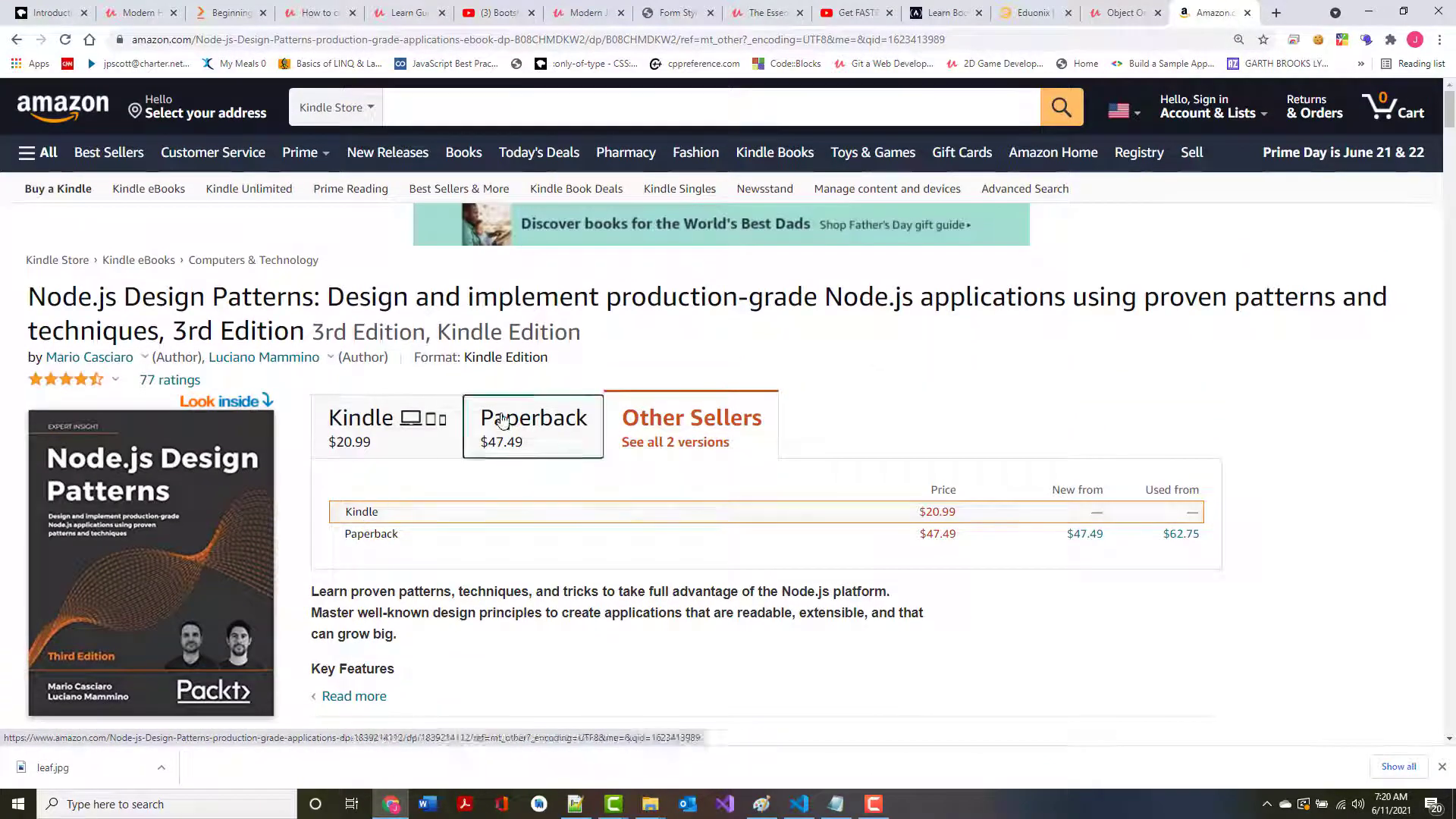
Switch back to the paperback edition, then return to the MDN article
{"action": "left_click", "coordinate": [533, 417]}
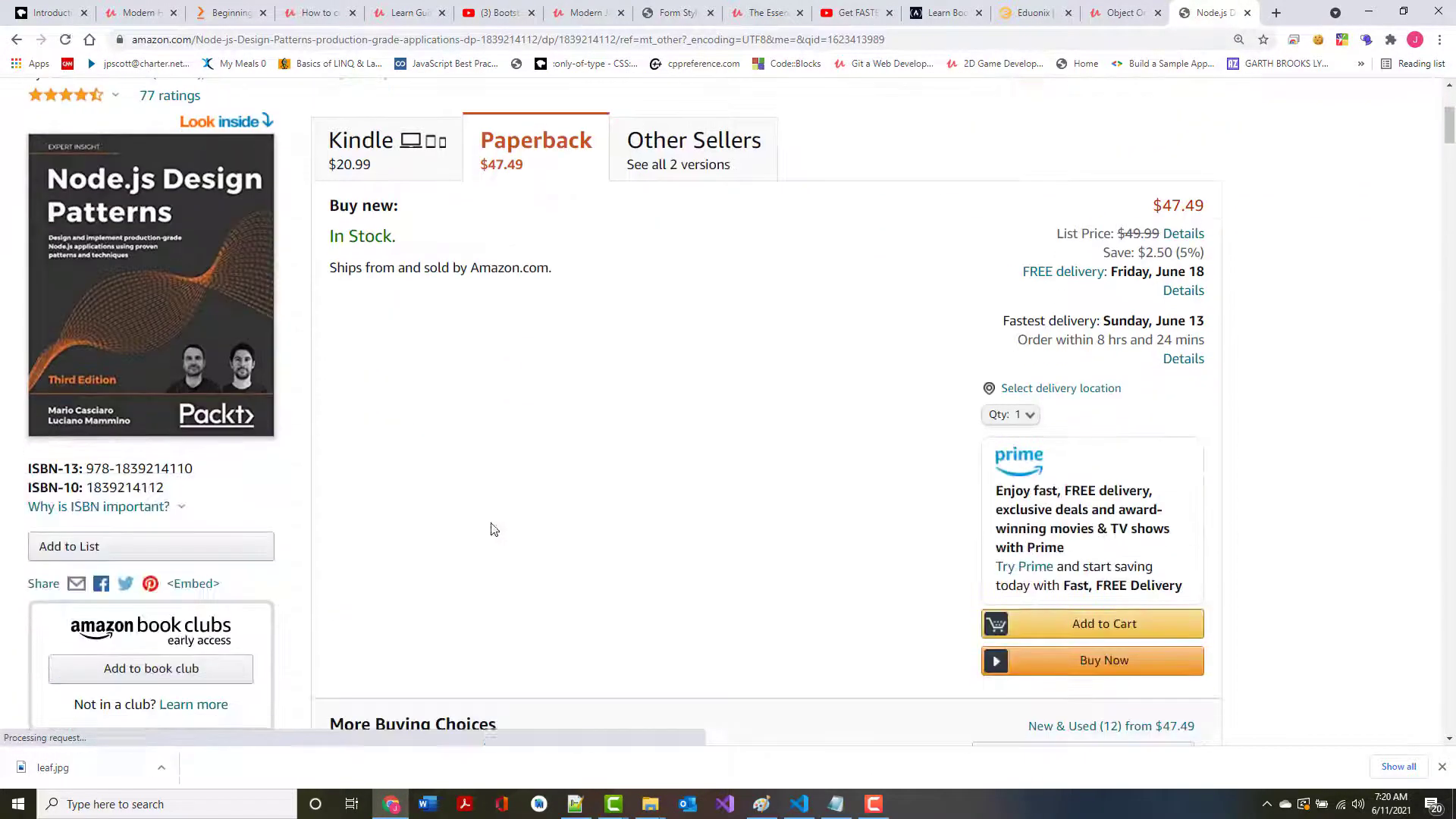
{"action": "scroll", "scroll_direction": "down", "scroll_amount": 3}
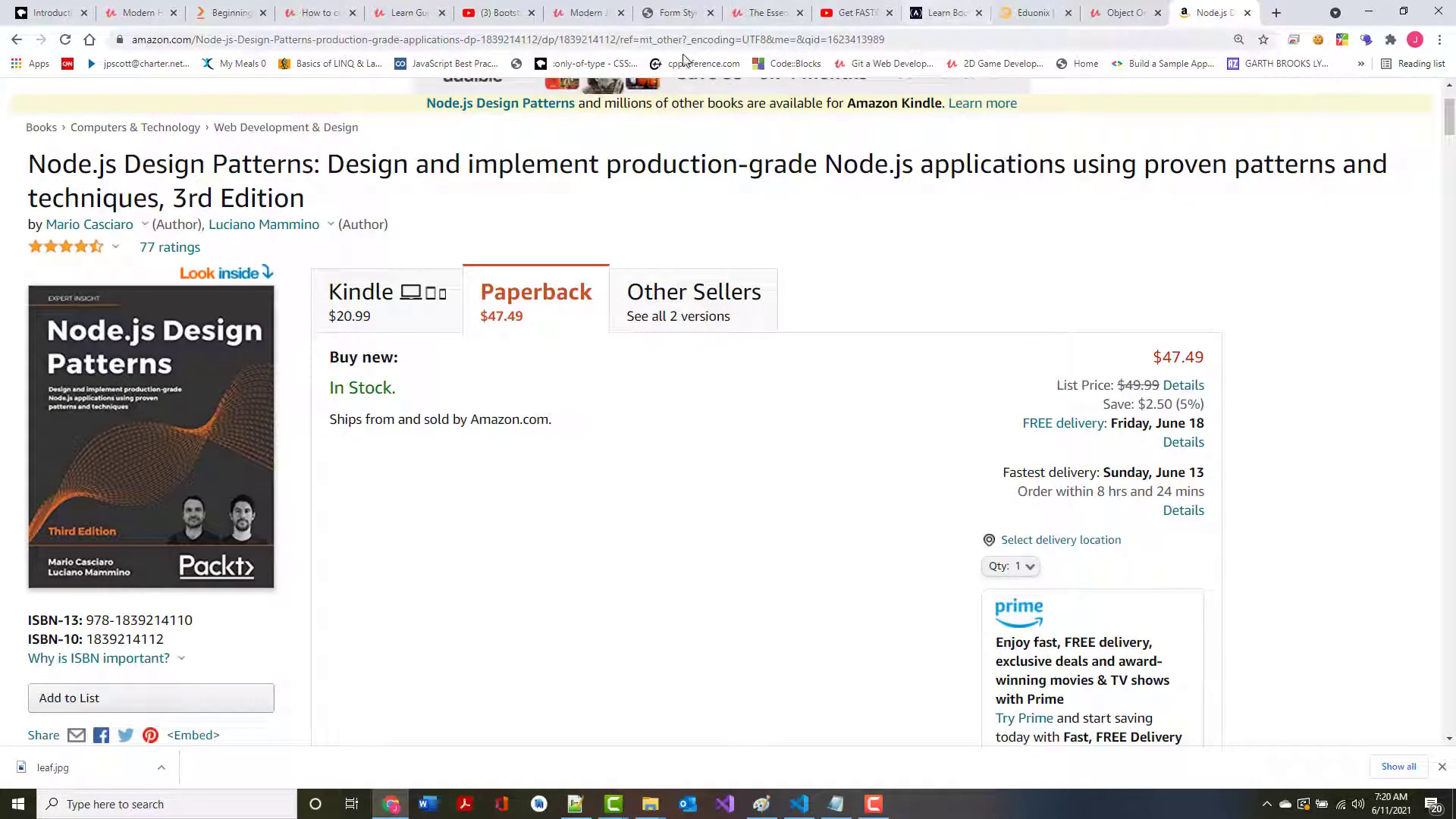
{"action": "left_click", "coordinate": [48, 12]}
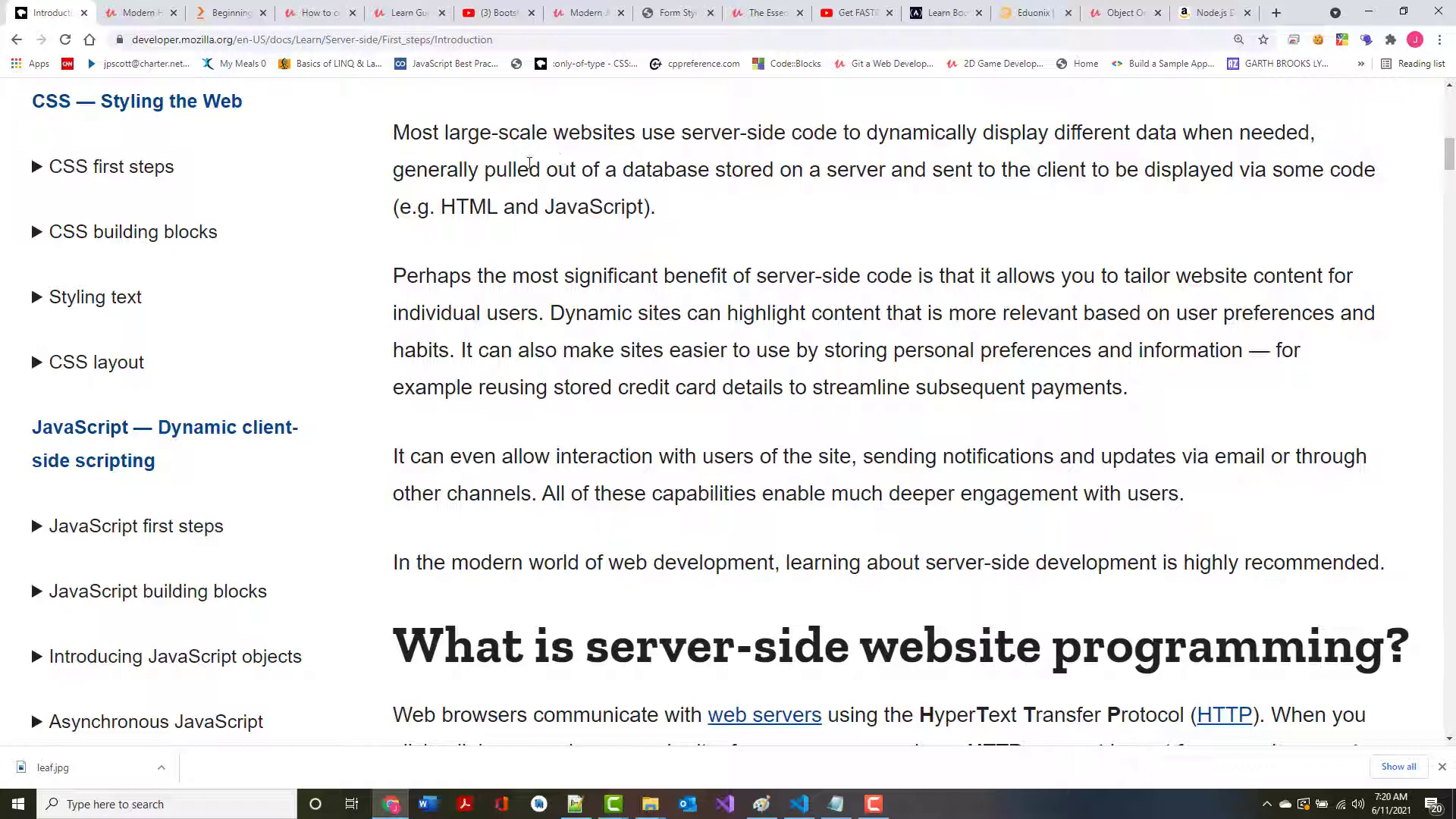
Highlight 'pulled out of a database stored on a server' in the first paragraph
{"action": "left_click_drag", "start_coordinate": [484, 169], "coordinate": [823, 169]}
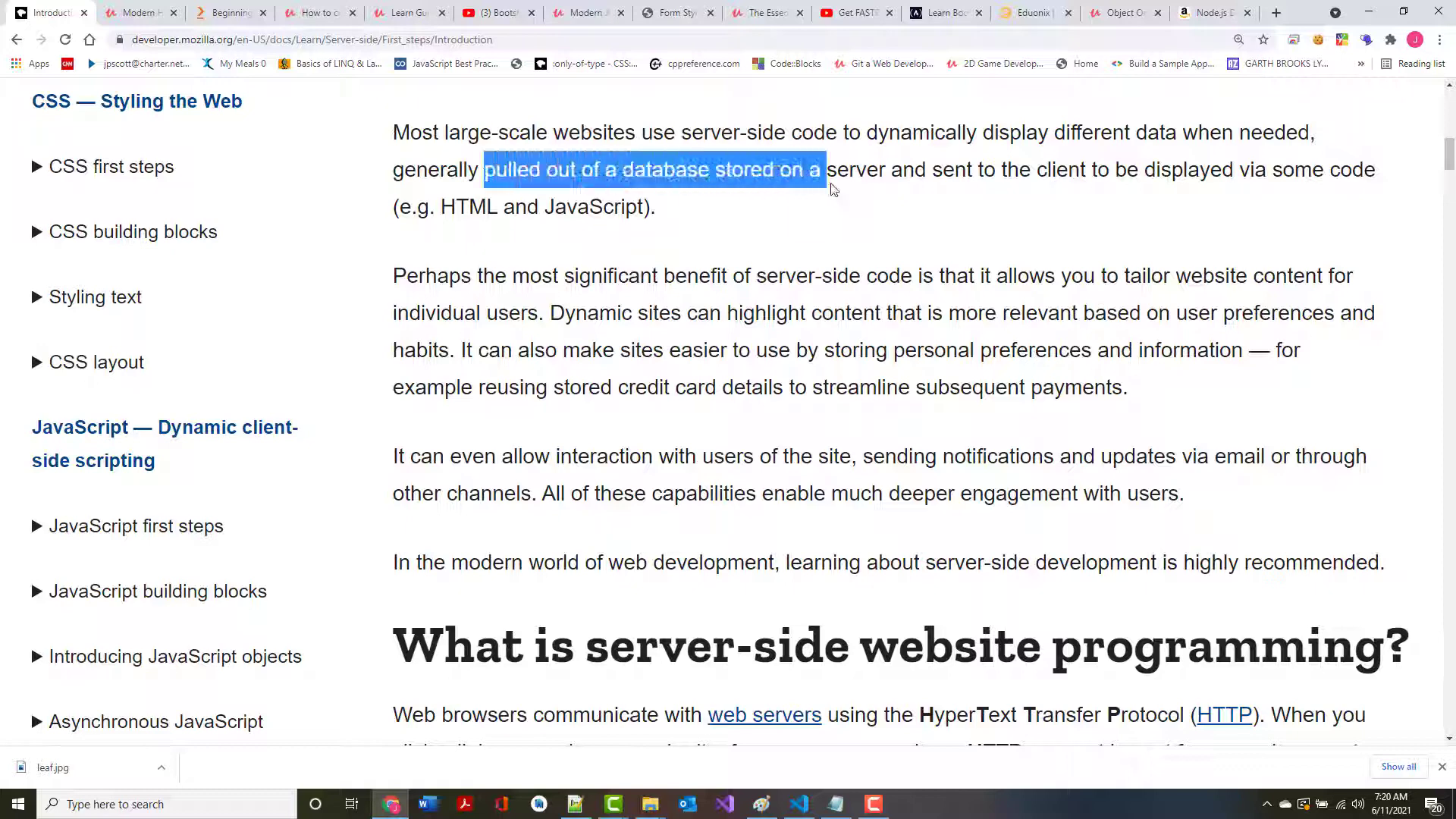
{"action": "left_click_drag", "start_coordinate": [821, 170], "coordinate": [886, 169]}
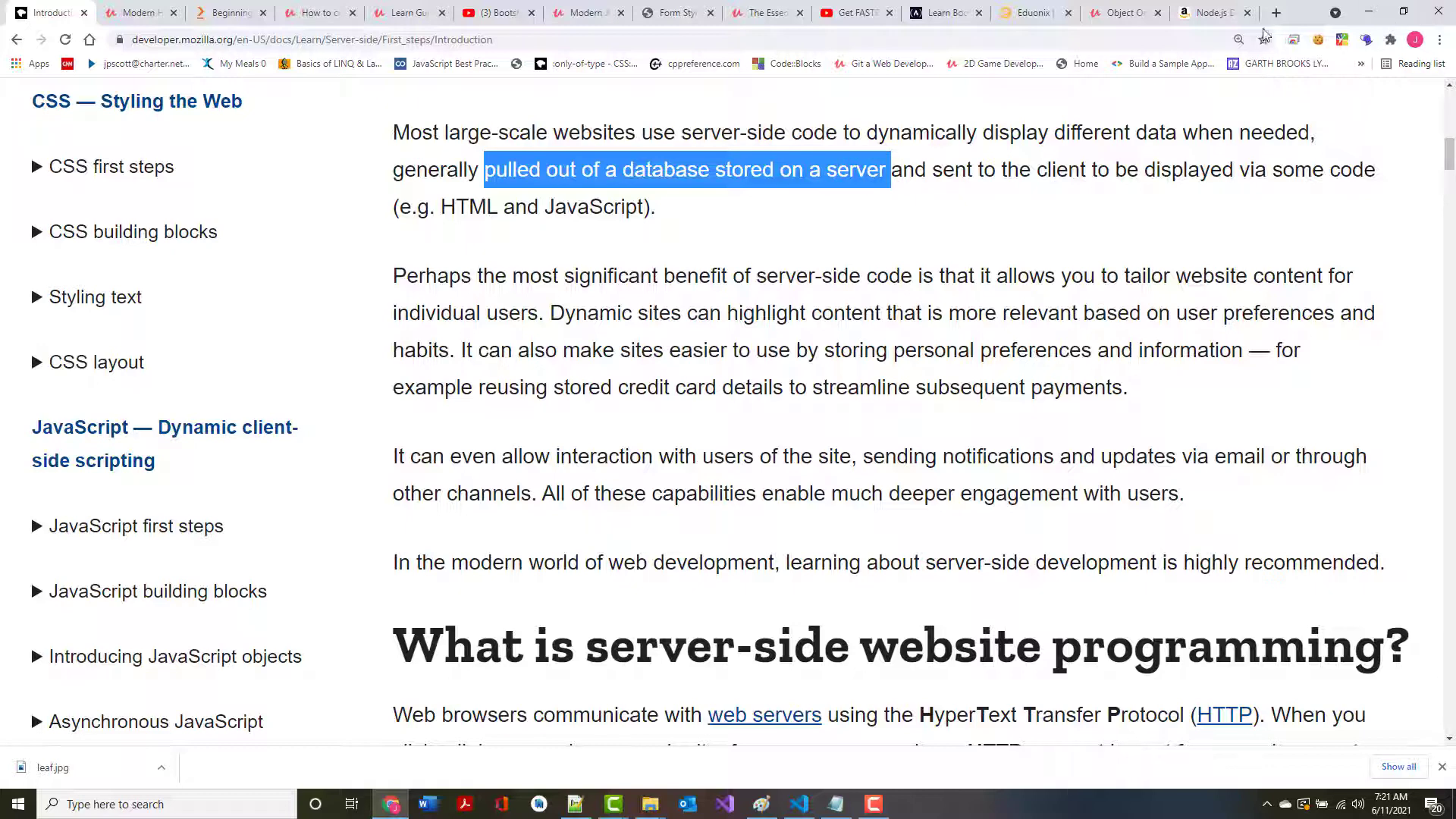
On Amazon, search the Kindle Store for 'c# programming', then return to MDN
{"action": "left_click", "coordinate": [1207, 13]}
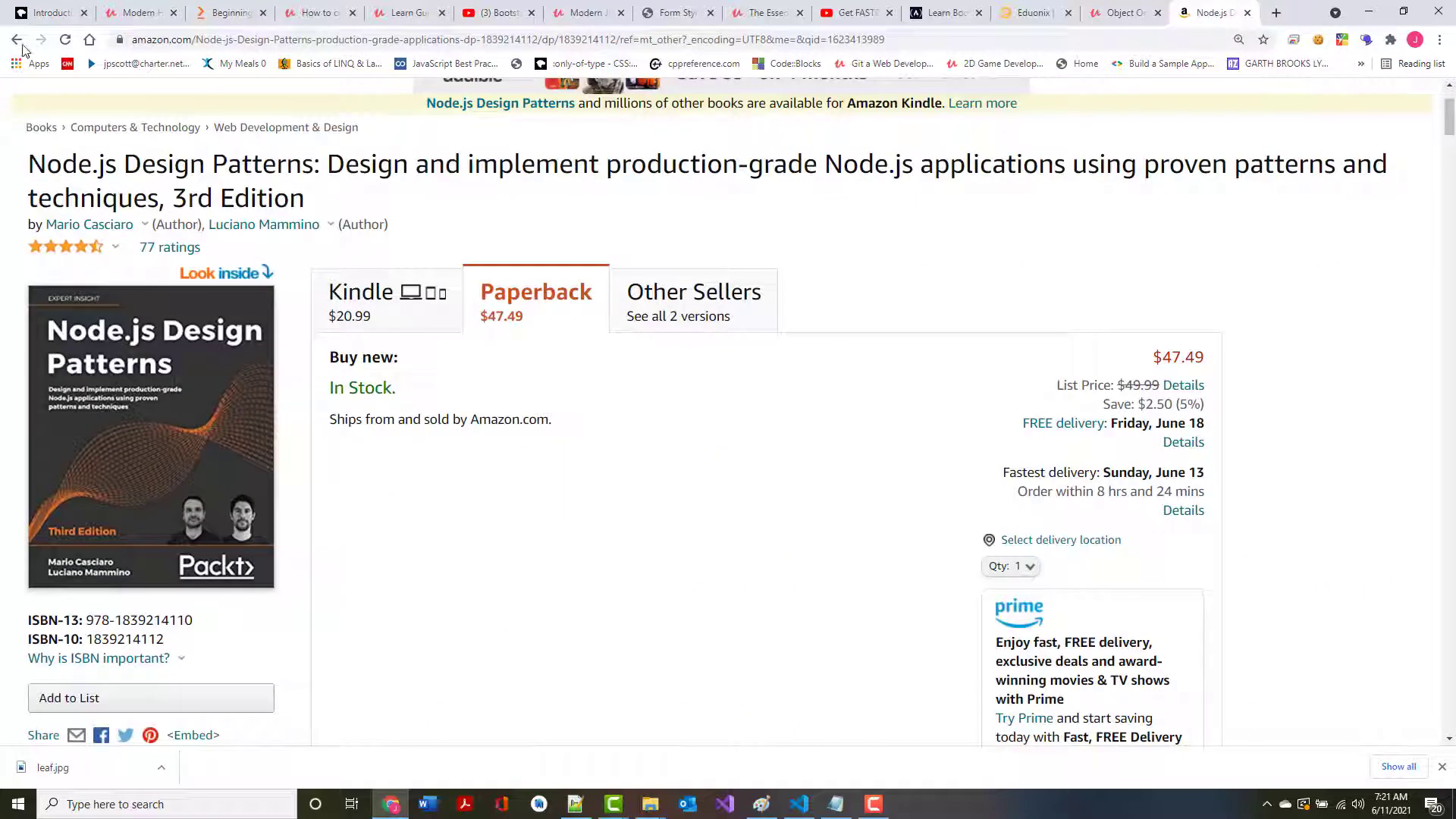
{"action": "left_click", "coordinate": [361, 298]}
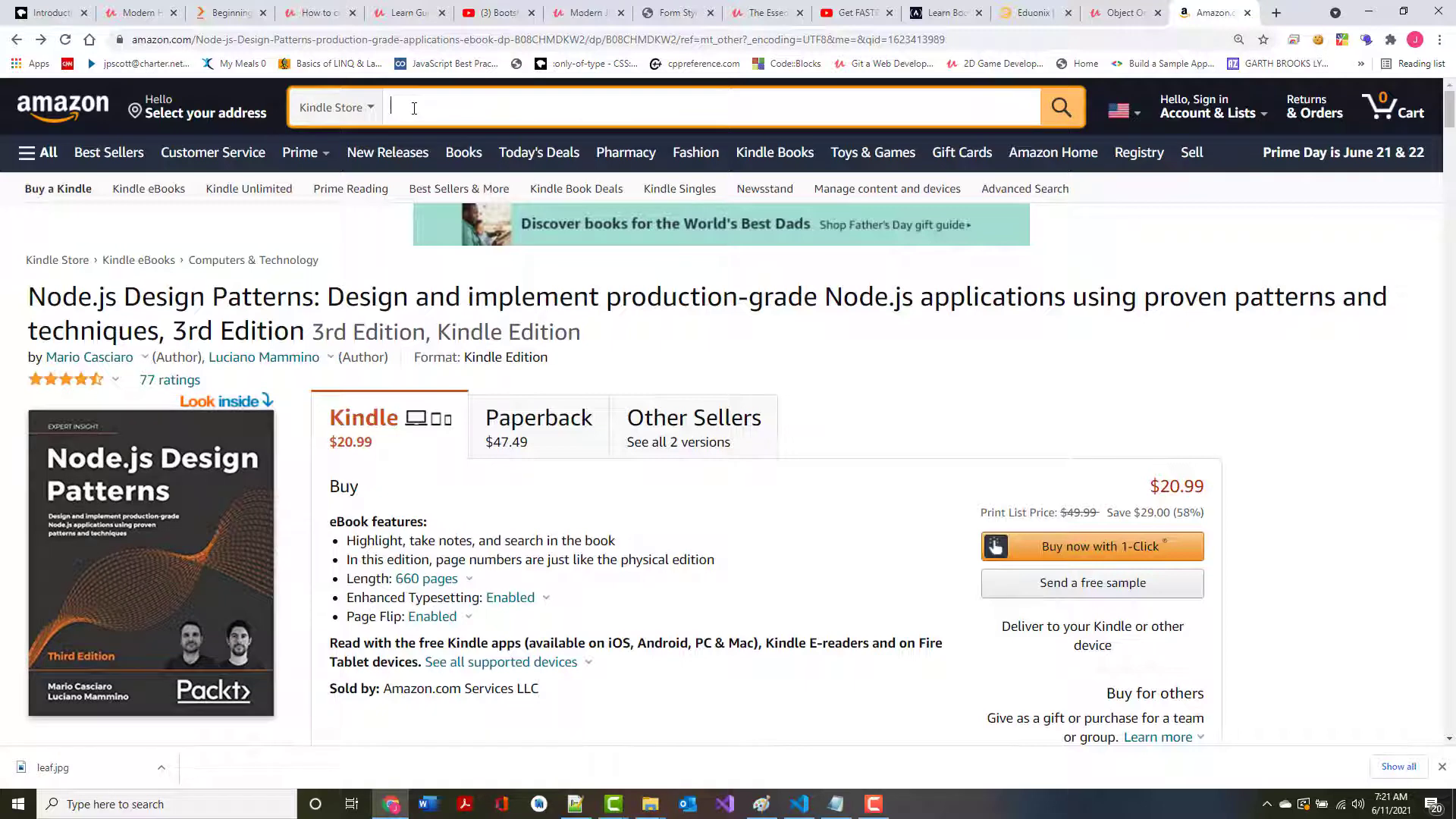
{"action": "type", "text": "c#"}
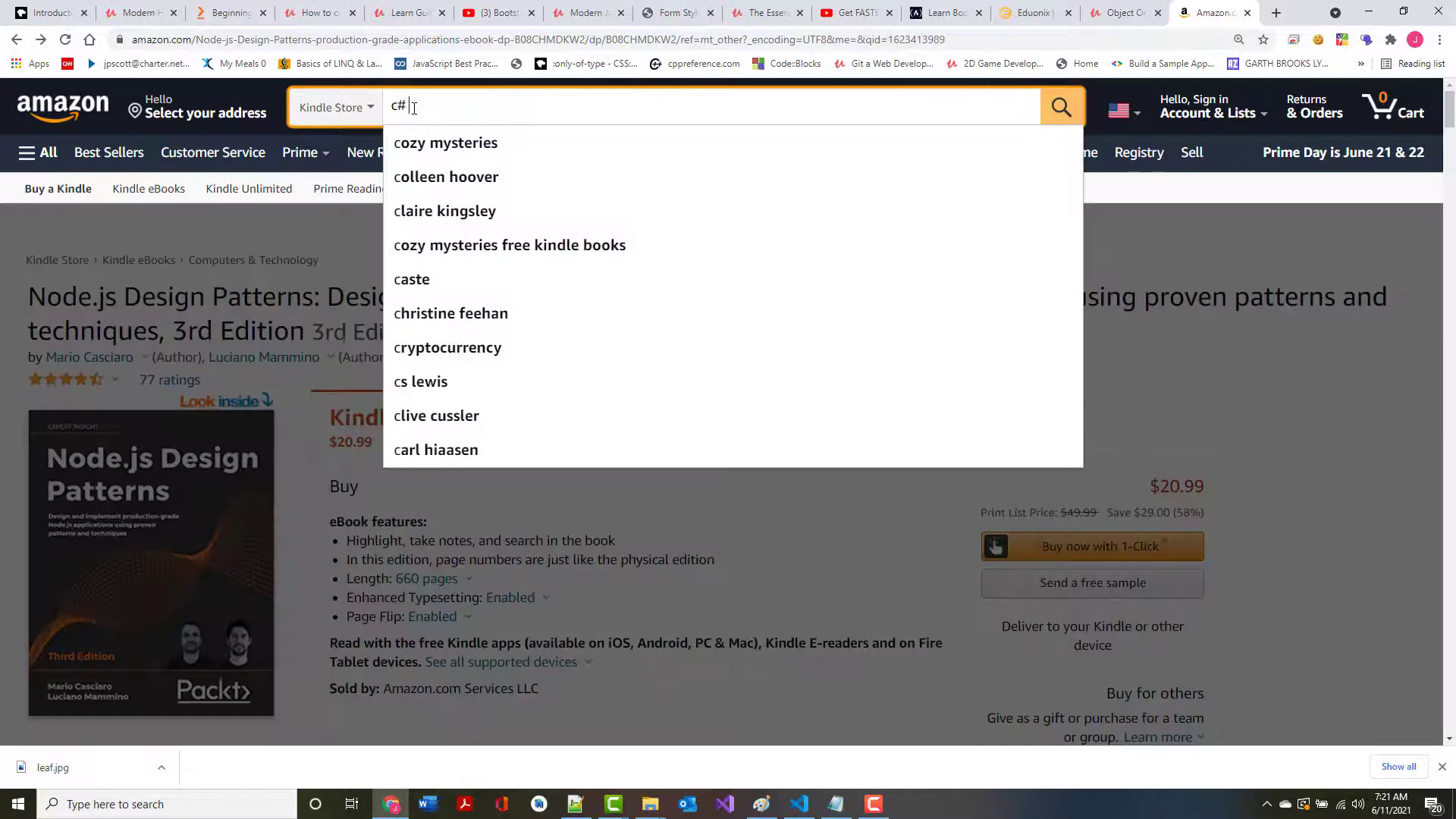
{"action": "type", "text": "programming"}
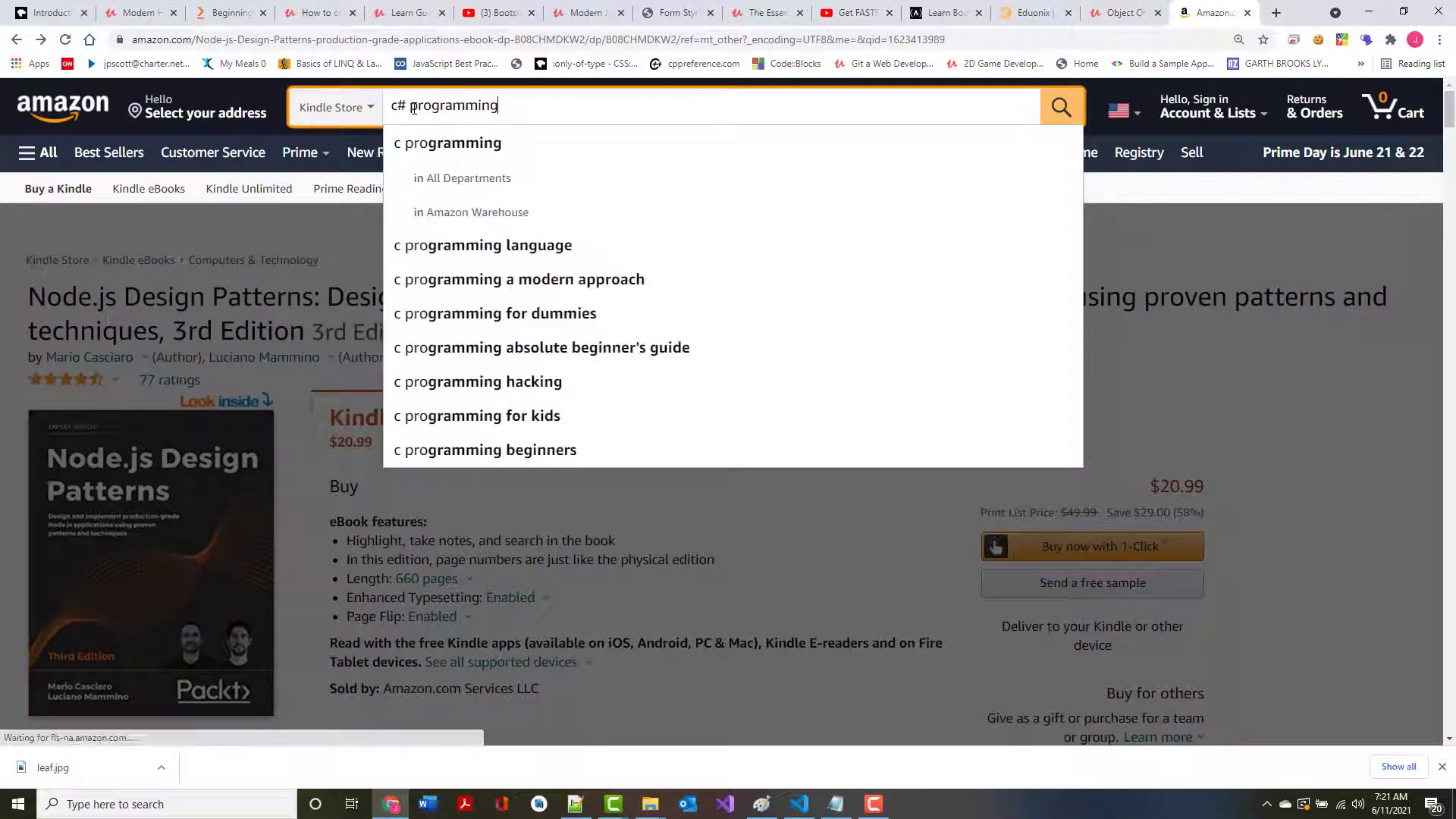
{"action": "left_click", "coordinate": [1060, 106]}
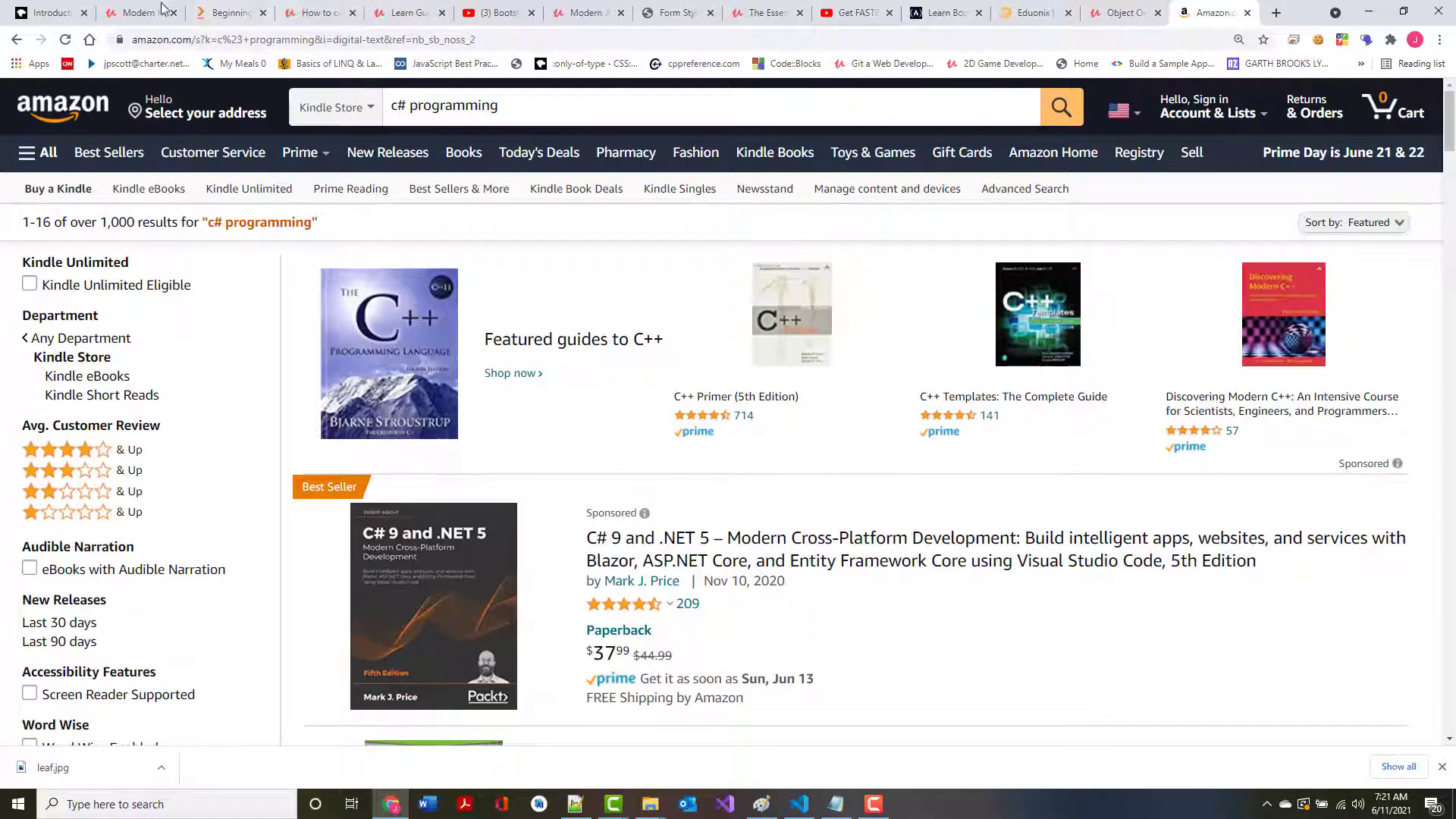
{"action": "left_click", "coordinate": [49, 12]}
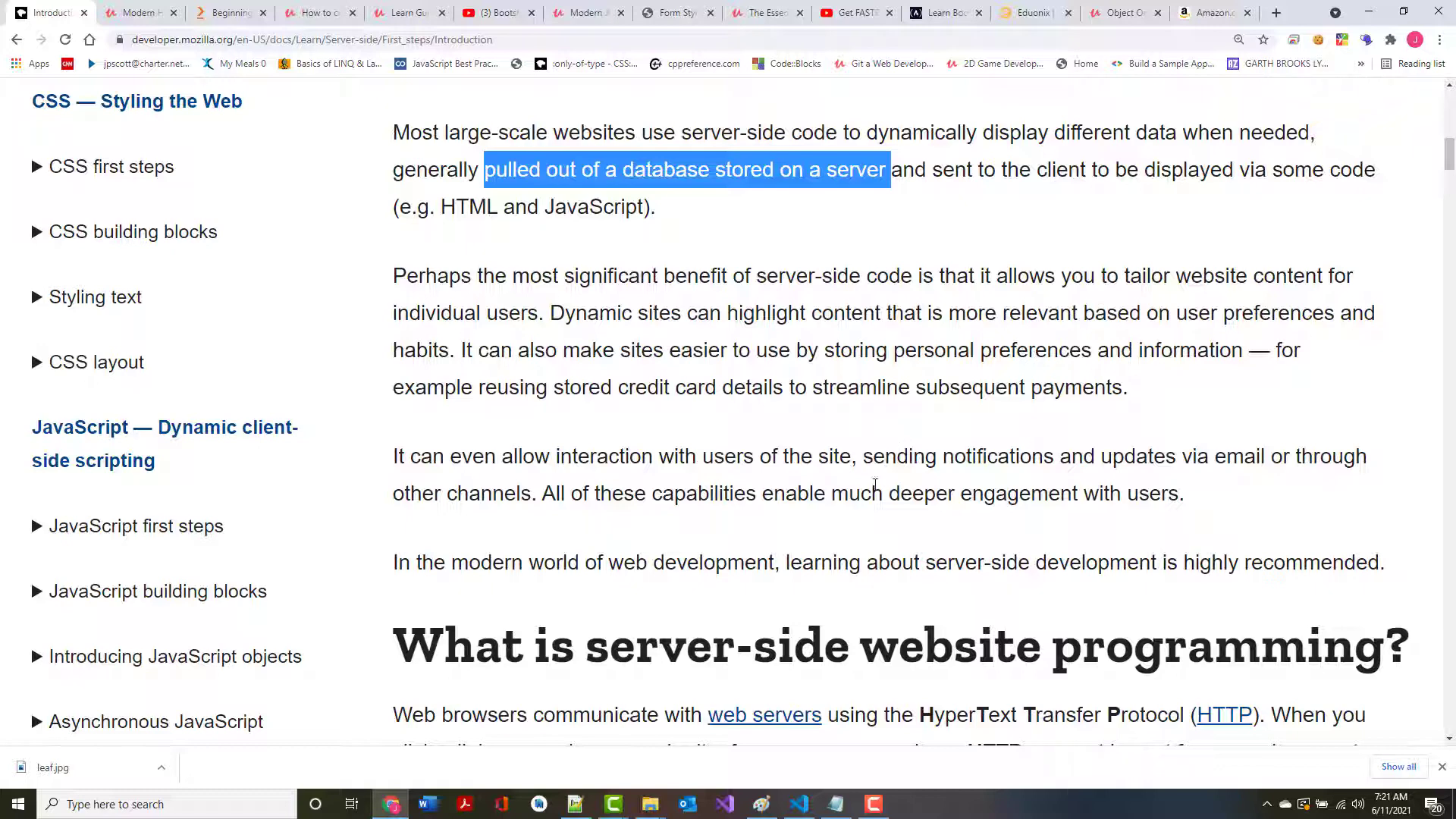
Scroll the MDN article to the section explaining how browsers send HTTP requests
{"action": "scroll", "scroll_direction": "down", "scroll_amount": 3}
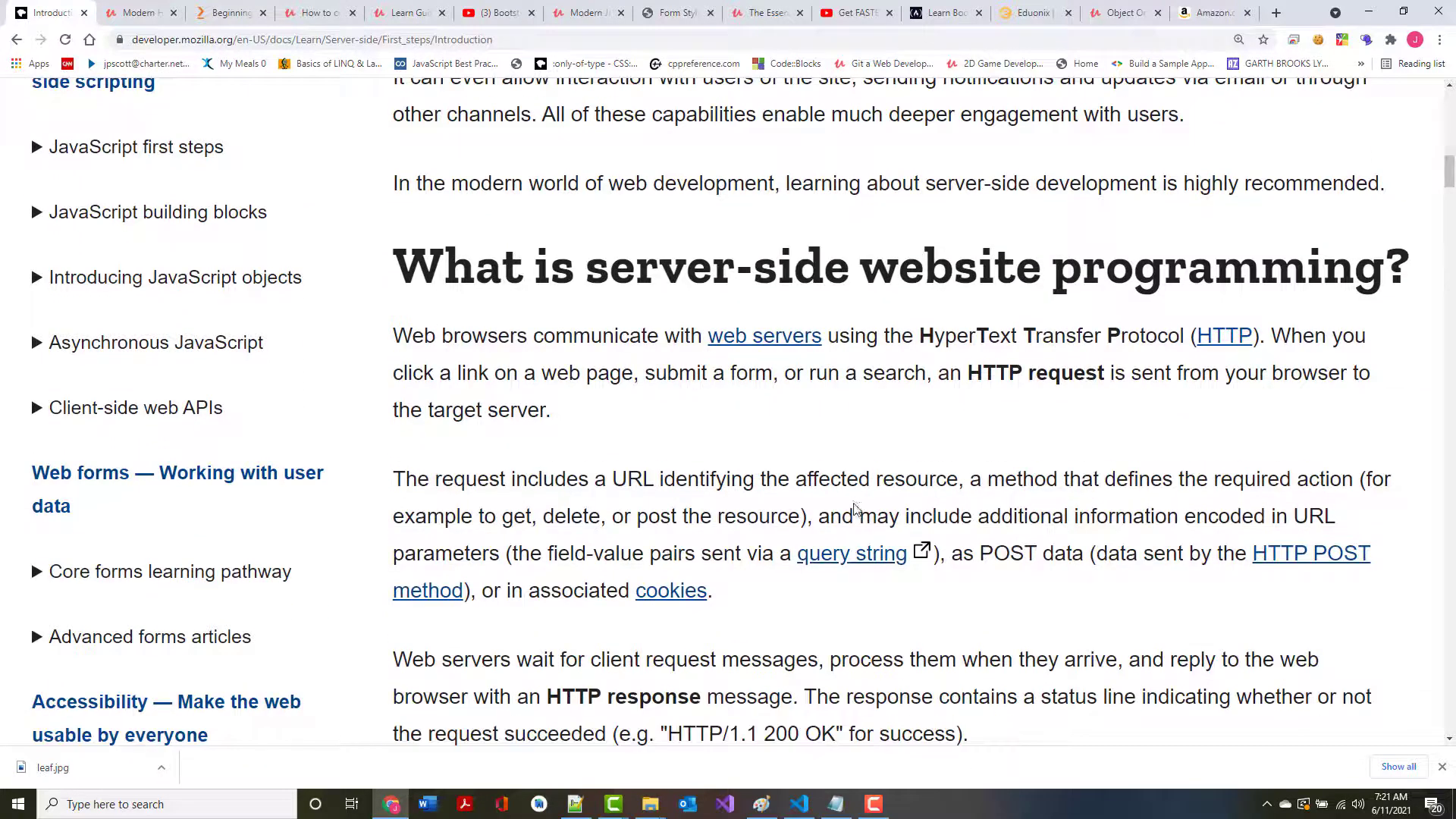
{"action": "mouse_move", "coordinate": [620, 190]}
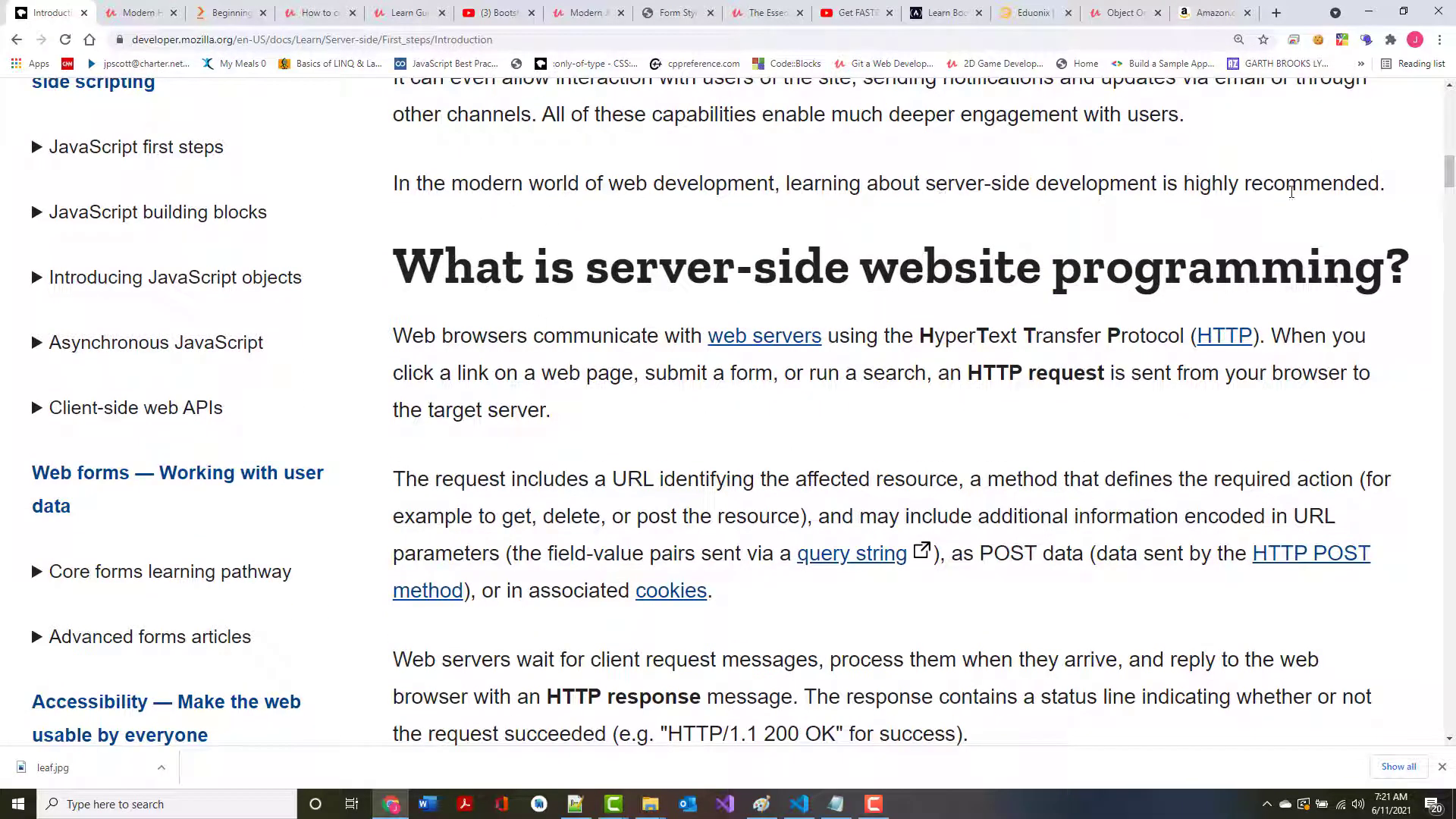
{"action": "scroll", "scroll_direction": "down", "scroll_amount": 3}
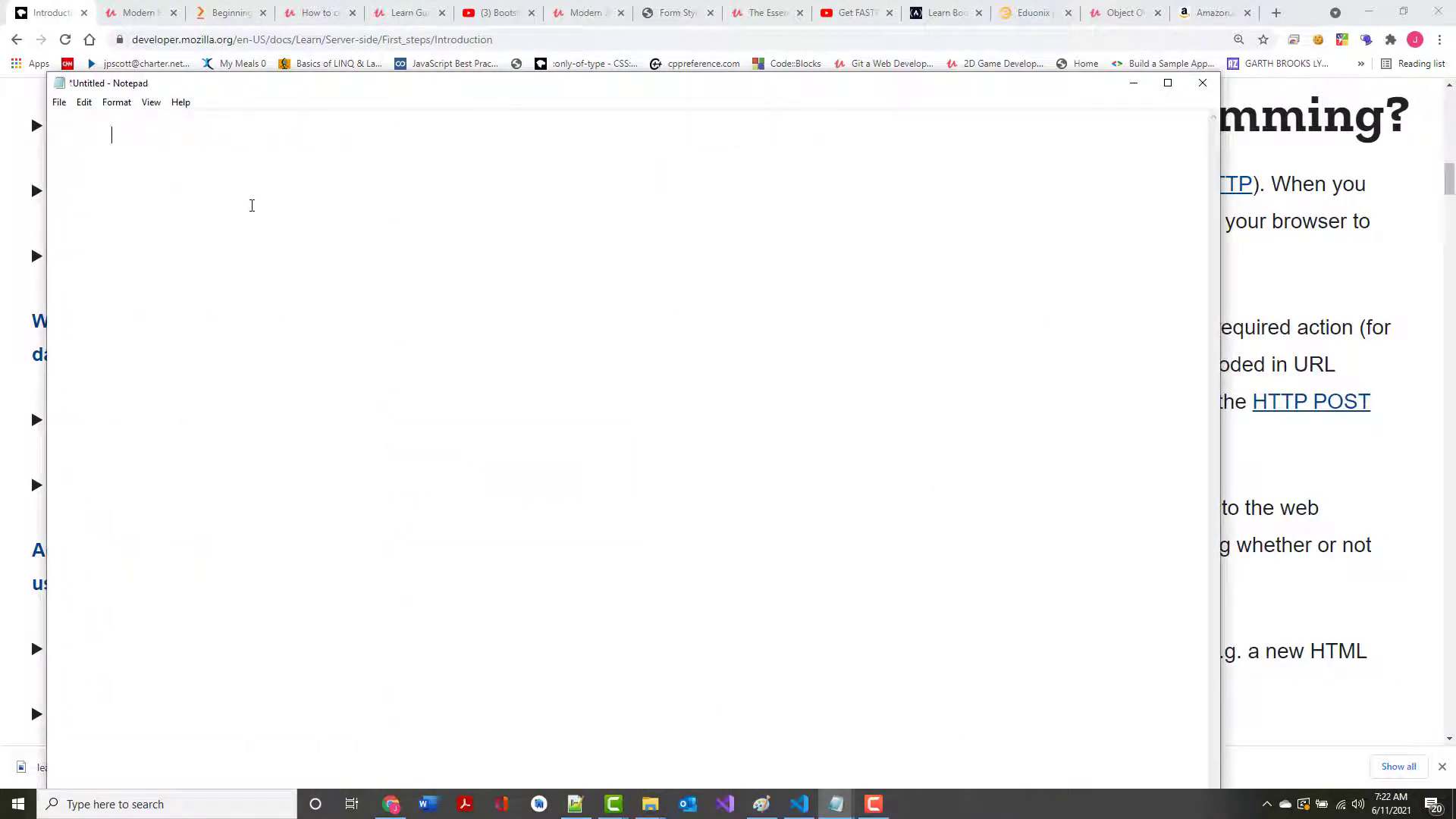
Type 'You' in Notepad and enlarge the font through Format > Font
{"action": "type", "text": "You"}
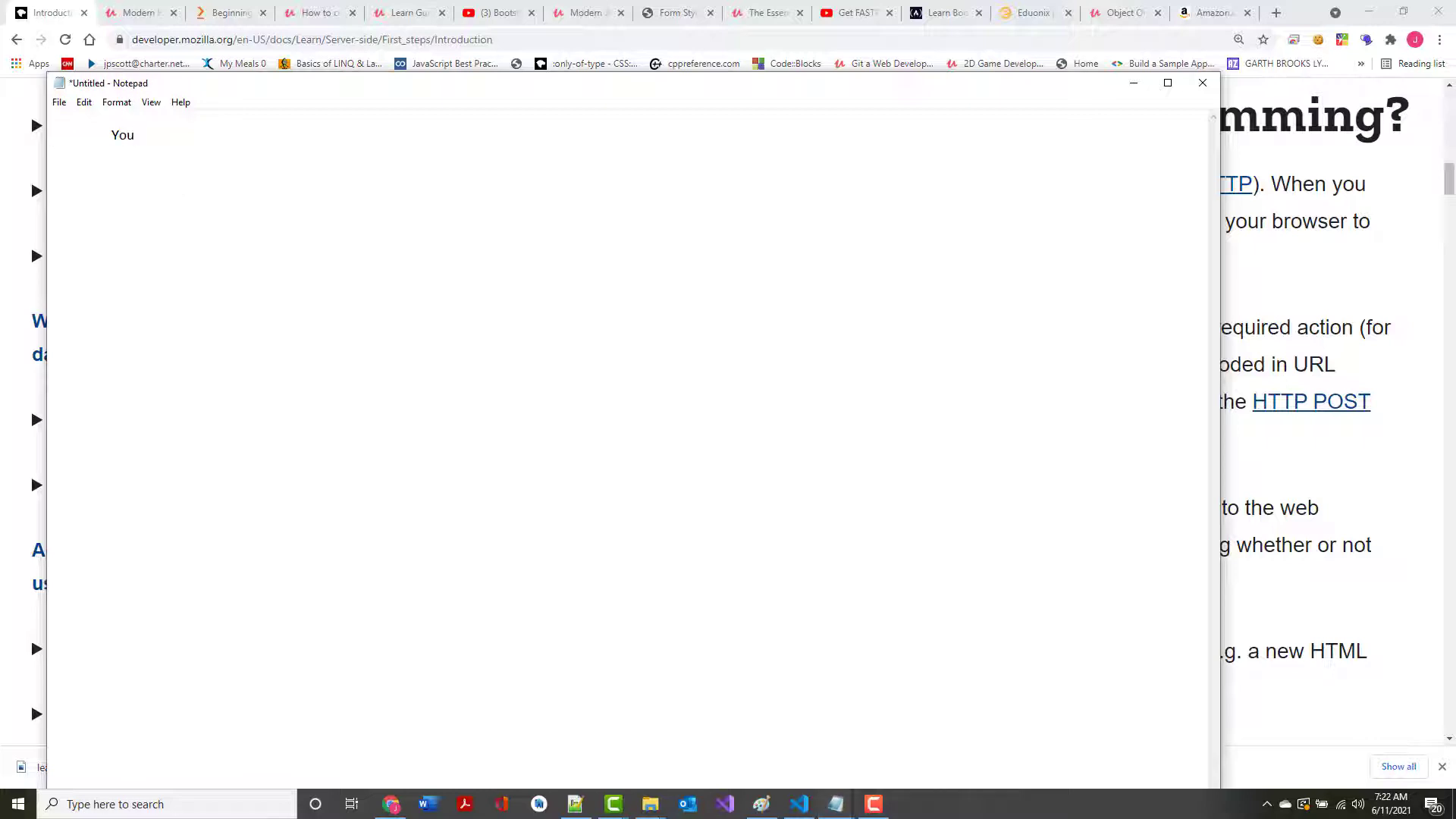
{"action": "left_click", "coordinate": [116, 103]}
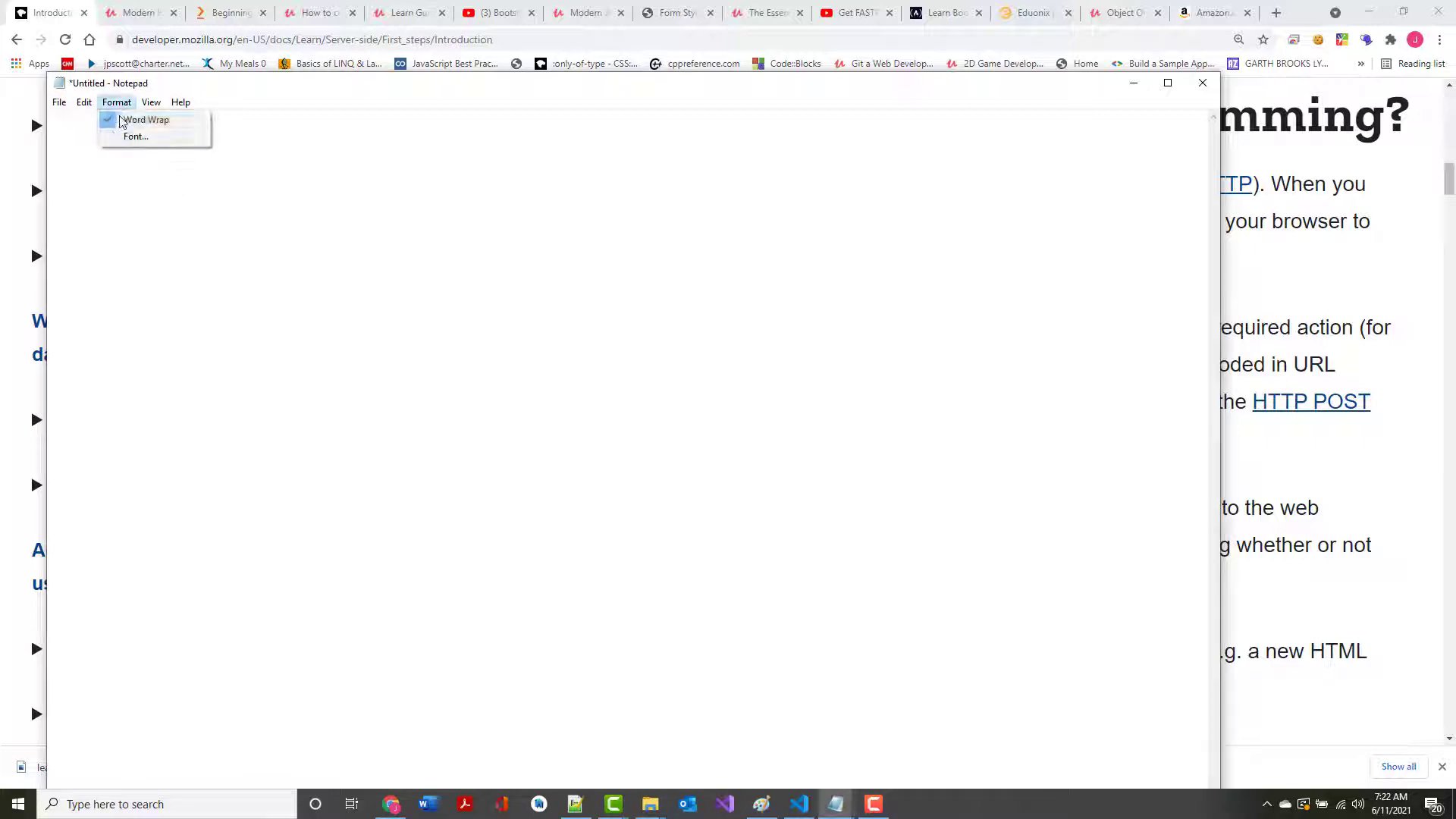
{"action": "left_click", "coordinate": [135, 137]}
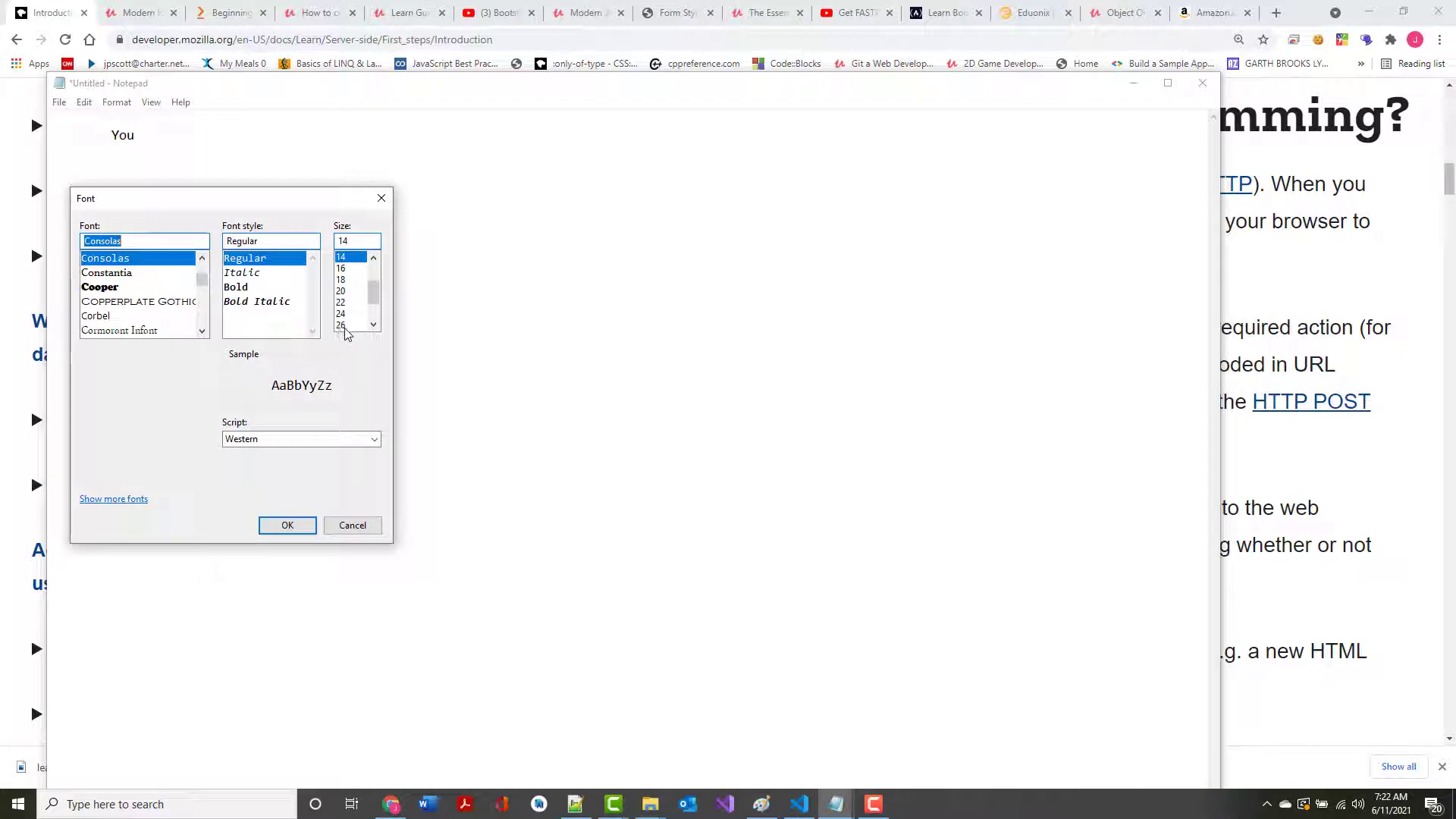
{"action": "left_click", "coordinate": [286, 525]}
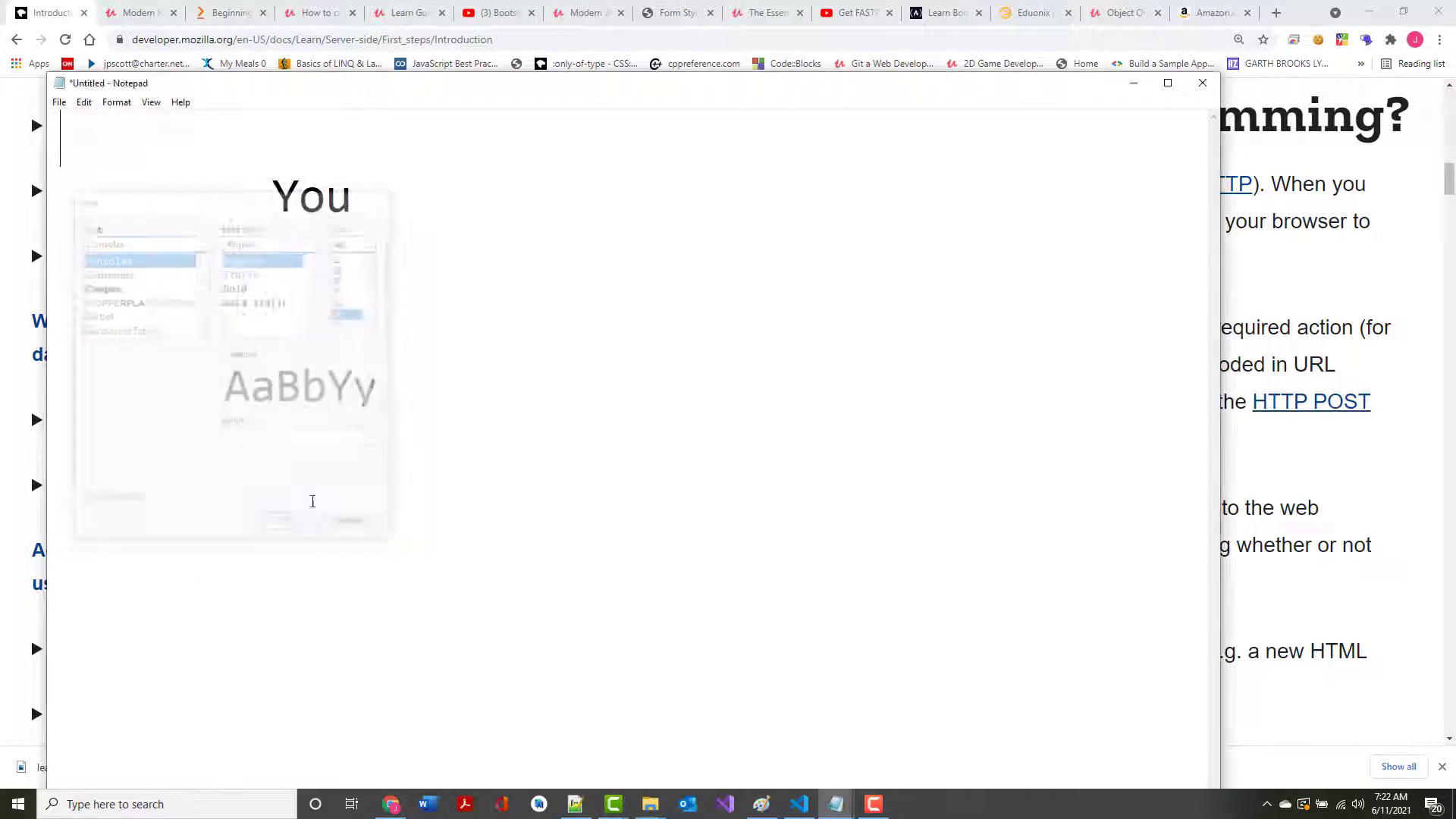
Type 'at your browser' on its own line
{"action": "type", "text": "a"}
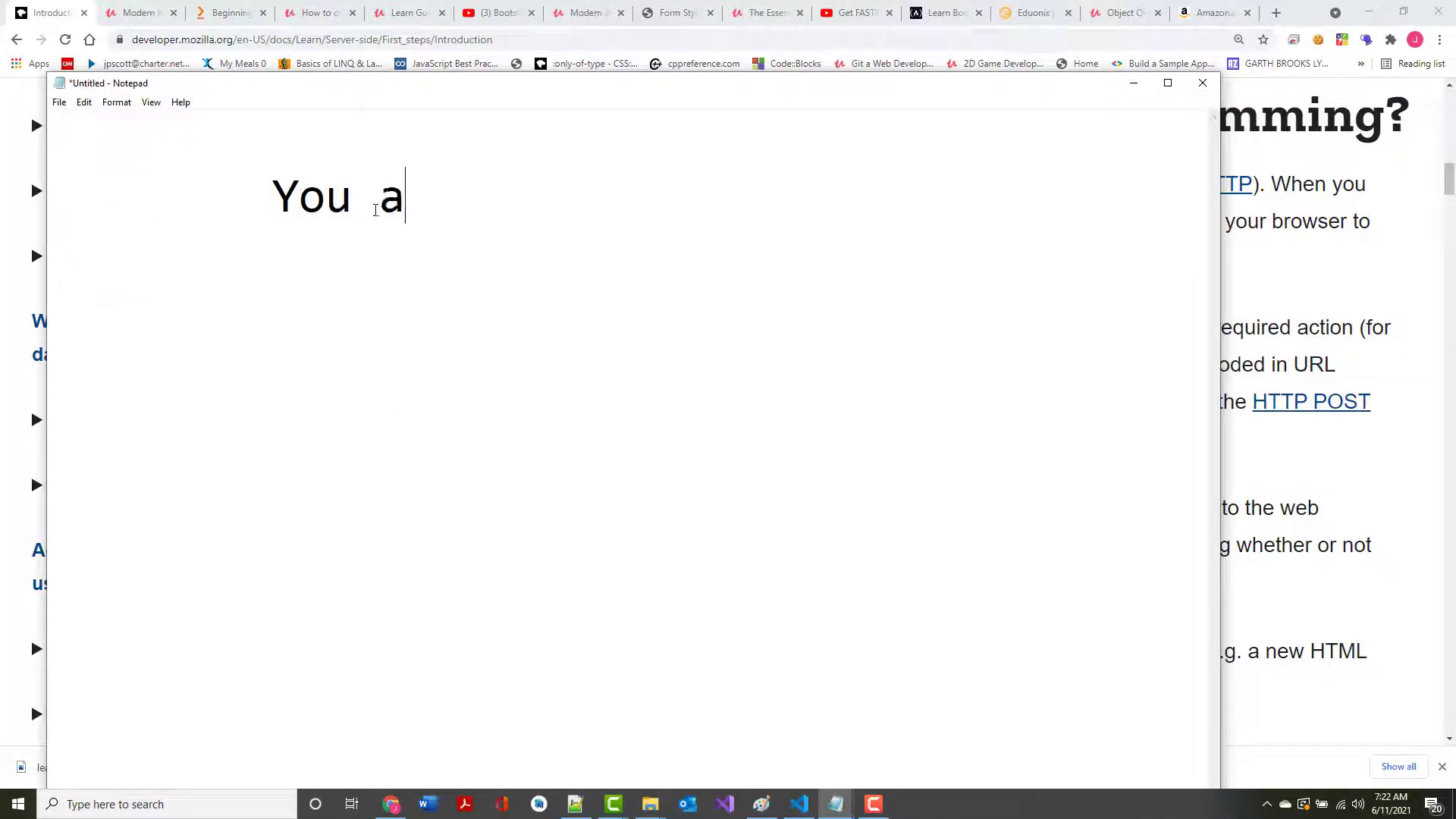
{"action": "type", "text": "t your"}
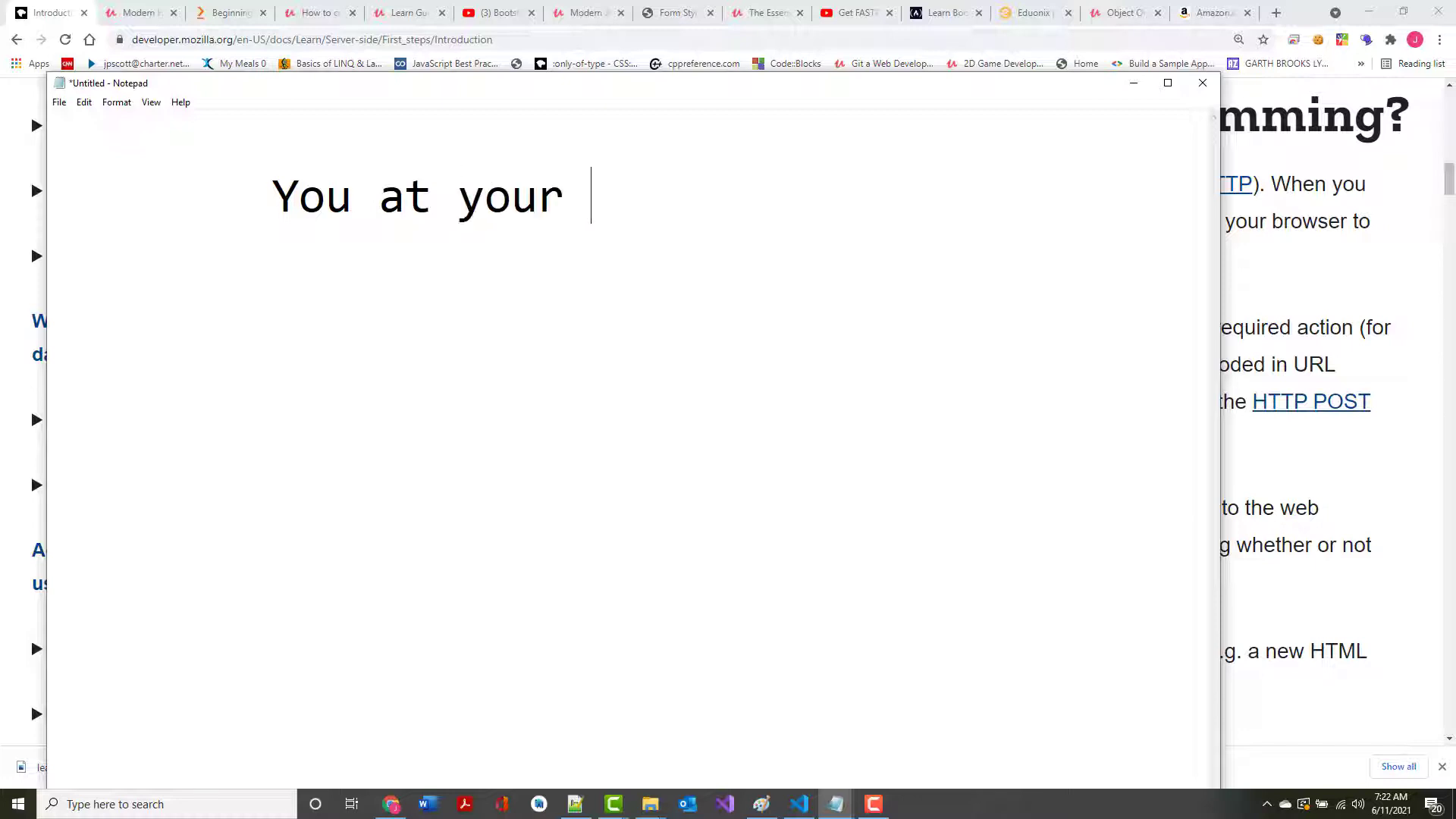
{"action": "type", "text": "brose"}
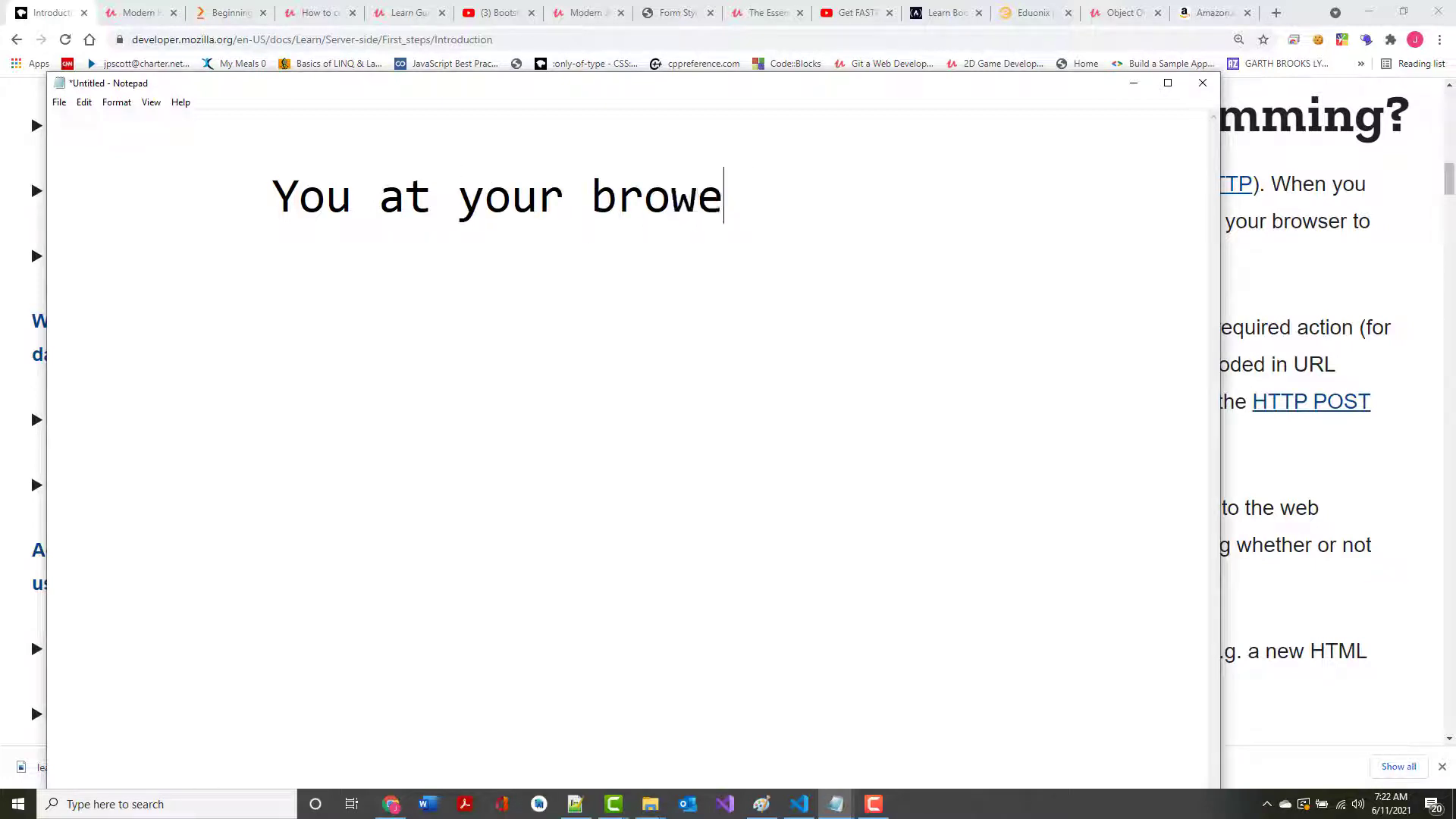
{"action": "type", "text": "sr"}
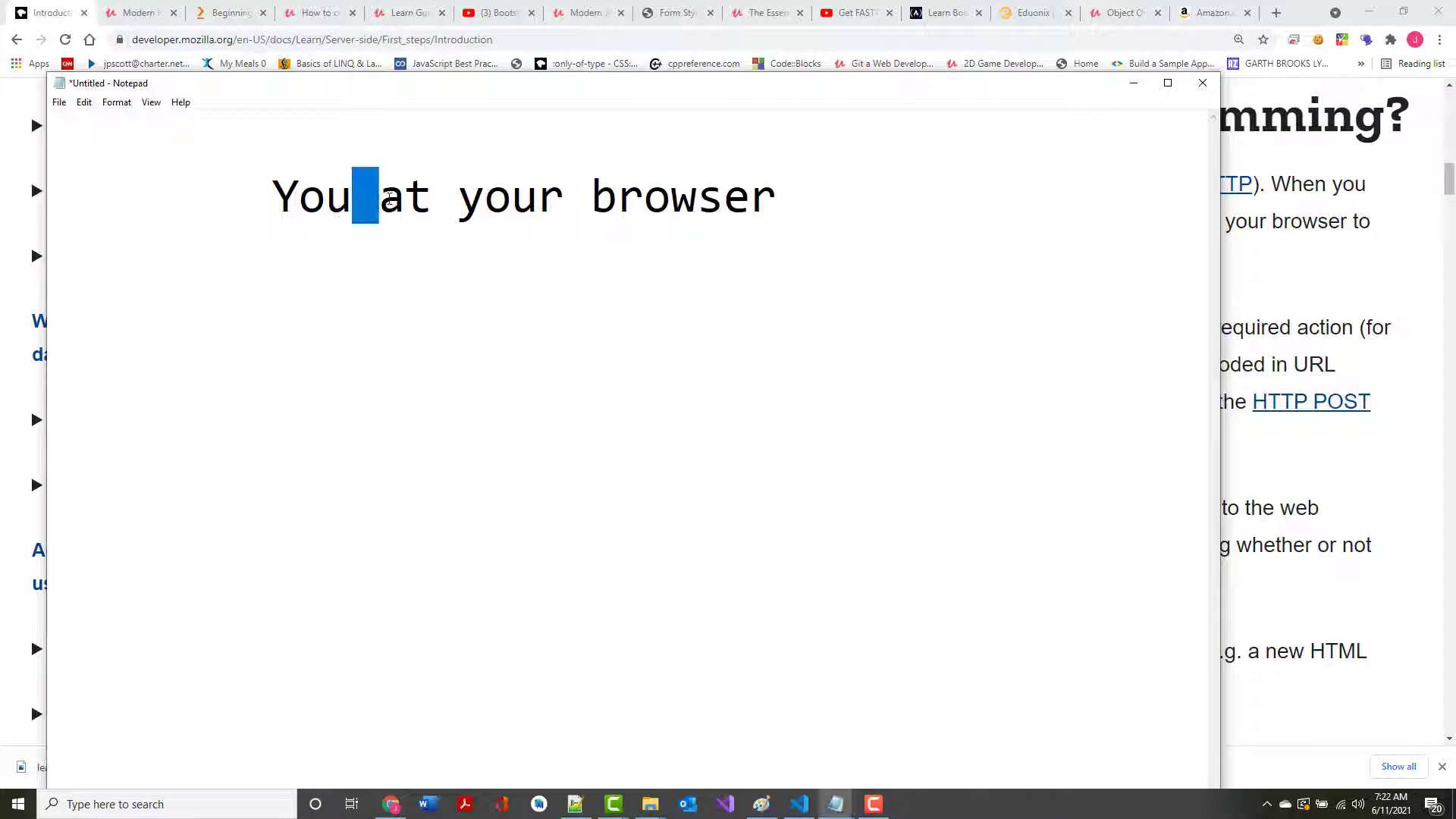
{"action": "key", "text": "Enter"}
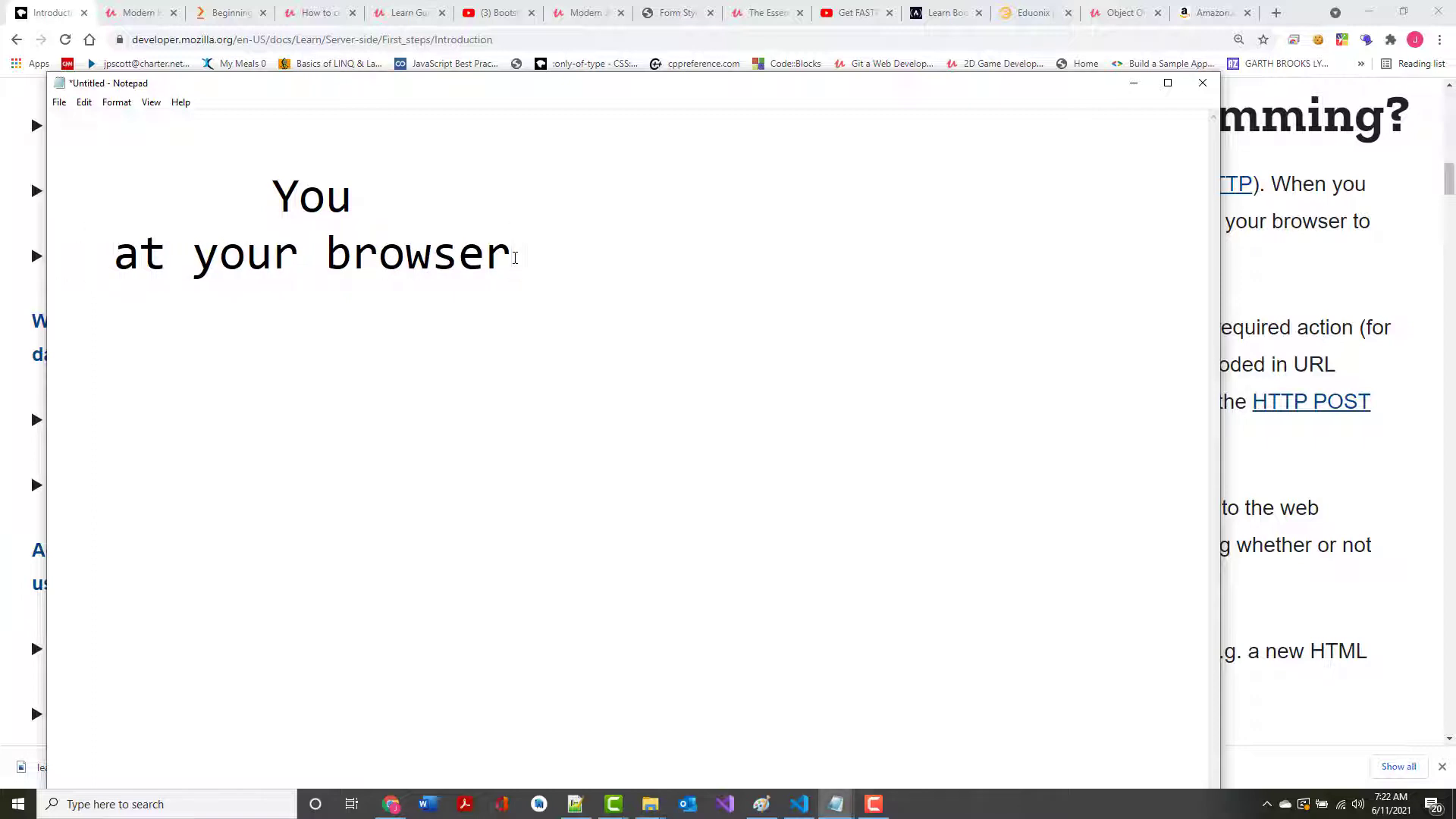
Type 'ranken.edu<enter>' and 'HTTP Request' on the following lines
{"action": "type", "text": "rank"}
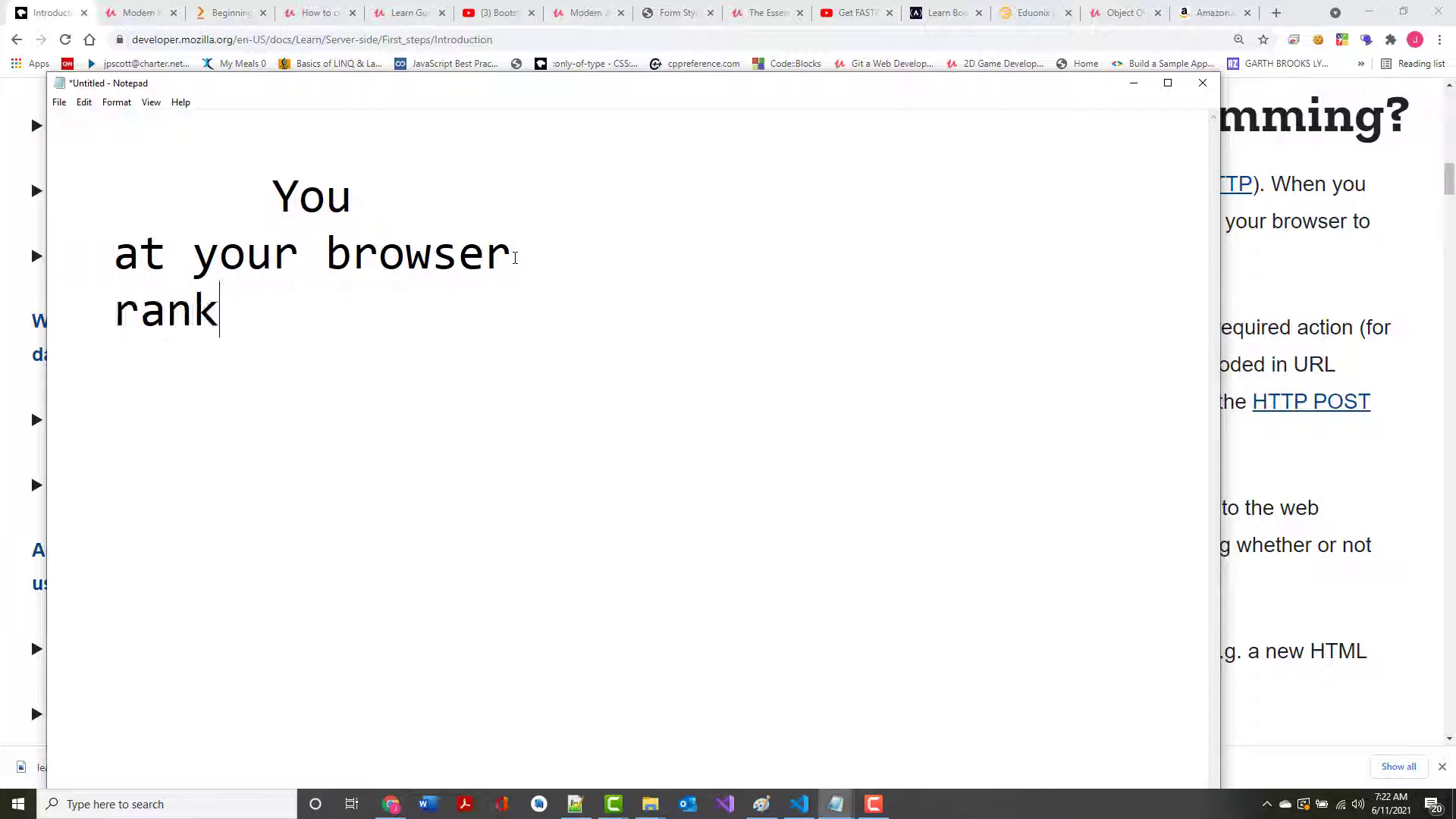
{"action": "type", "text": "en.edu"}
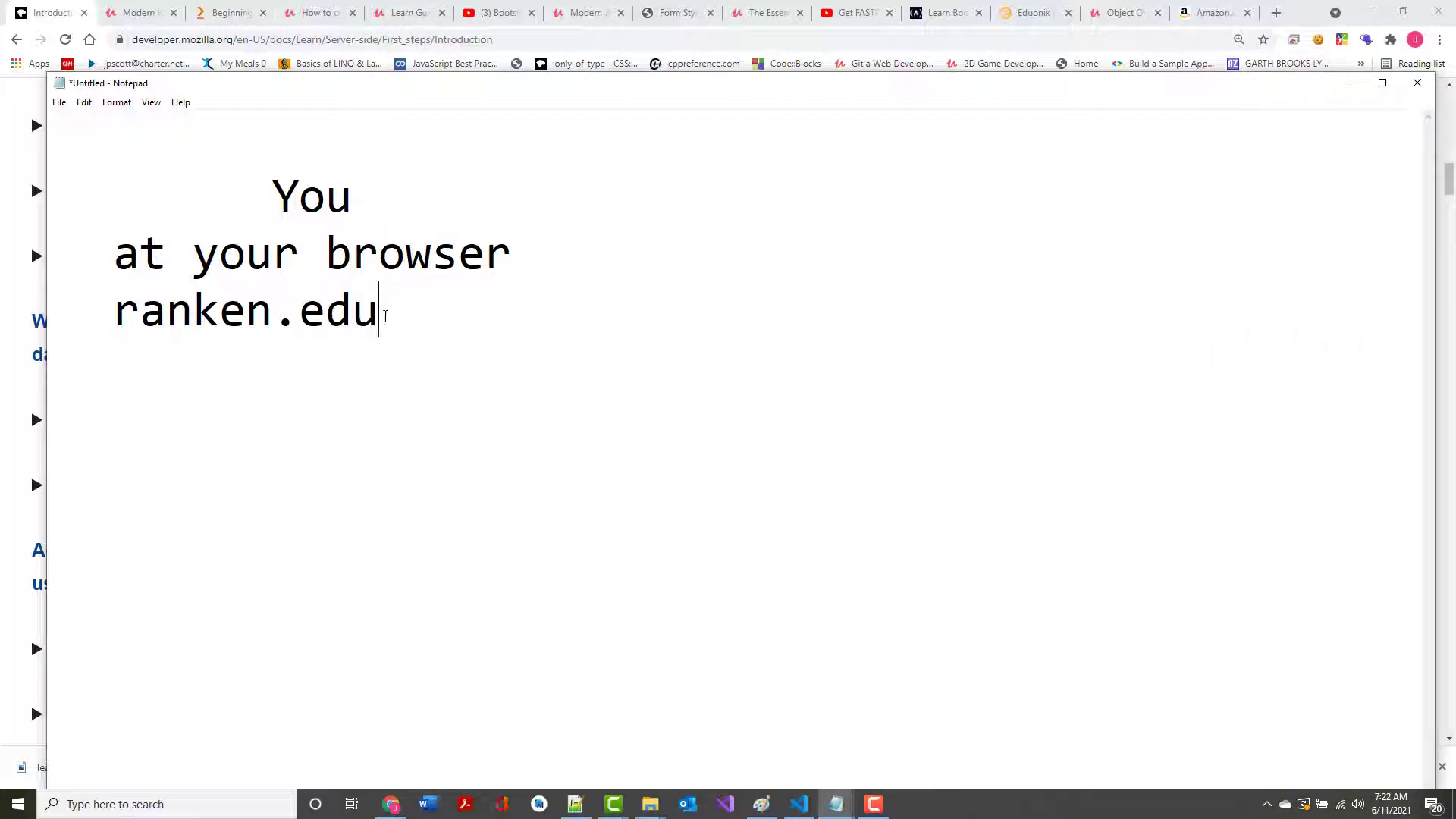
{"action": "type", "text": "<ent"}
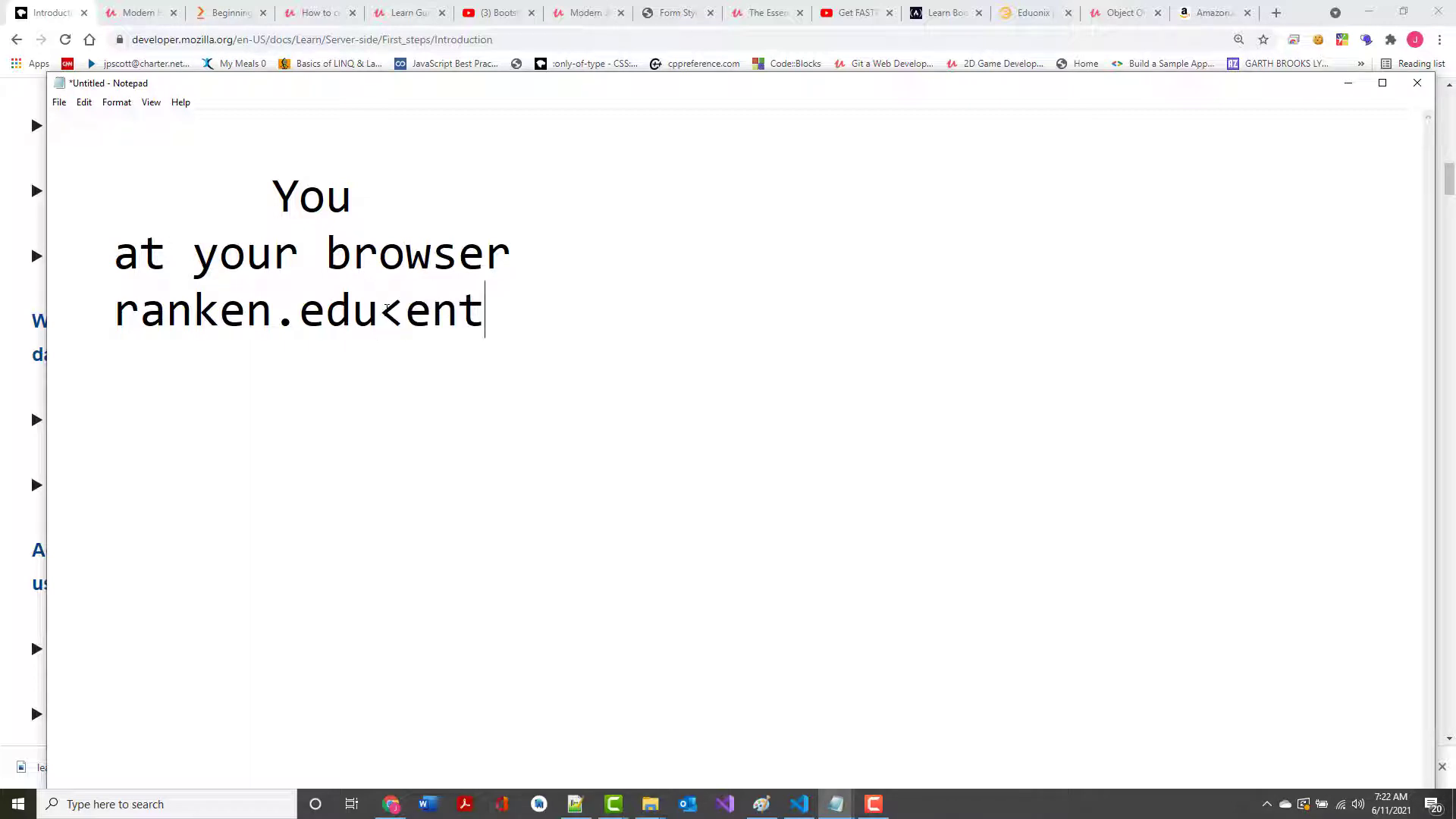
{"action": "type", "text": "er>"}
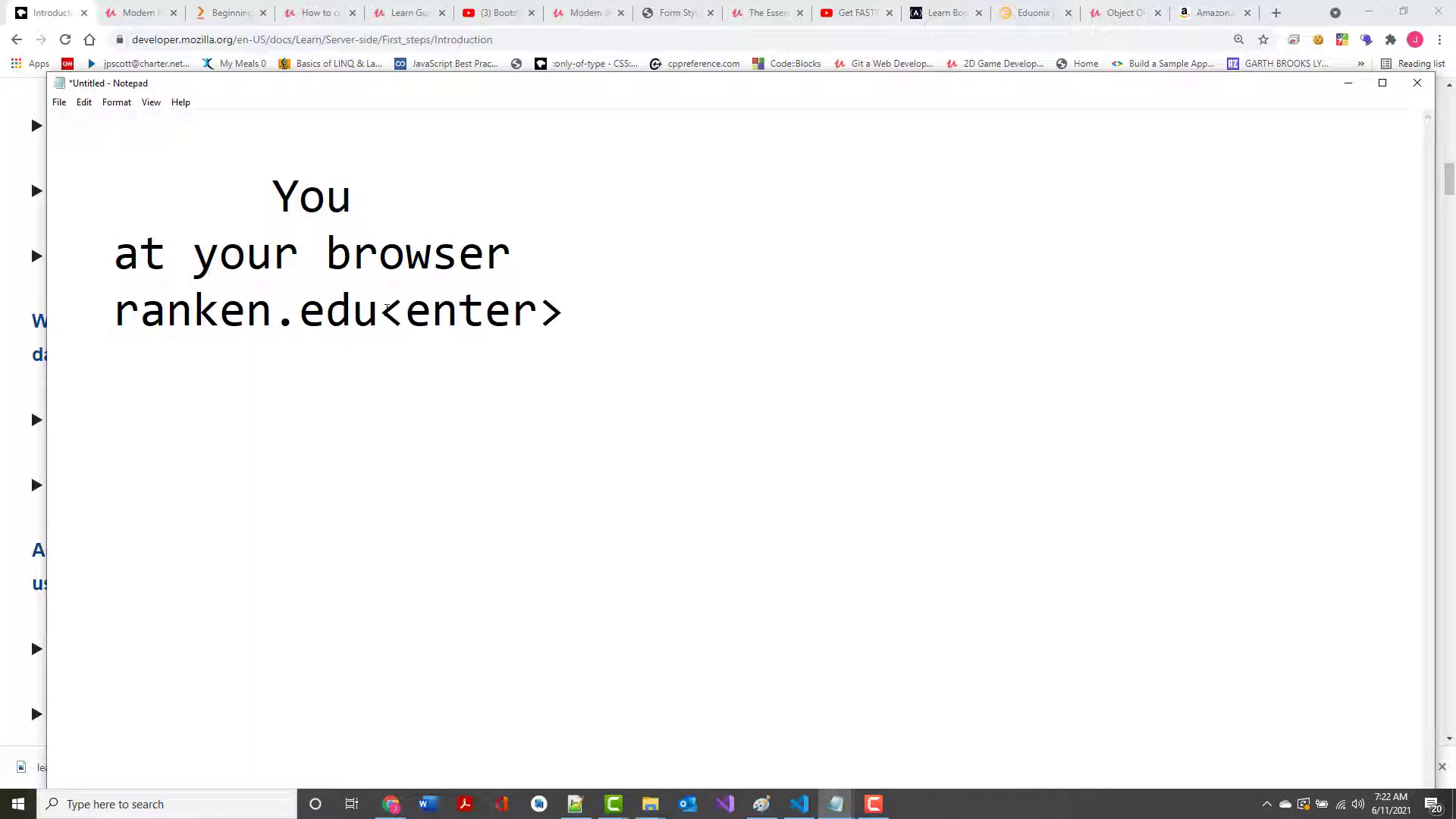
{"action": "type", "text": "http"}
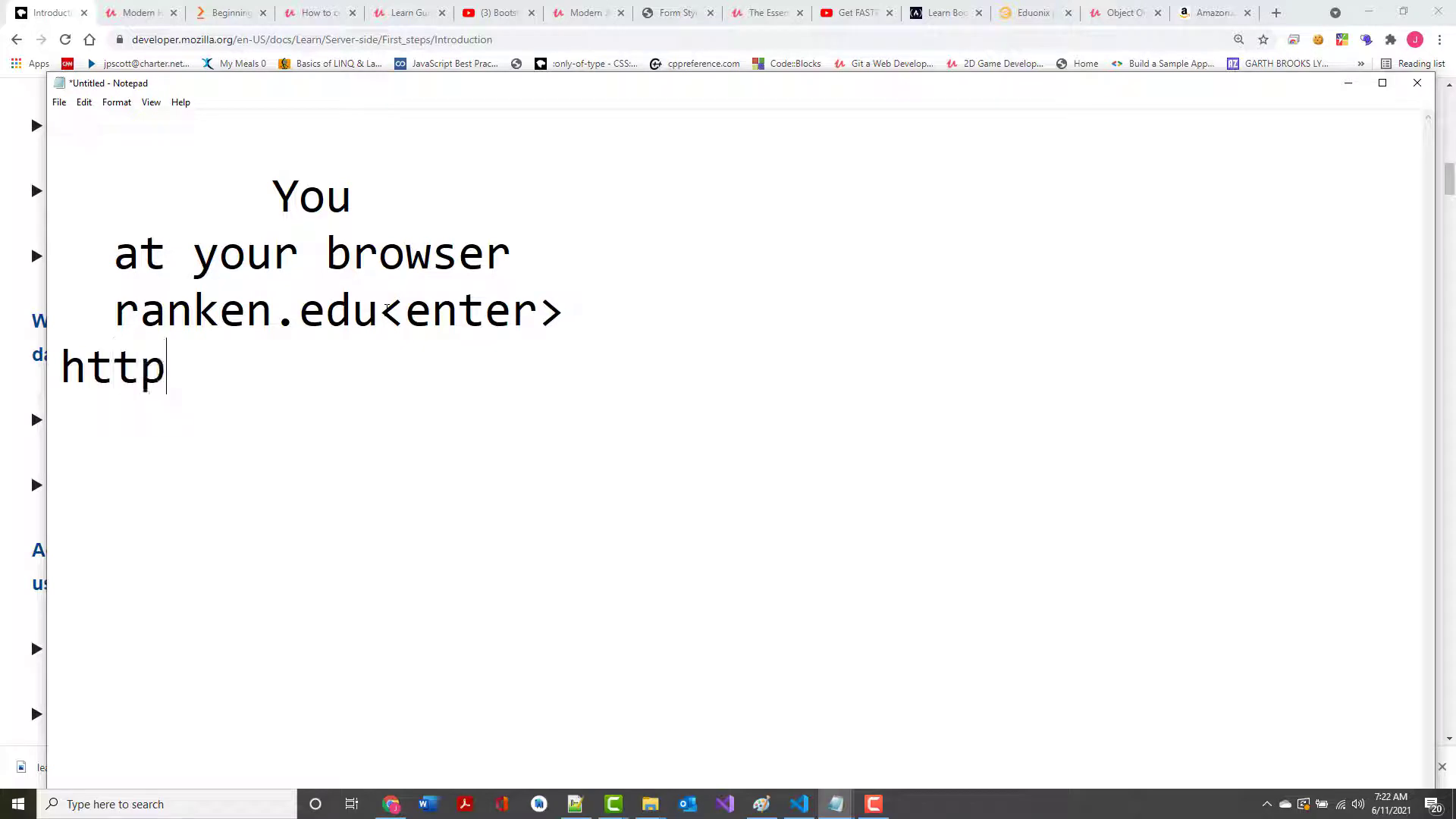
{"action": "key", "text": "backspace"}
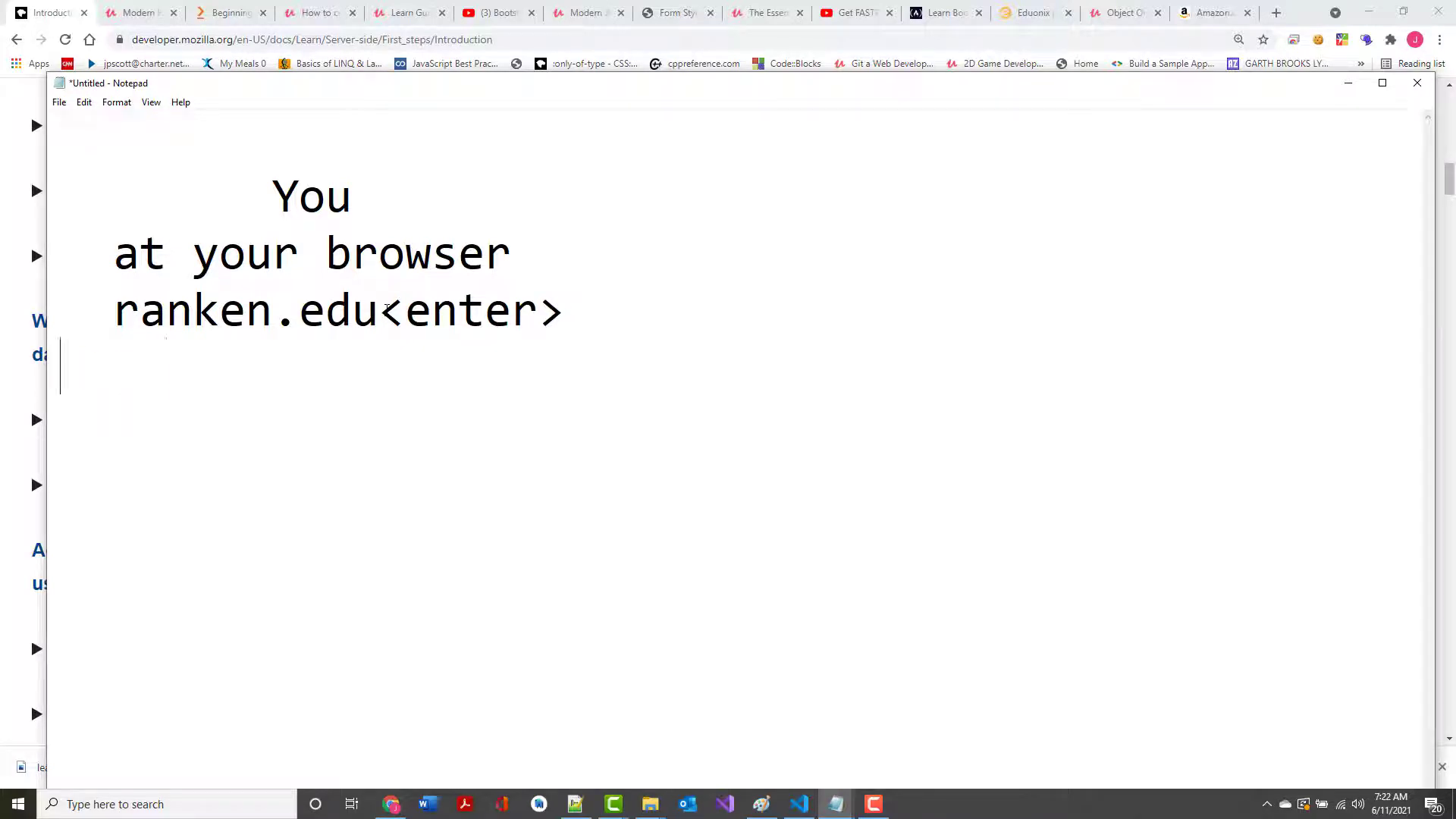
{"action": "type", "text": "HTPP"}
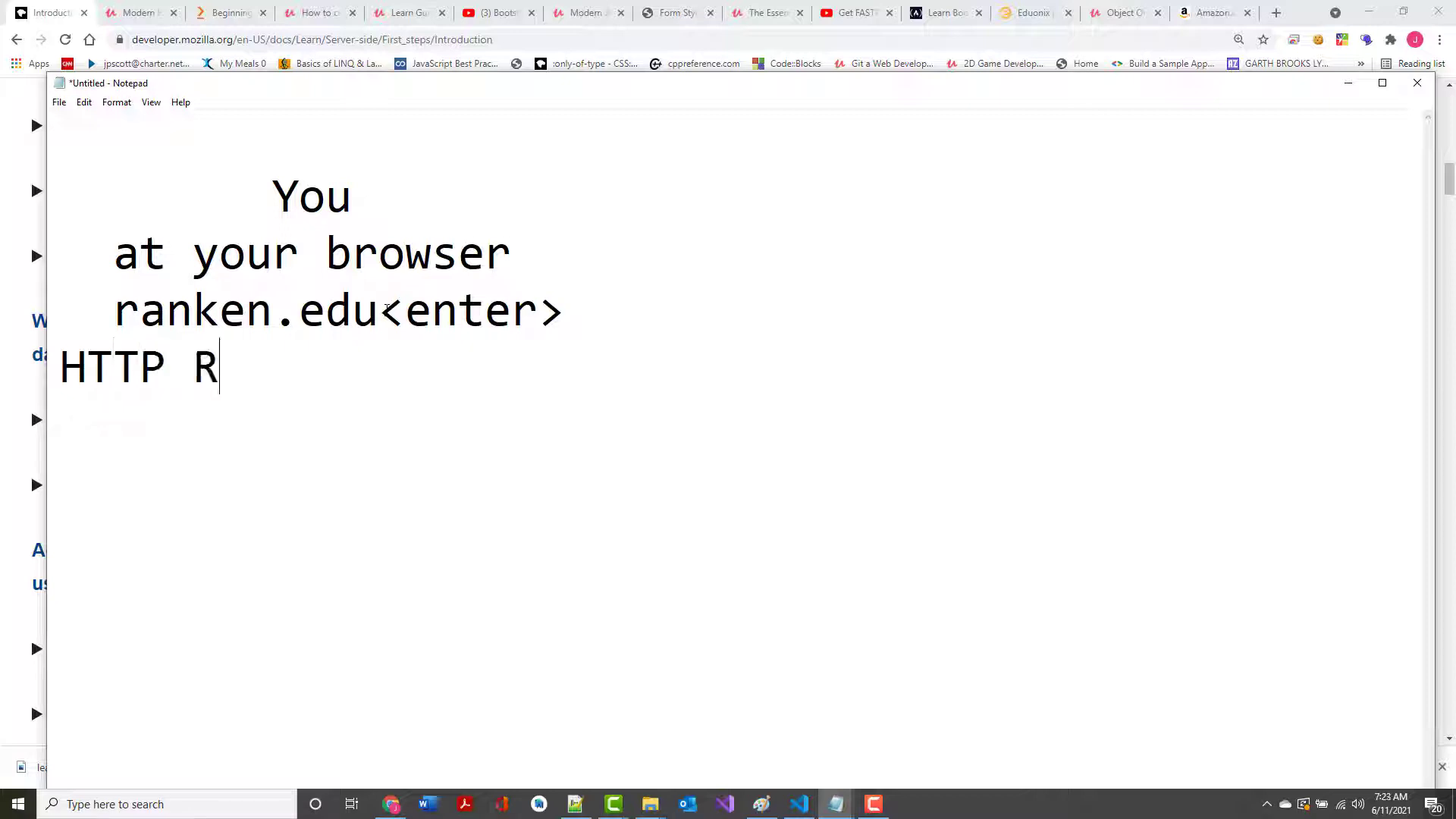
{"action": "type", "text": "equest"}
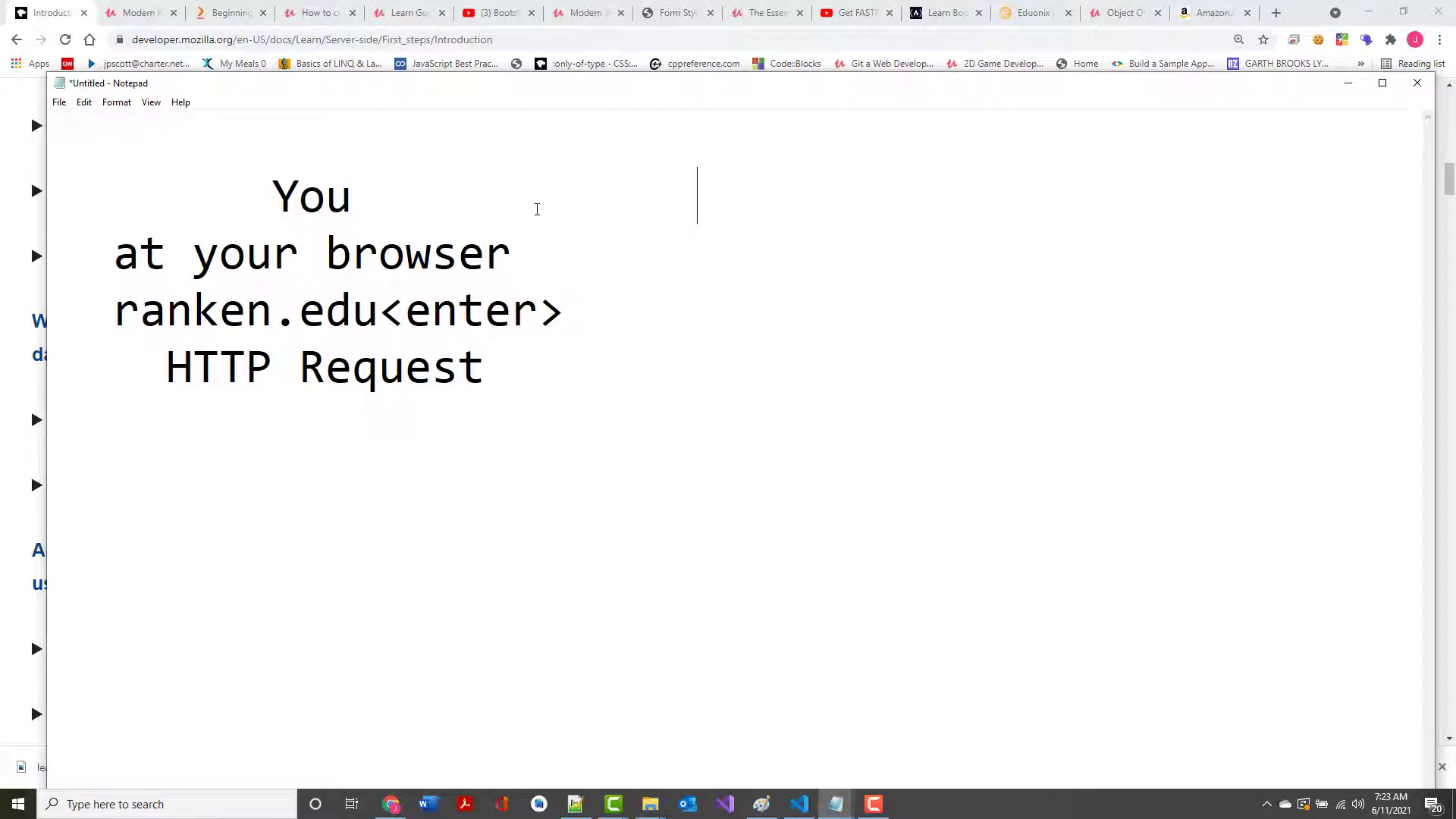
Type 'Ranken Server' opposite You and 'HTTP Response' beneath it
{"action": "type", "text": "Ranken"}
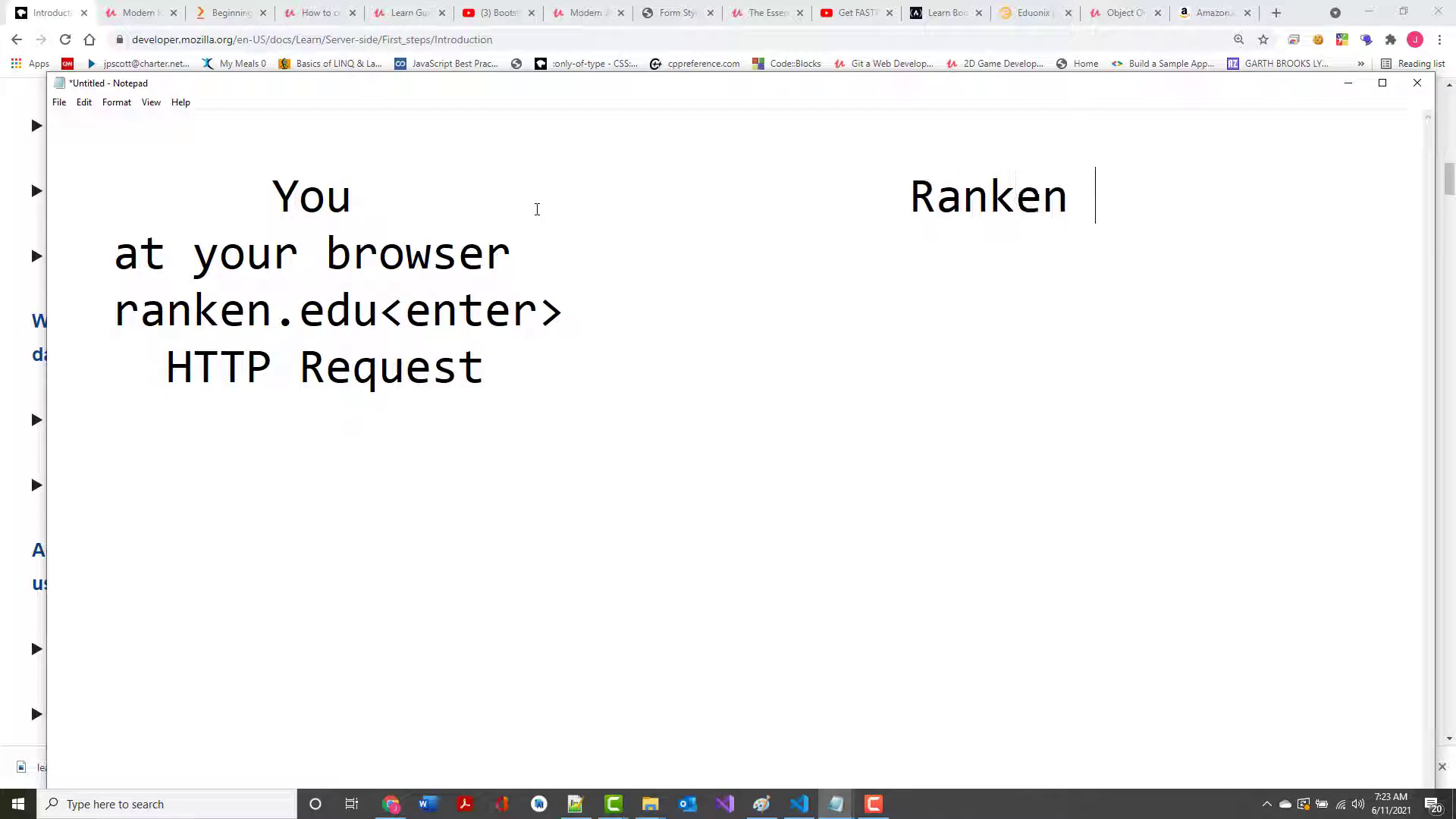
{"action": "type", "text": "SServ"}
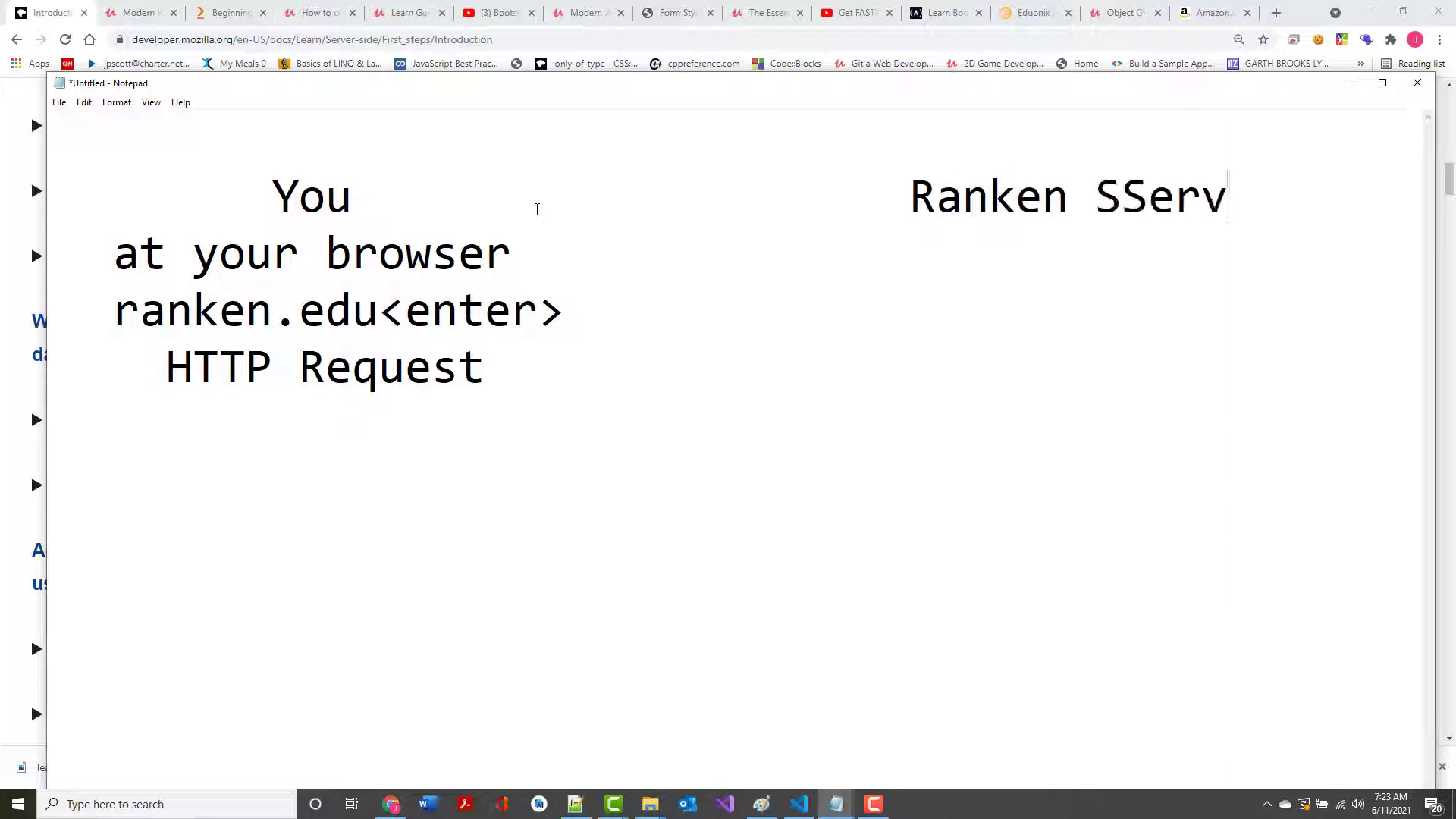
{"action": "key", "text": "Backspace"}
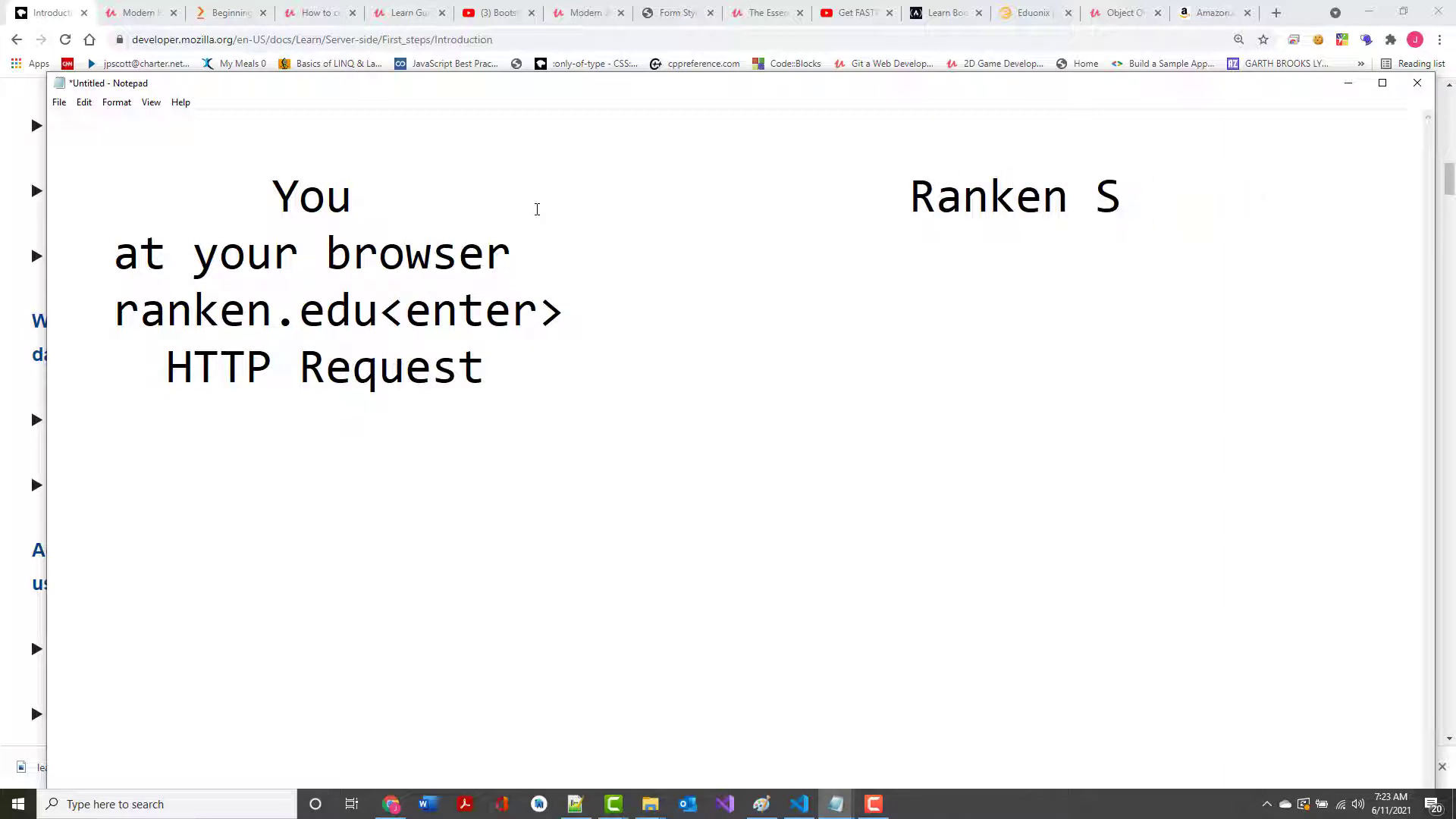
{"action": "type", "text": "erver"}
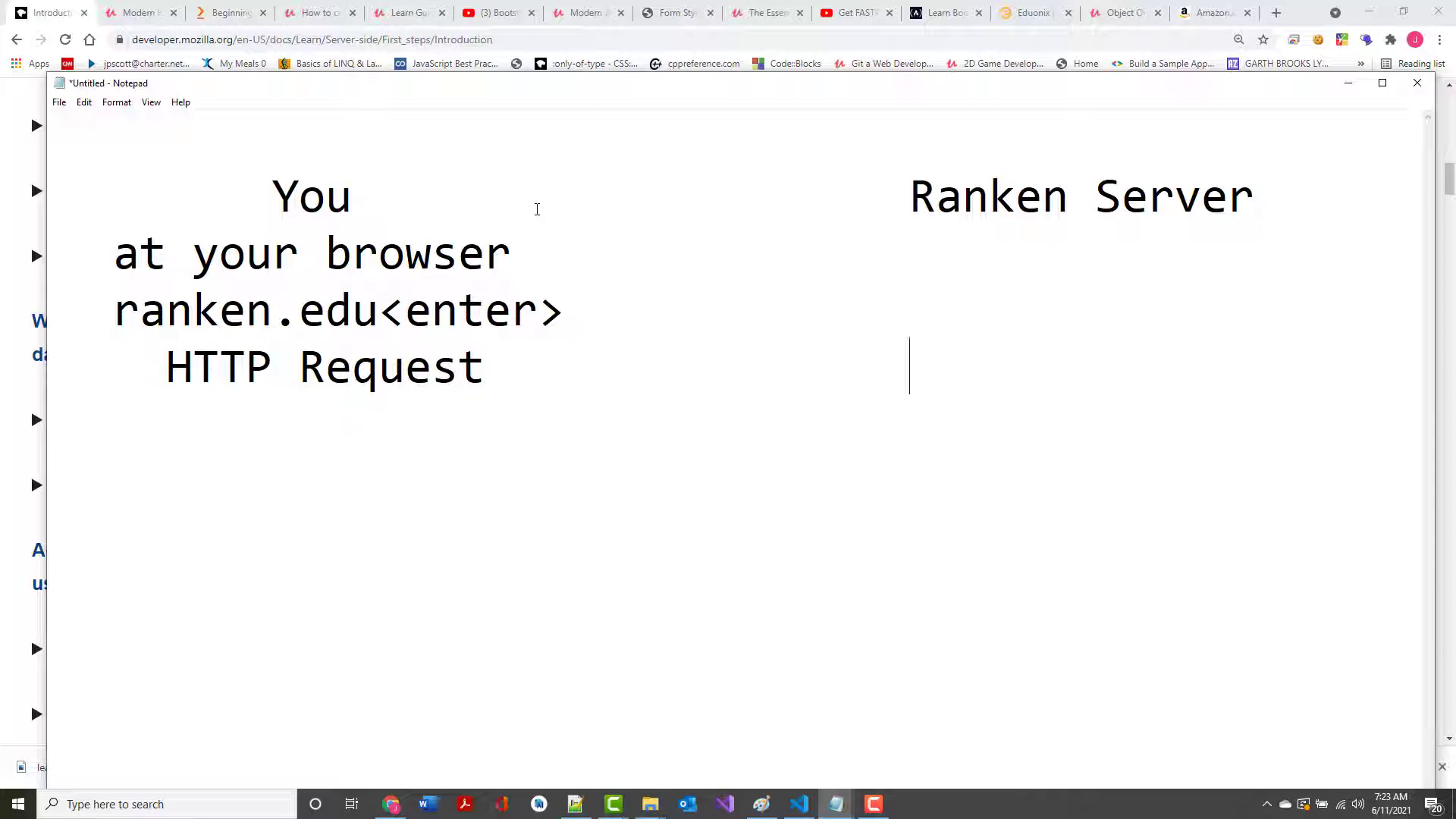
{"action": "type", "text": "HTTP"}
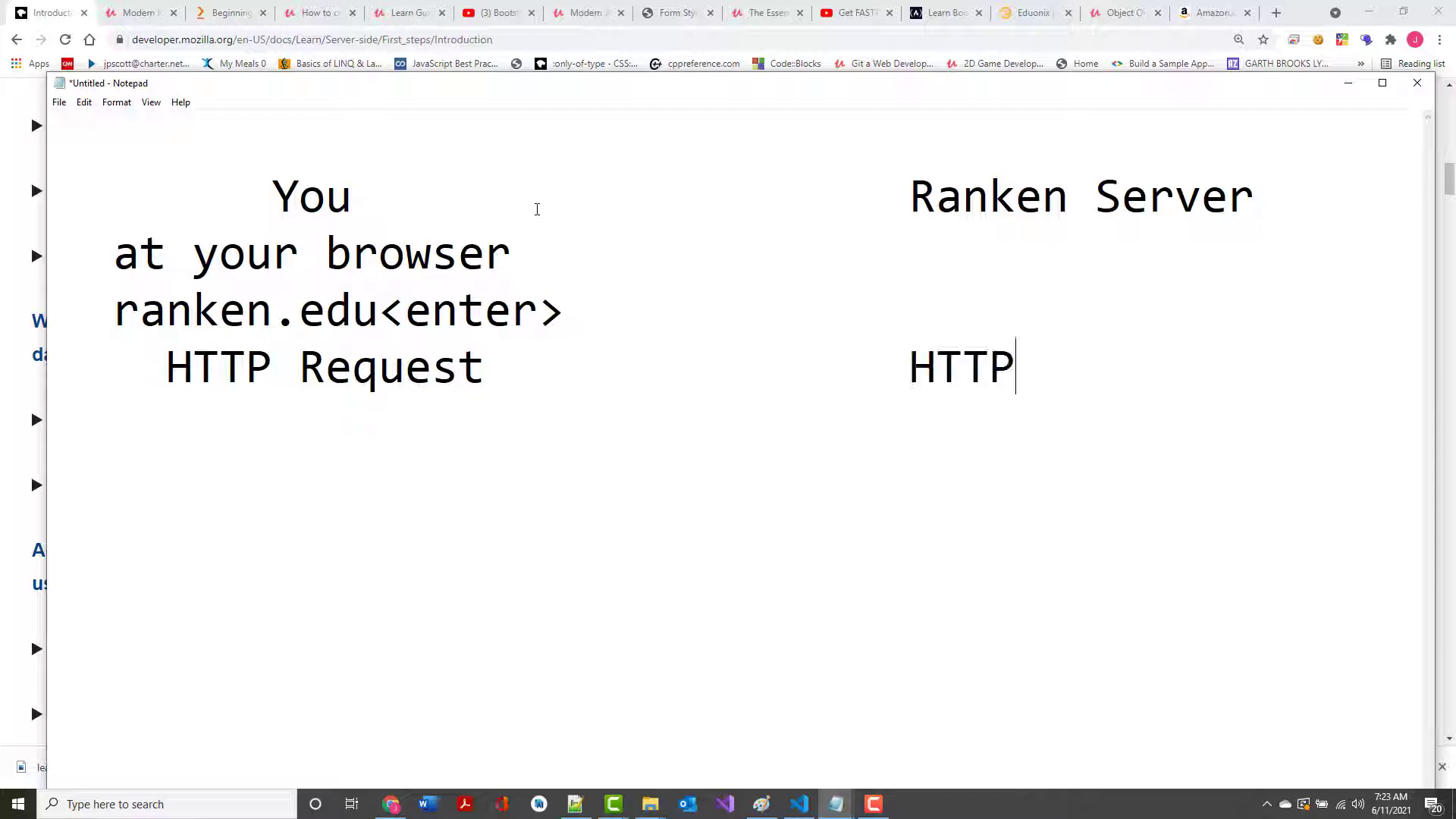
{"action": "type", "text": "Re"}
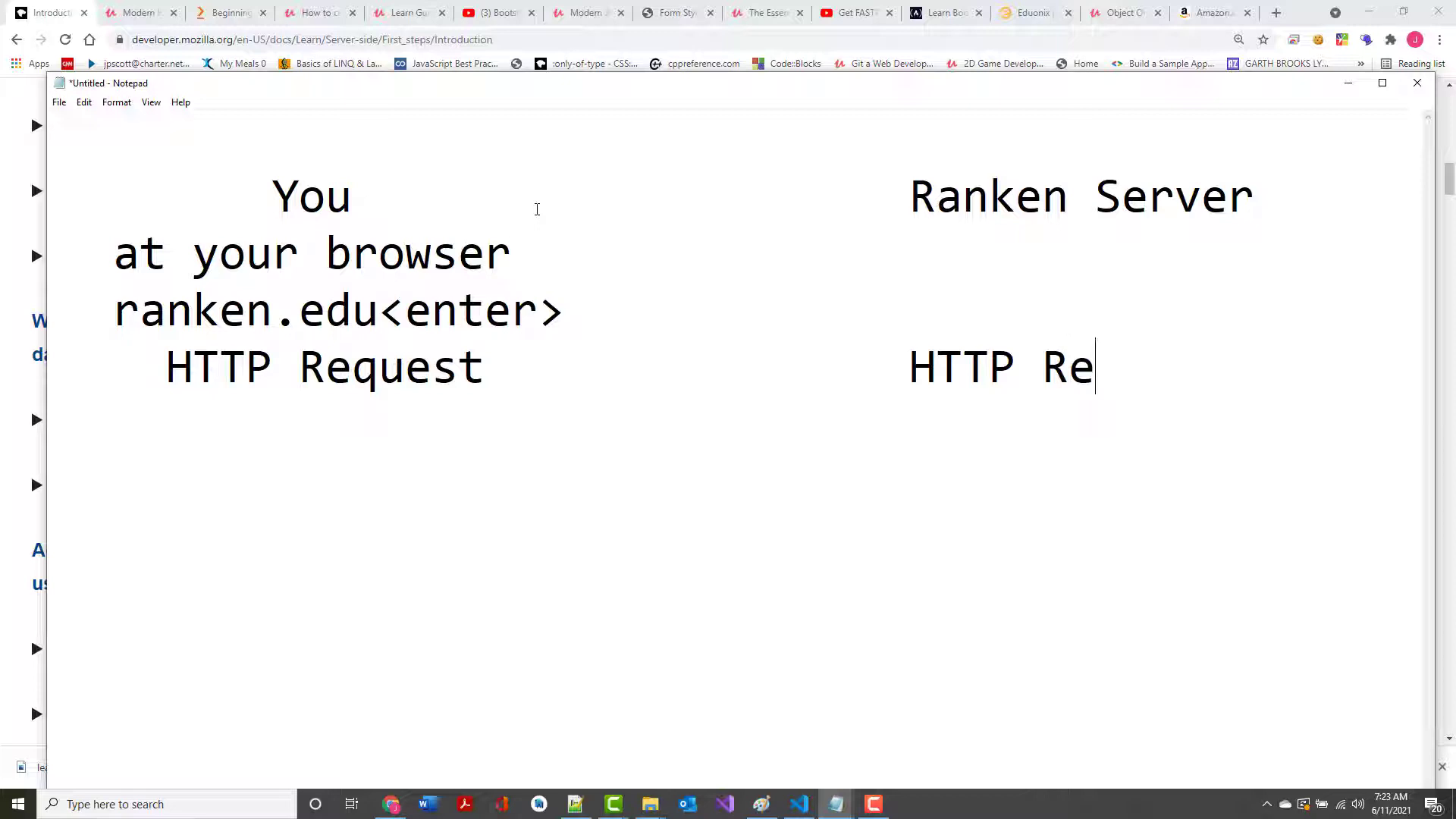
{"action": "type", "text": "spon"}
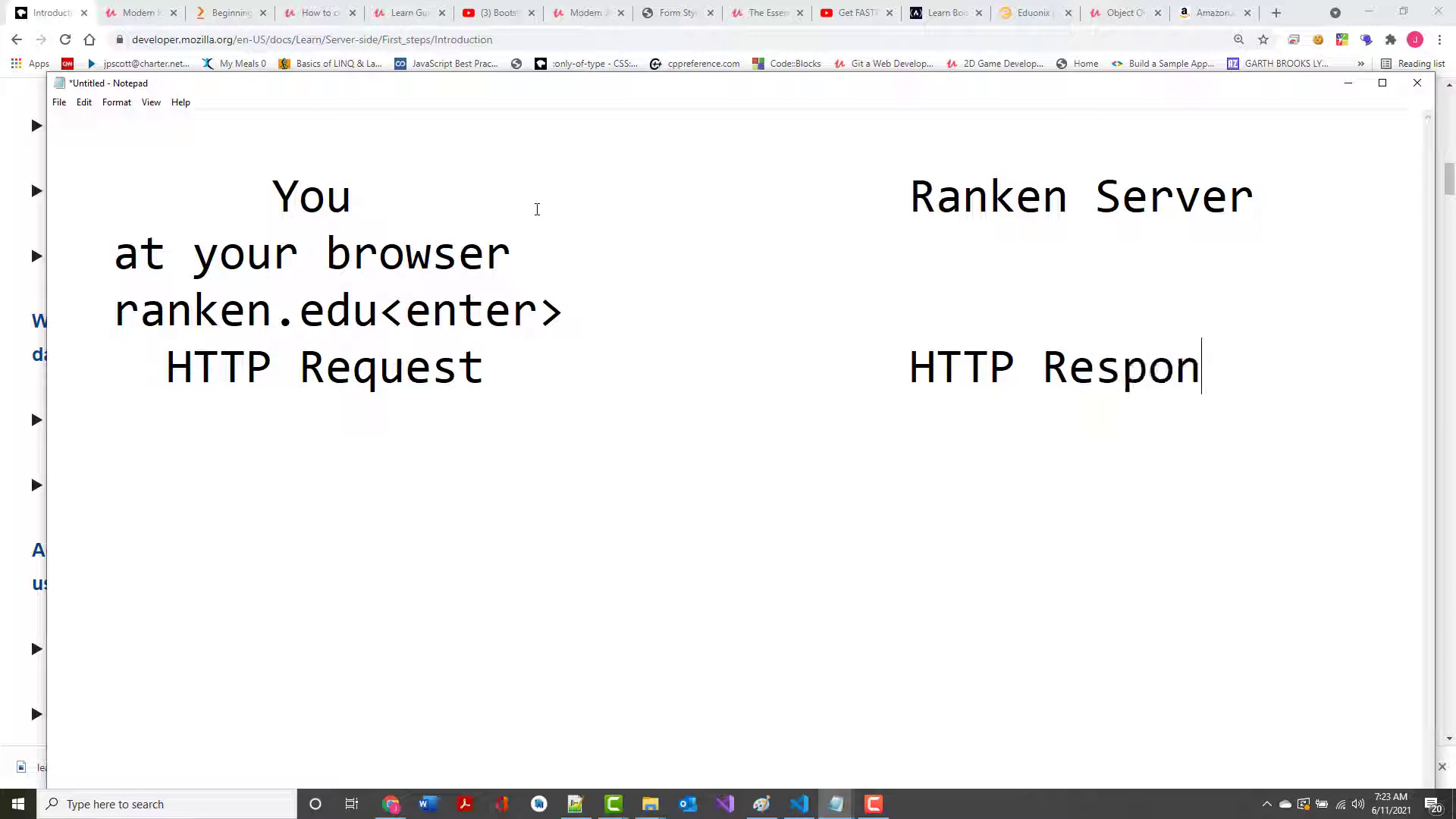
{"action": "type", "text": "se"}
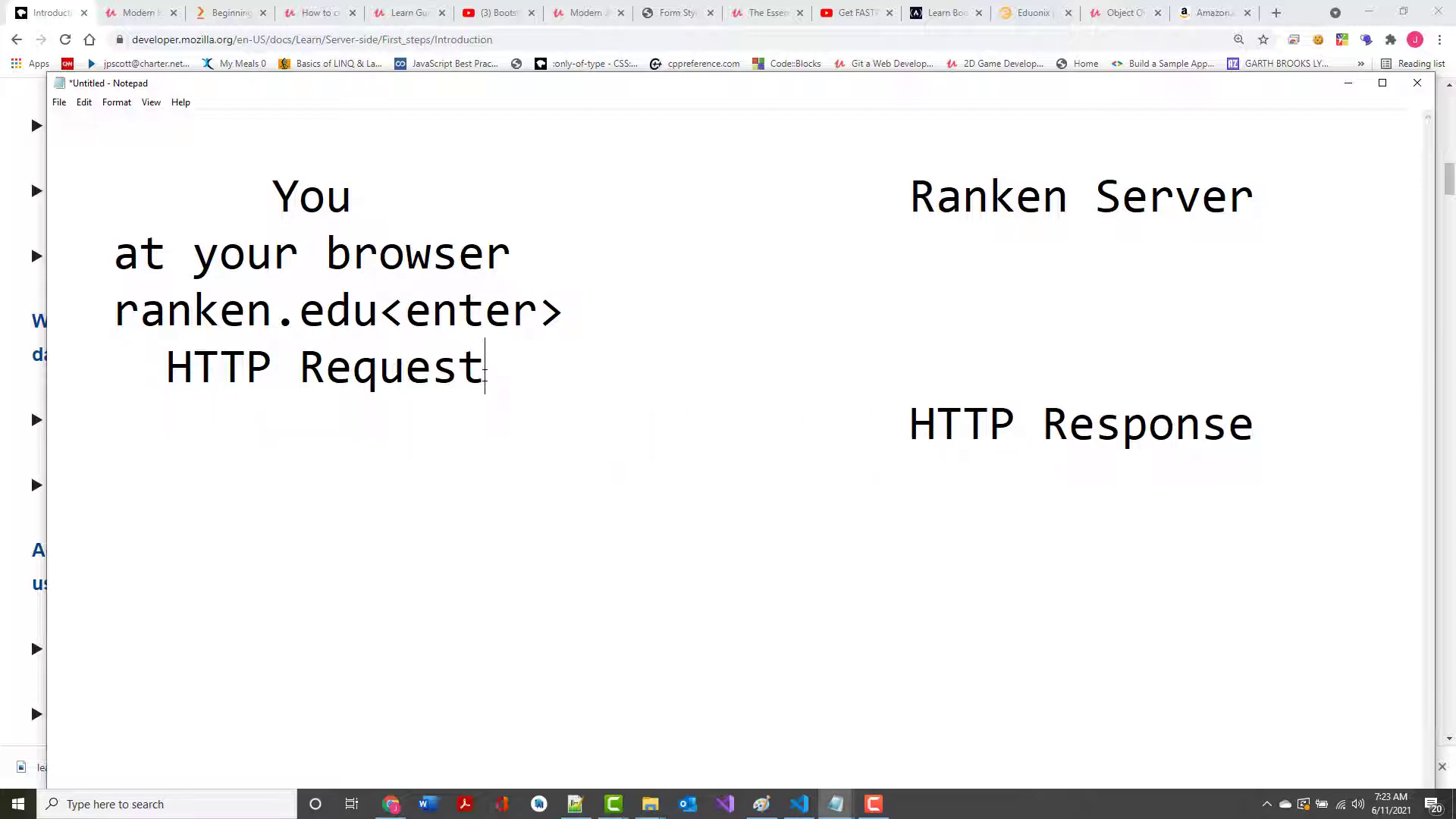
Add a '--->' arrow after HTTP Request and '<---' on the response line
{"action": "type", "text": "---"}
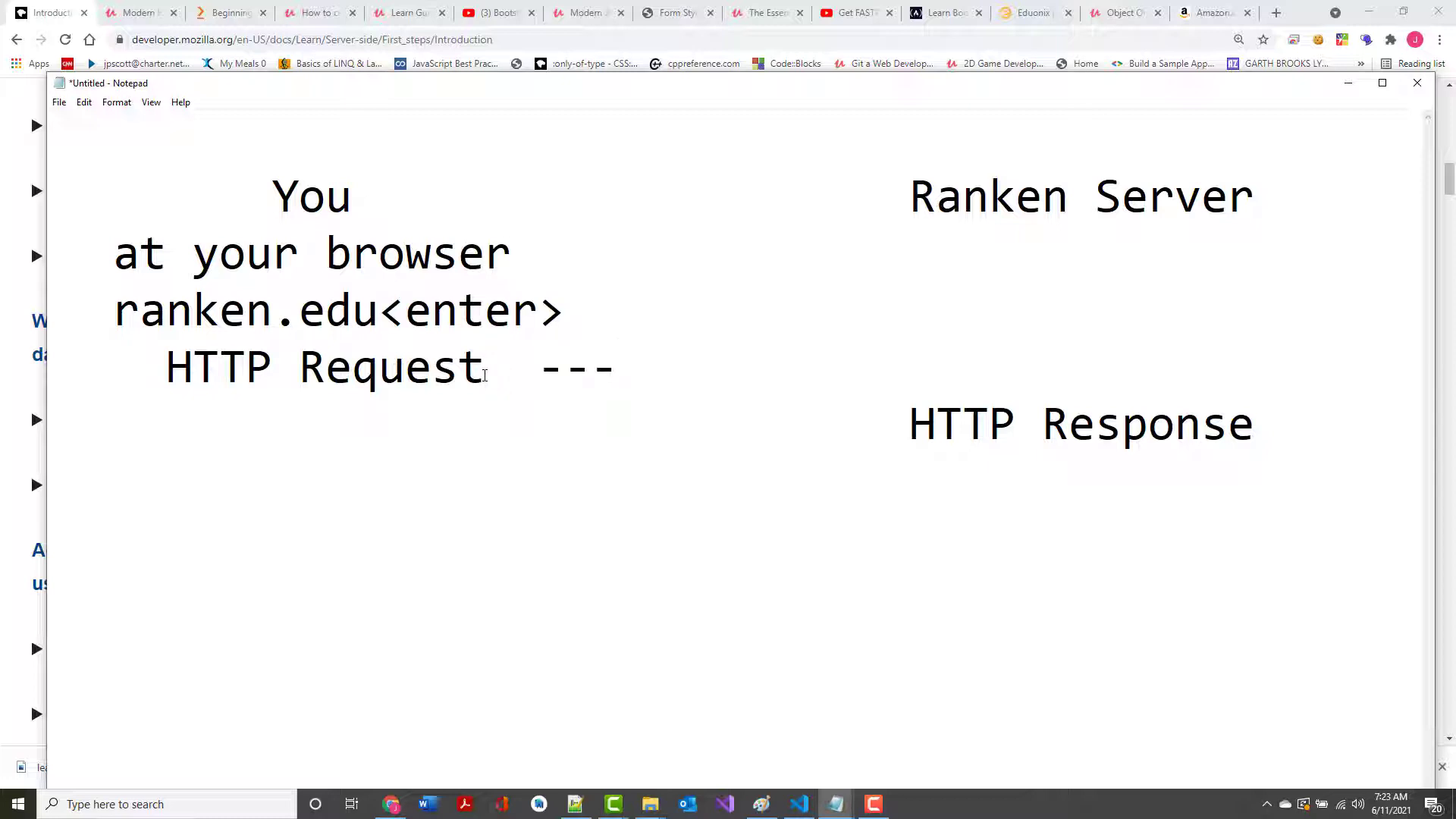
{"action": "type", "text": ">"}
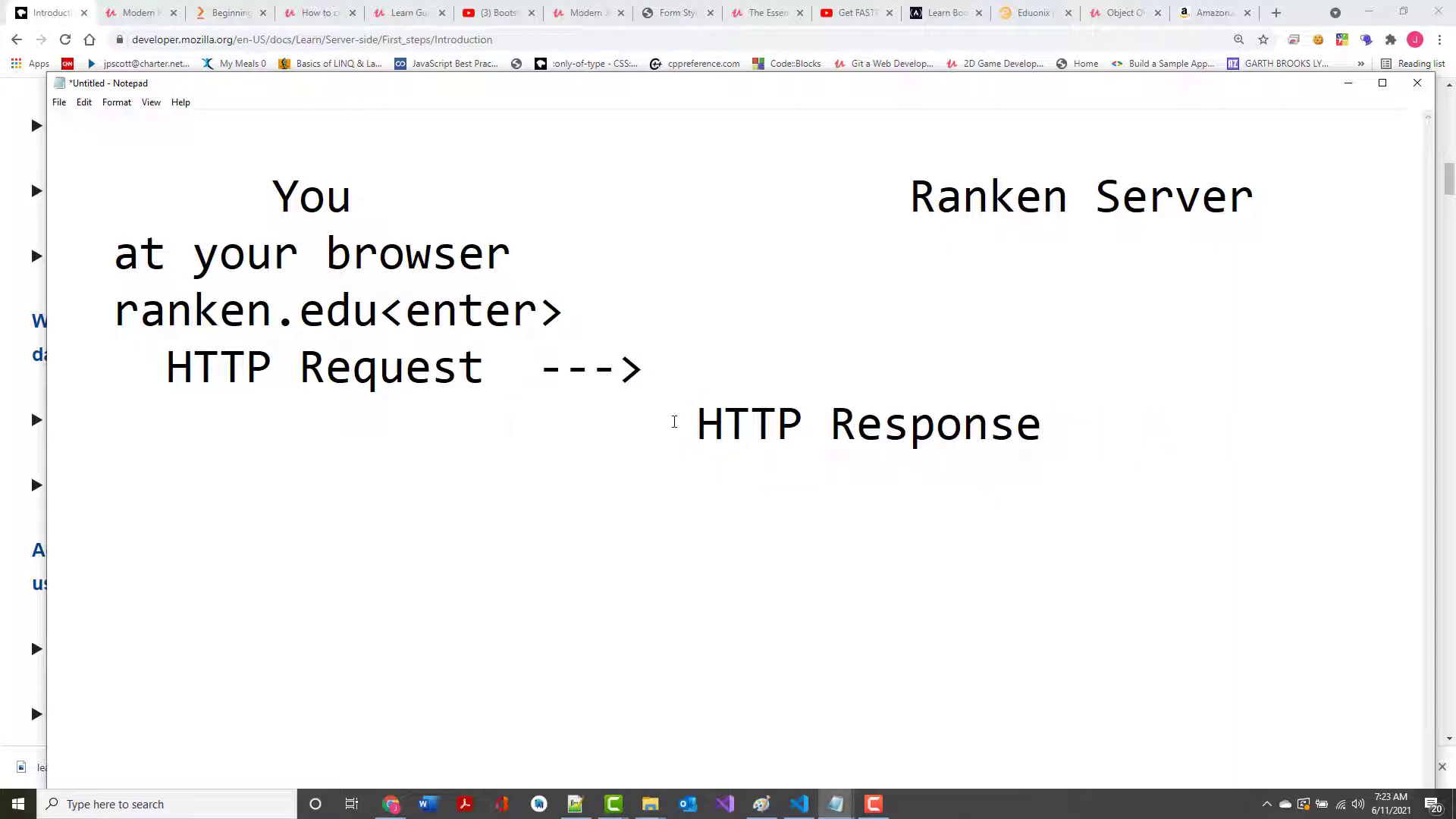
{"action": "left_click", "coordinate": [619, 423]}
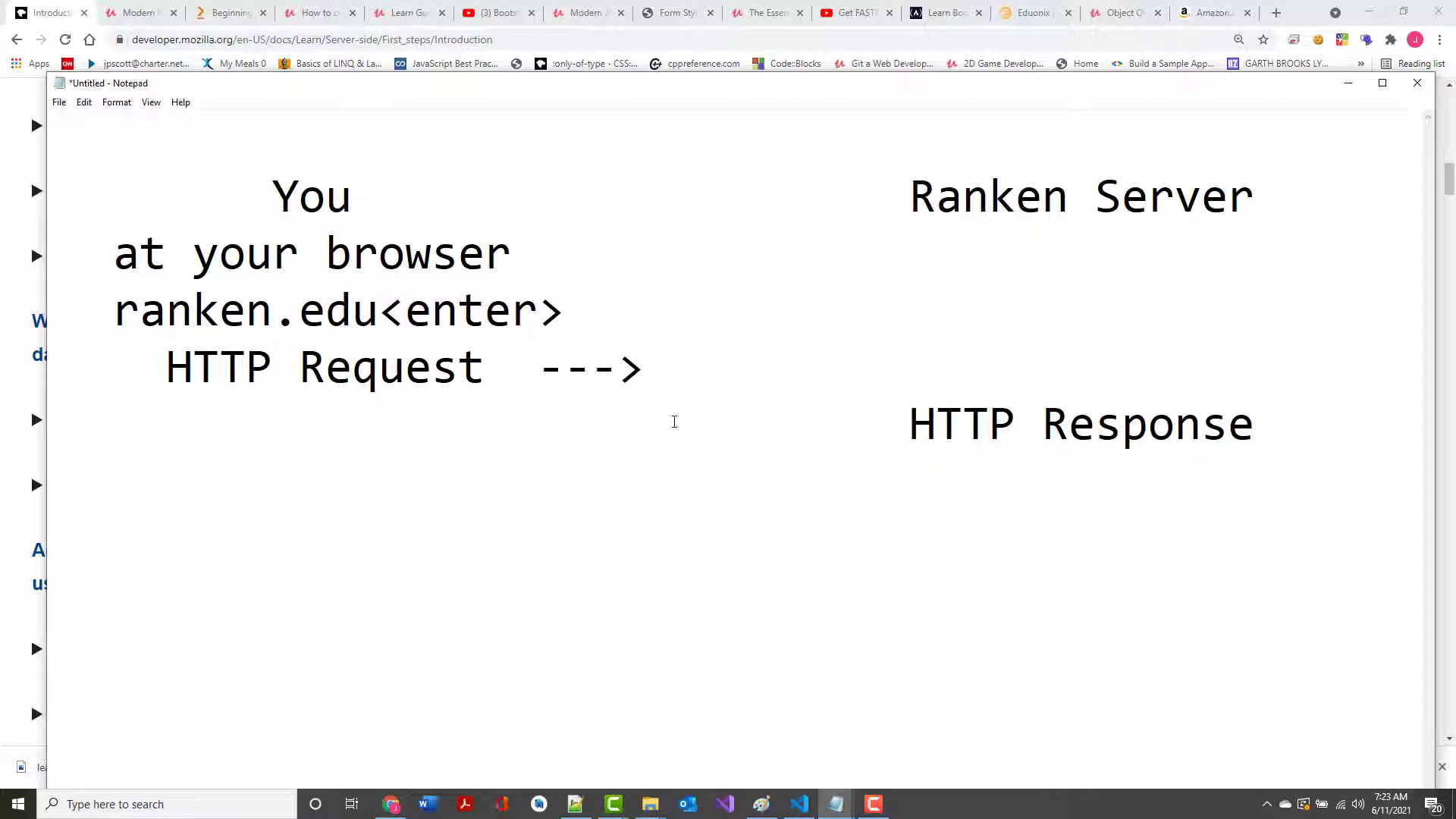
{"action": "type", "text": "<---"}
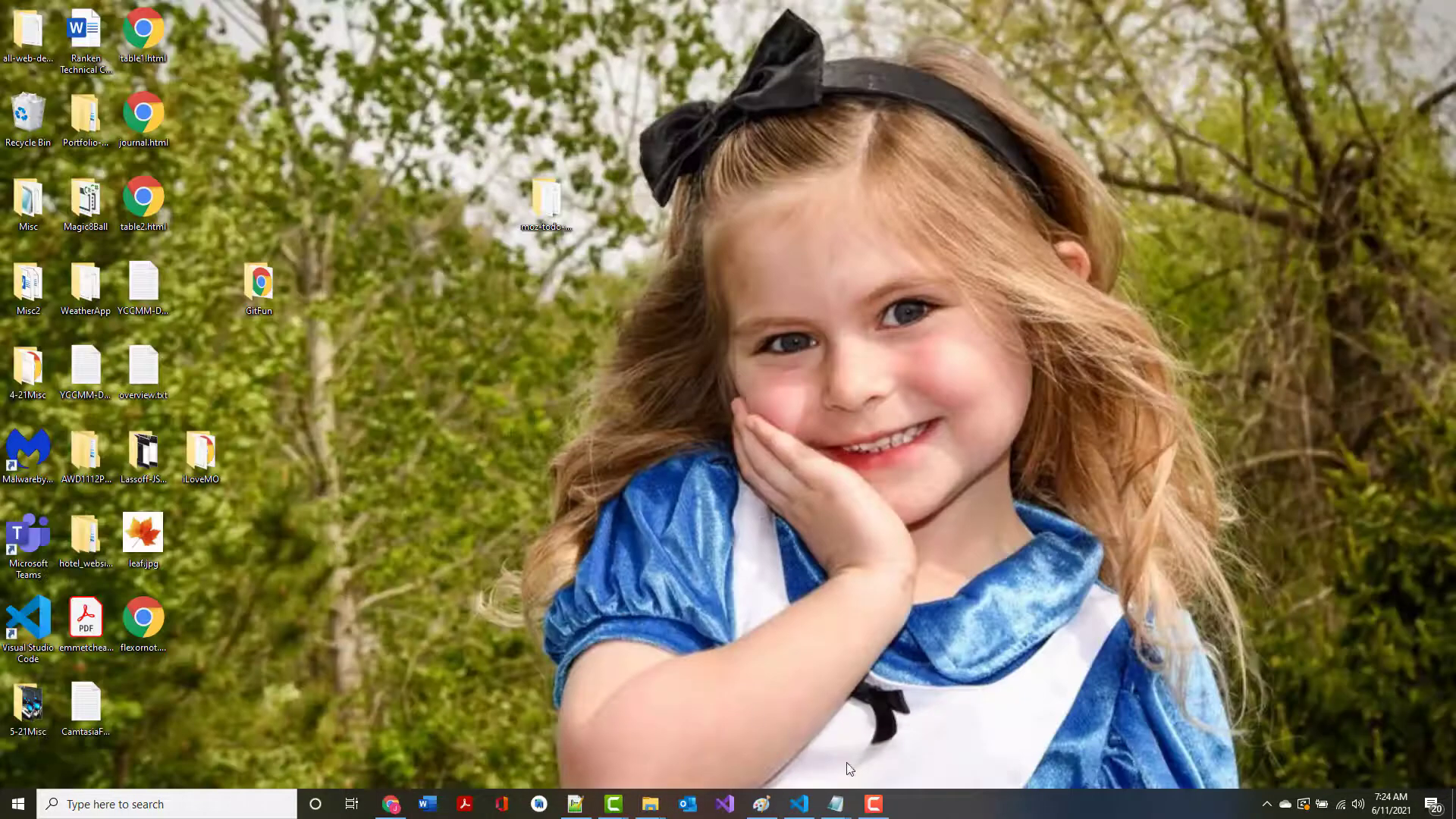
Change the response line to '<--- HTTPS Response' with a longer arrow, and select it
{"action": "left_click", "coordinate": [832, 803]}
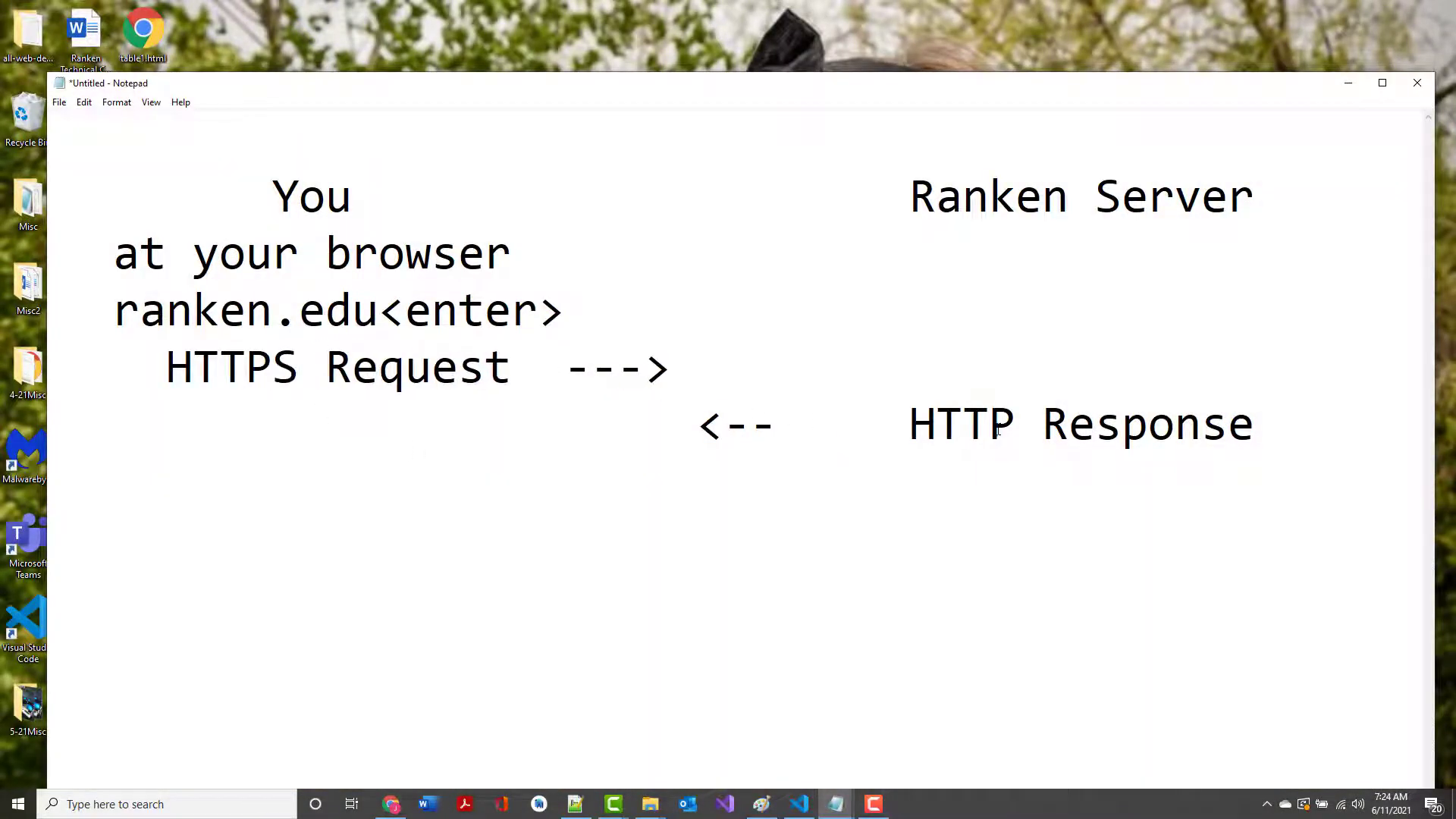
{"action": "type", "text": "S"}
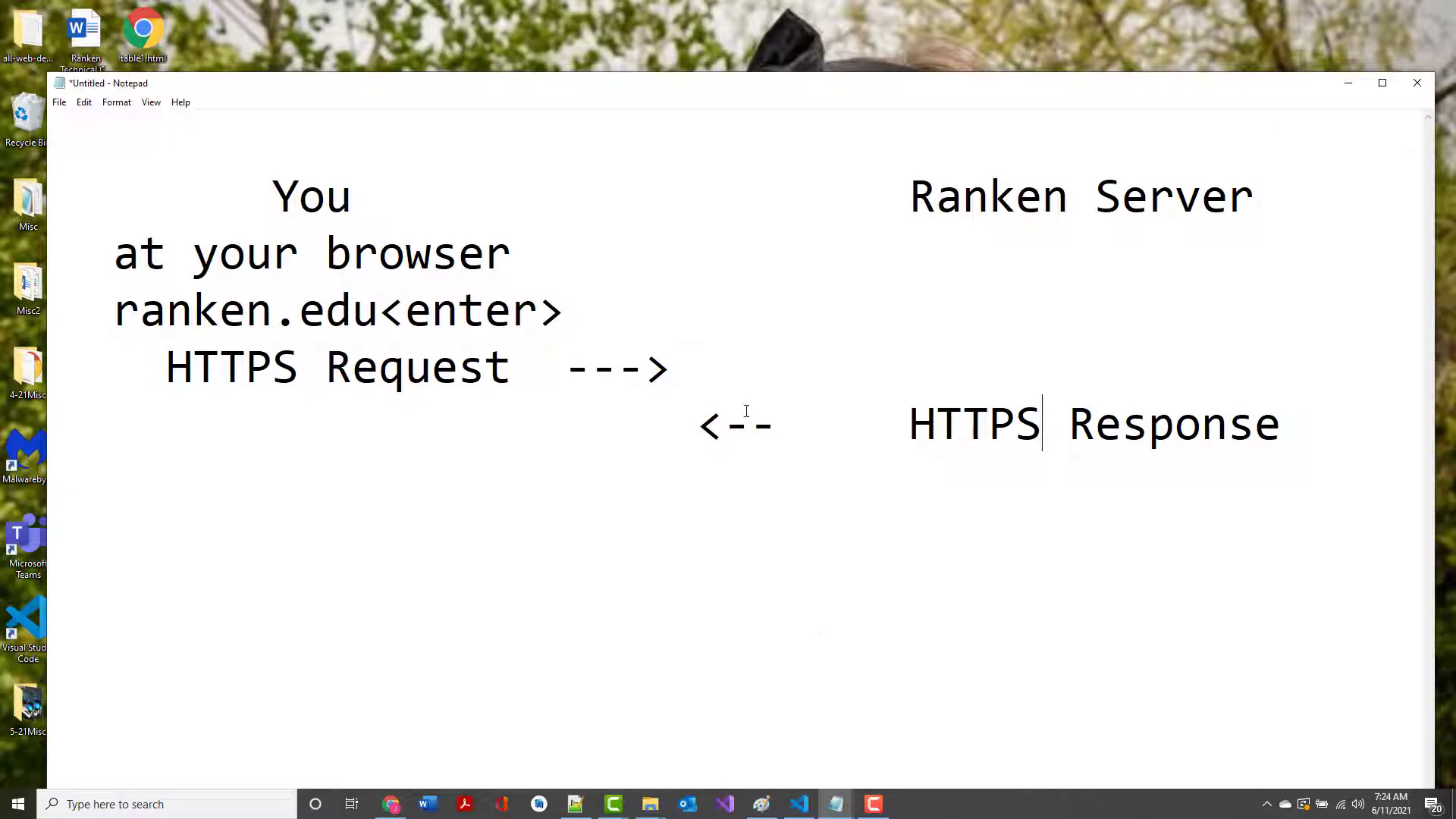
{"action": "type", "text": "-"}
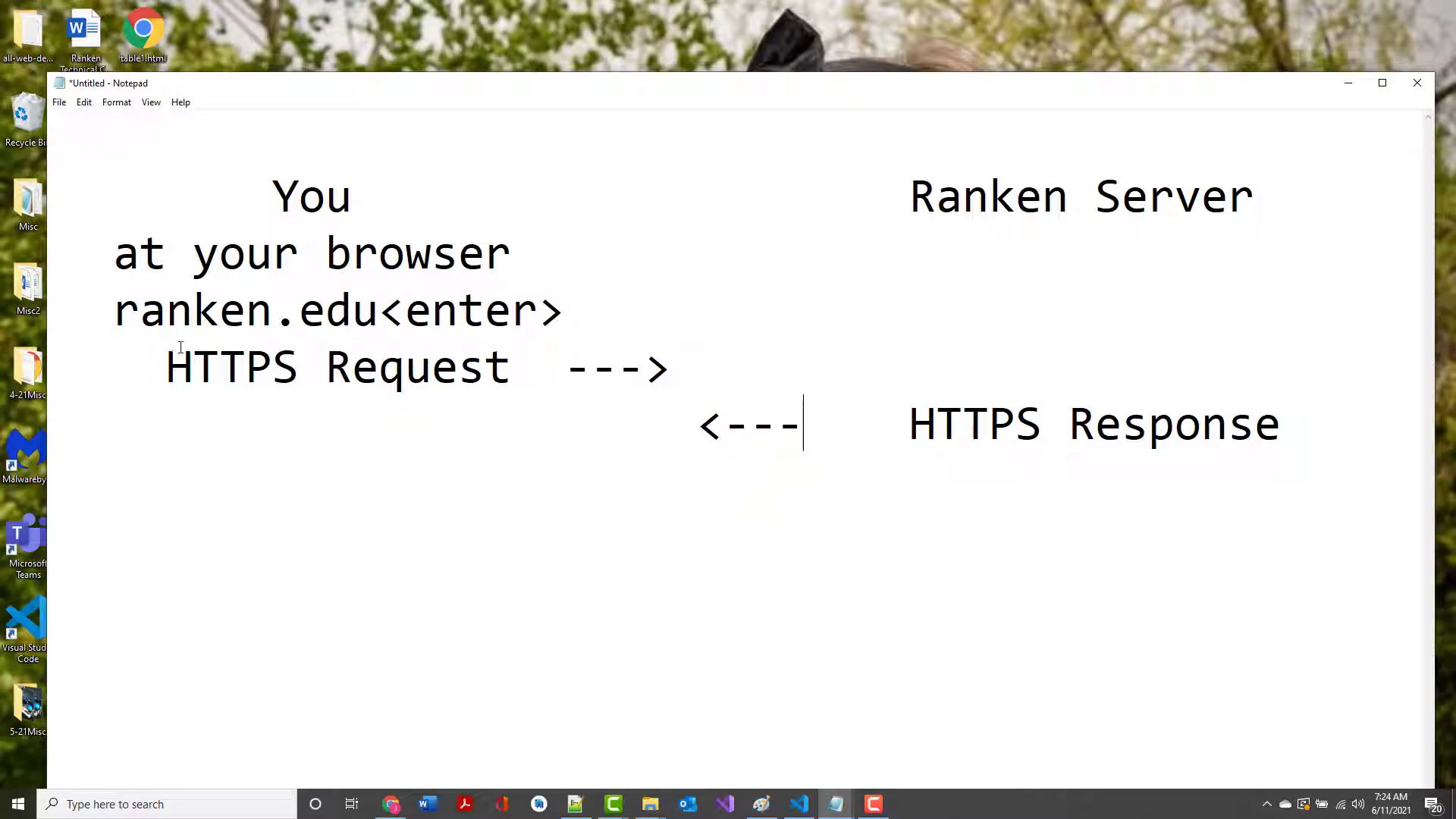
{"action": "left_click_drag", "start_coordinate": [167, 367], "coordinate": [667, 367]}
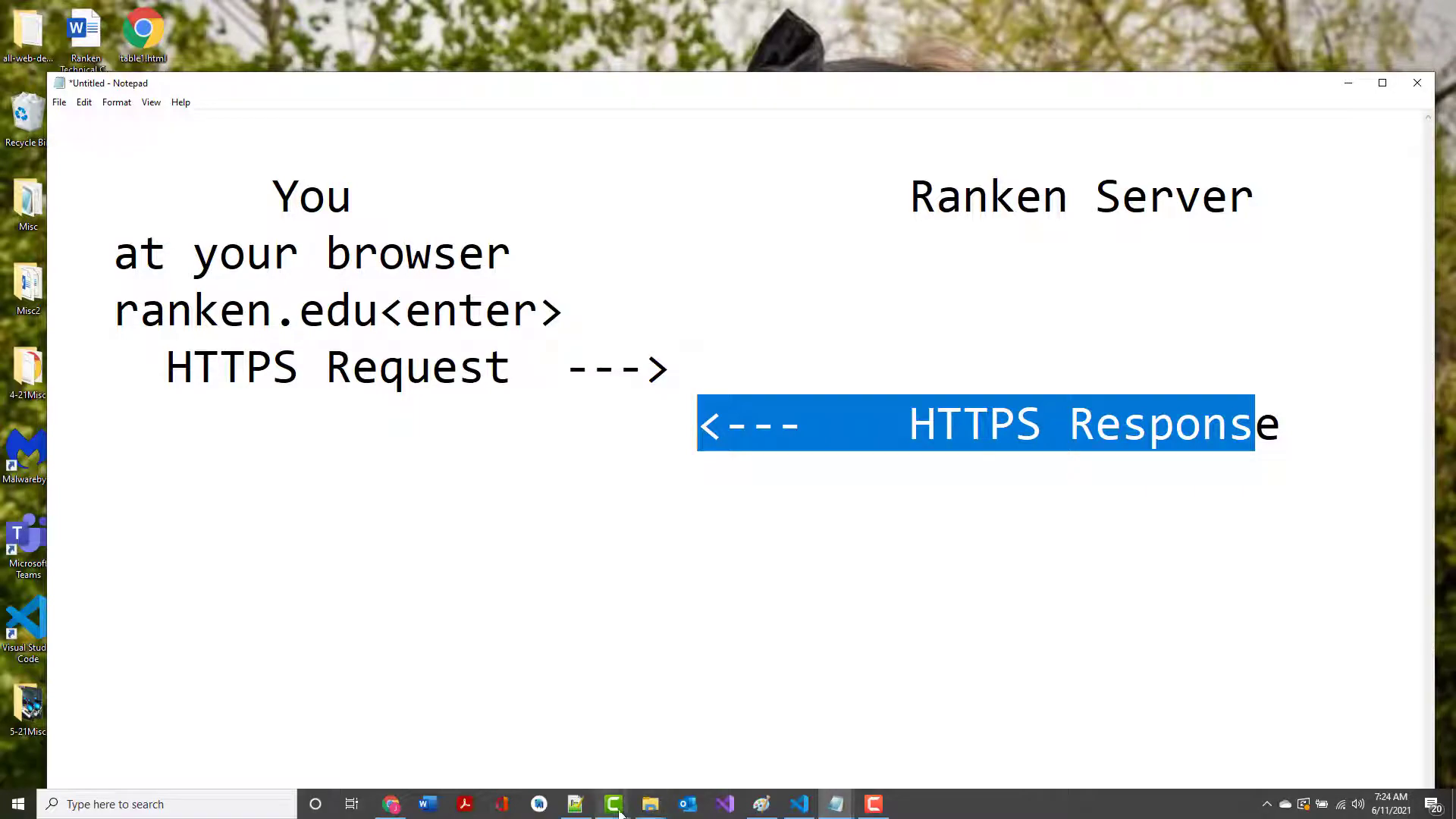
{"action": "mouse_move", "coordinate": [537, 804]}
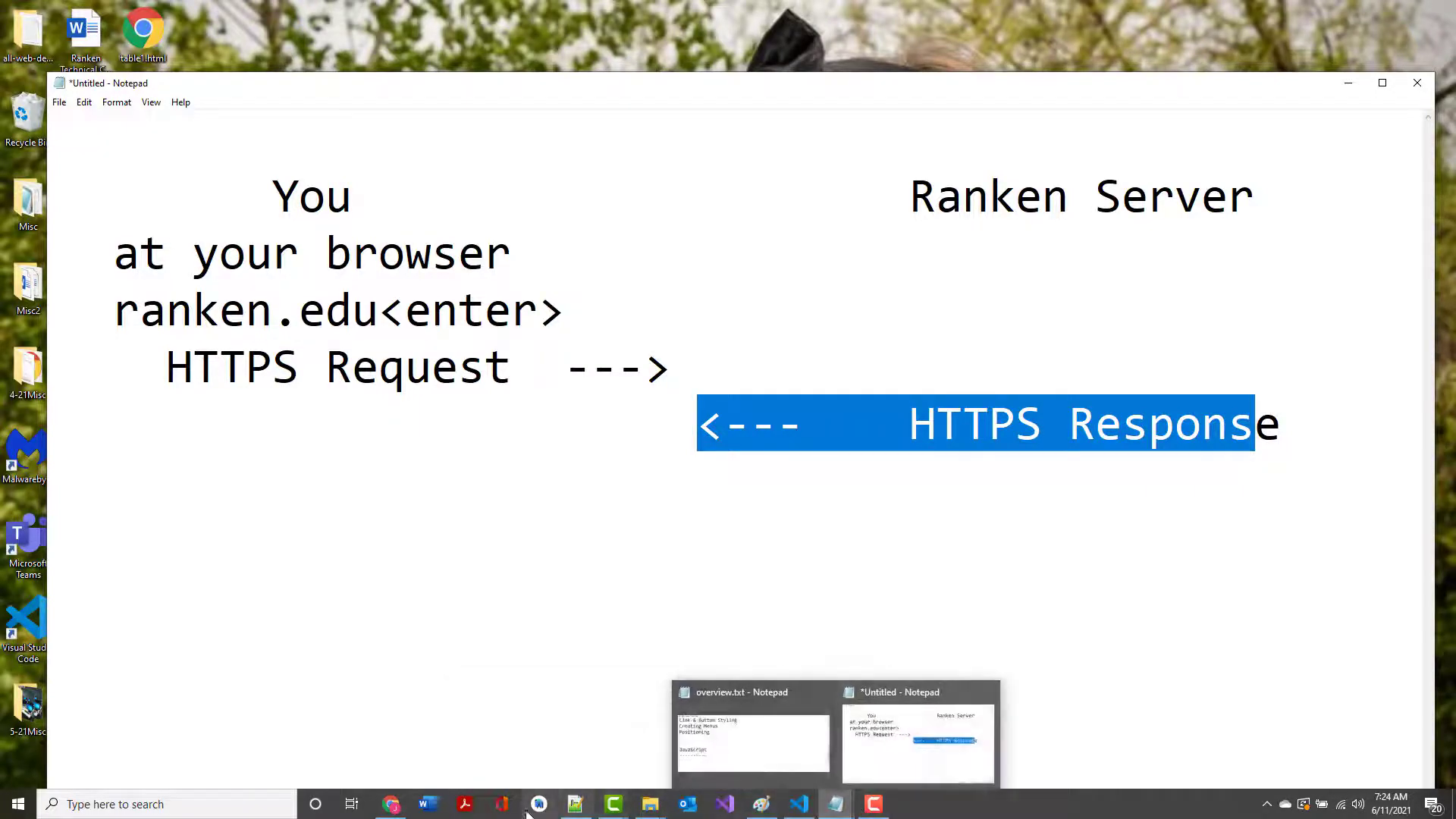
{"action": "left_click", "coordinate": [389, 804]}
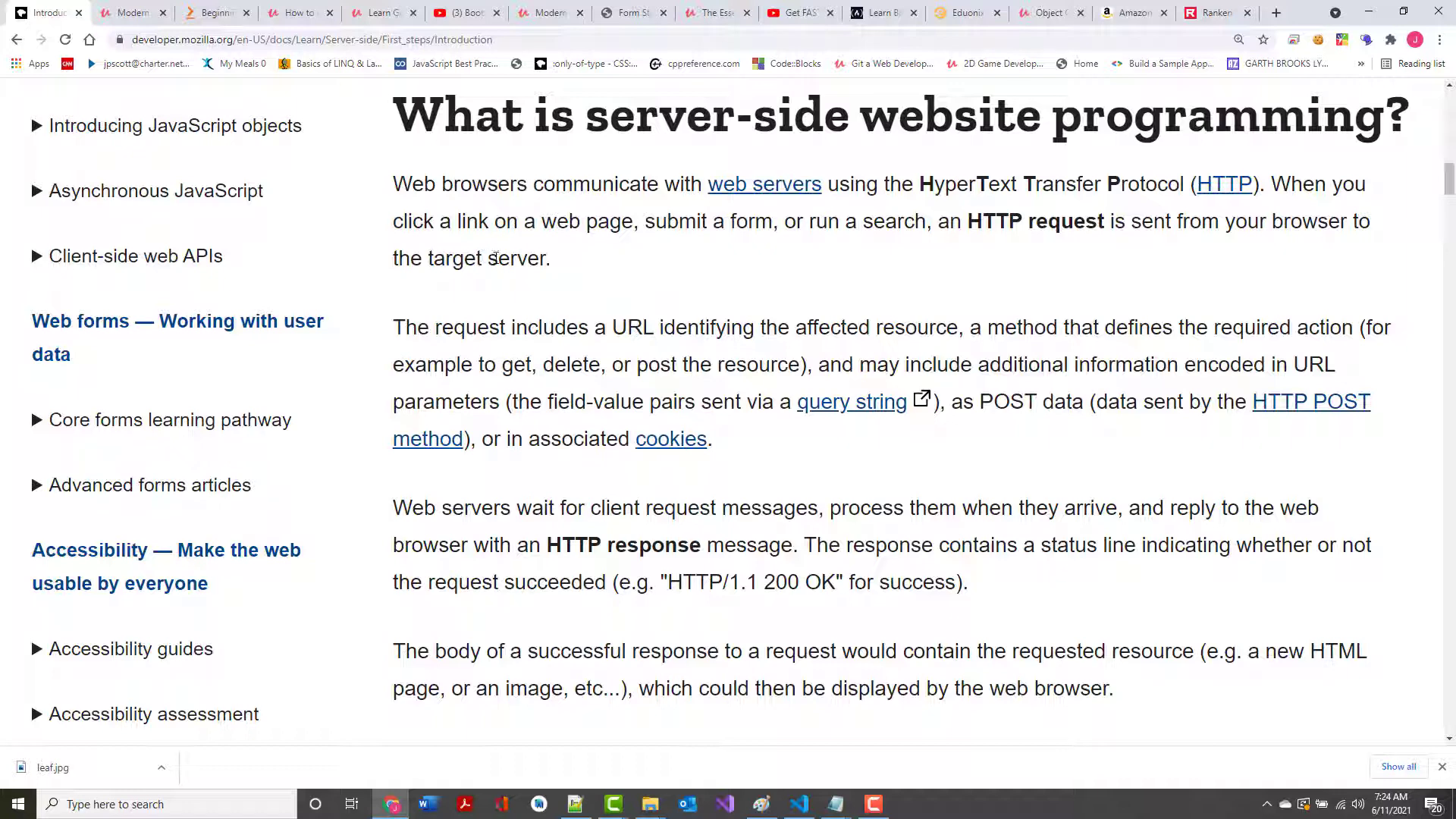
Scroll the MDN article down to Static sites and its web server architecture diagram
{"action": "scroll", "scroll_direction": "down", "scroll_amount": 3}
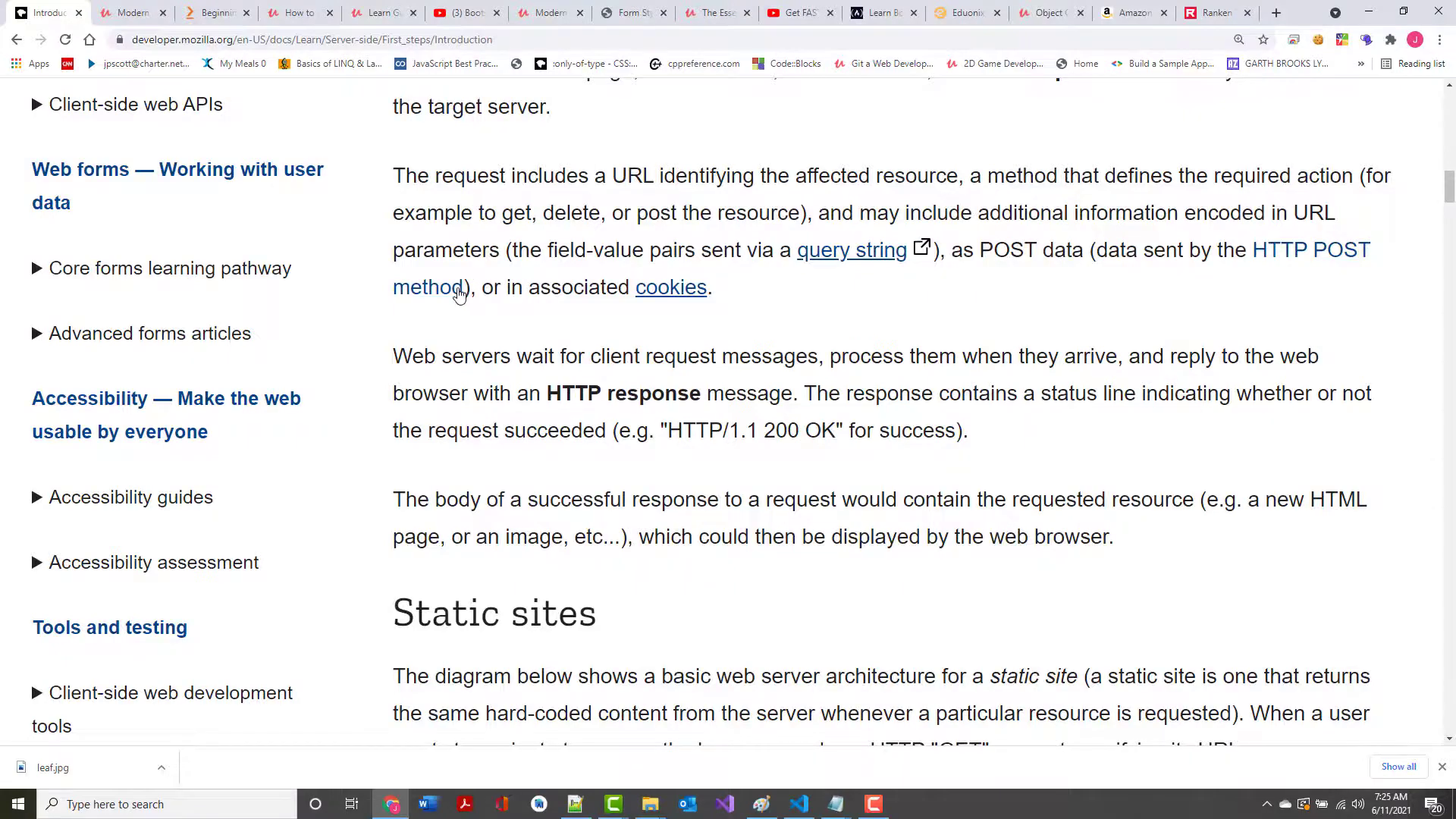
{"action": "scroll", "scroll_direction": "down", "scroll_amount": 3}
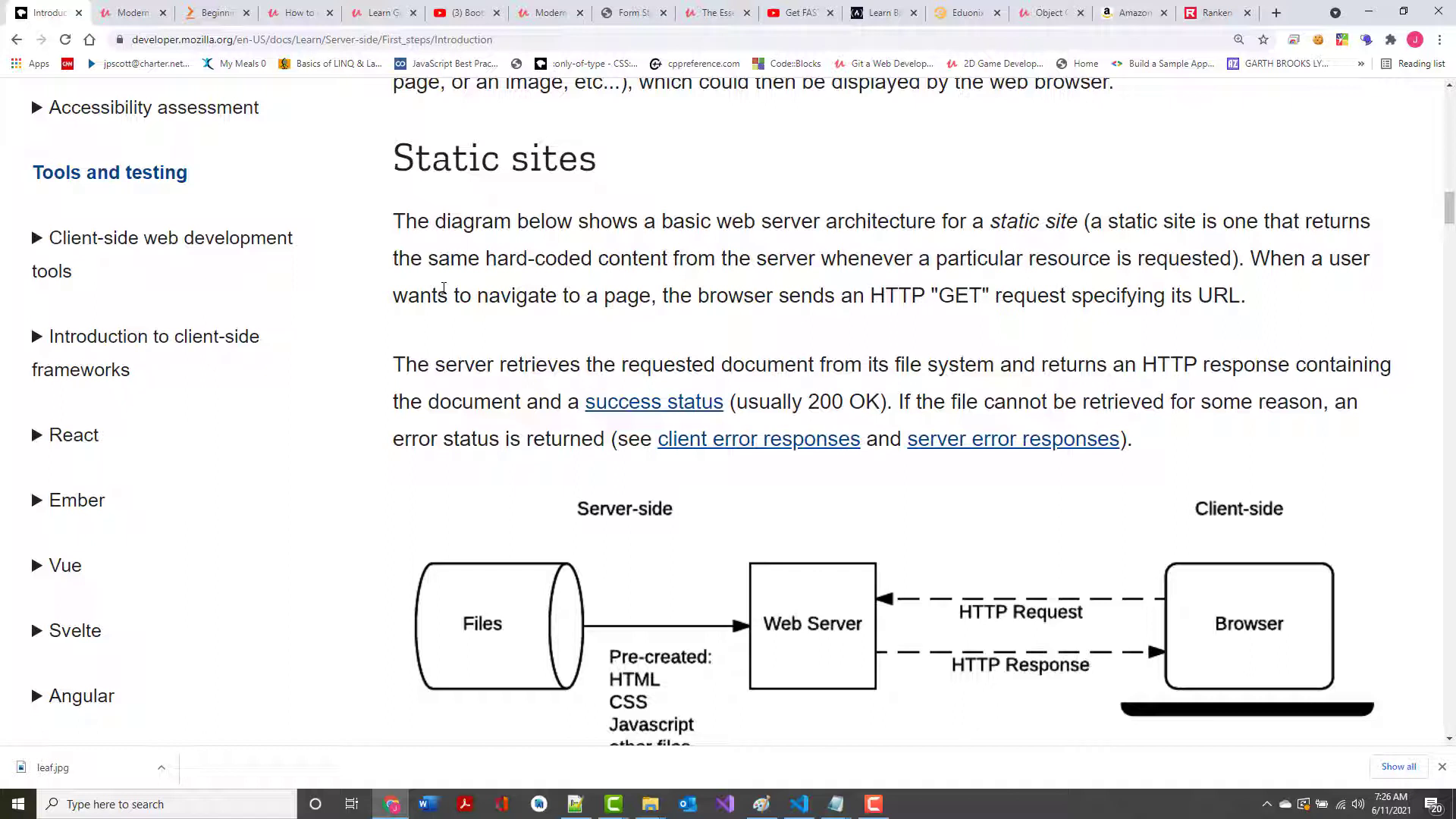
{"action": "mouse_move", "coordinate": [509, 264]}
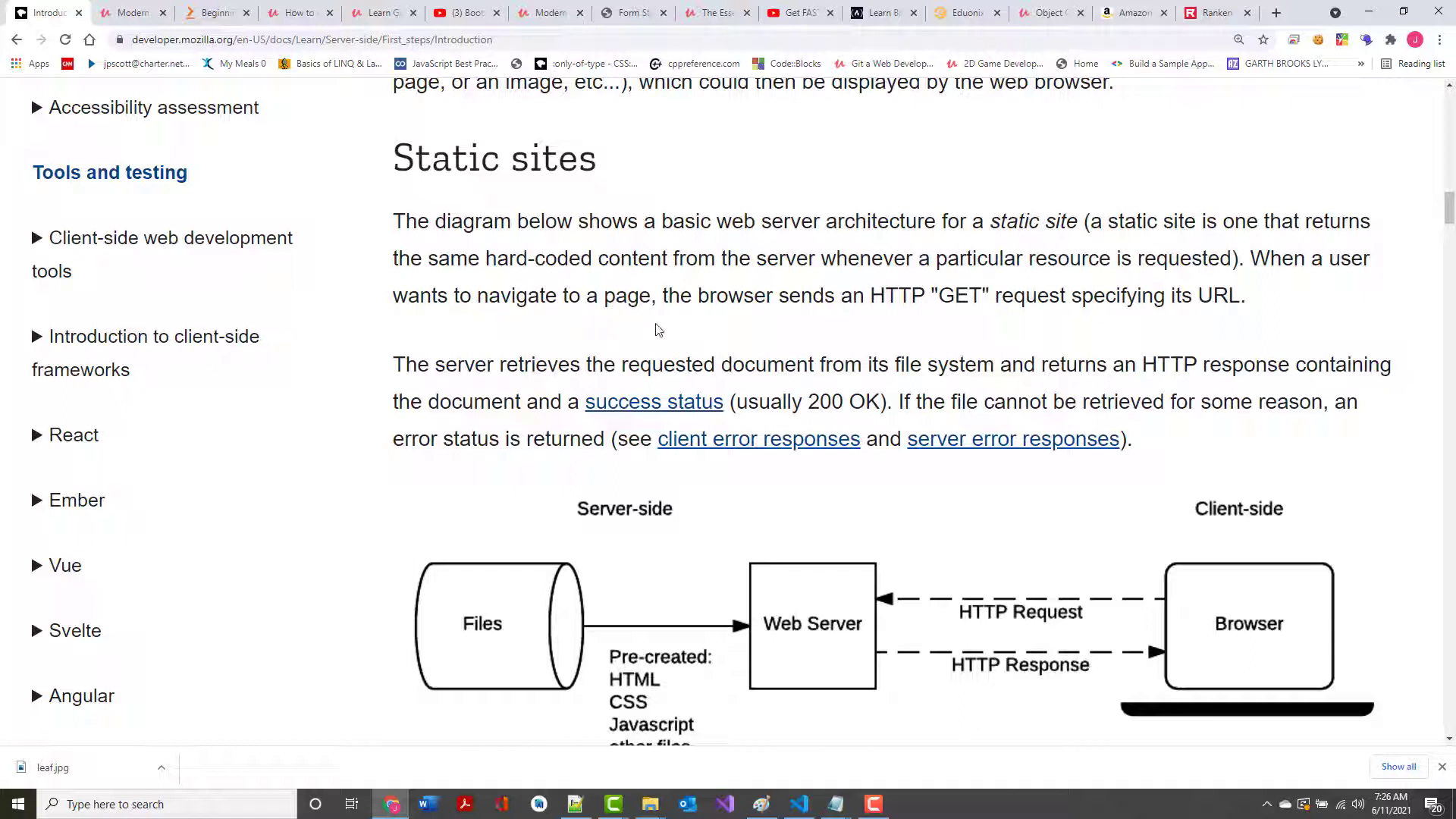
{"action": "mouse_move", "coordinate": [872, 288]}
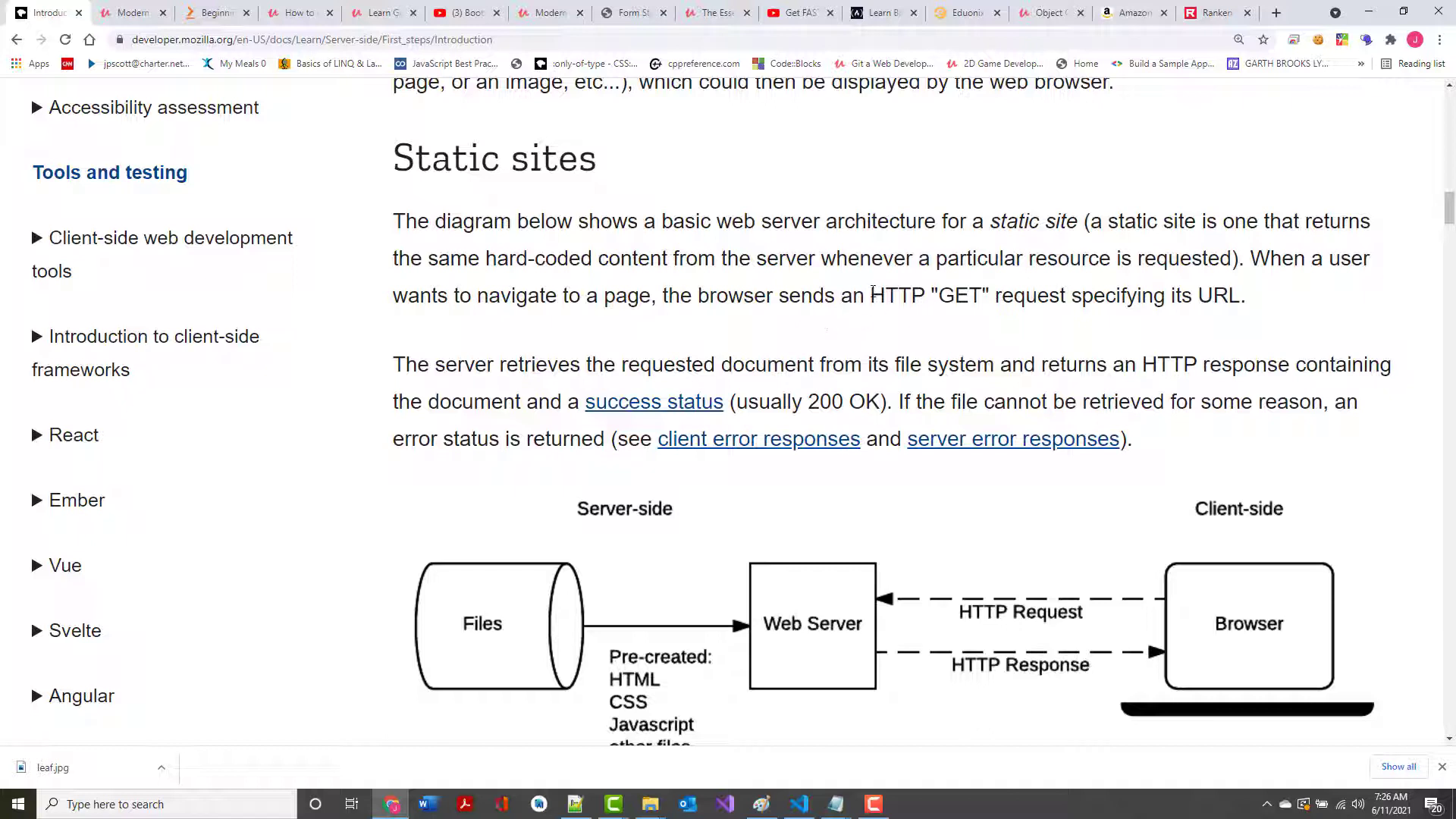
Highlight the phrase 'HTTP "GET" request' in the Static sites paragraph
{"action": "left_click_drag", "start_coordinate": [870, 295], "coordinate": [1064, 295]}
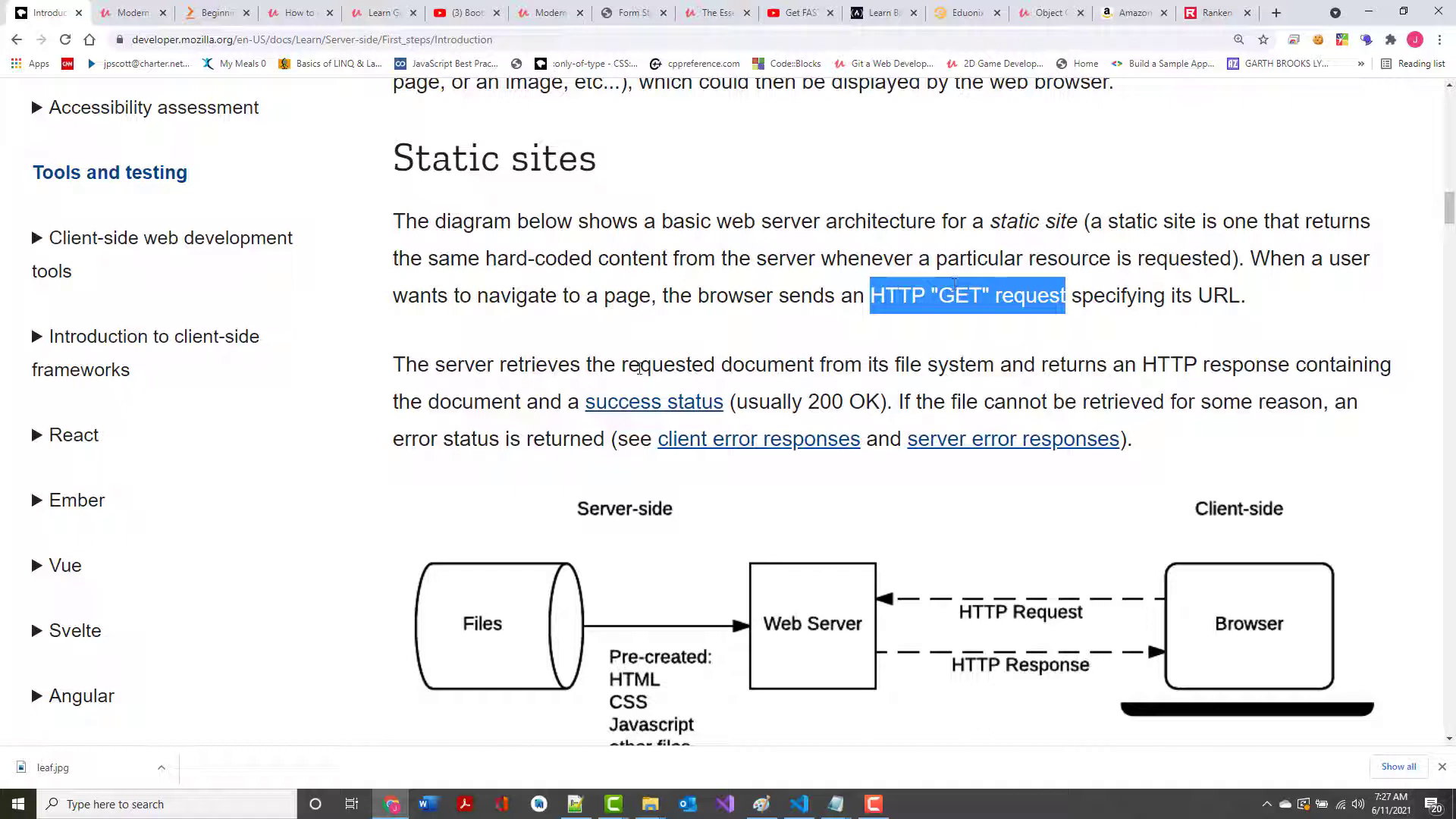
{"action": "mouse_move", "coordinate": [975, 390]}
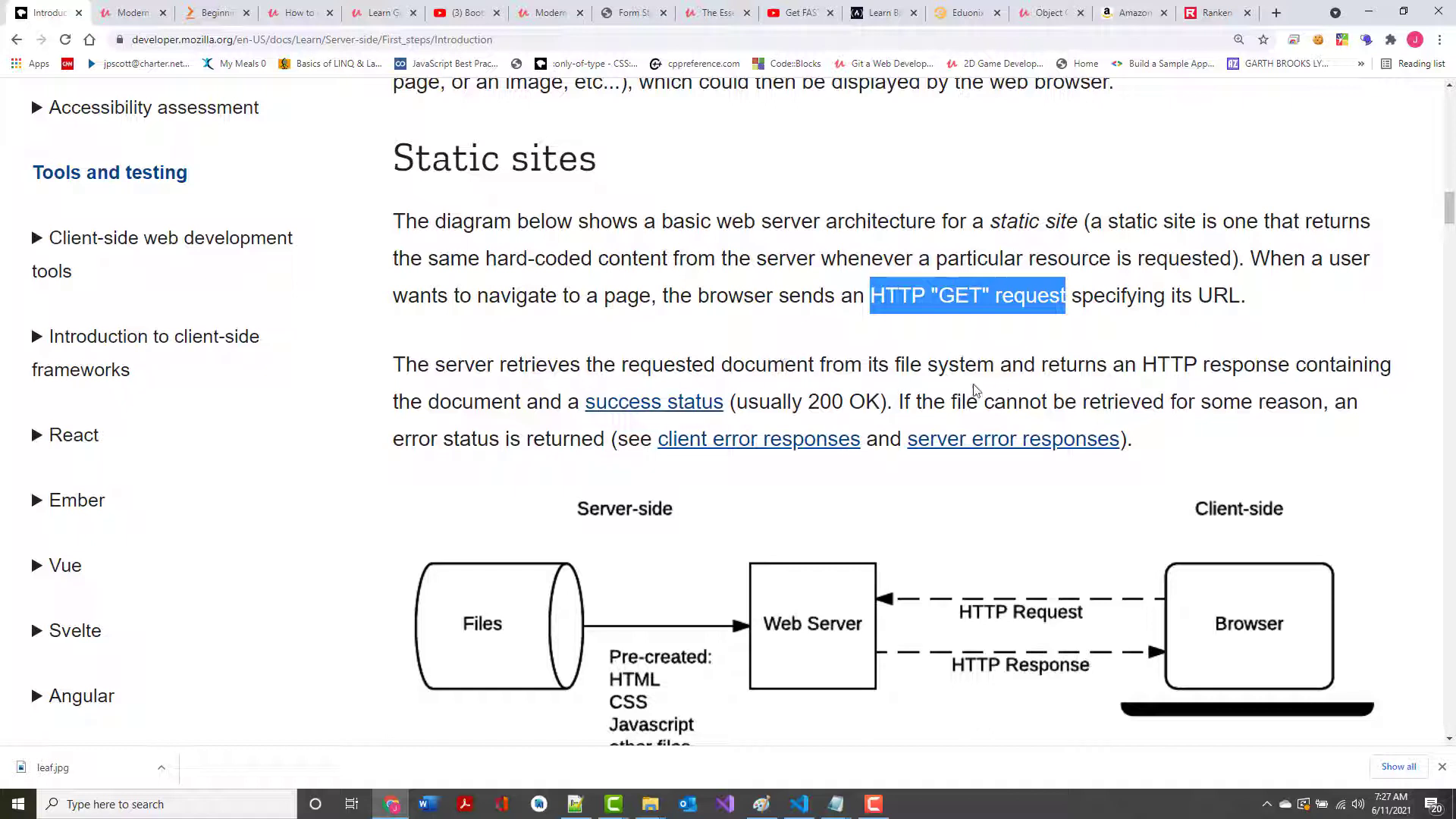
{"action": "mouse_move", "coordinate": [1203, 372]}
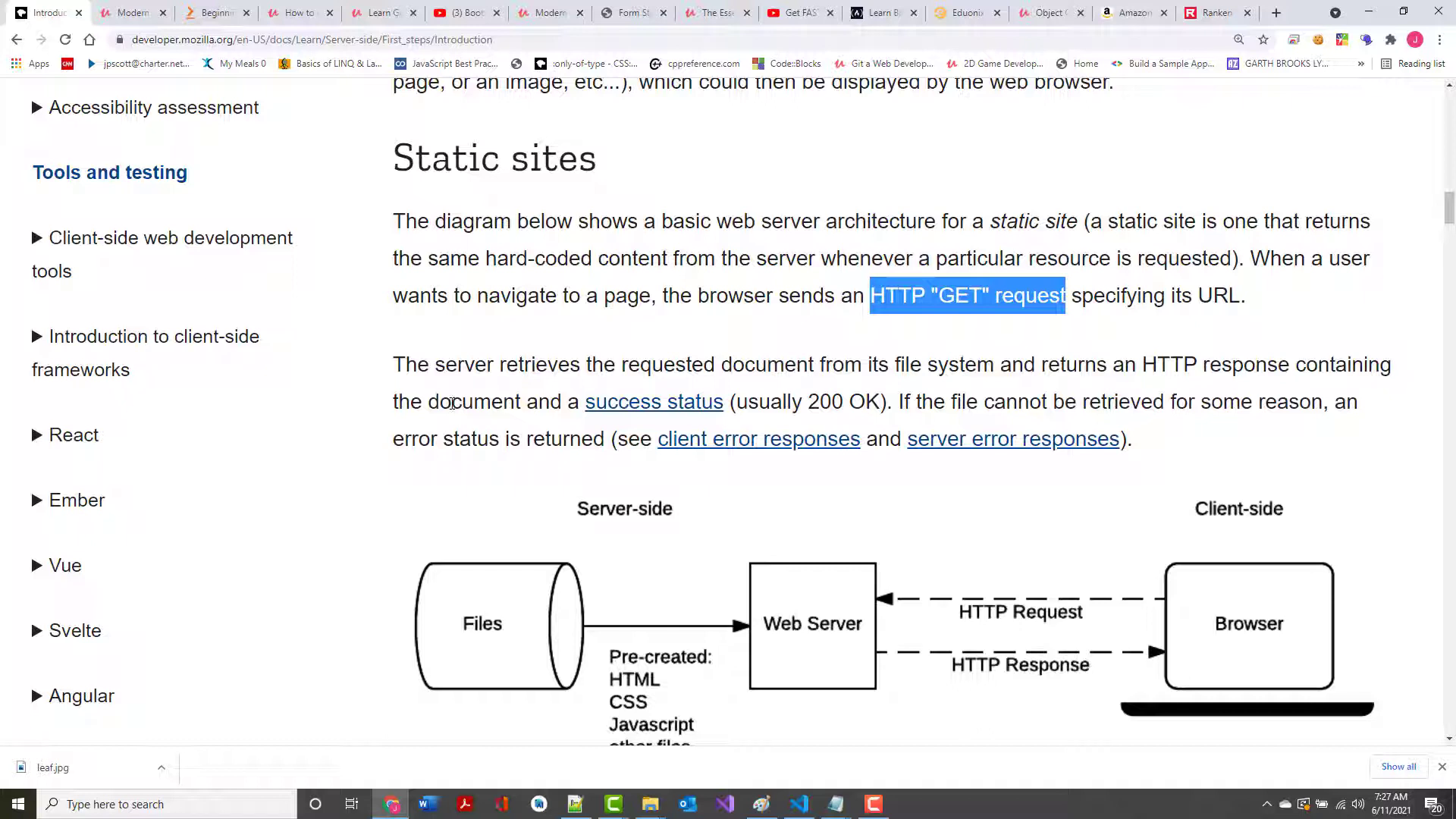
{"action": "mouse_move", "coordinate": [670, 419]}
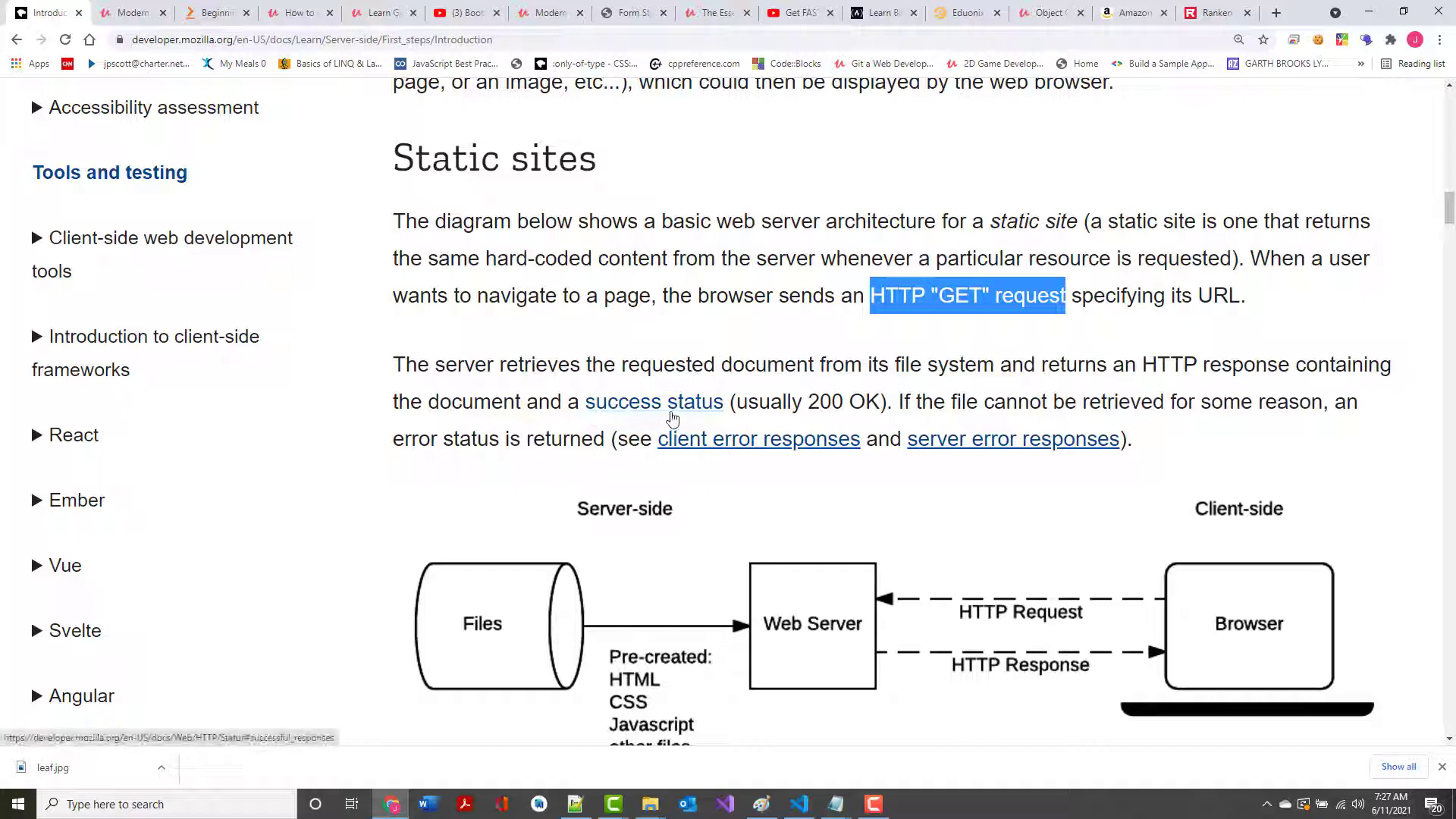
{"action": "mouse_move", "coordinate": [761, 422]}
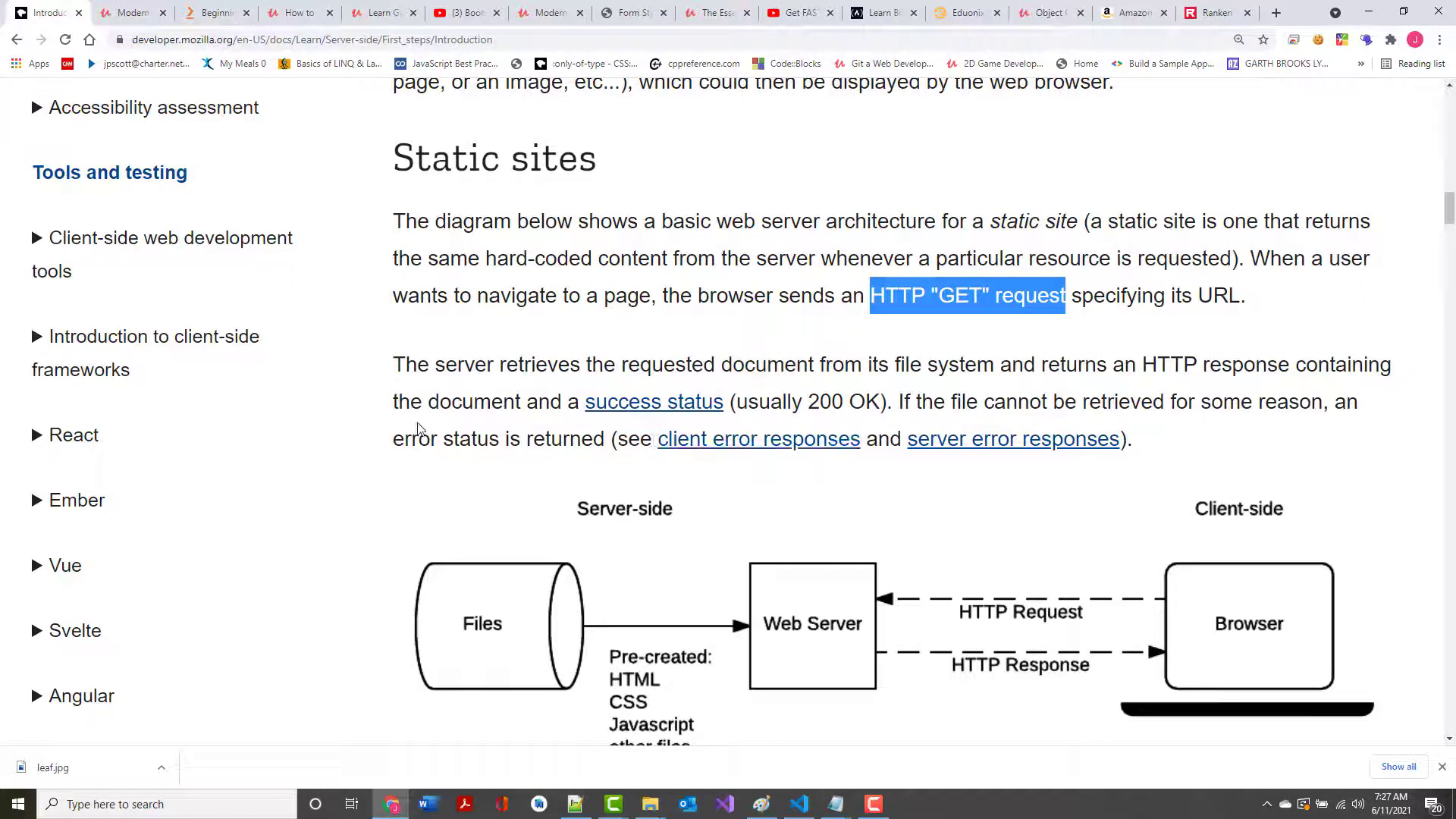
{"action": "mouse_move", "coordinate": [703, 448]}
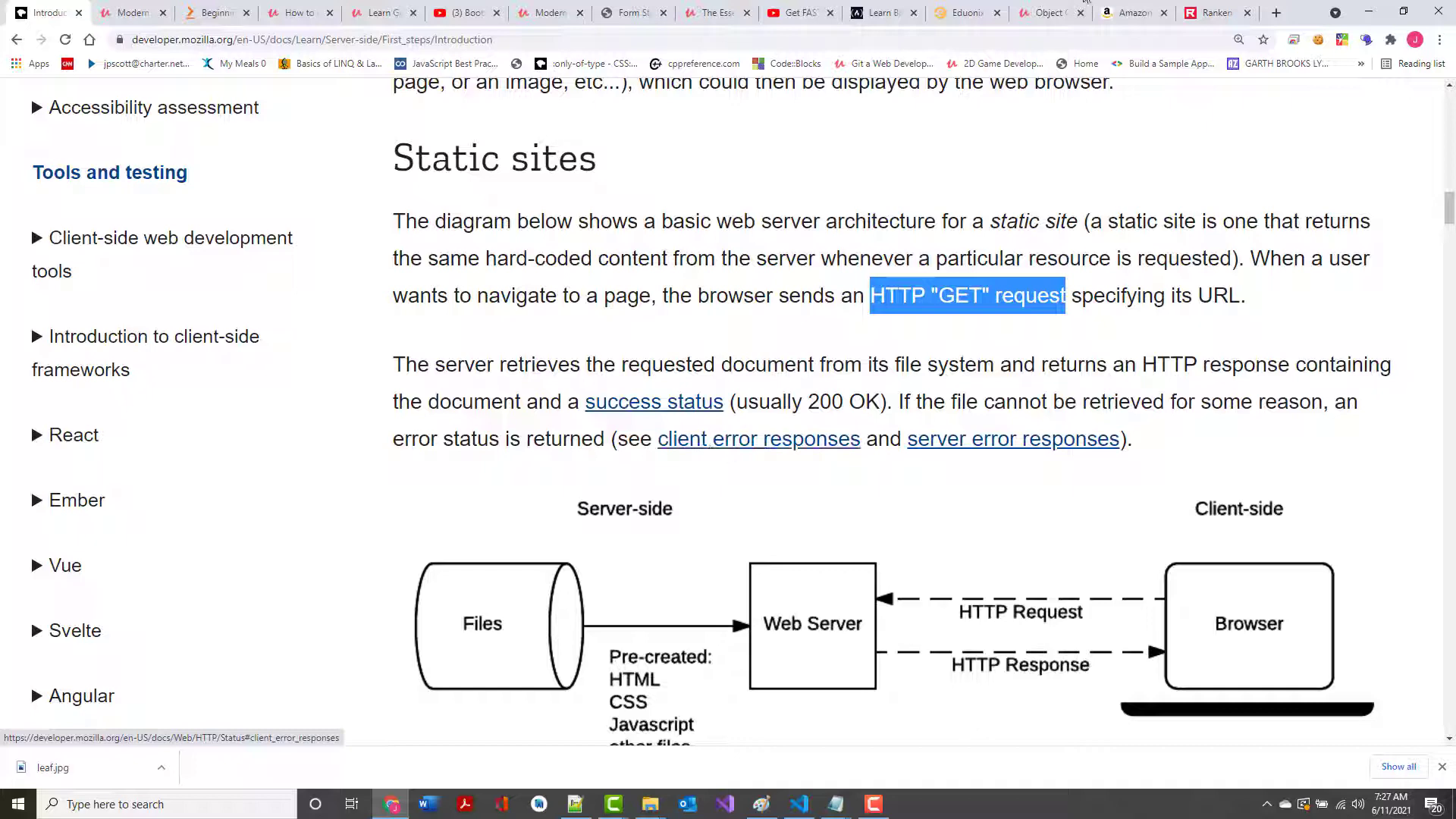
Load raken.edu in a new tab, reaching the 'site can't be reached' error
{"action": "left_click", "coordinate": [1276, 12]}
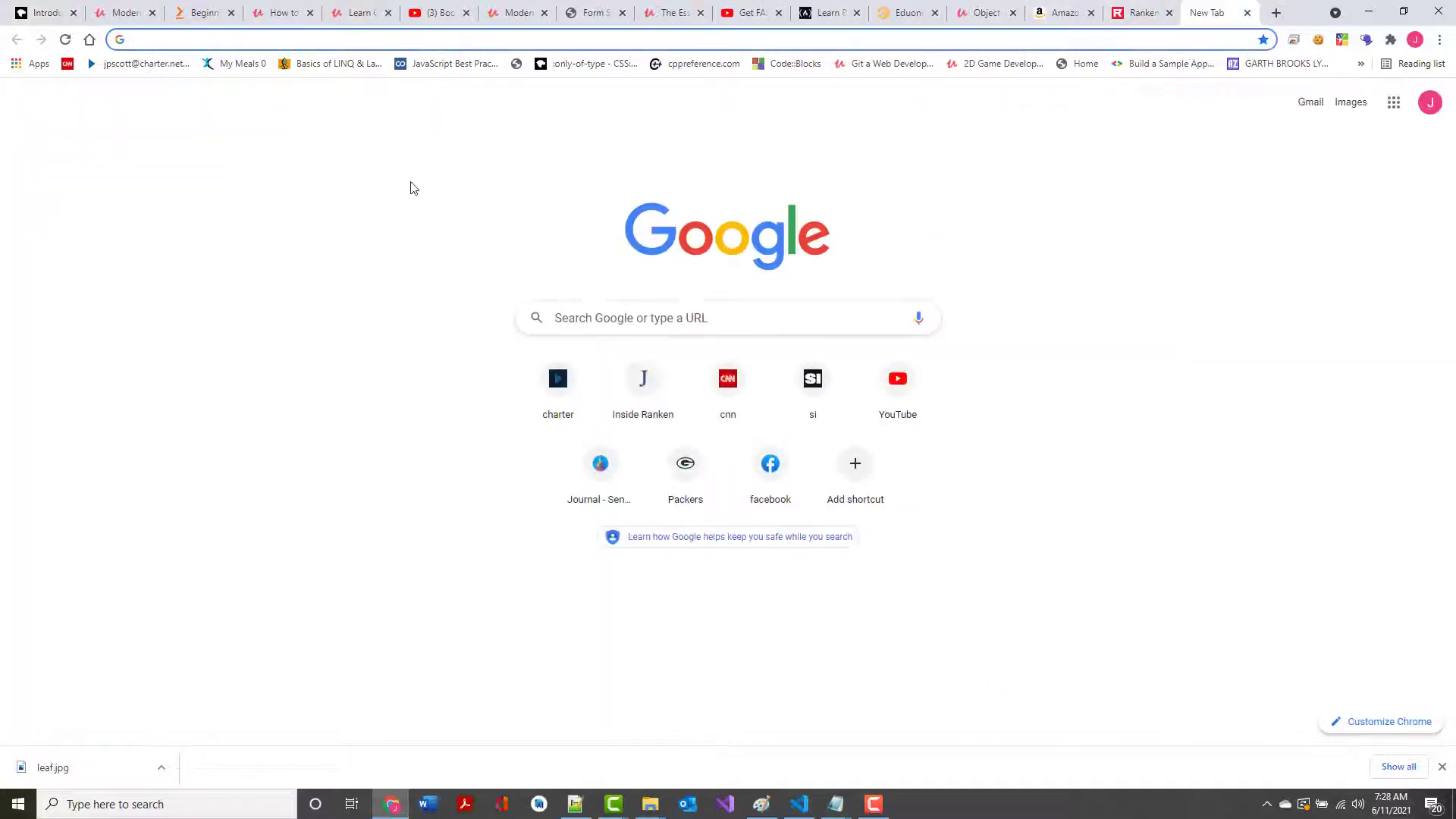
{"action": "type", "text": "raken.edu"}
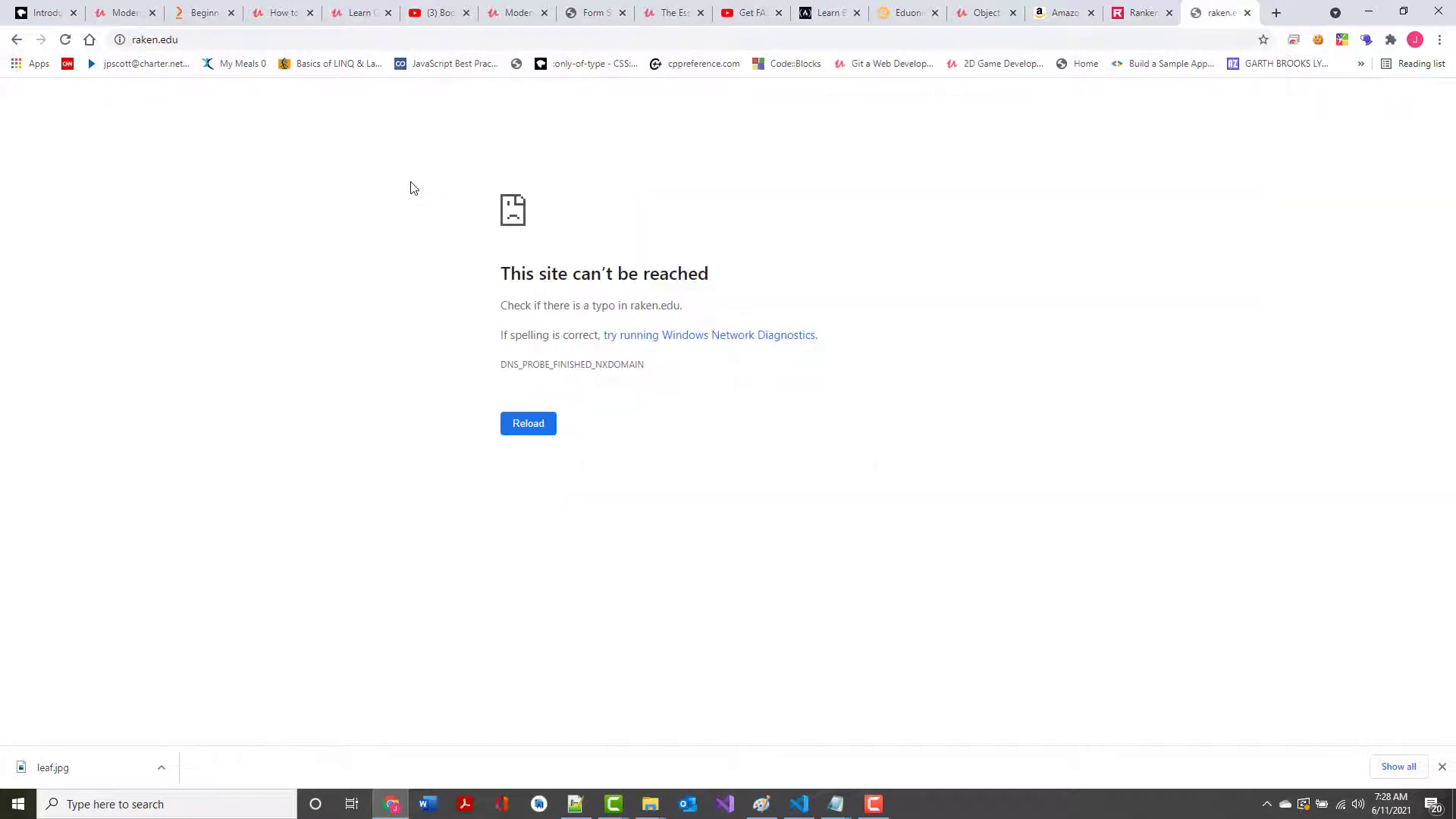
{"action": "mouse_move", "coordinate": [481, 359]}
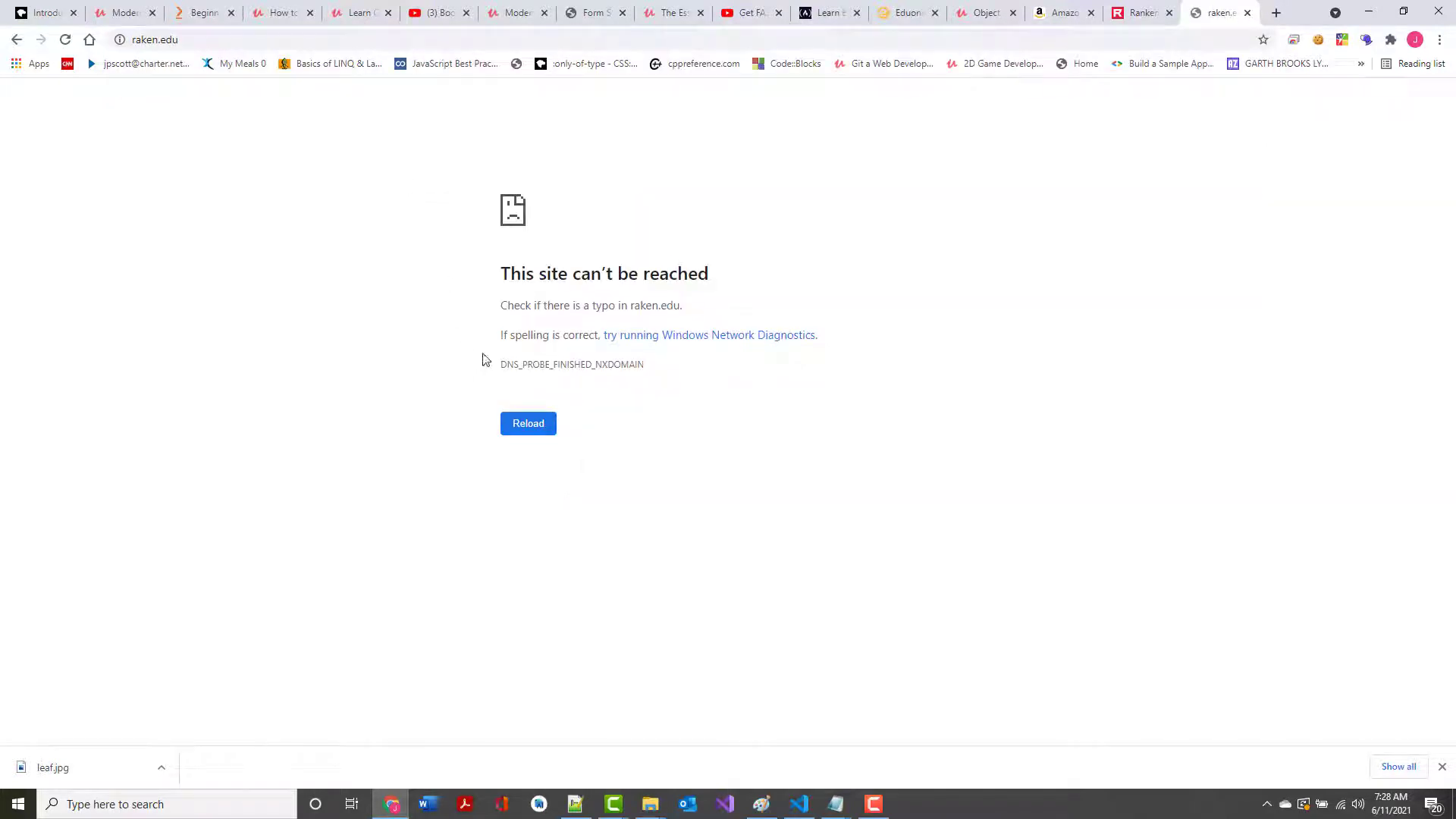
{"action": "mouse_move", "coordinate": [659, 322]}
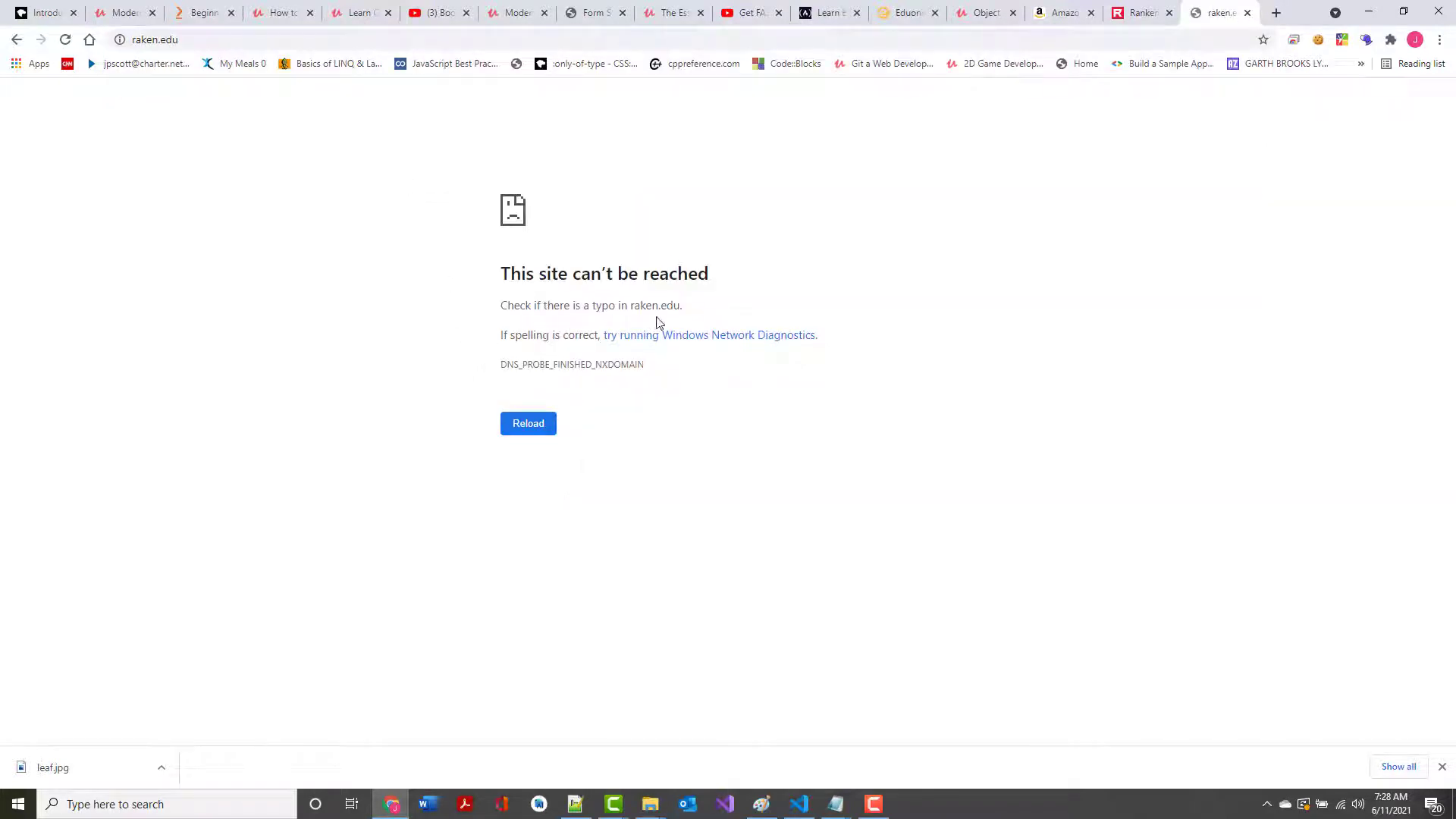
{"action": "mouse_move", "coordinate": [584, 354]}
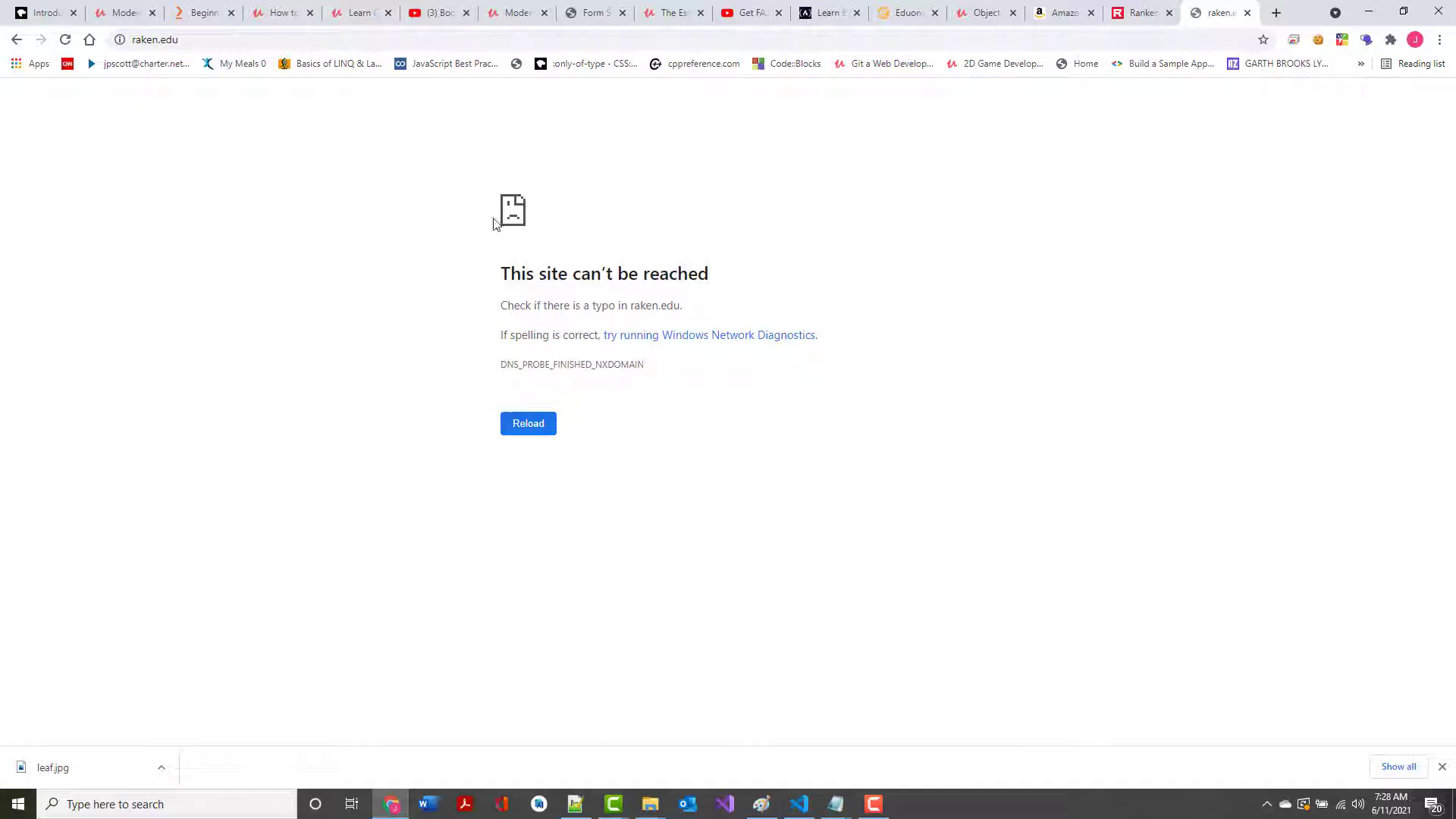
{"action": "mouse_move", "coordinate": [431, 103]}
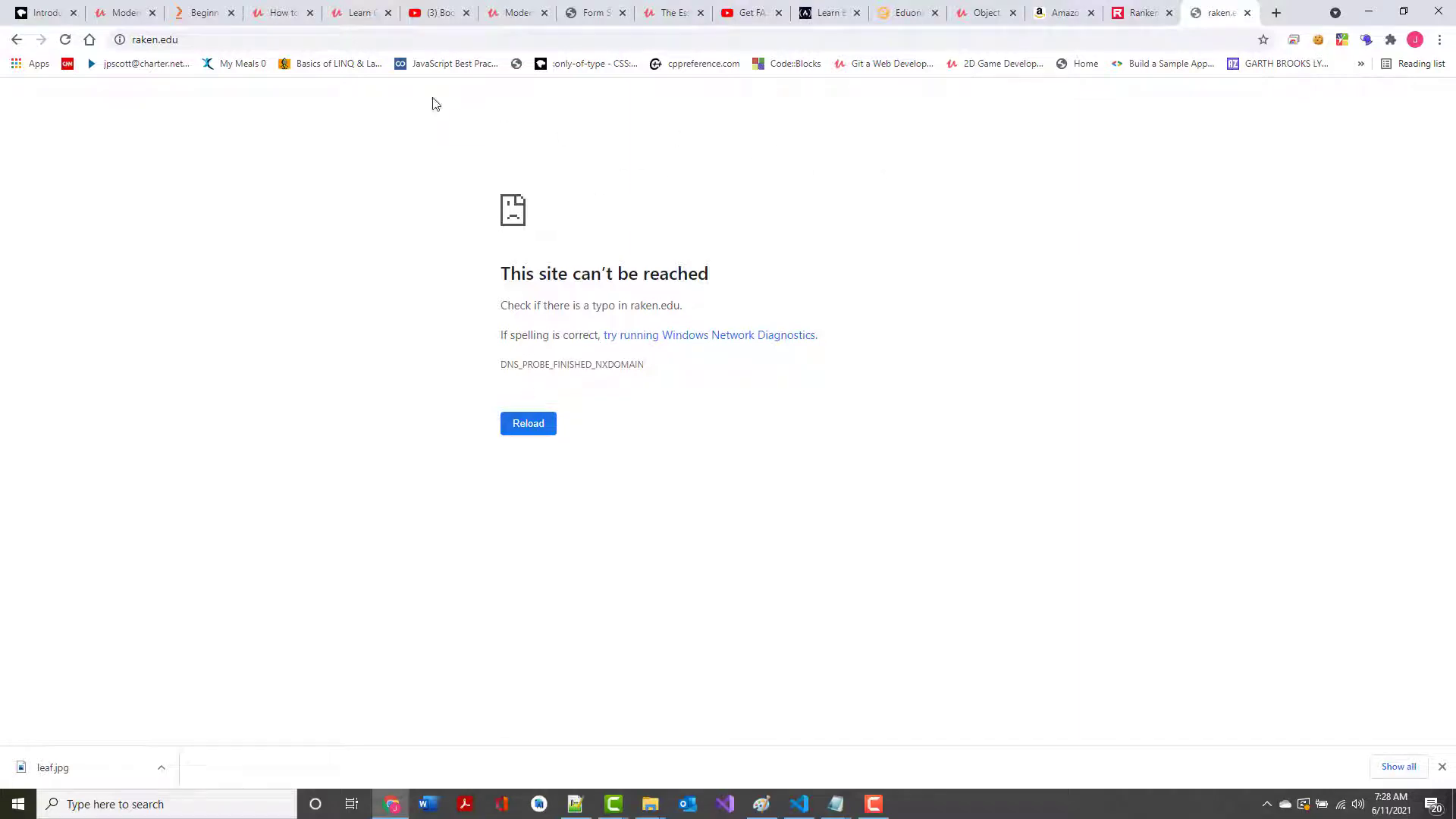
Return to the MDN tab and scroll past the static site diagram to Dynamic sites
{"action": "left_click", "coordinate": [41, 12]}
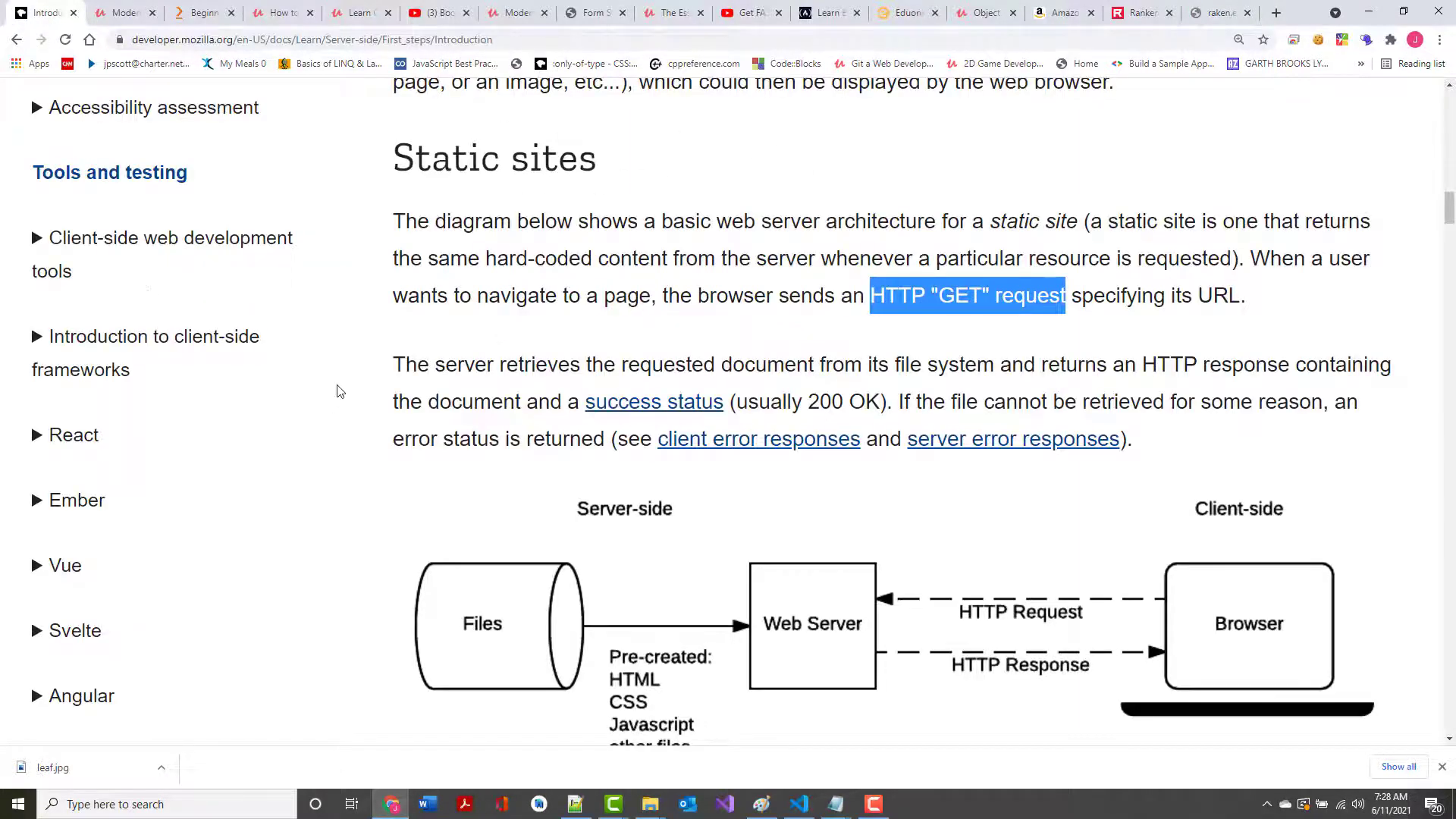
{"action": "scroll", "scroll_direction": "down", "scroll_amount": 3}
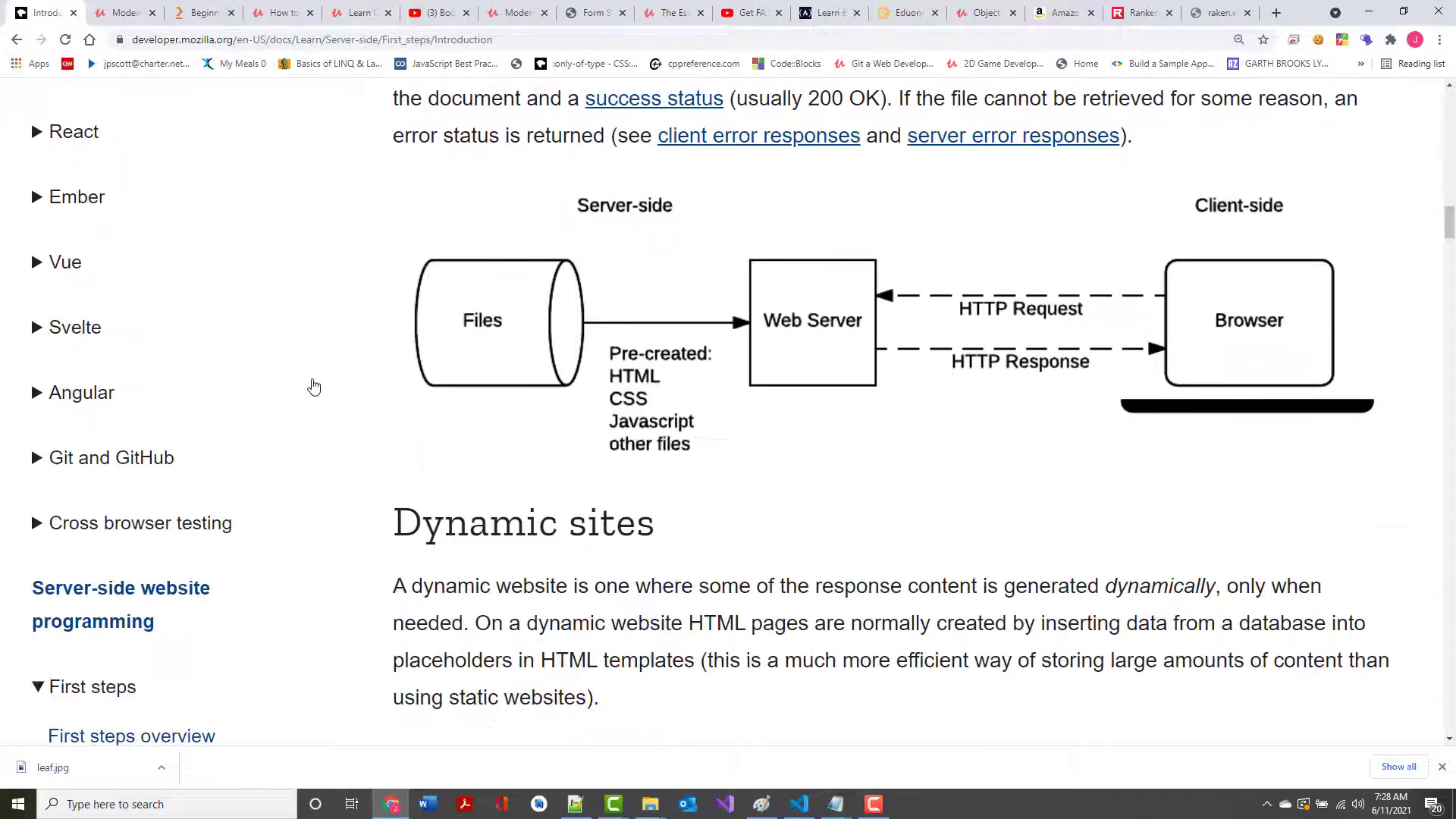
{"action": "mouse_move", "coordinate": [508, 293]}
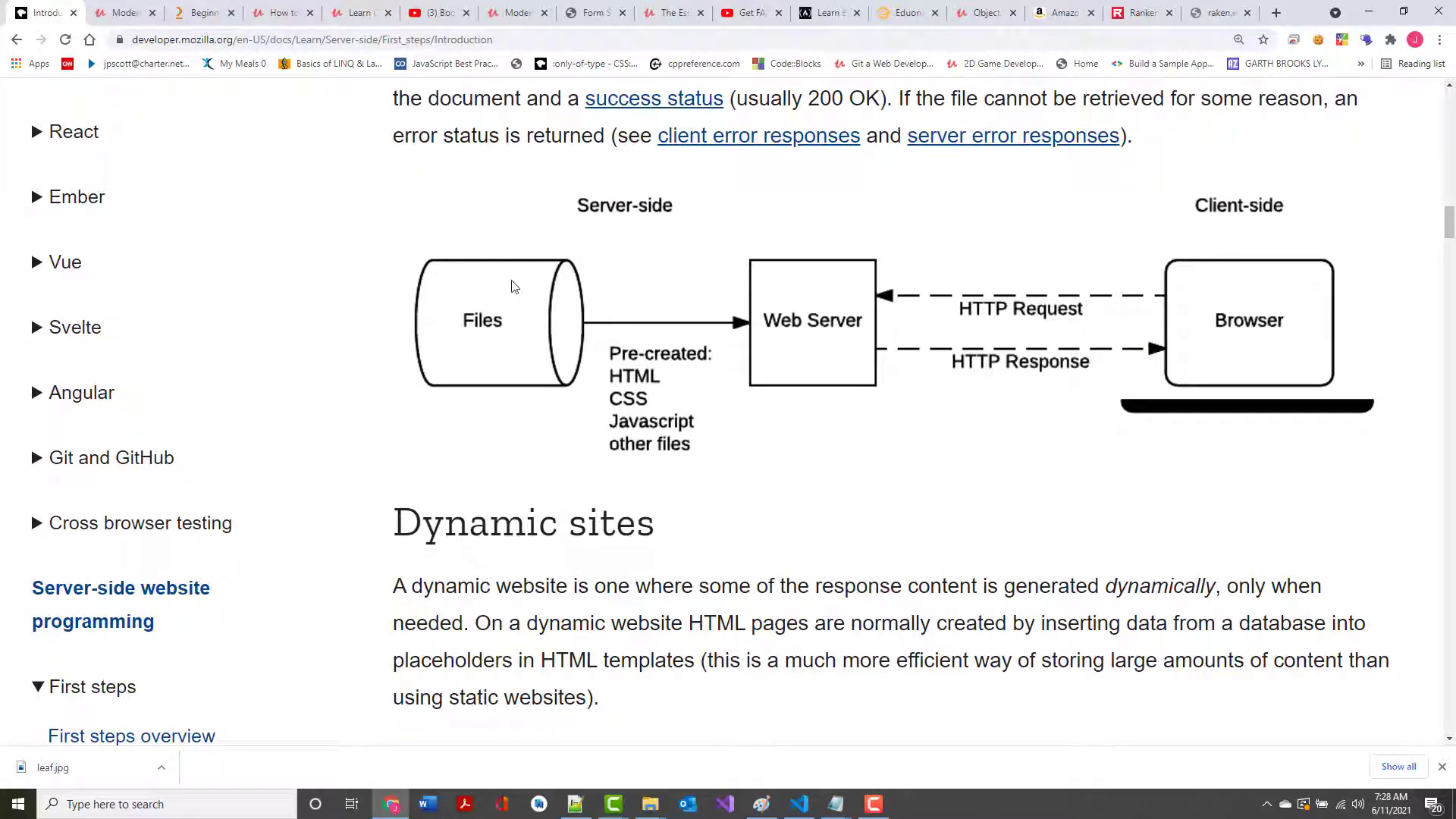
{"action": "scroll", "scroll_direction": "down", "scroll_amount": 3}
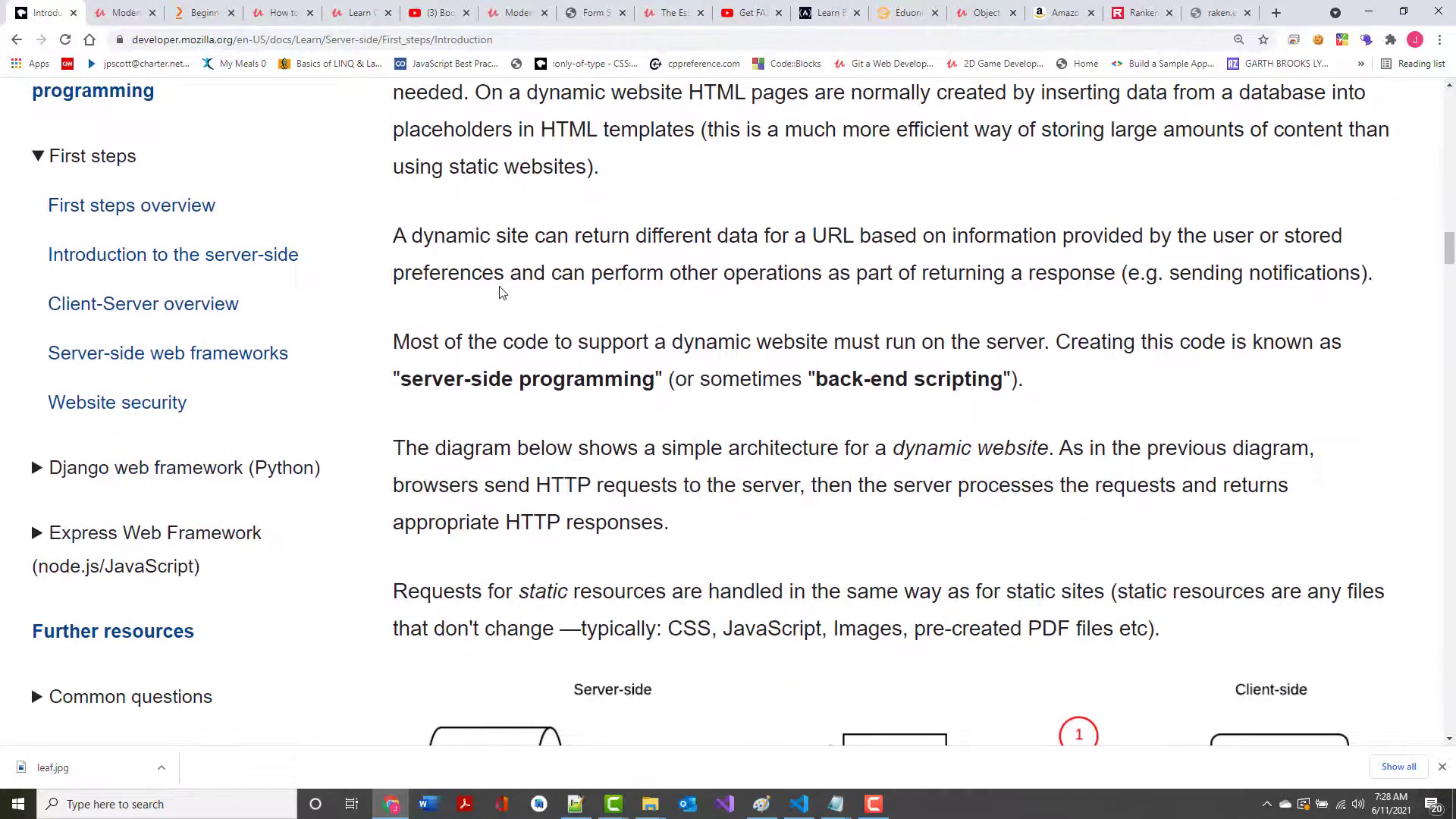
{"action": "scroll", "scroll_direction": "down", "scroll_amount": 3}
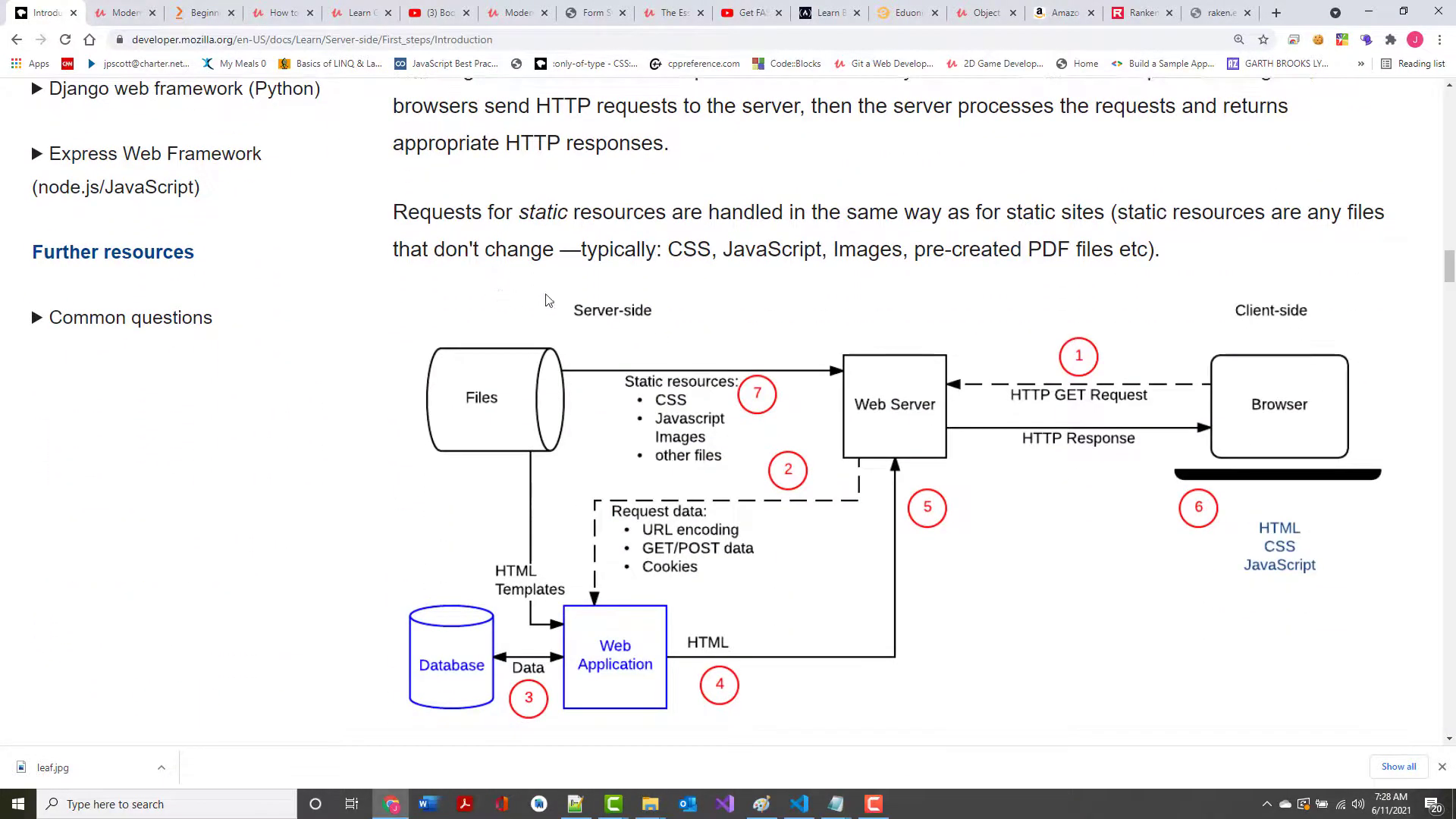
{"action": "scroll", "scroll_direction": "down", "scroll_amount": 3}
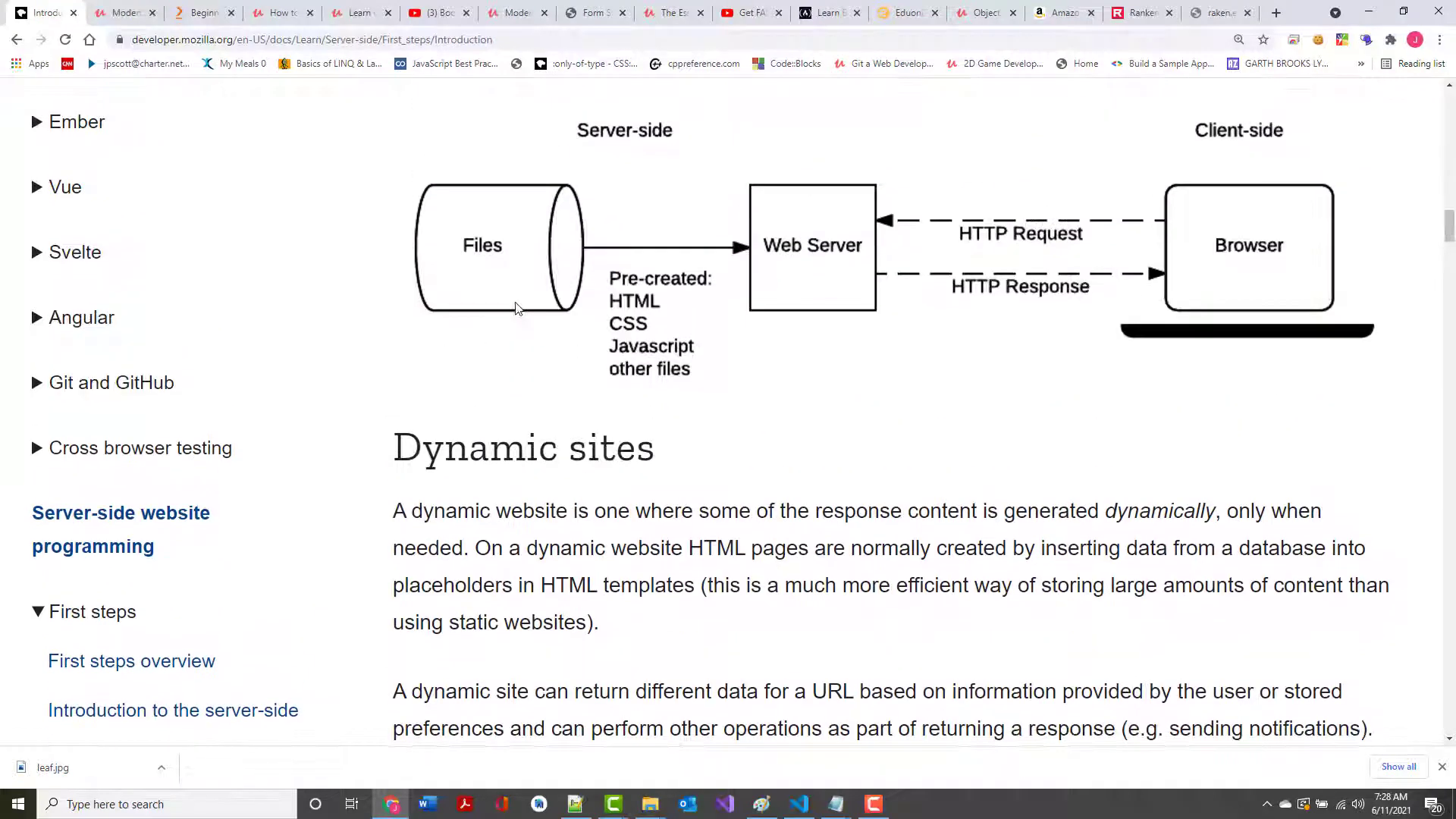
{"action": "scroll", "scroll_direction": "up", "scroll_amount": 3}
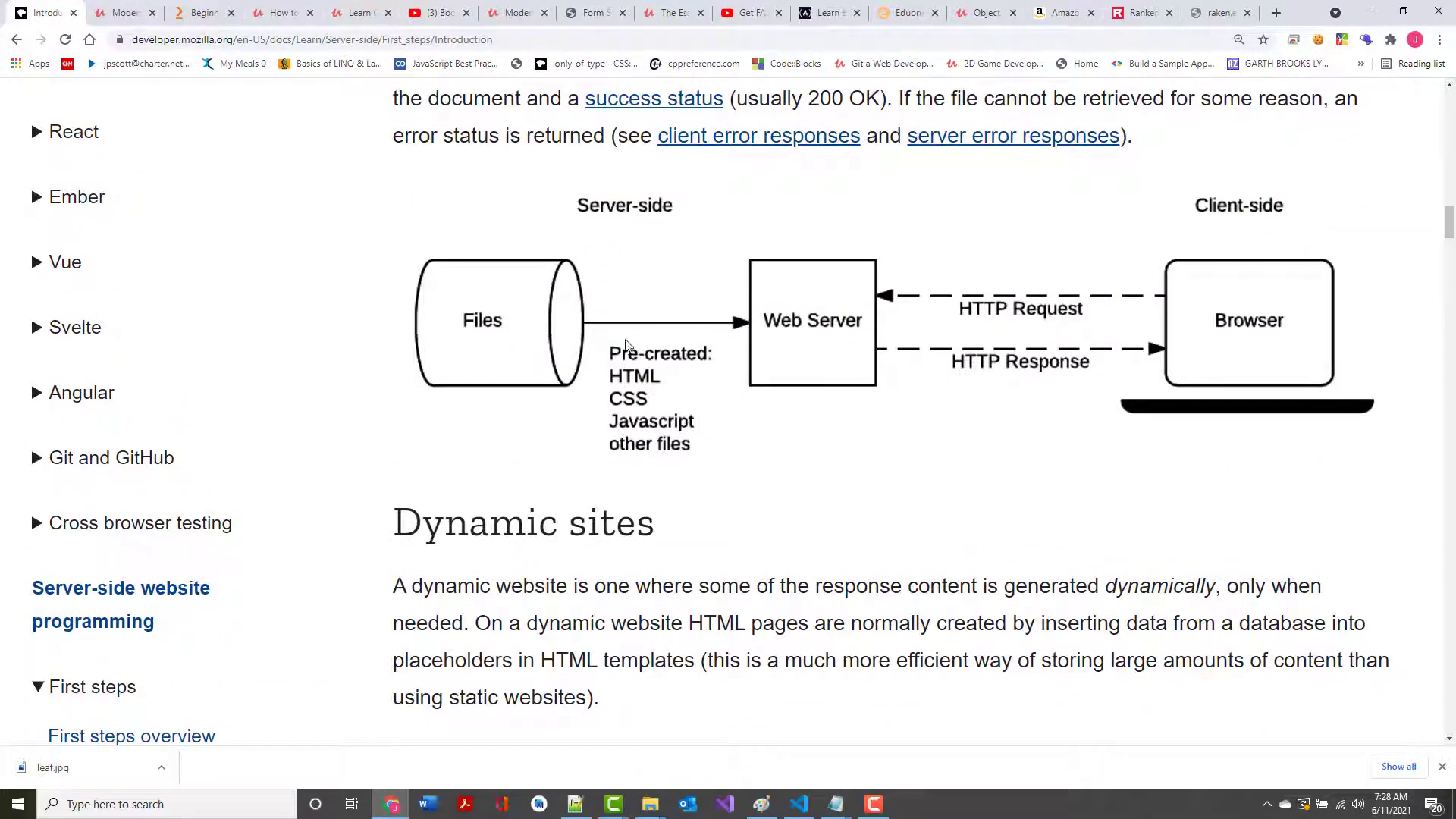
{"action": "mouse_move", "coordinate": [1250, 291]}
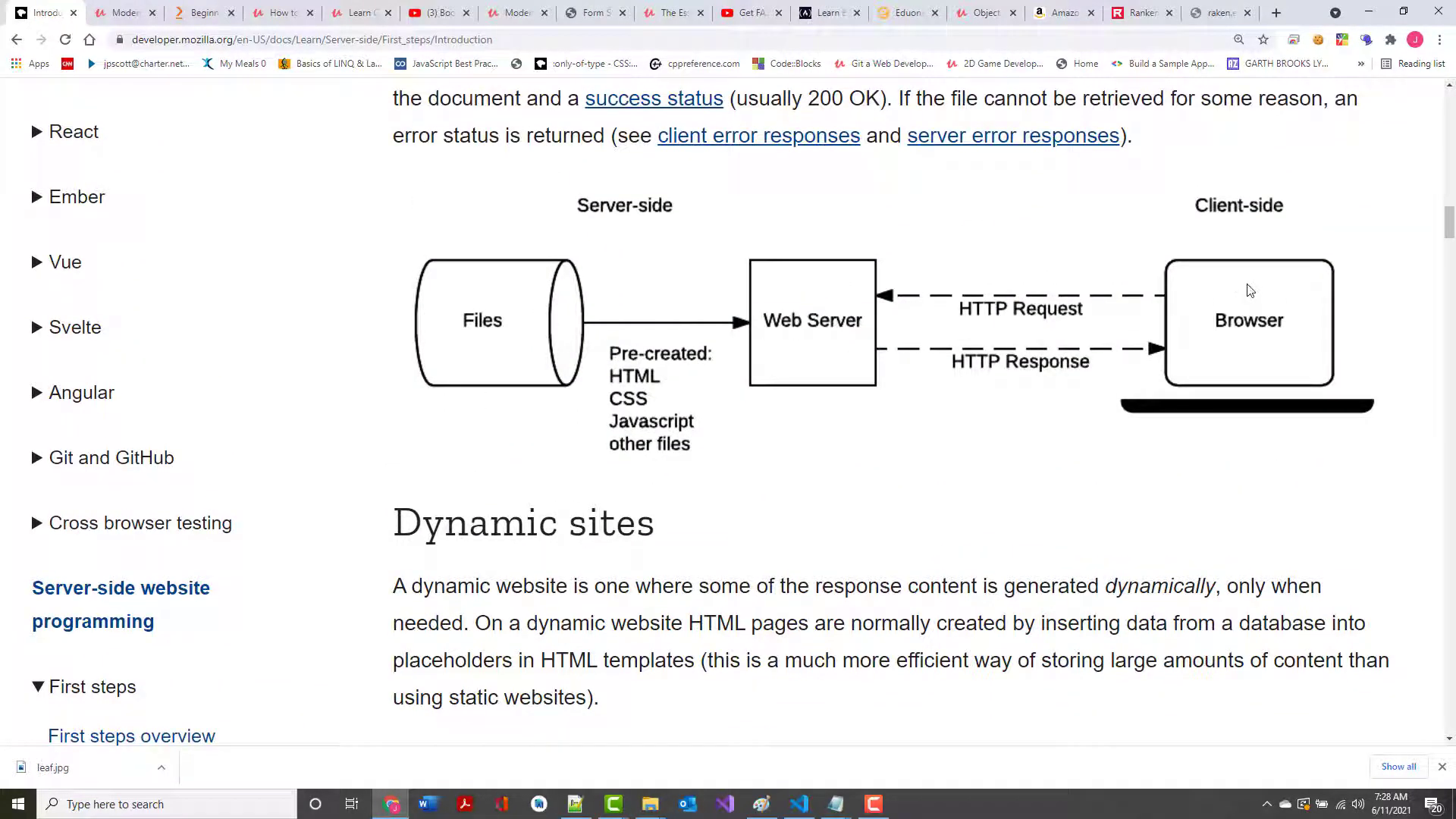
{"action": "mouse_move", "coordinate": [1207, 295]}
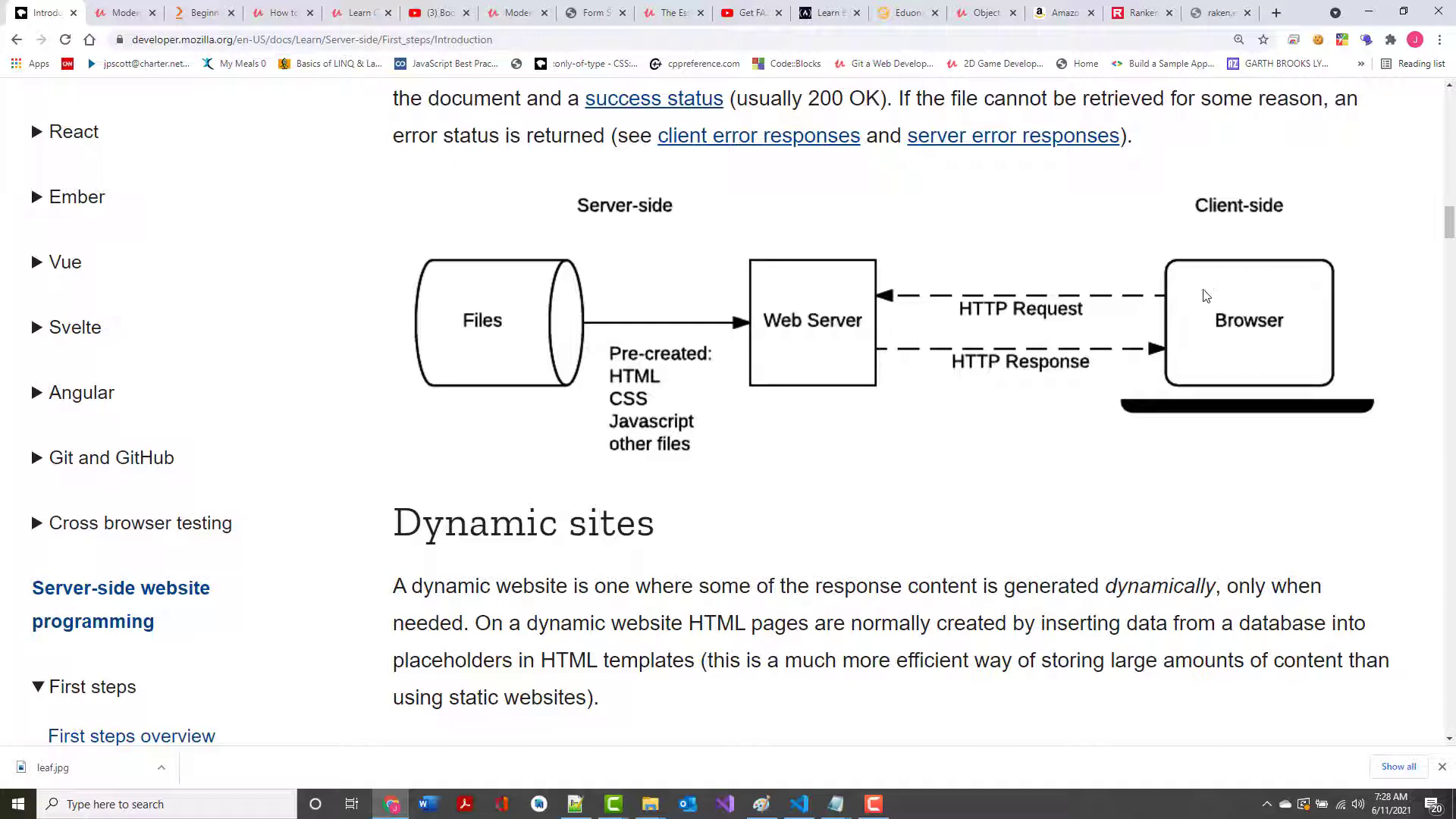
{"action": "mouse_move", "coordinate": [819, 326]}
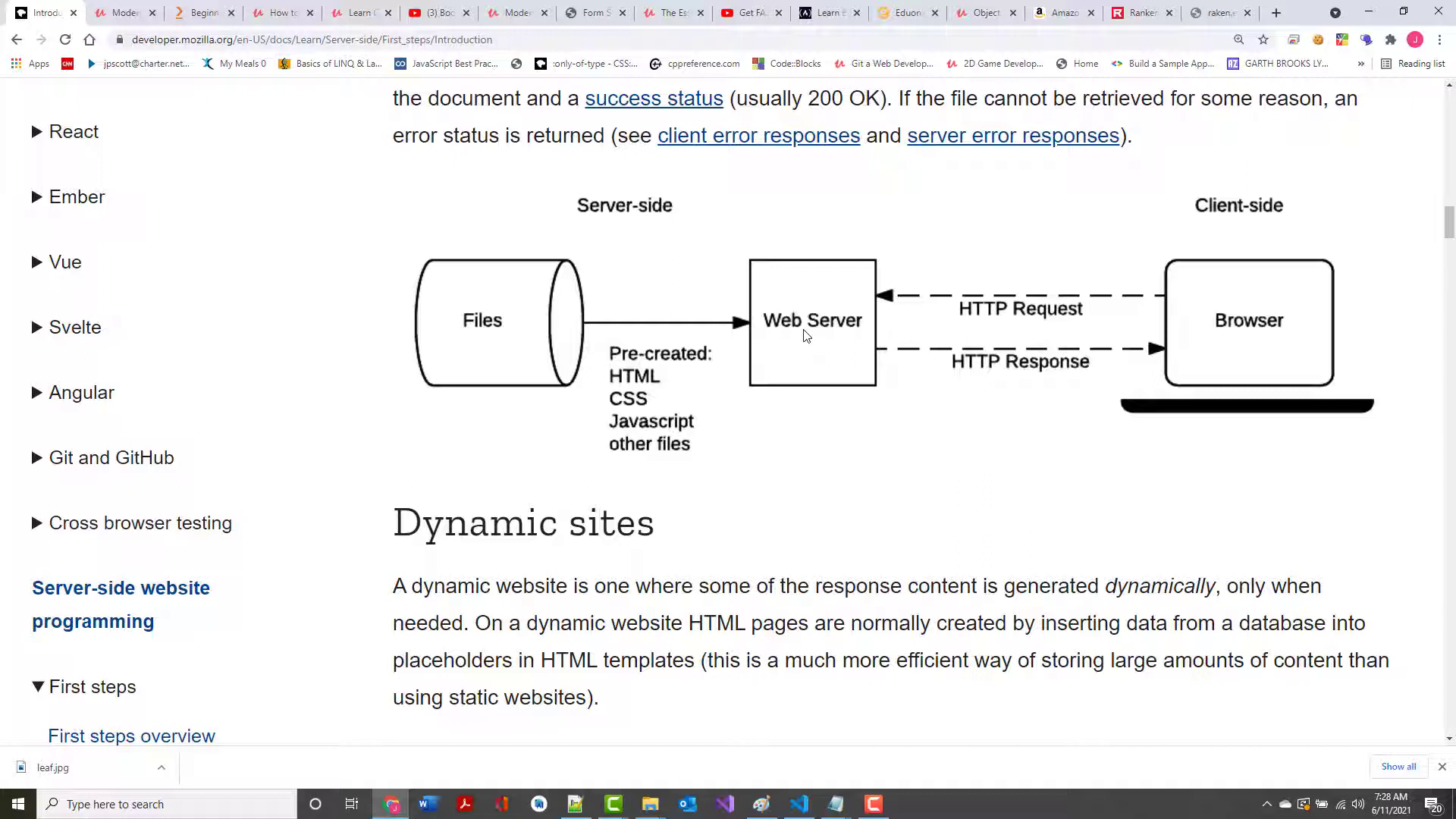
{"action": "mouse_move", "coordinate": [783, 356]}
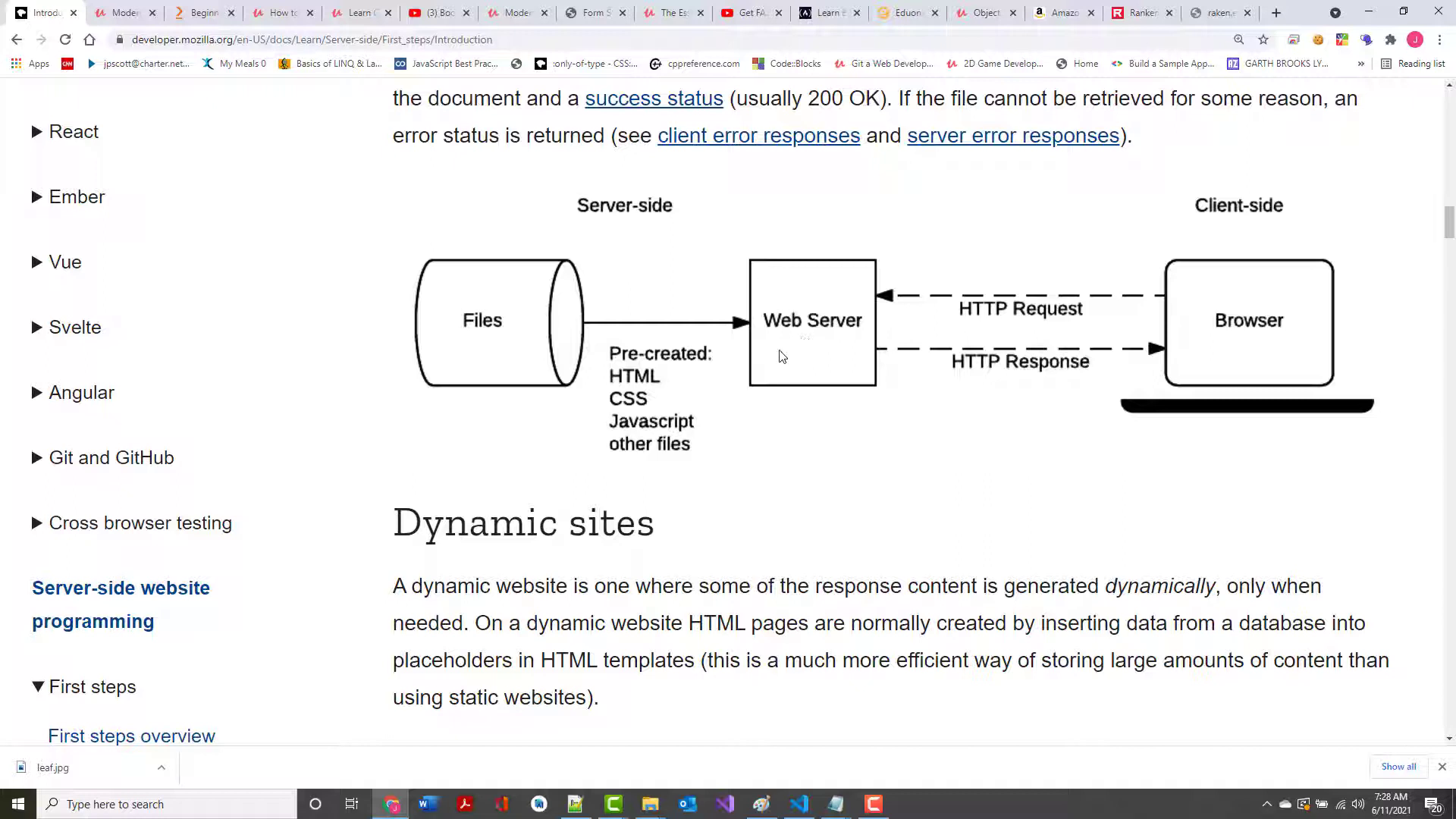
{"action": "mouse_move", "coordinate": [1074, 353]}
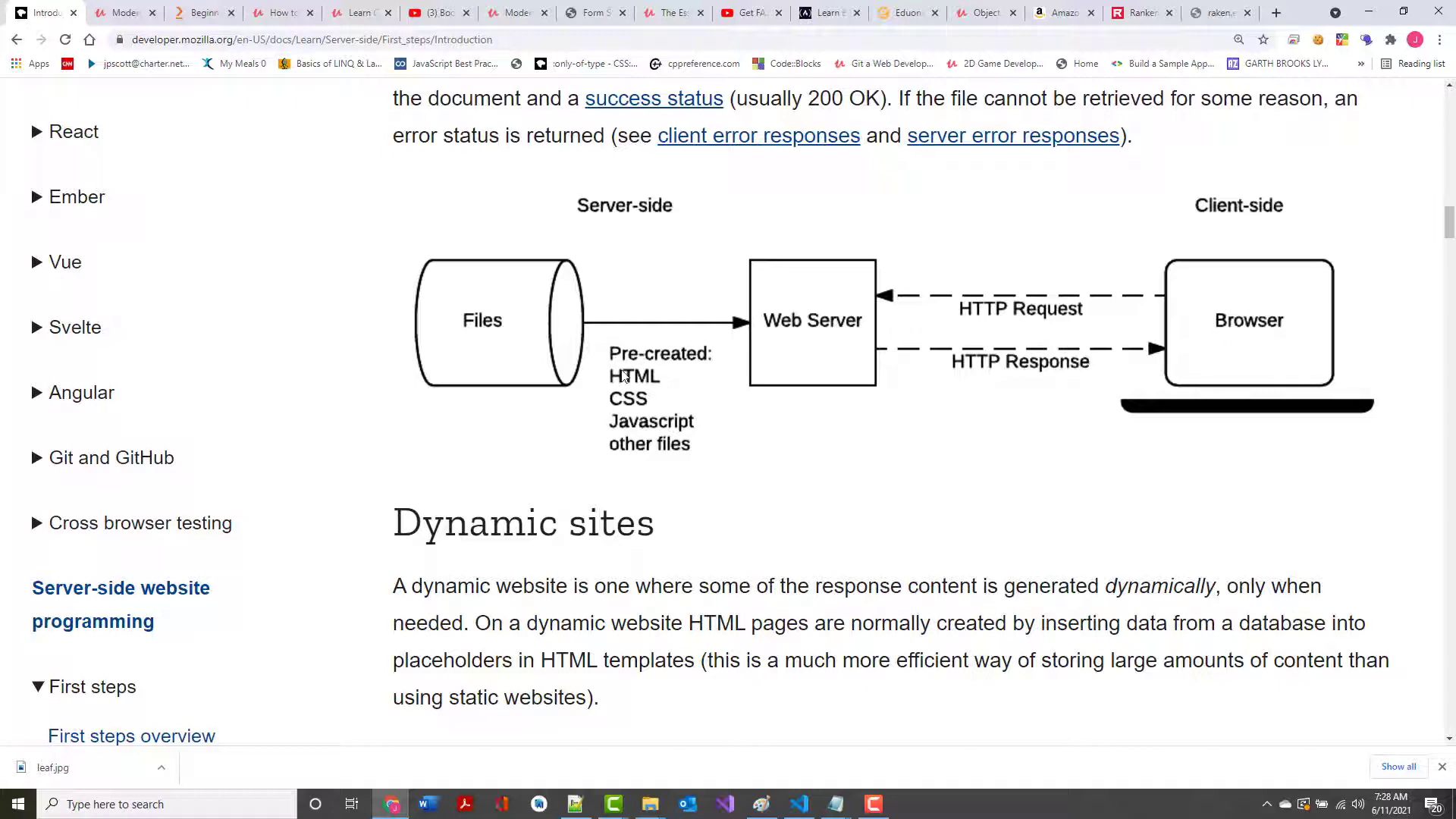
{"action": "scroll", "scroll_direction": "down", "scroll_amount": 3}
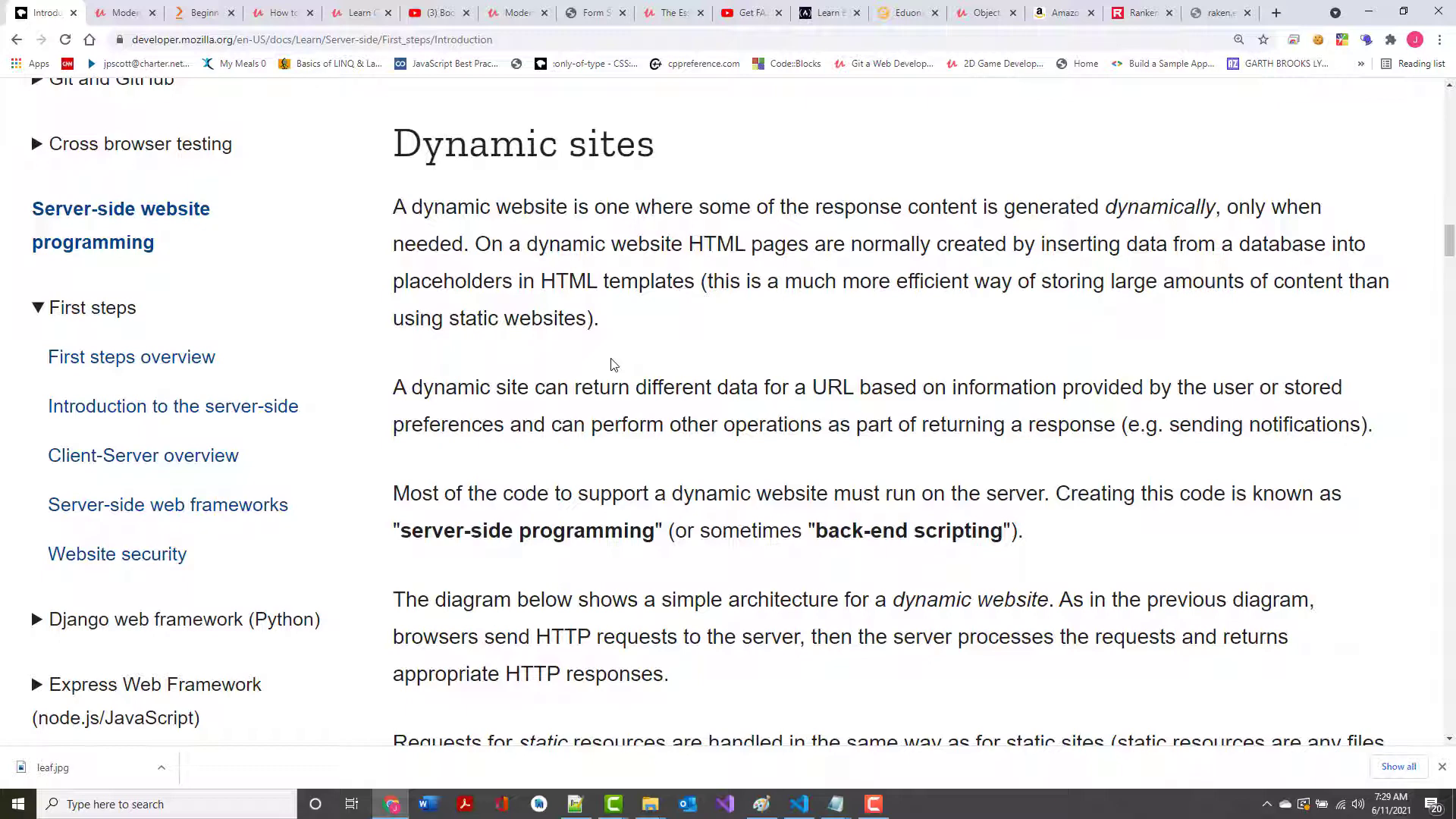
Bring the full dynamic website diagram on screen, dismissing the guitar video notification
{"action": "scroll", "scroll_direction": "down", "scroll_amount": 3}
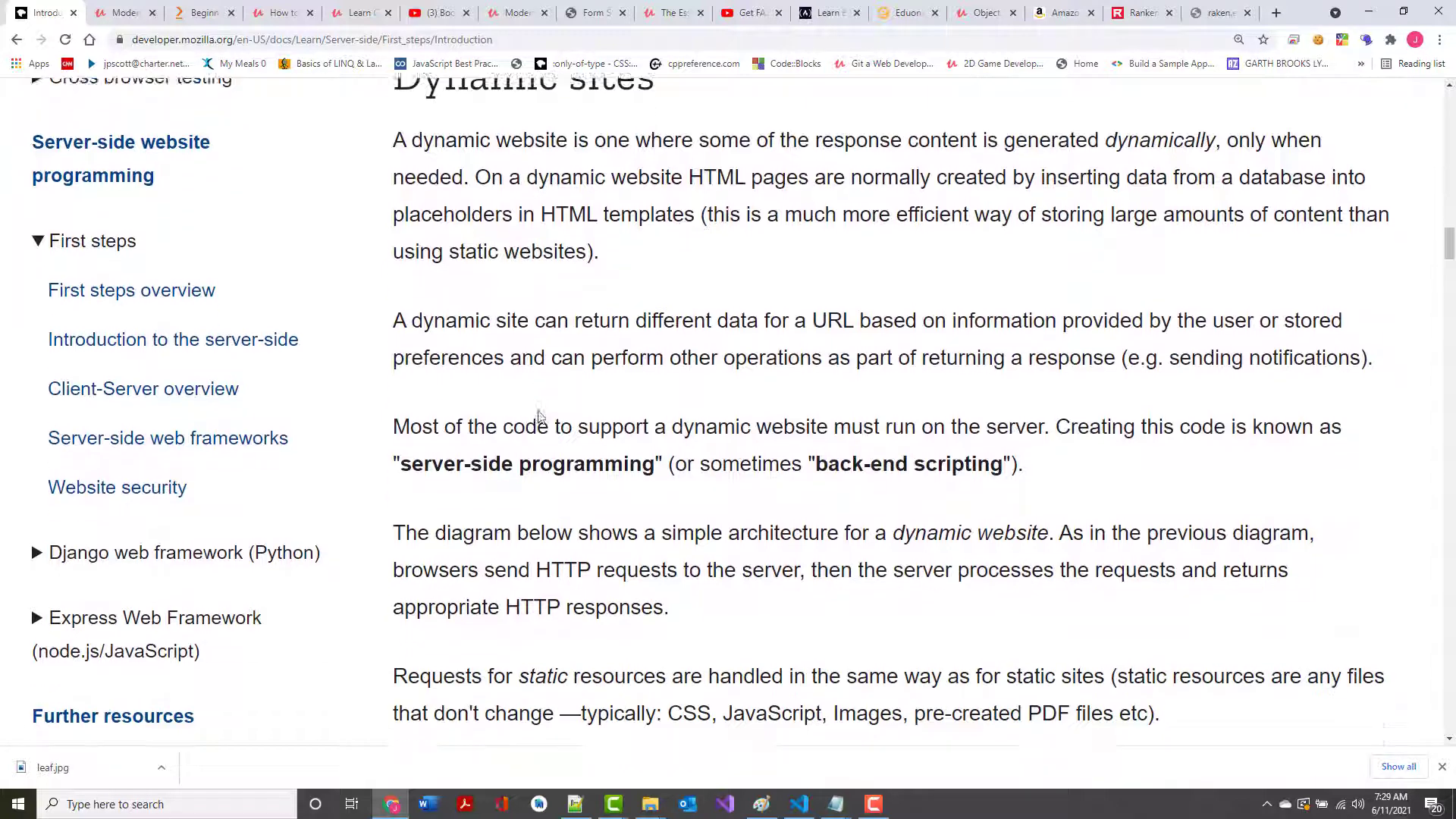
{"action": "scroll", "scroll_direction": "down", "scroll_amount": 3}
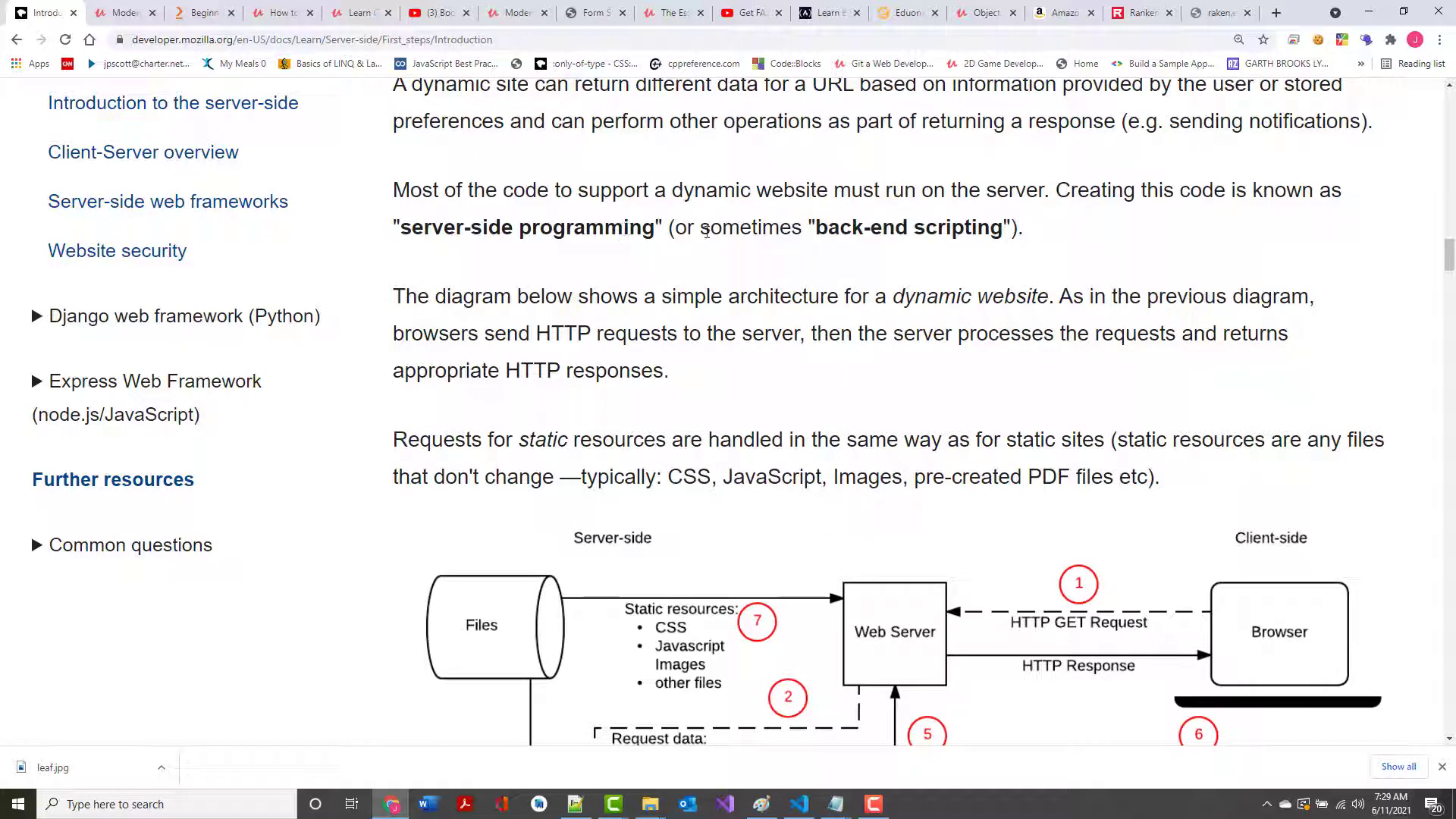
{"action": "mouse_move", "coordinate": [817, 226]}
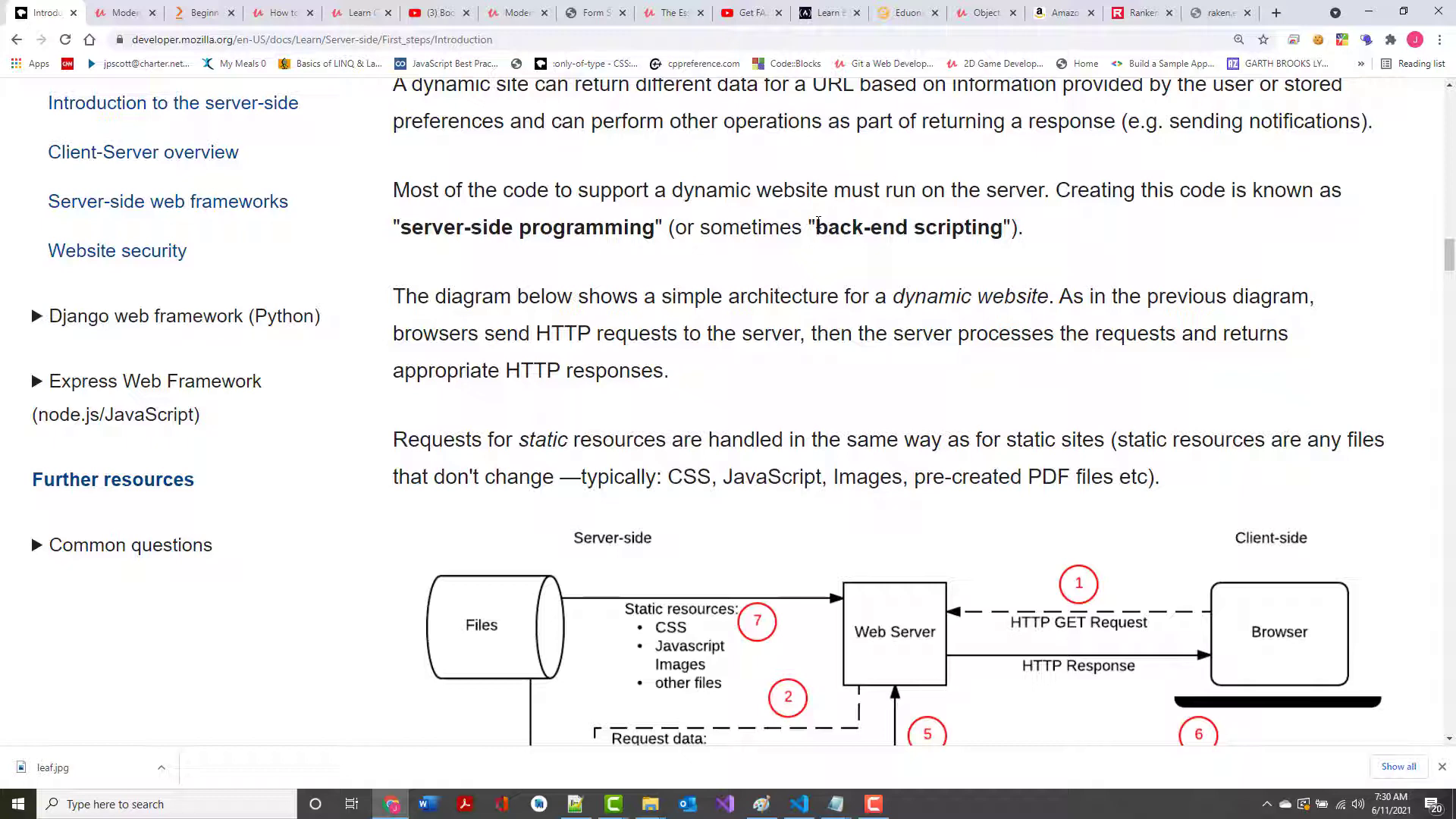
{"action": "scroll", "scroll_direction": "down", "scroll_amount": 3}
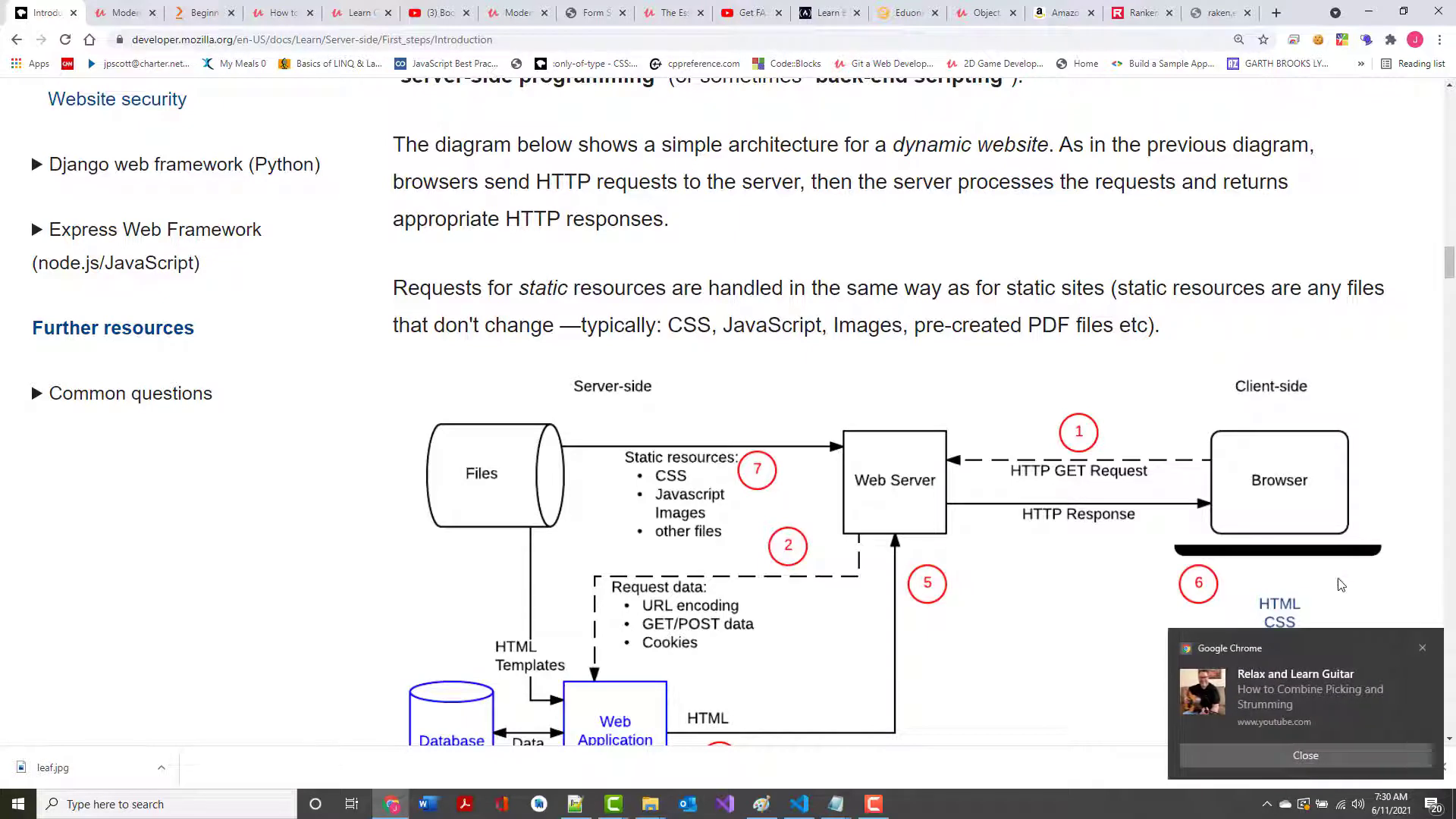
{"action": "left_click", "coordinate": [1304, 755]}
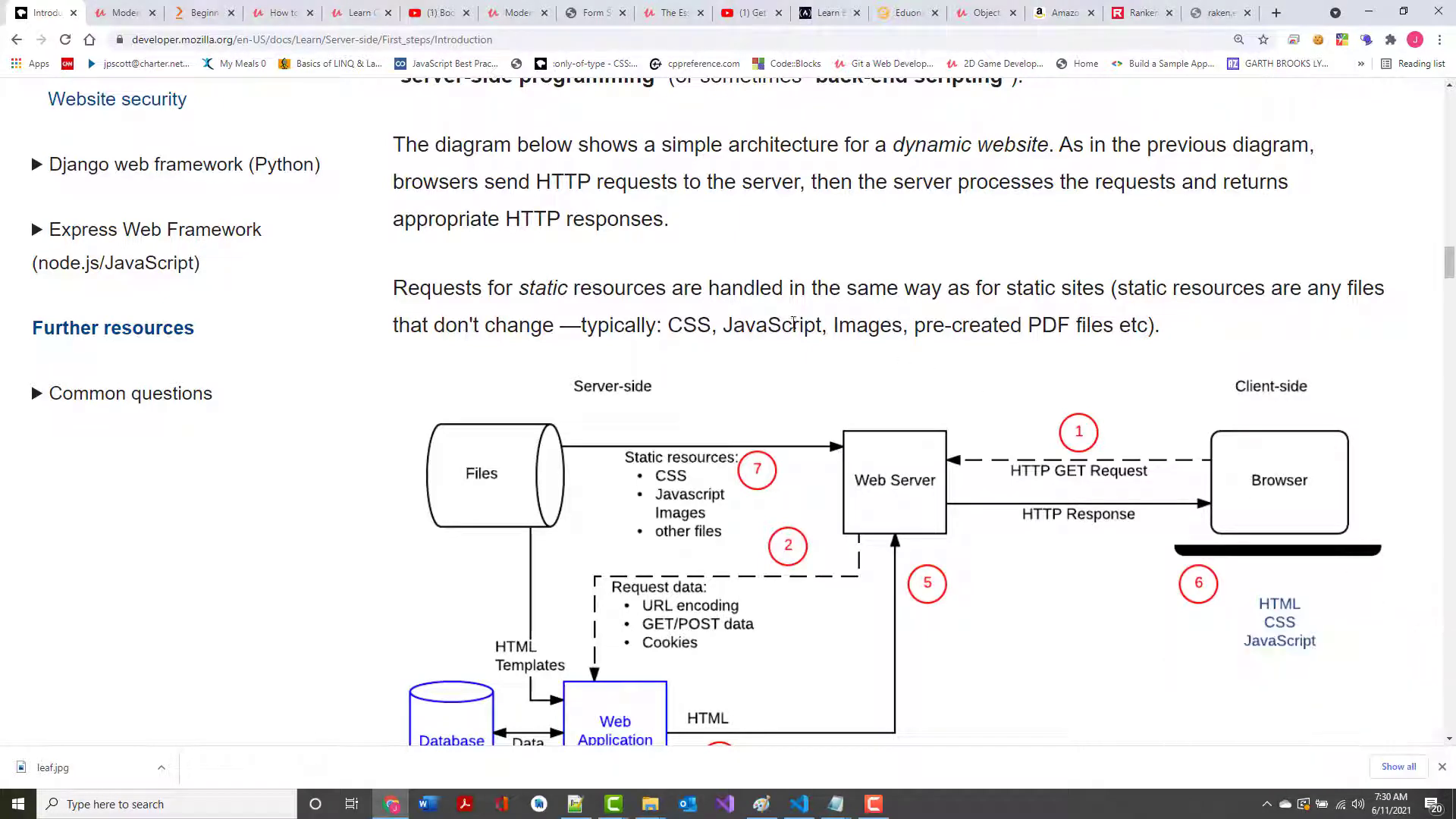
{"action": "mouse_move", "coordinate": [1038, 493]}
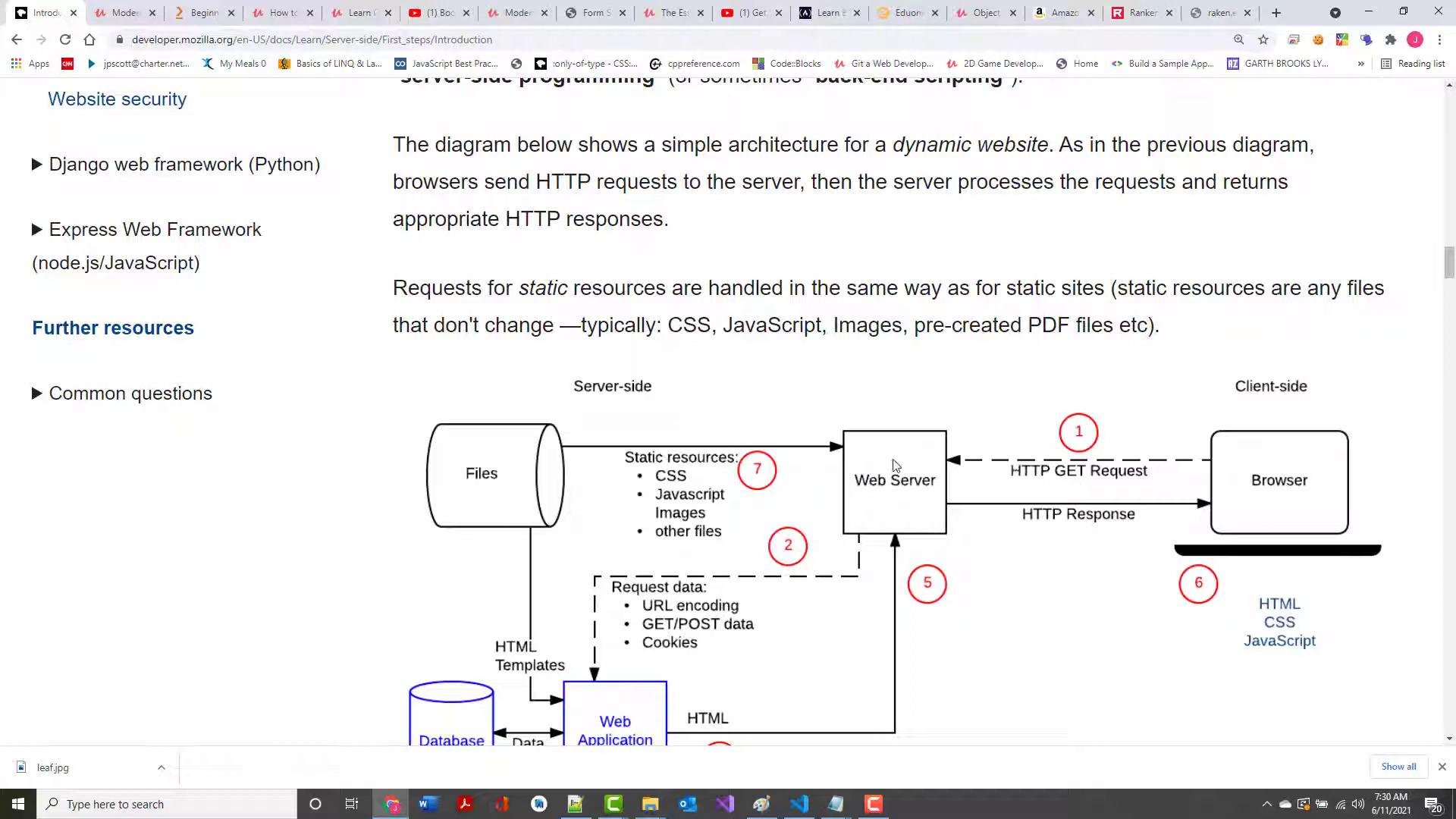
{"action": "mouse_move", "coordinate": [915, 269]}
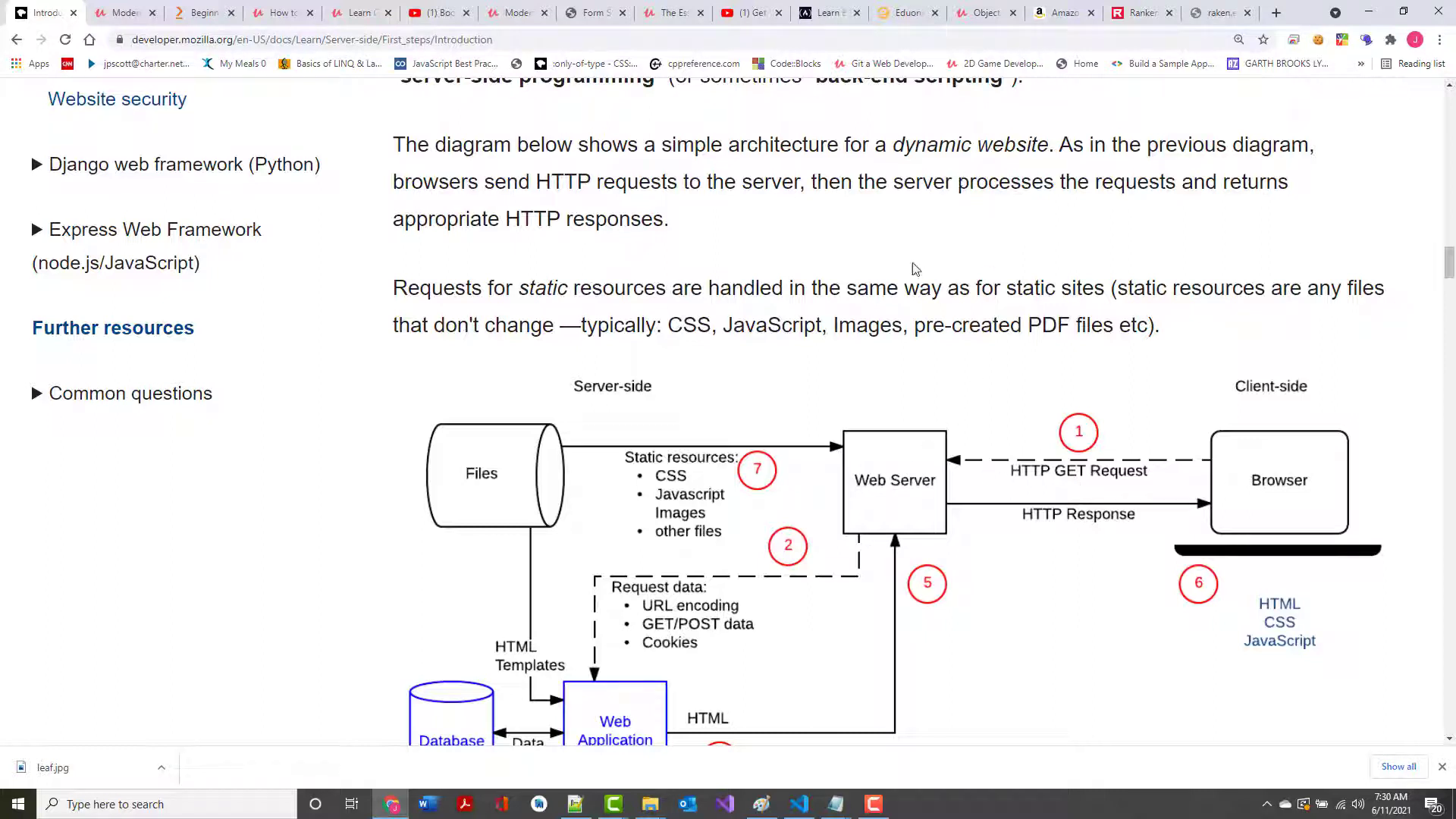
{"action": "mouse_move", "coordinate": [882, 505]}
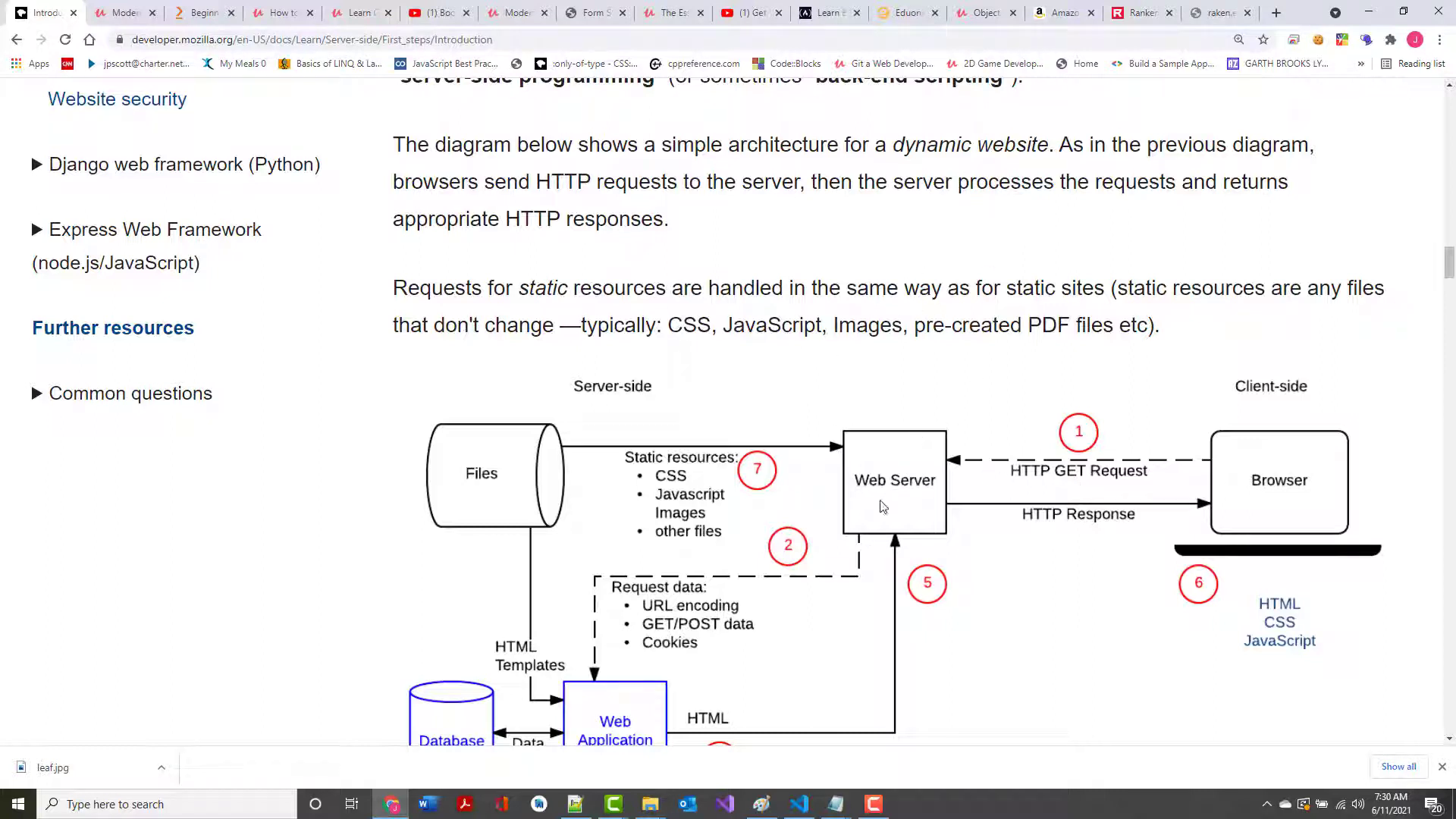
{"action": "mouse_move", "coordinate": [923, 477]}
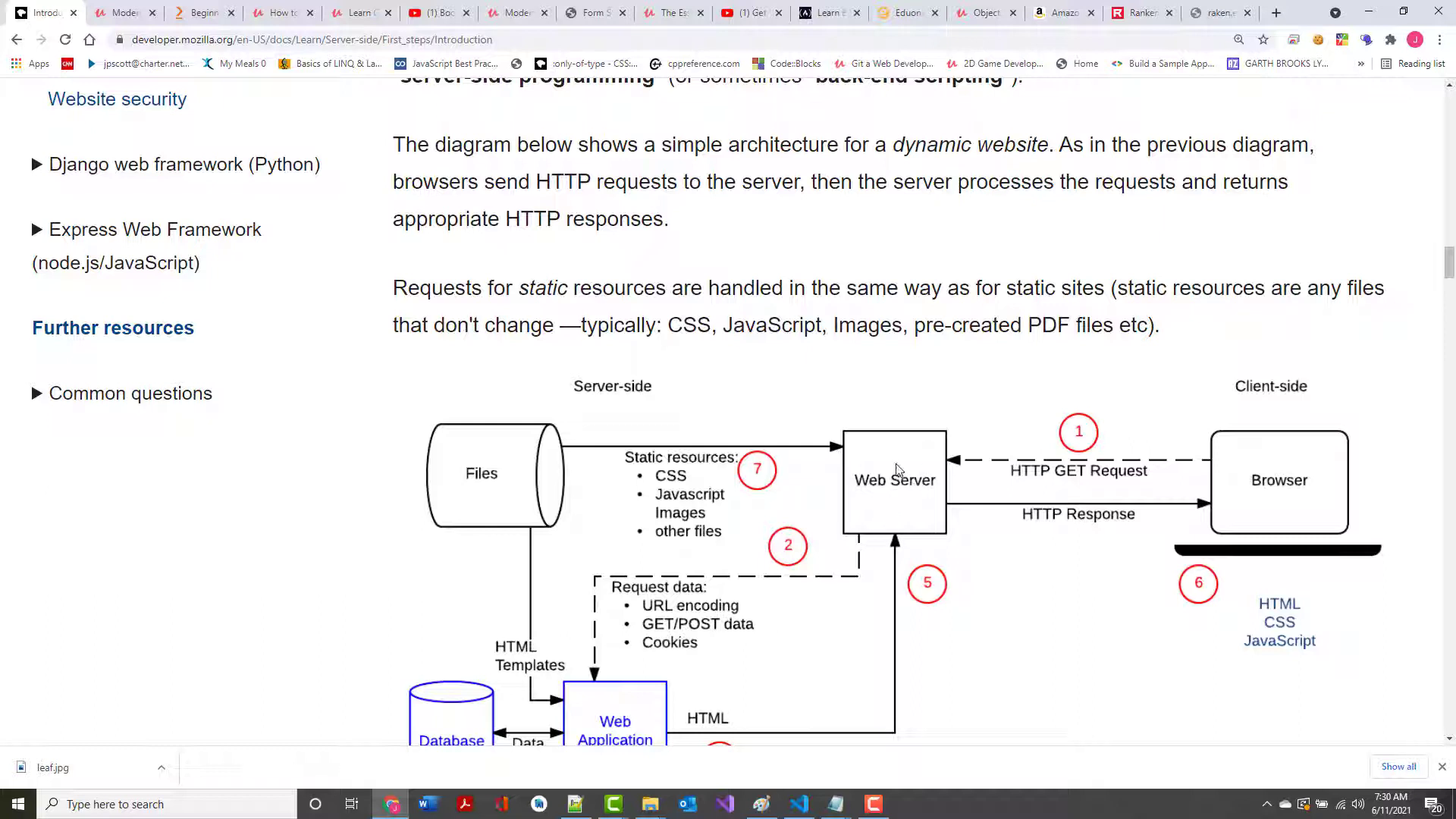
{"action": "scroll", "scroll_direction": "down", "scroll_amount": 3}
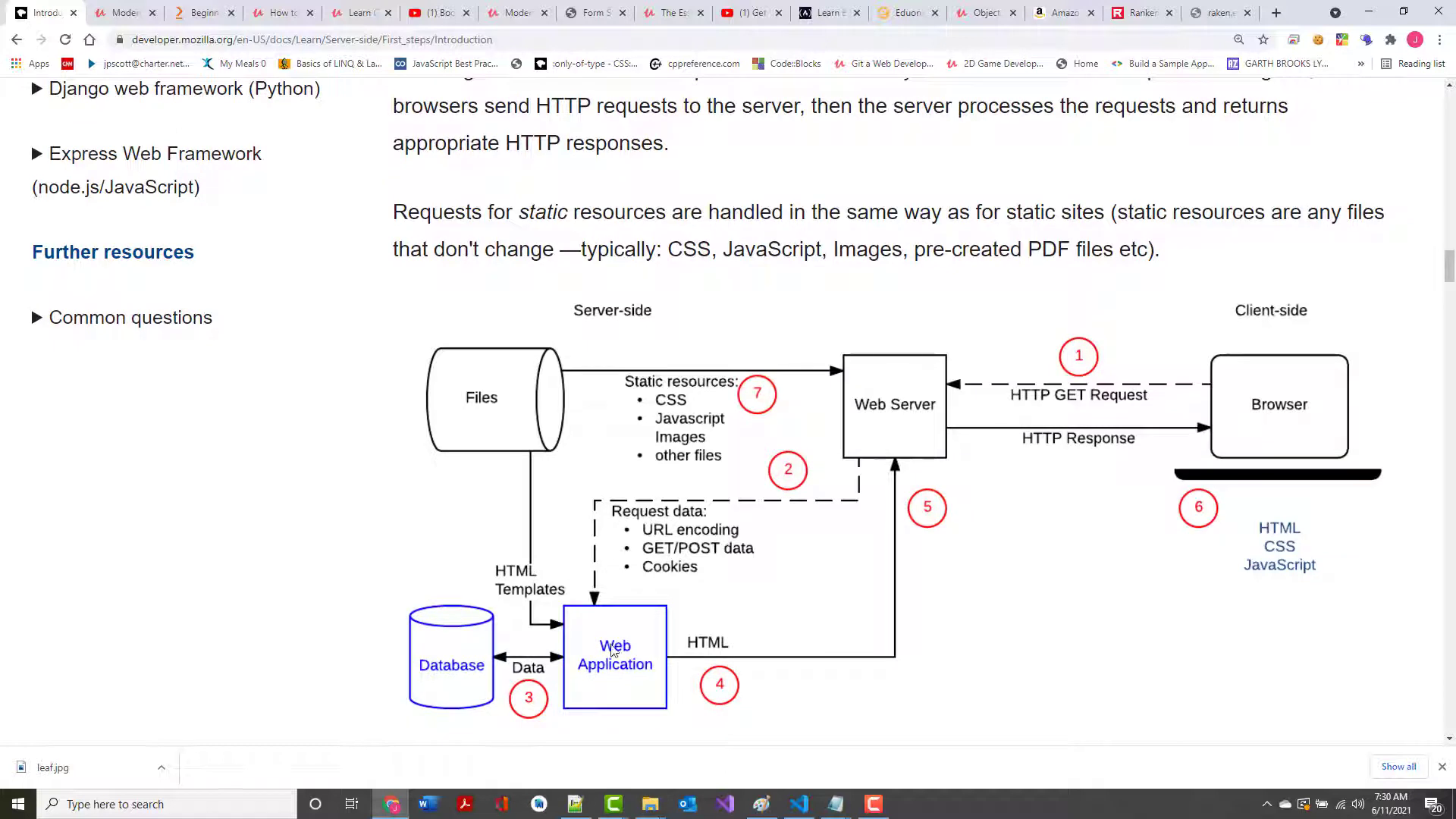
{"action": "mouse_move", "coordinate": [782, 671]}
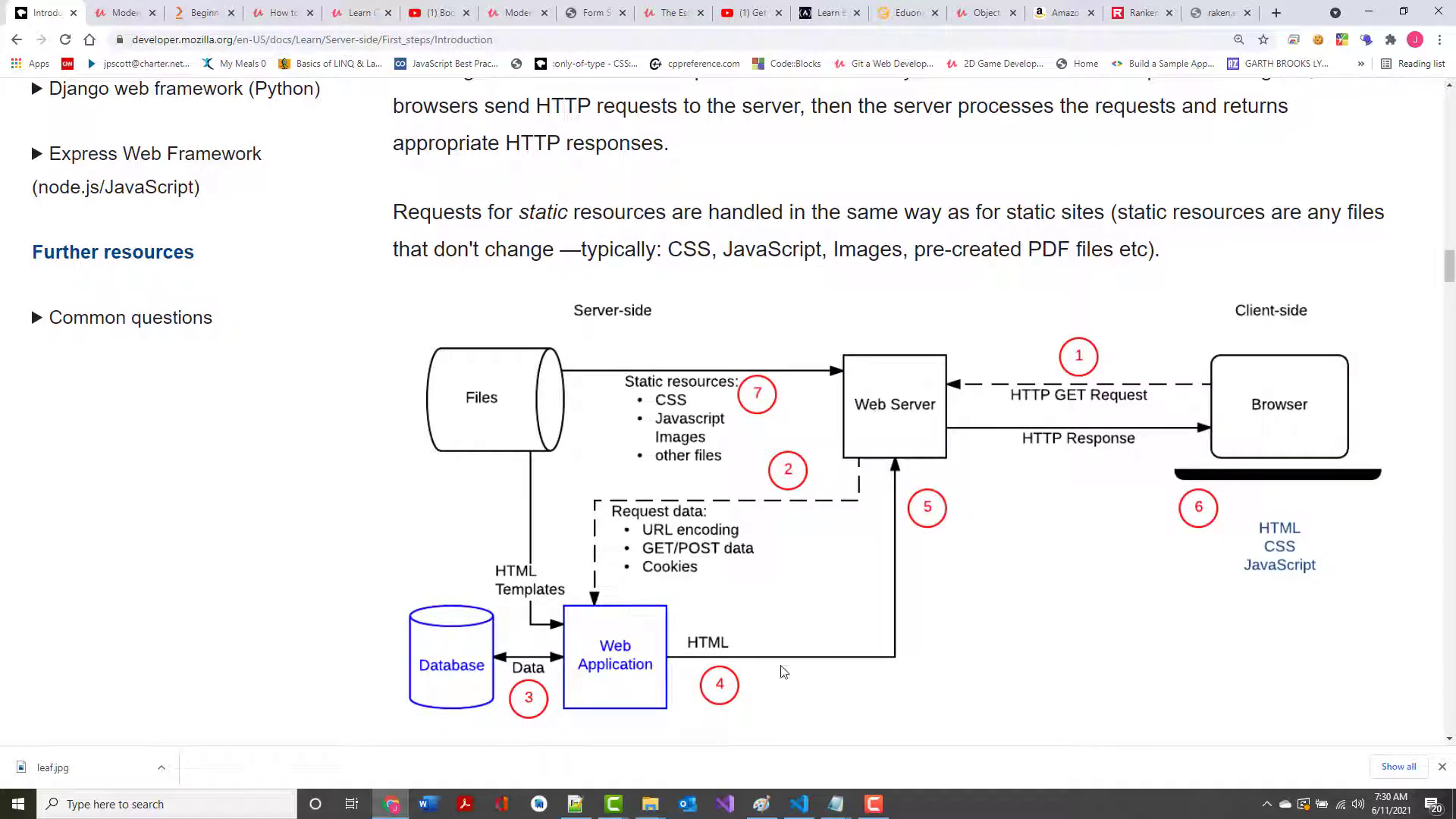
{"action": "mouse_move", "coordinate": [1187, 439]}
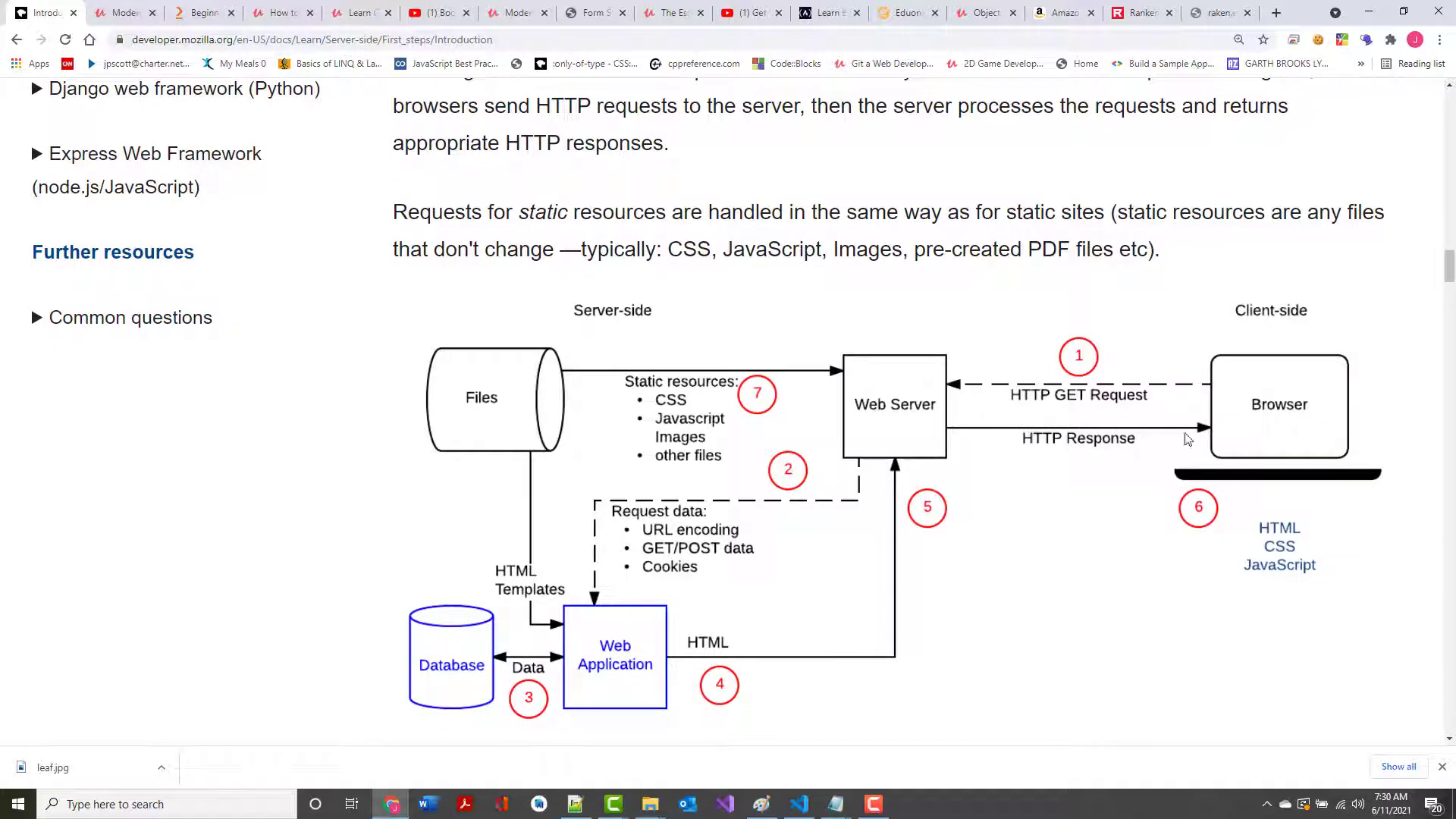
{"action": "mouse_move", "coordinate": [1121, 425]}
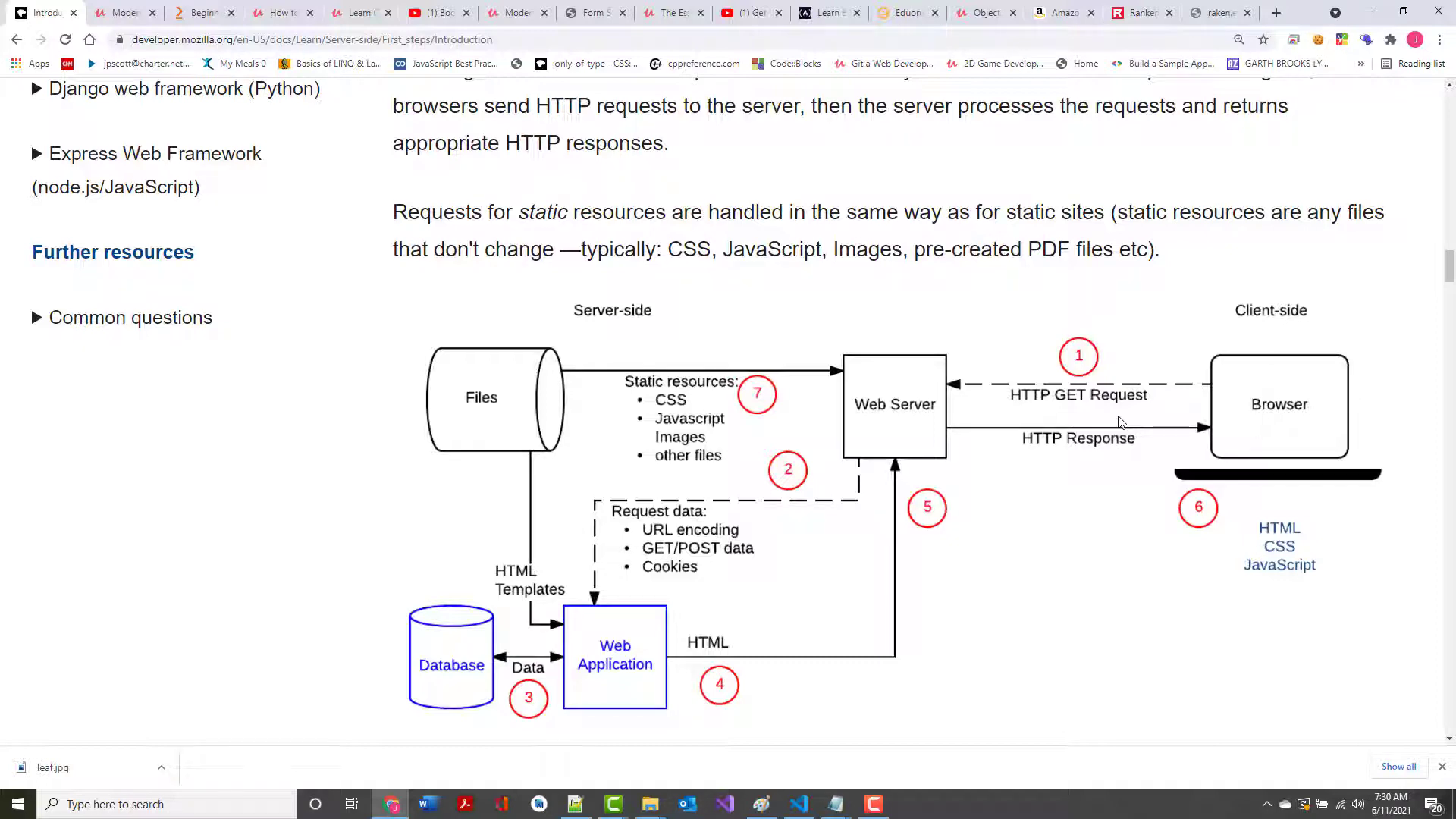
Scroll to 'Are server-side and client-side programming the same?' and its differences list
{"action": "scroll", "scroll_direction": "down", "scroll_amount": 3}
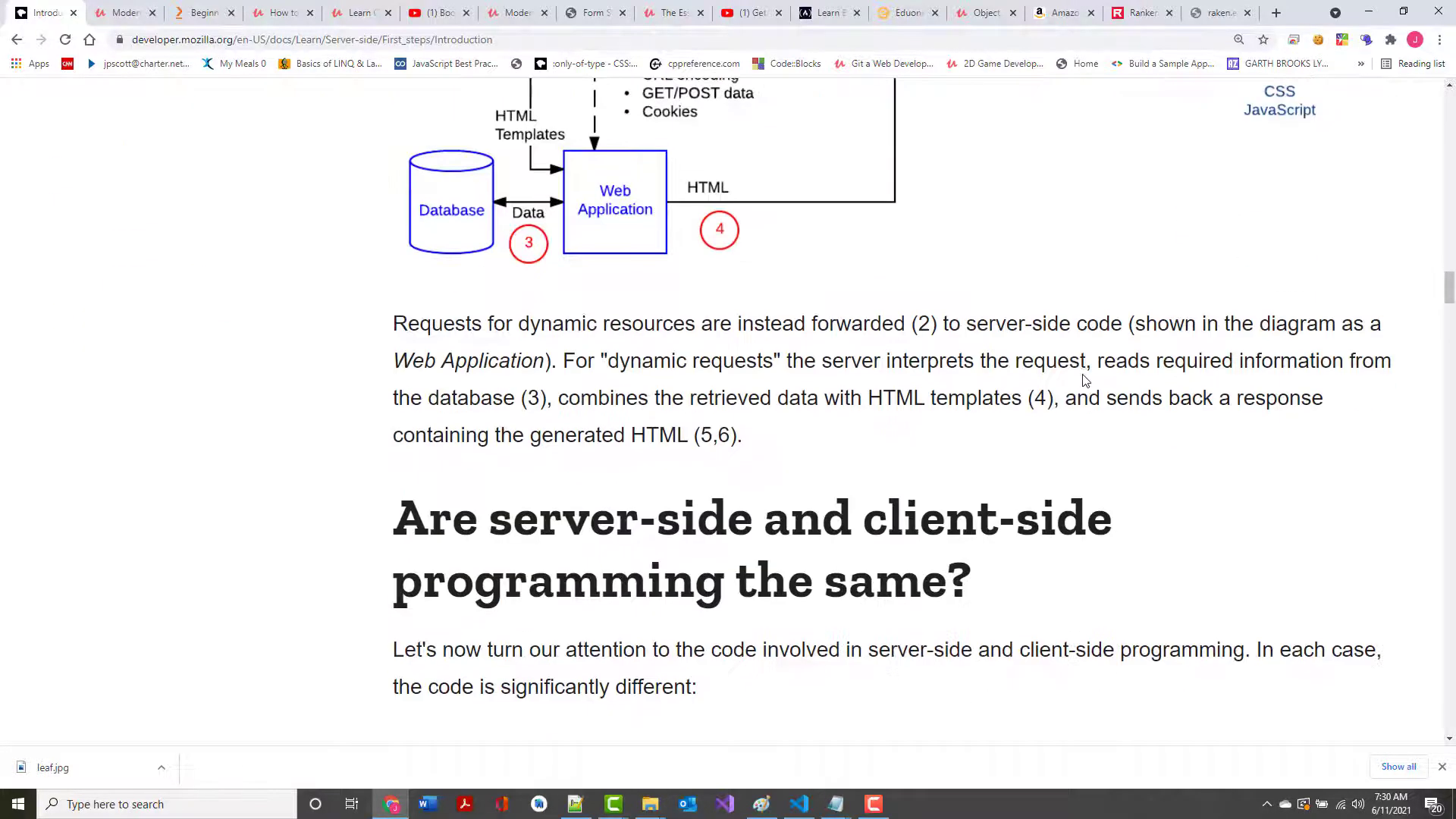
{"action": "scroll", "scroll_direction": "down", "scroll_amount": 3}
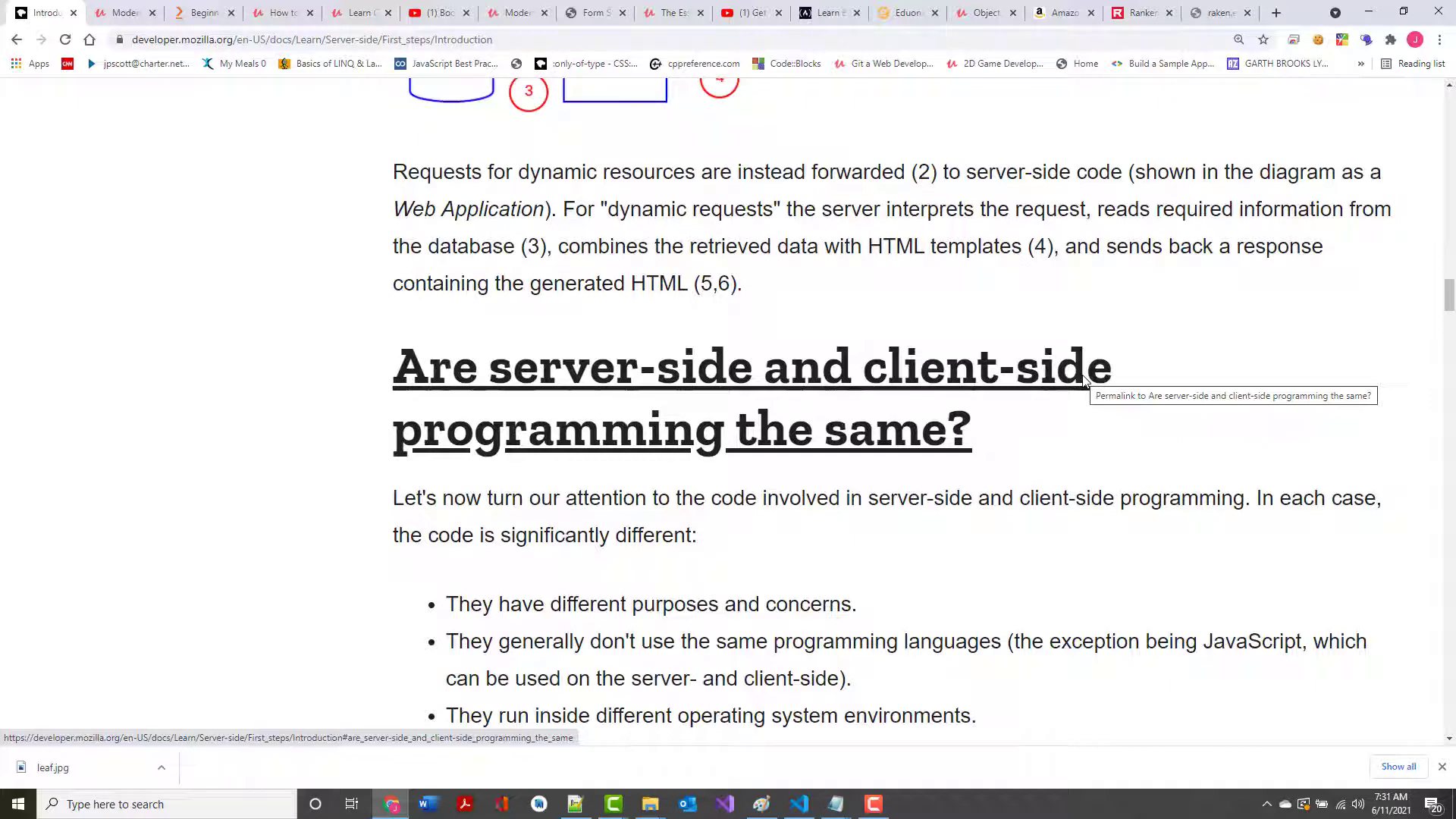
{"action": "scroll", "scroll_direction": "down", "scroll_amount": 3}
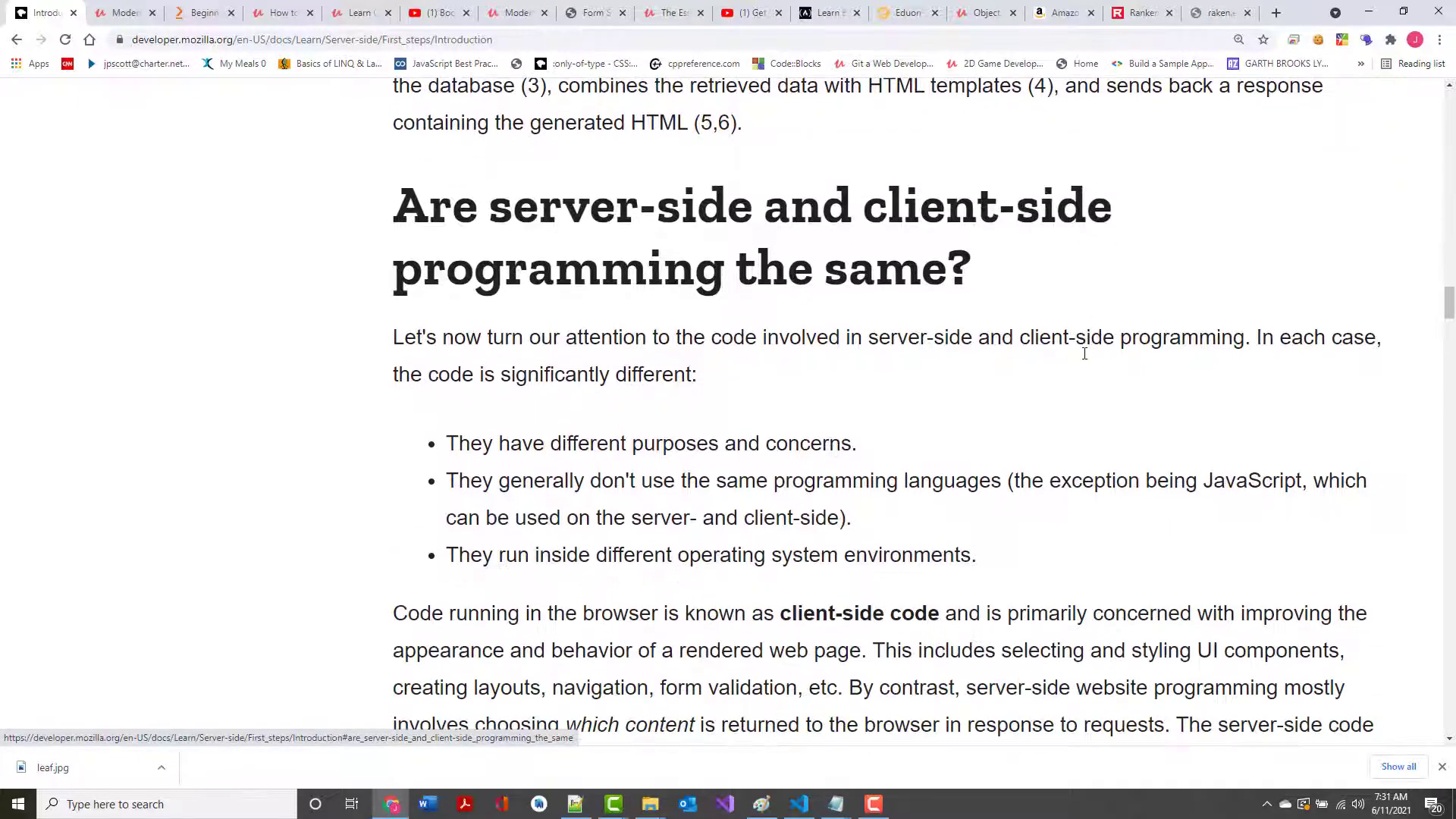
{"action": "scroll", "scroll_direction": "down", "scroll_amount": 3}
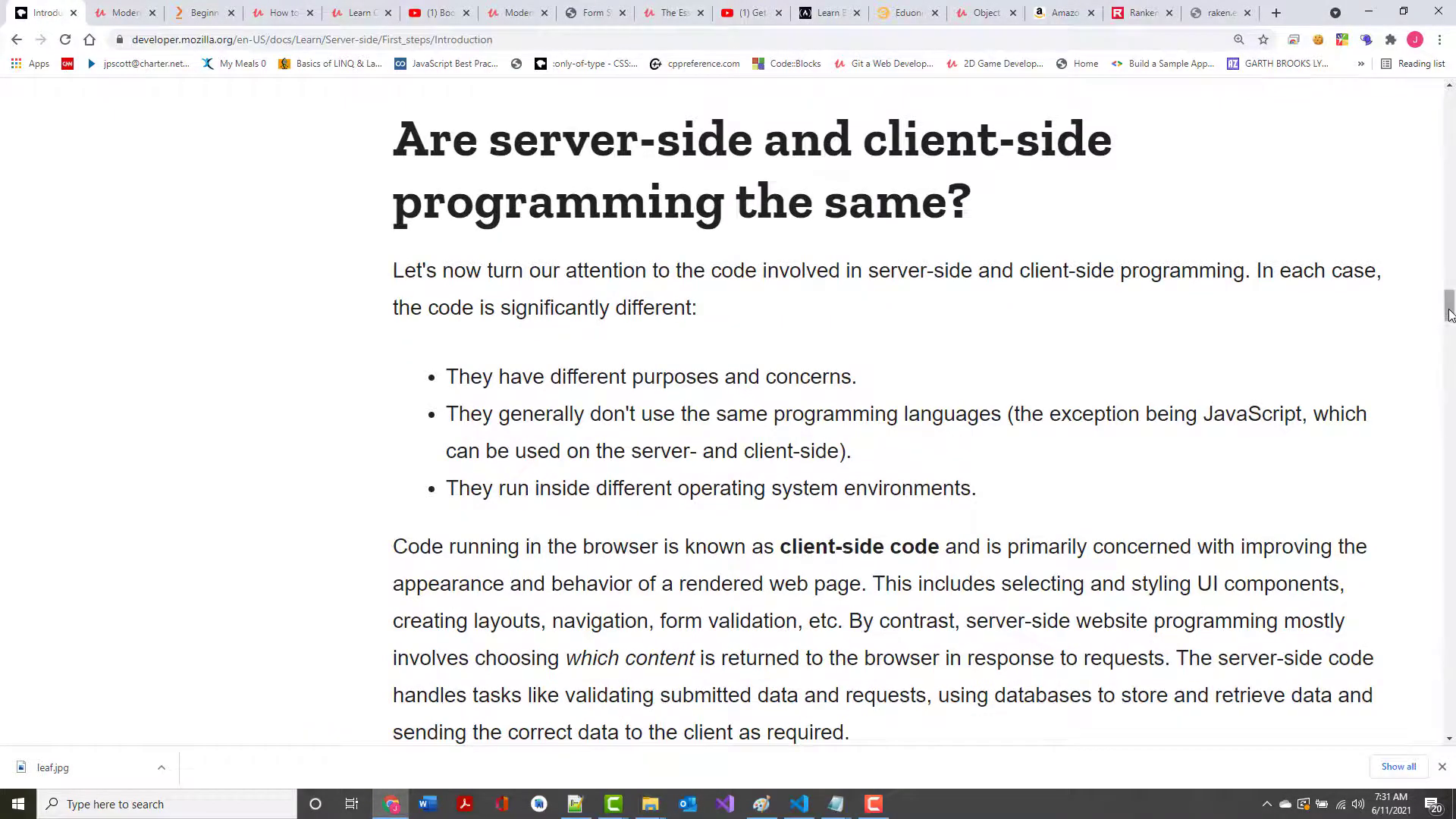
Scroll through 'What can you do on the server-side?' to 'Efficient storage and delivery of information'
{"action": "scroll", "scroll_direction": "down", "scroll_amount": 3}
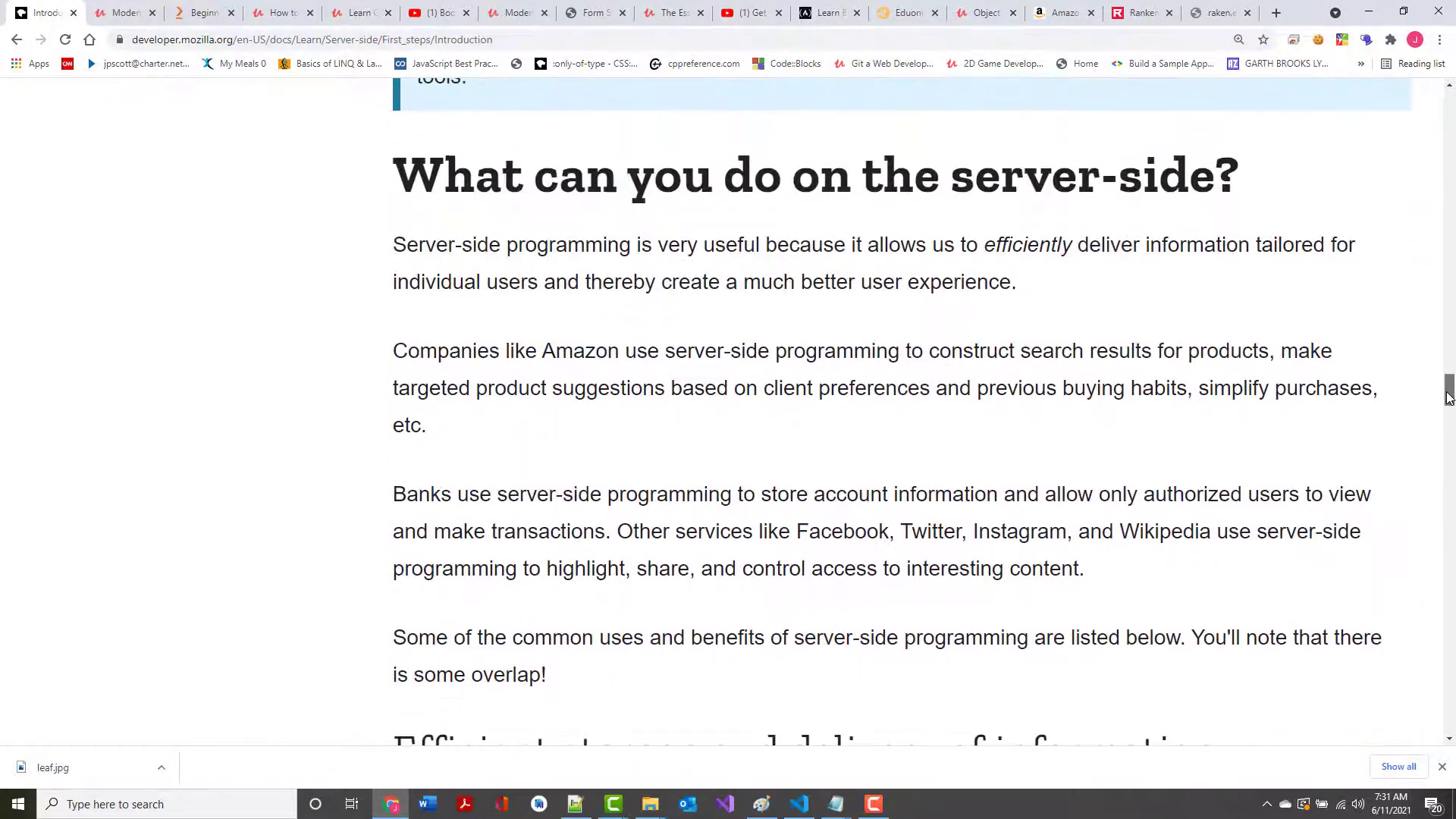
{"action": "scroll", "scroll_direction": "down", "scroll_amount": 3}
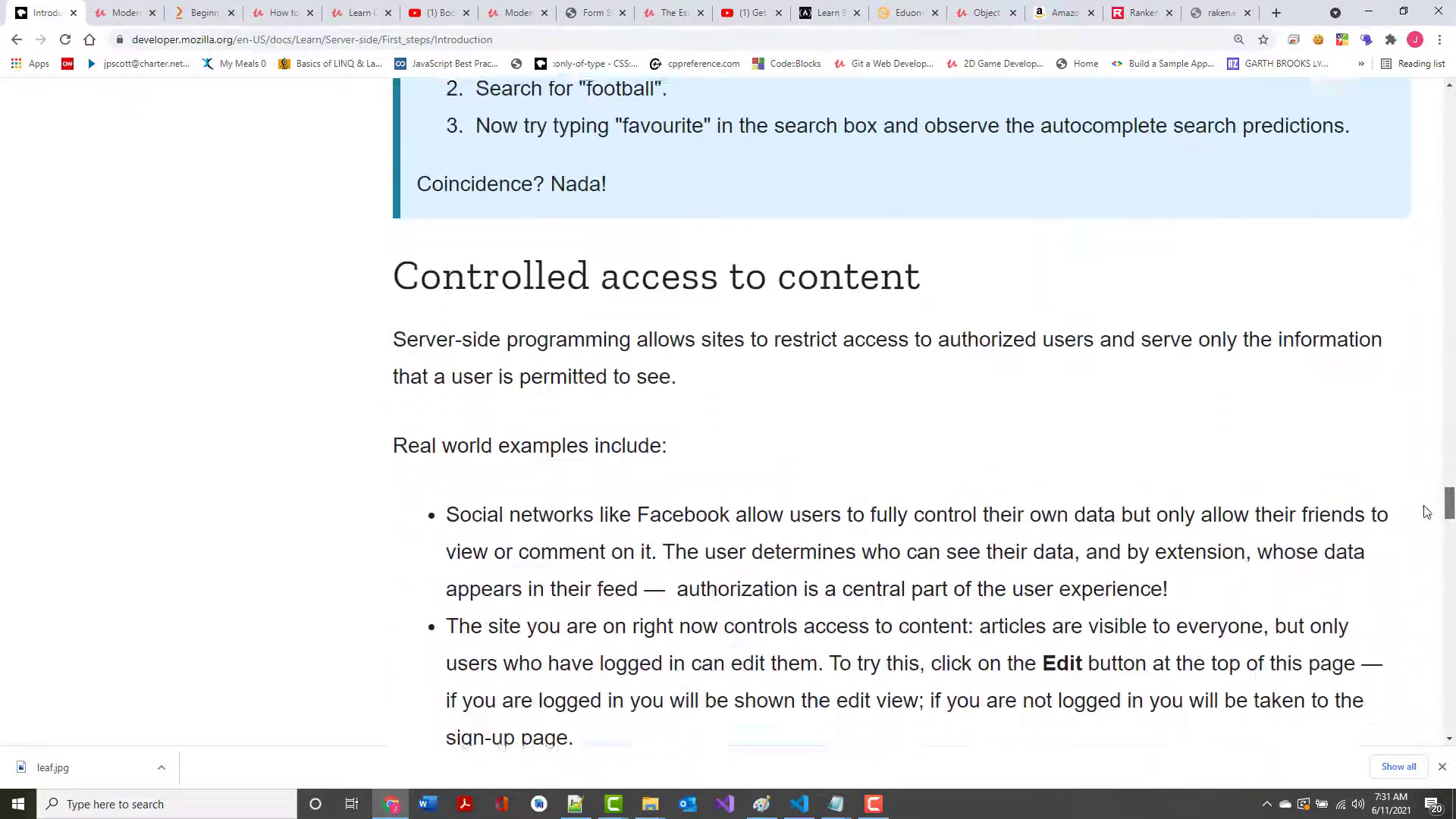
{"action": "scroll", "scroll_direction": "down", "scroll_amount": 3}
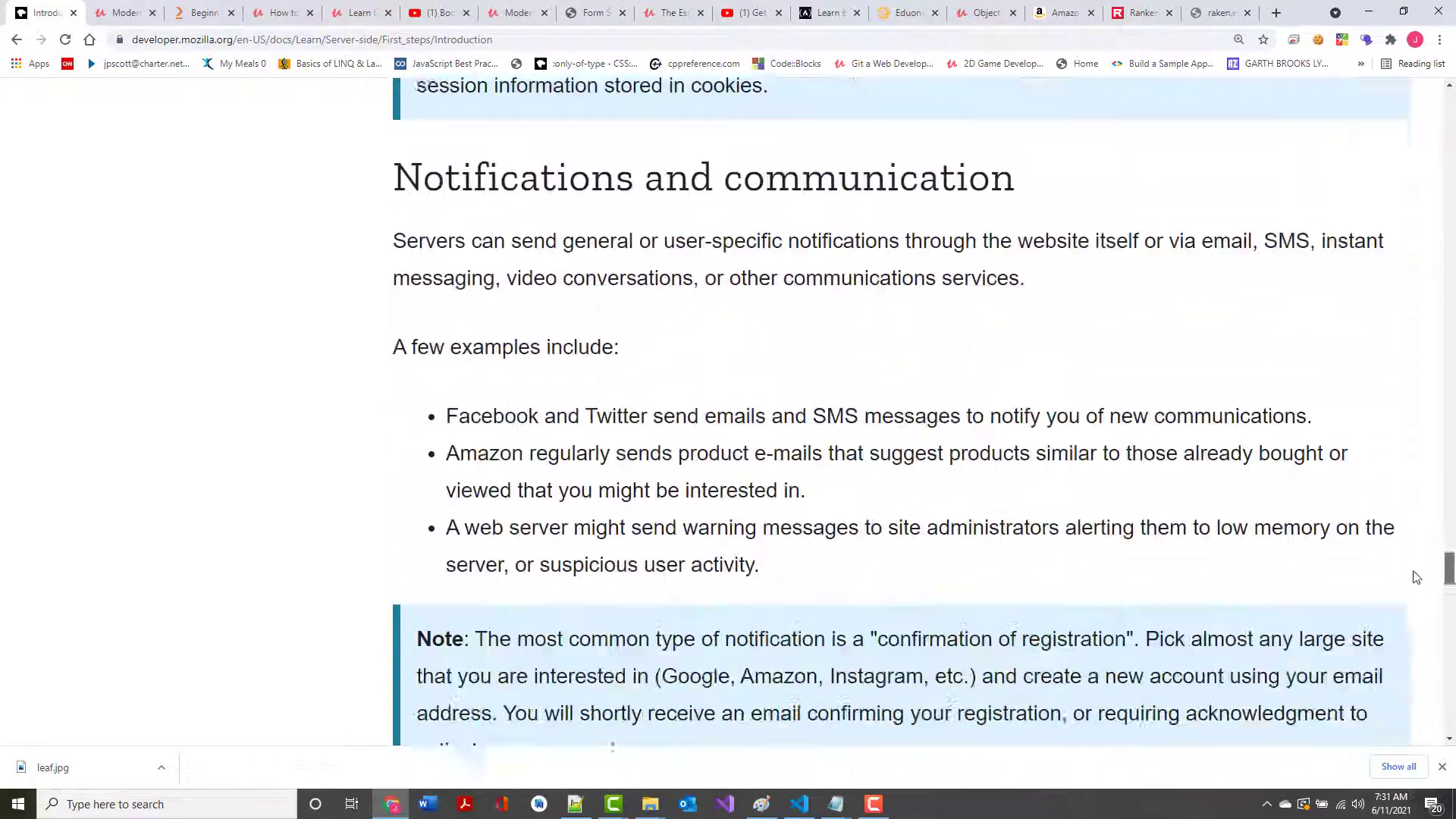
{"action": "scroll", "scroll_direction": "down", "scroll_amount": 3}
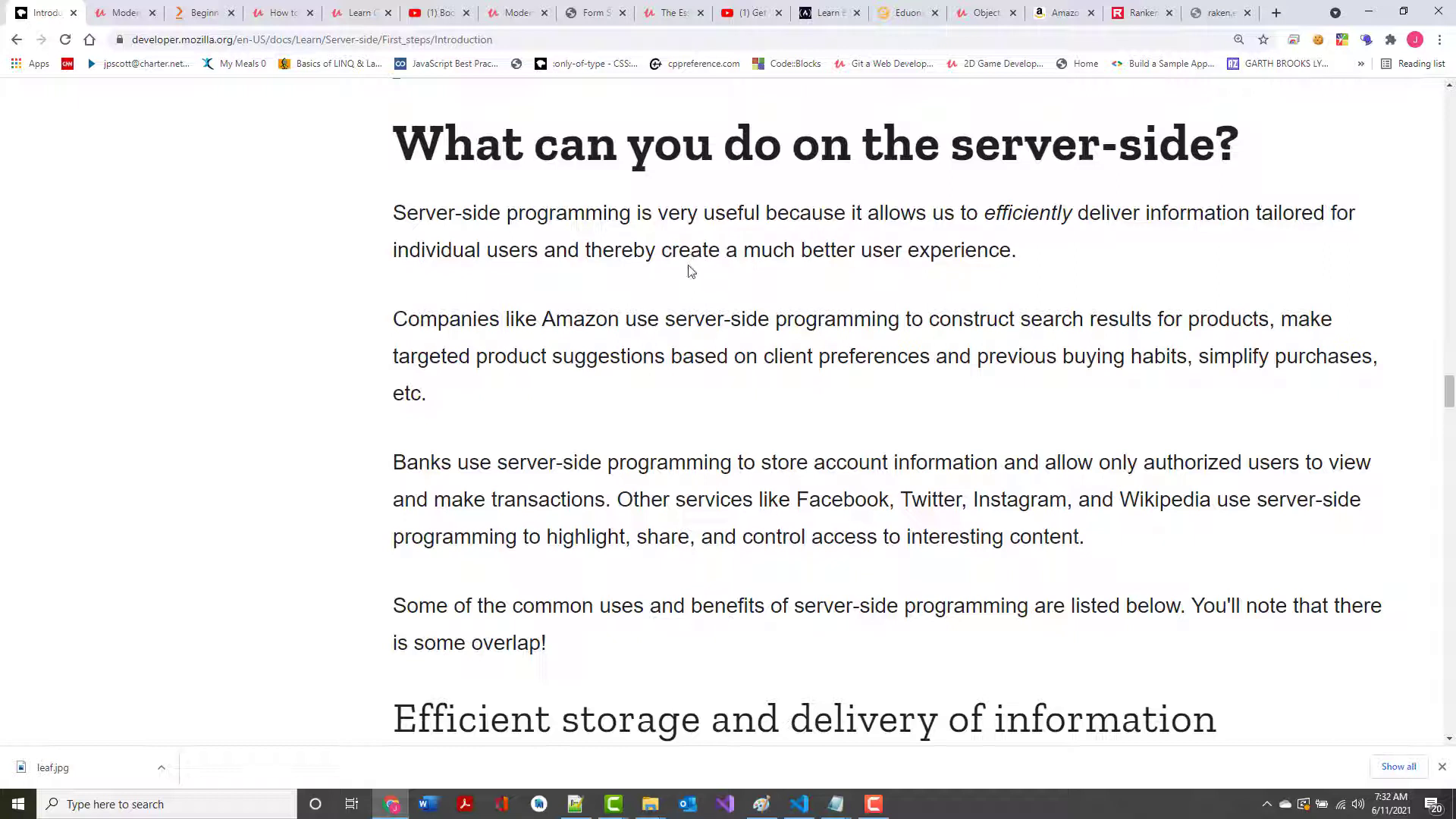
{"action": "mouse_move", "coordinate": [629, 351]}
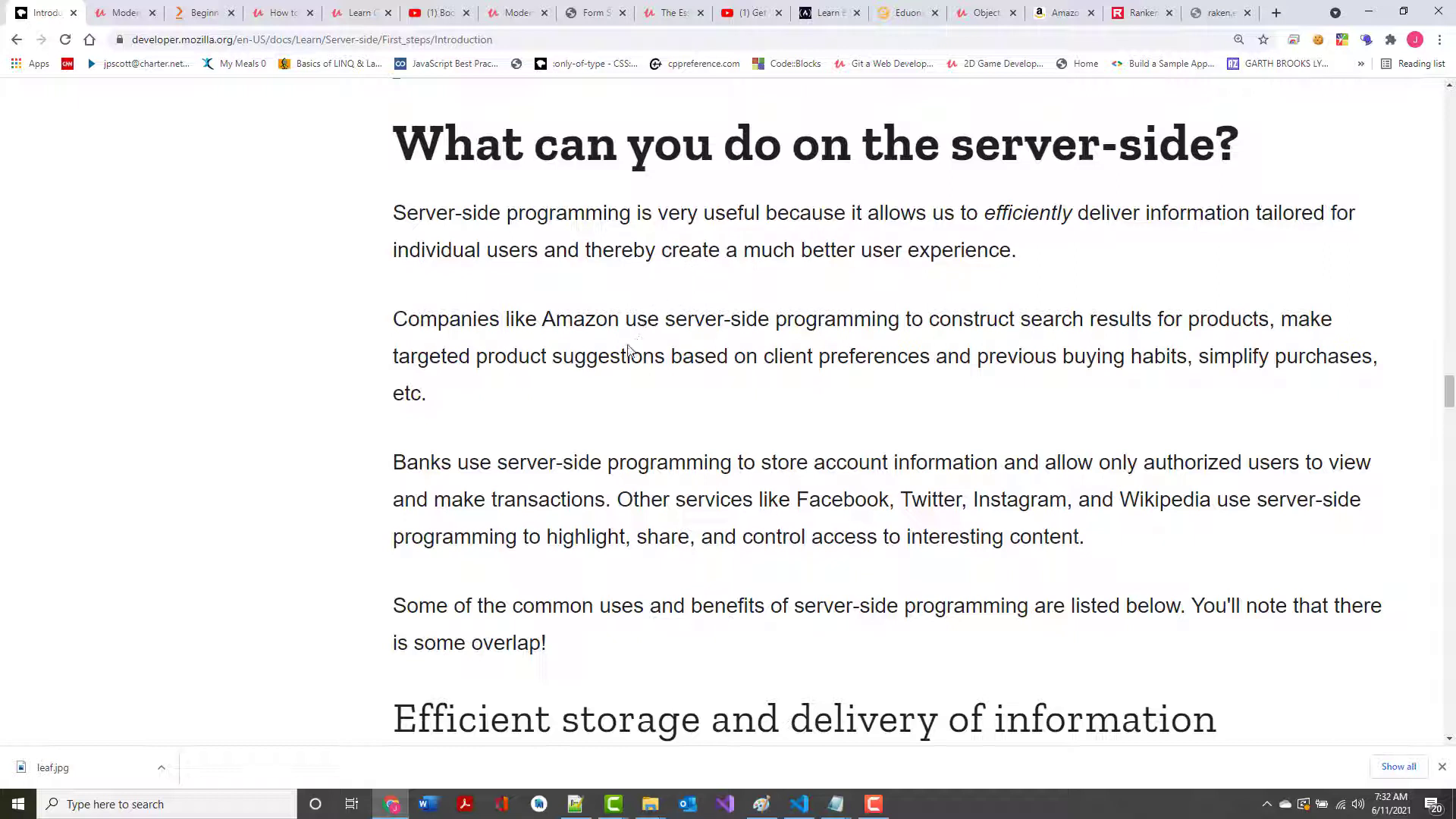
{"action": "scroll", "scroll_direction": "down", "scroll_amount": 3}
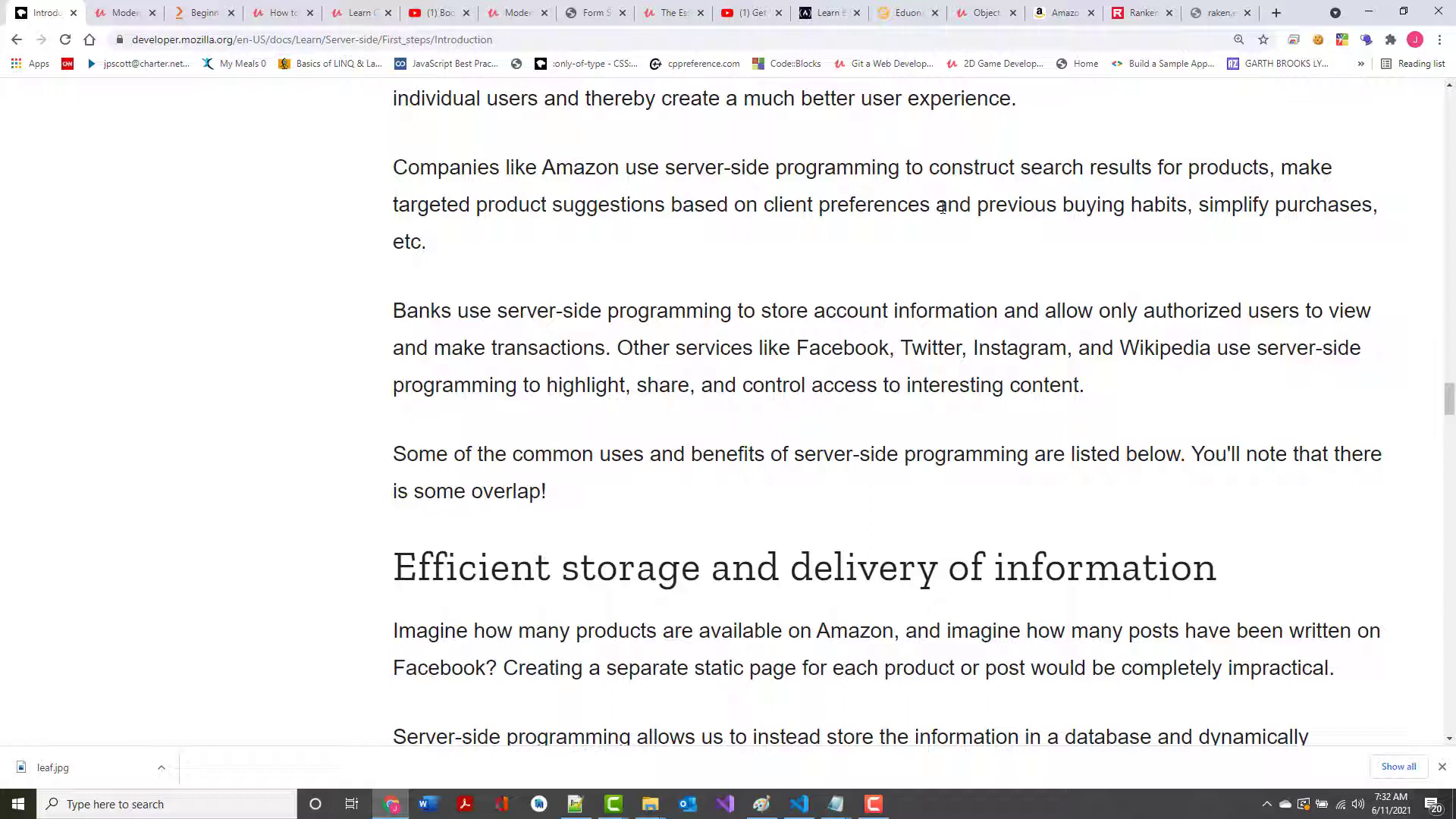
{"action": "mouse_move", "coordinate": [824, 268]}
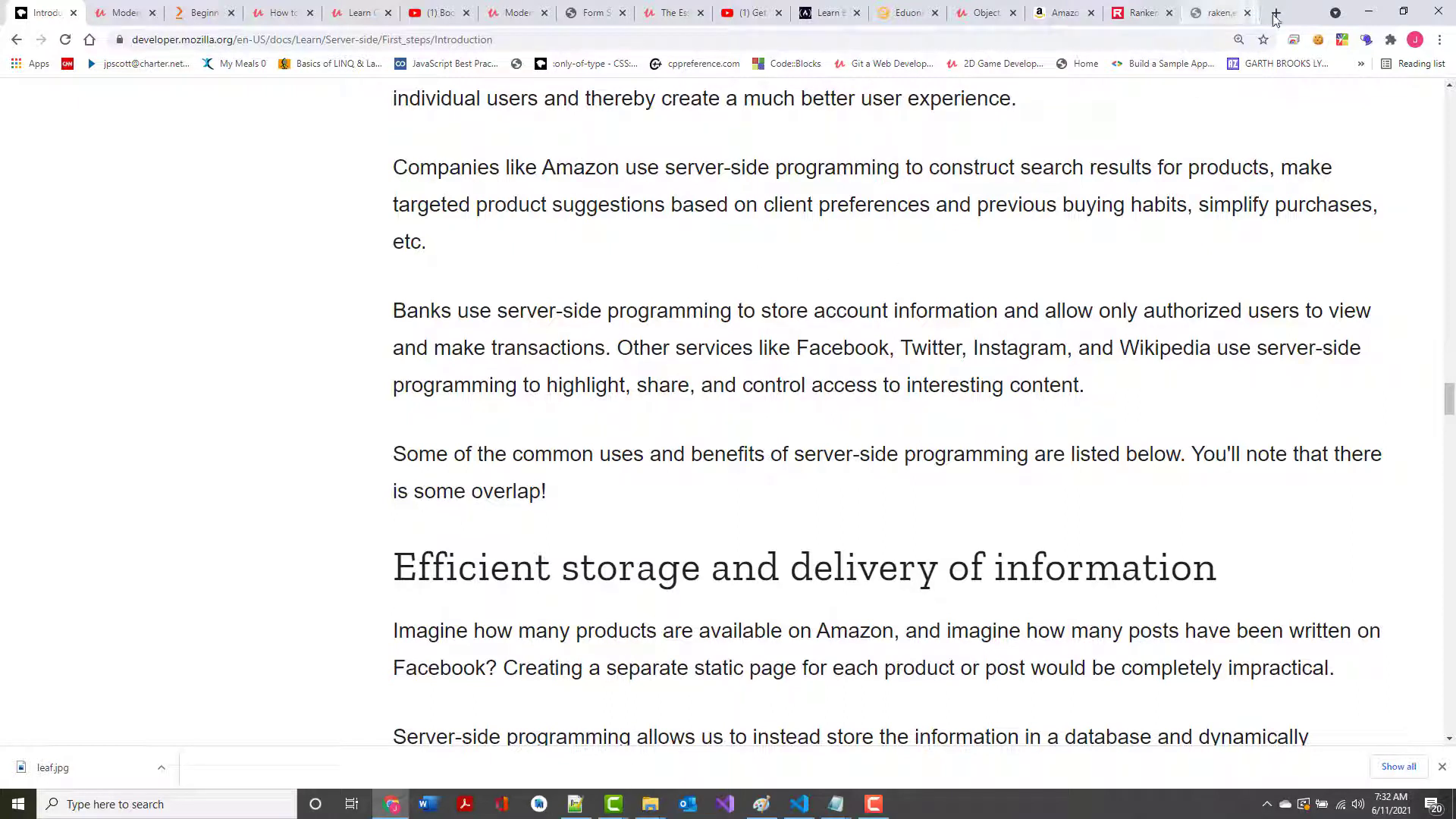
Open Amazon's Node.js Web Development 5th Edition page, then return to MDN
{"action": "left_click", "coordinate": [1273, 12]}
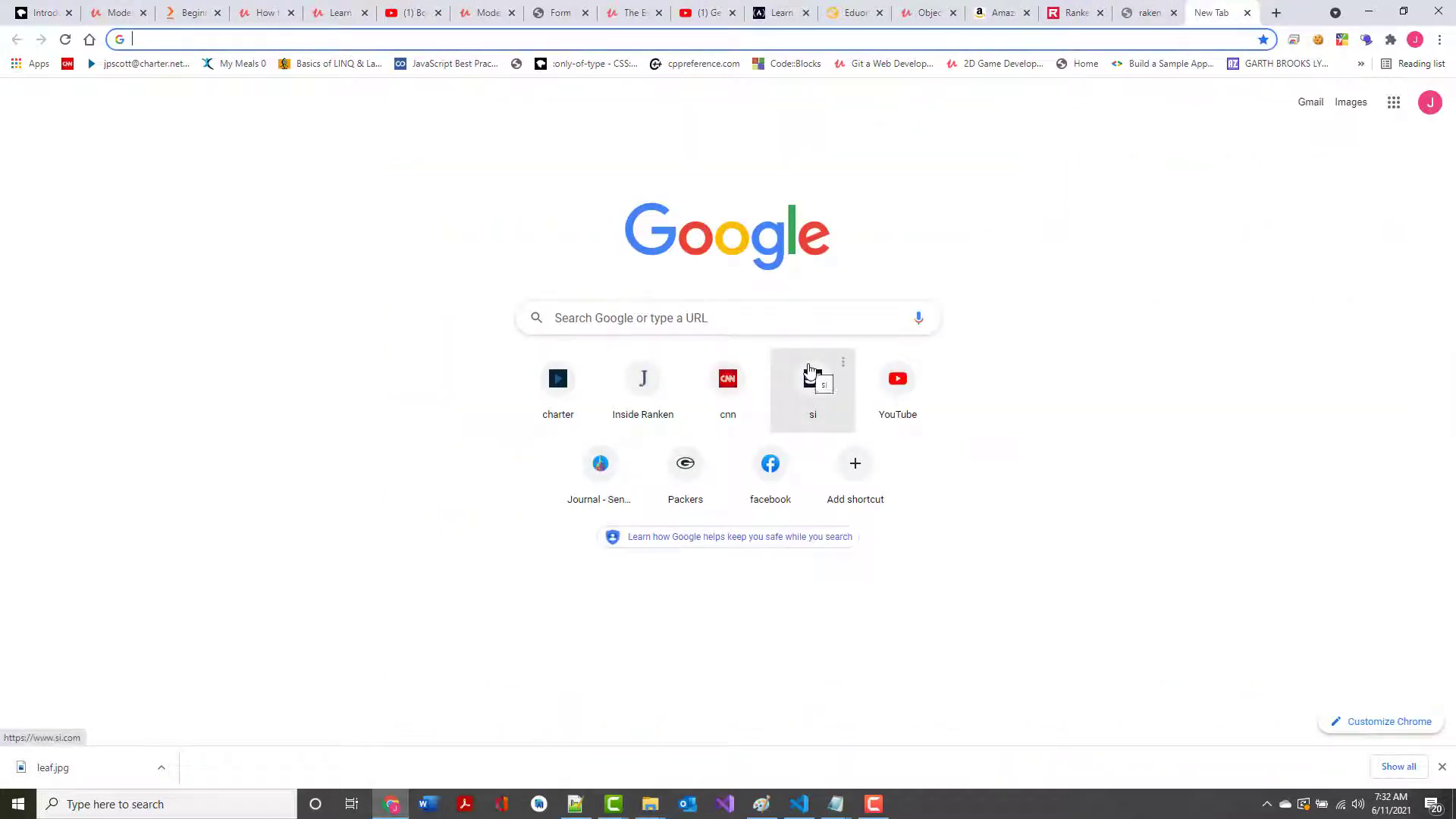
{"action": "type", "text": "amazon.com"}
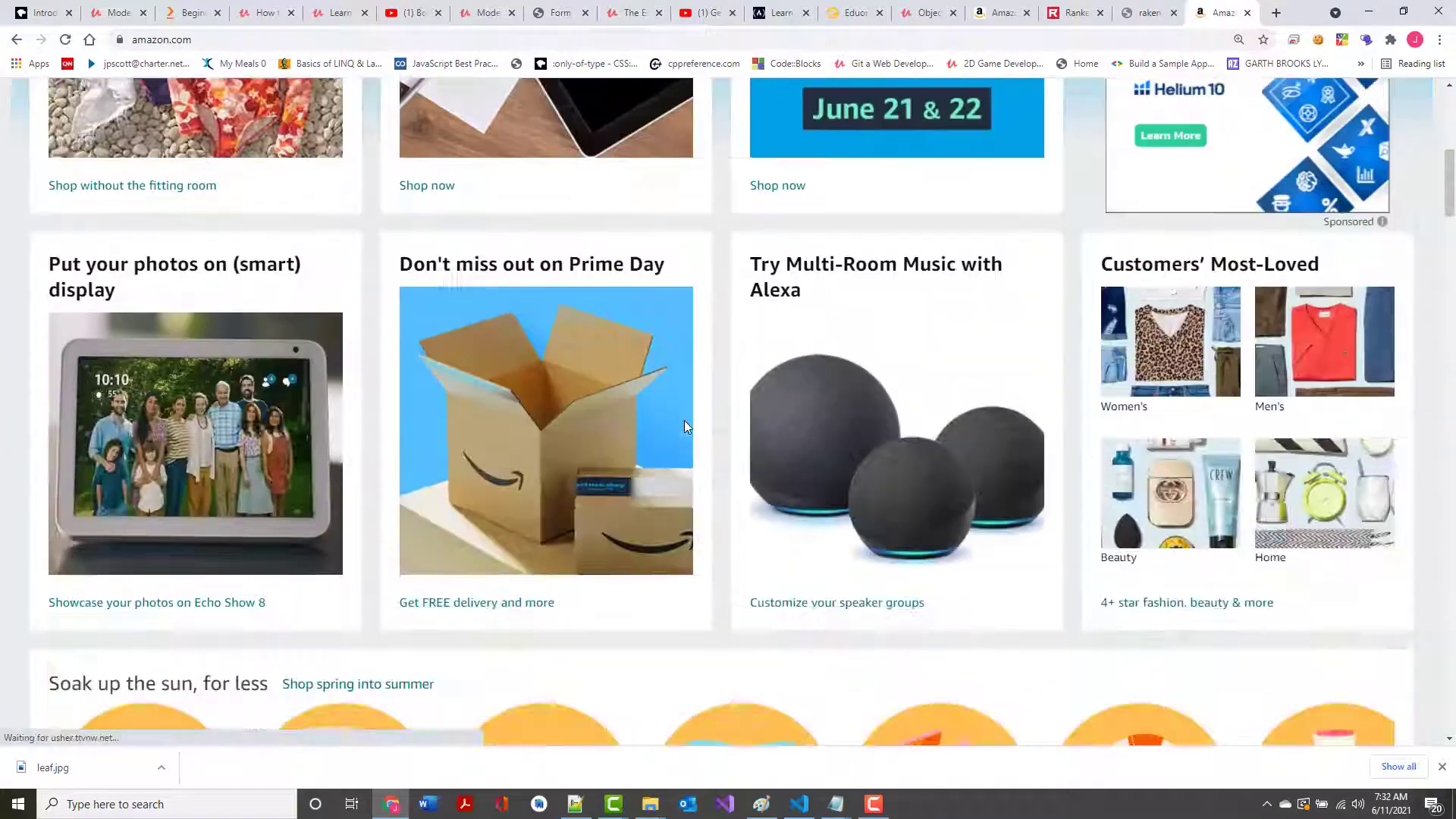
{"action": "scroll", "scroll_direction": "down", "scroll_amount": 3}
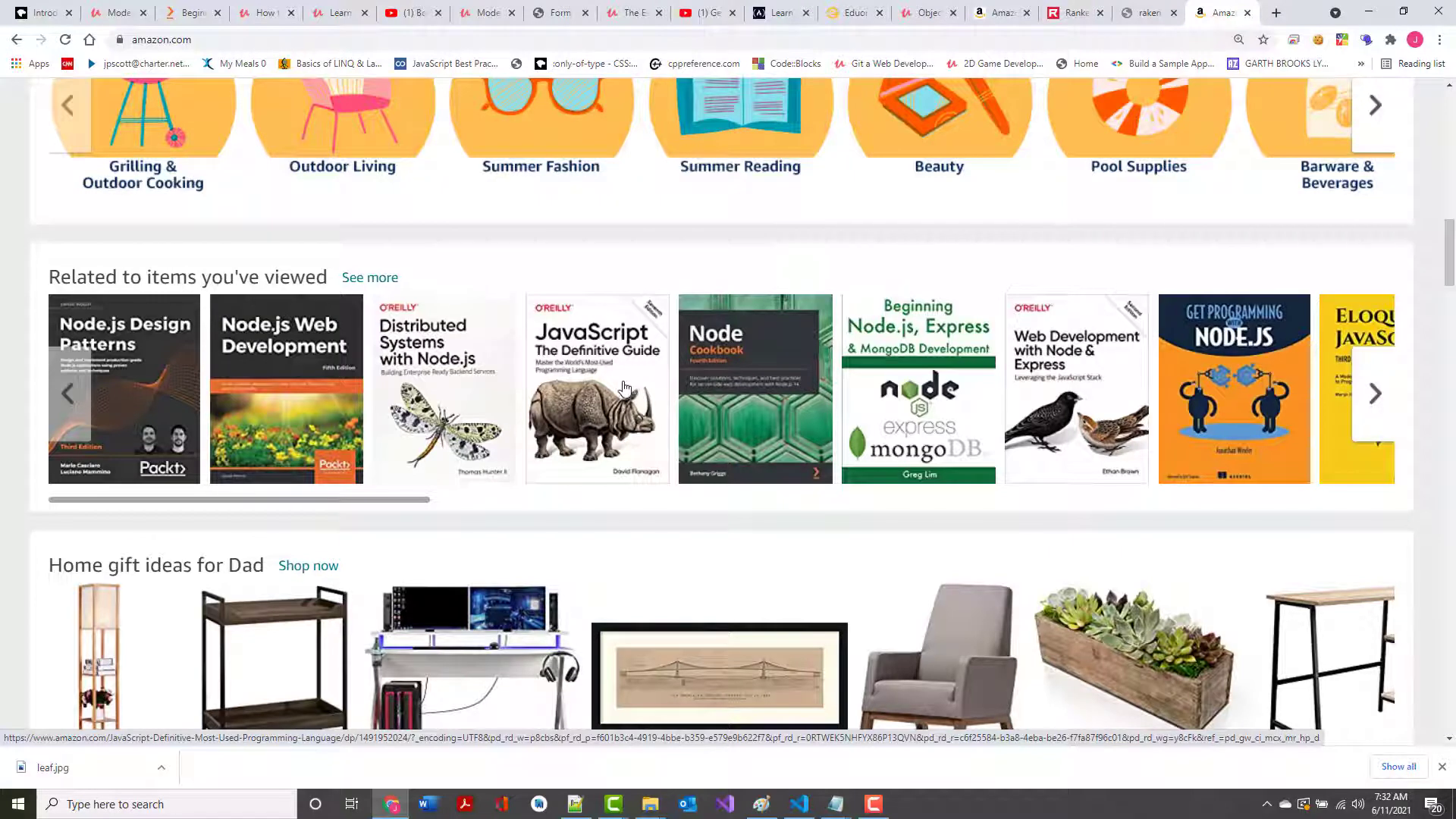
{"action": "mouse_move", "coordinate": [144, 419]}
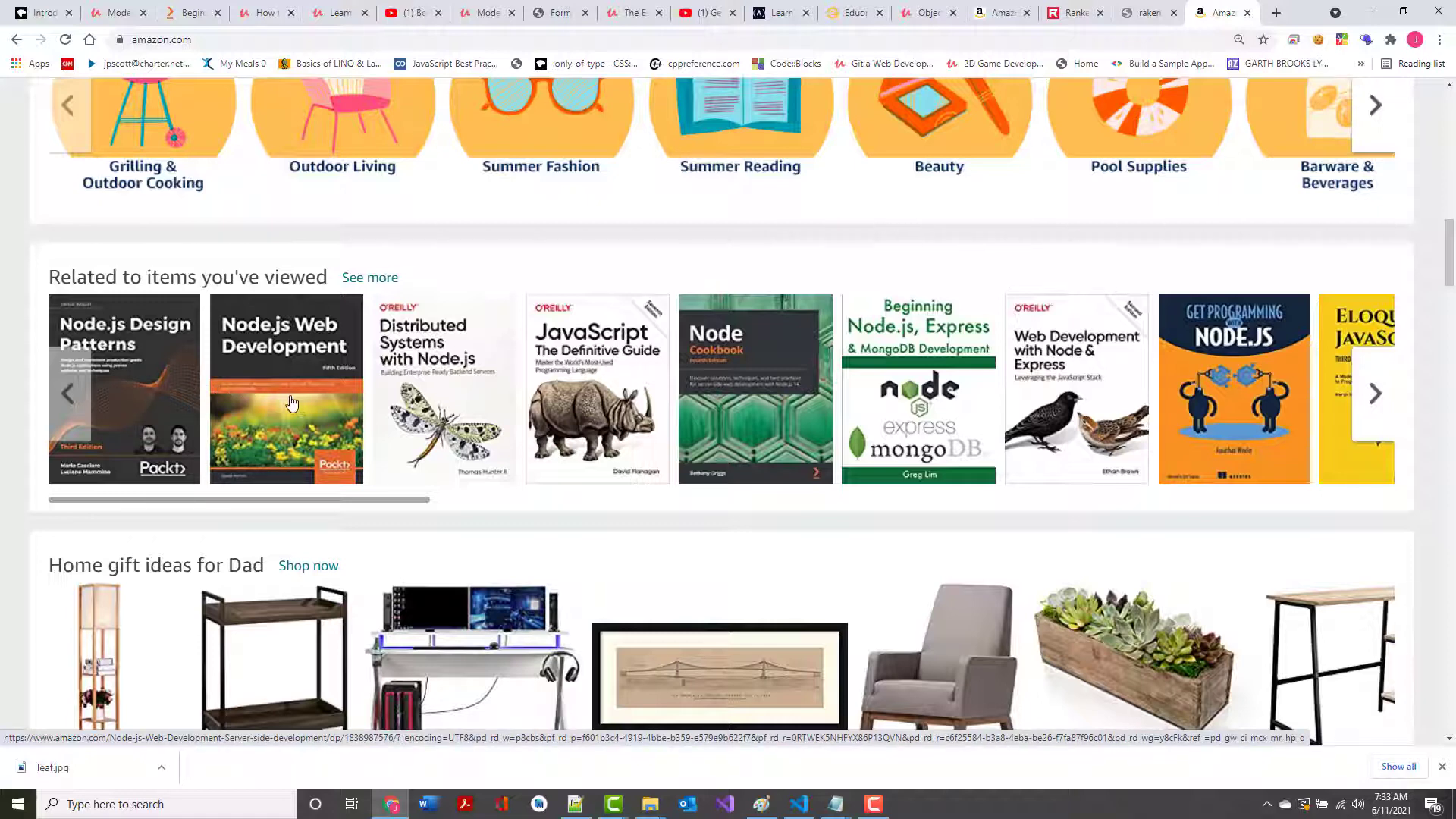
{"action": "left_click", "coordinate": [285, 389]}
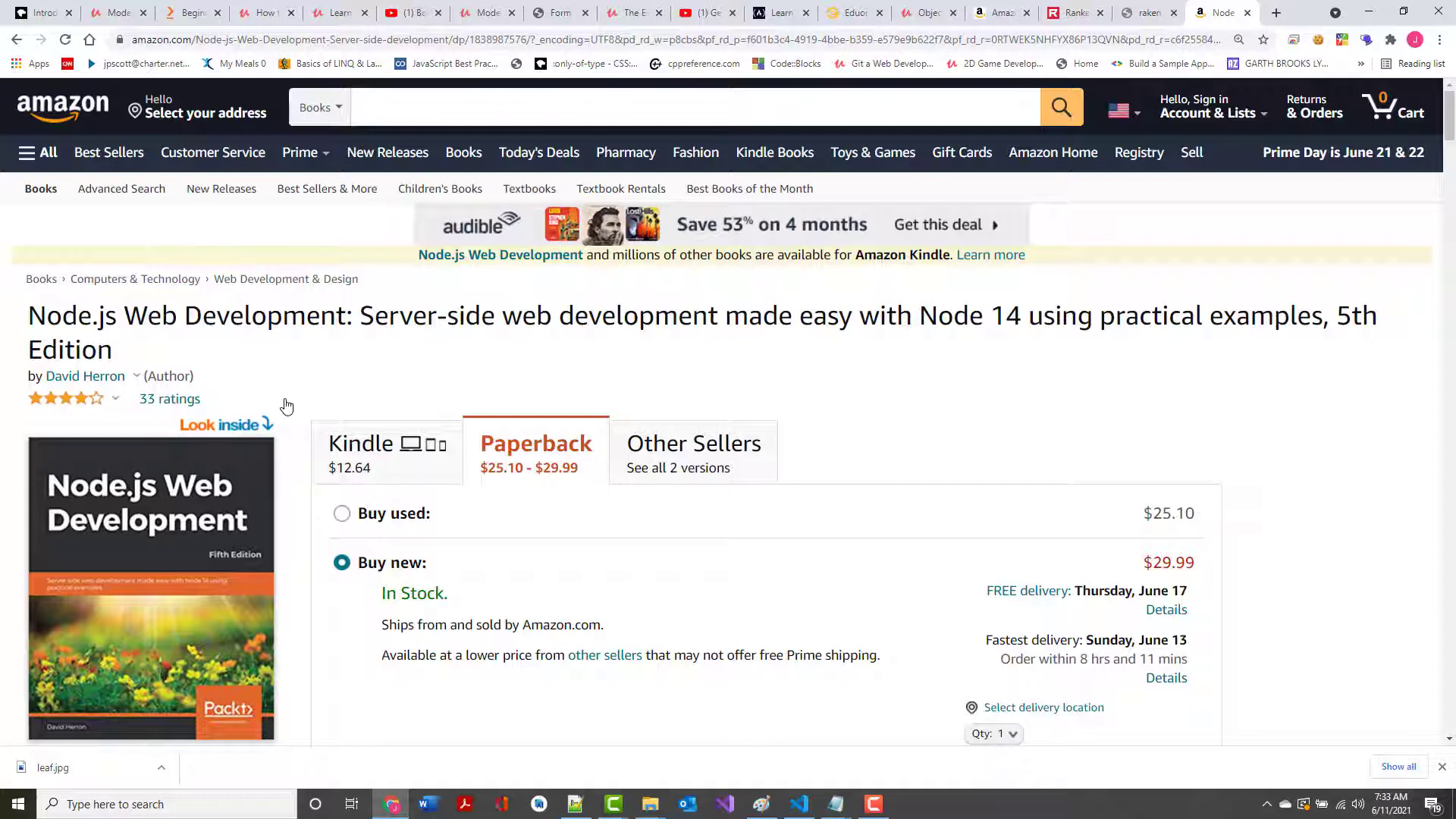
{"action": "mouse_move", "coordinate": [286, 356]}
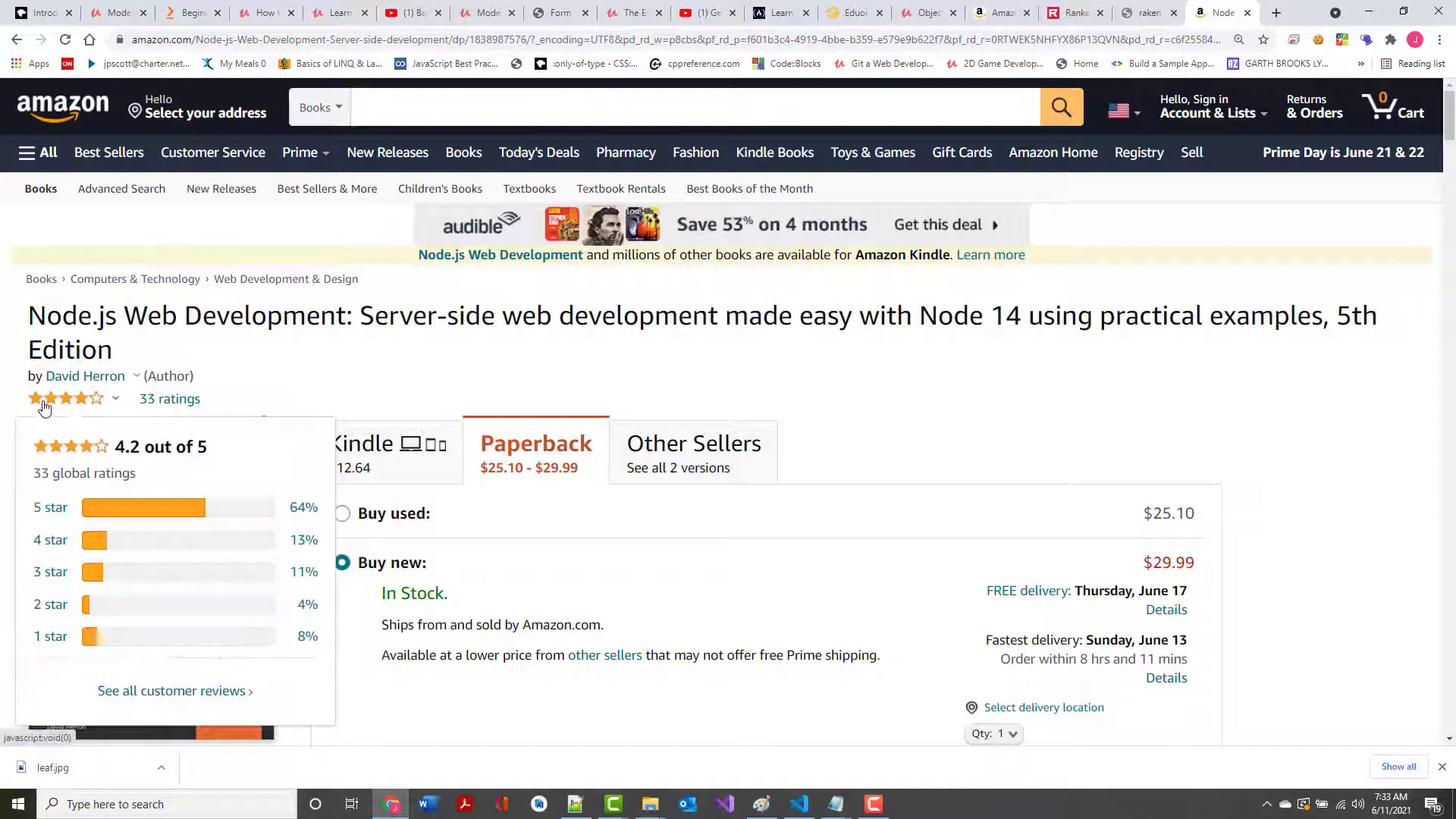
{"action": "left_click", "coordinate": [41, 12]}
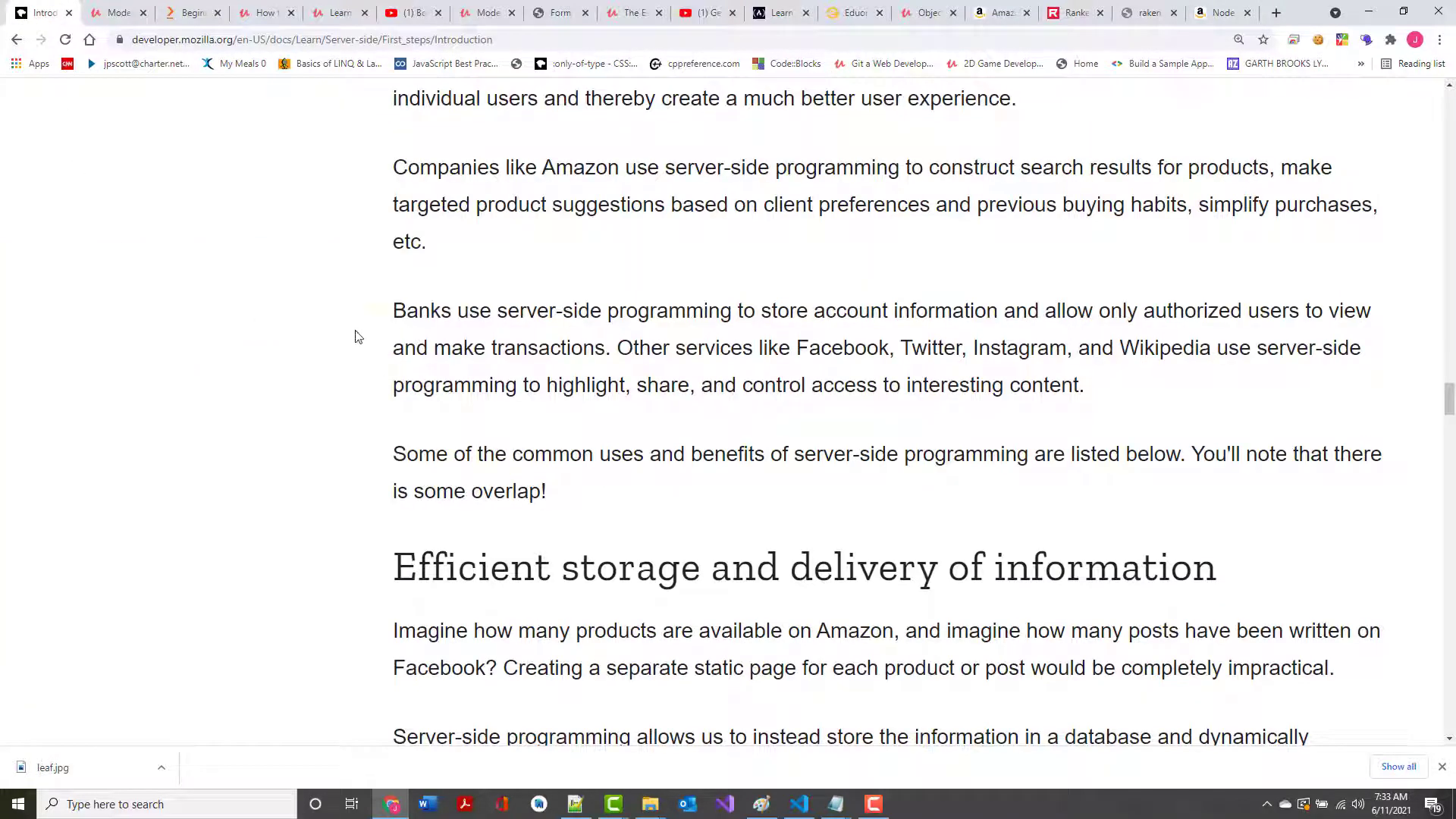
Read through Efficient storage and delivery of information, including its Amazon note box
{"action": "scroll", "scroll_direction": "down", "scroll_amount": 3}
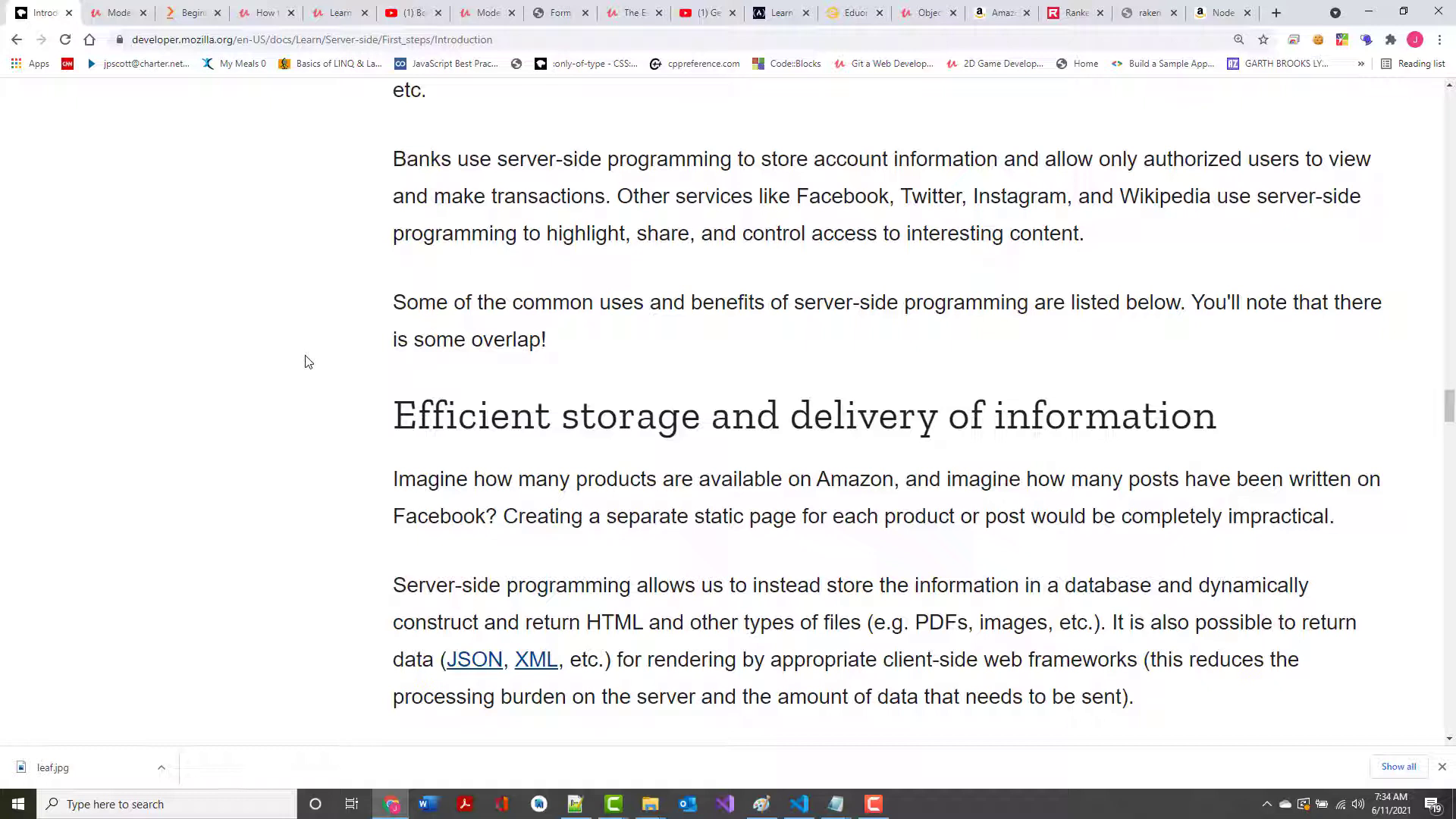
{"action": "mouse_move", "coordinate": [325, 326]}
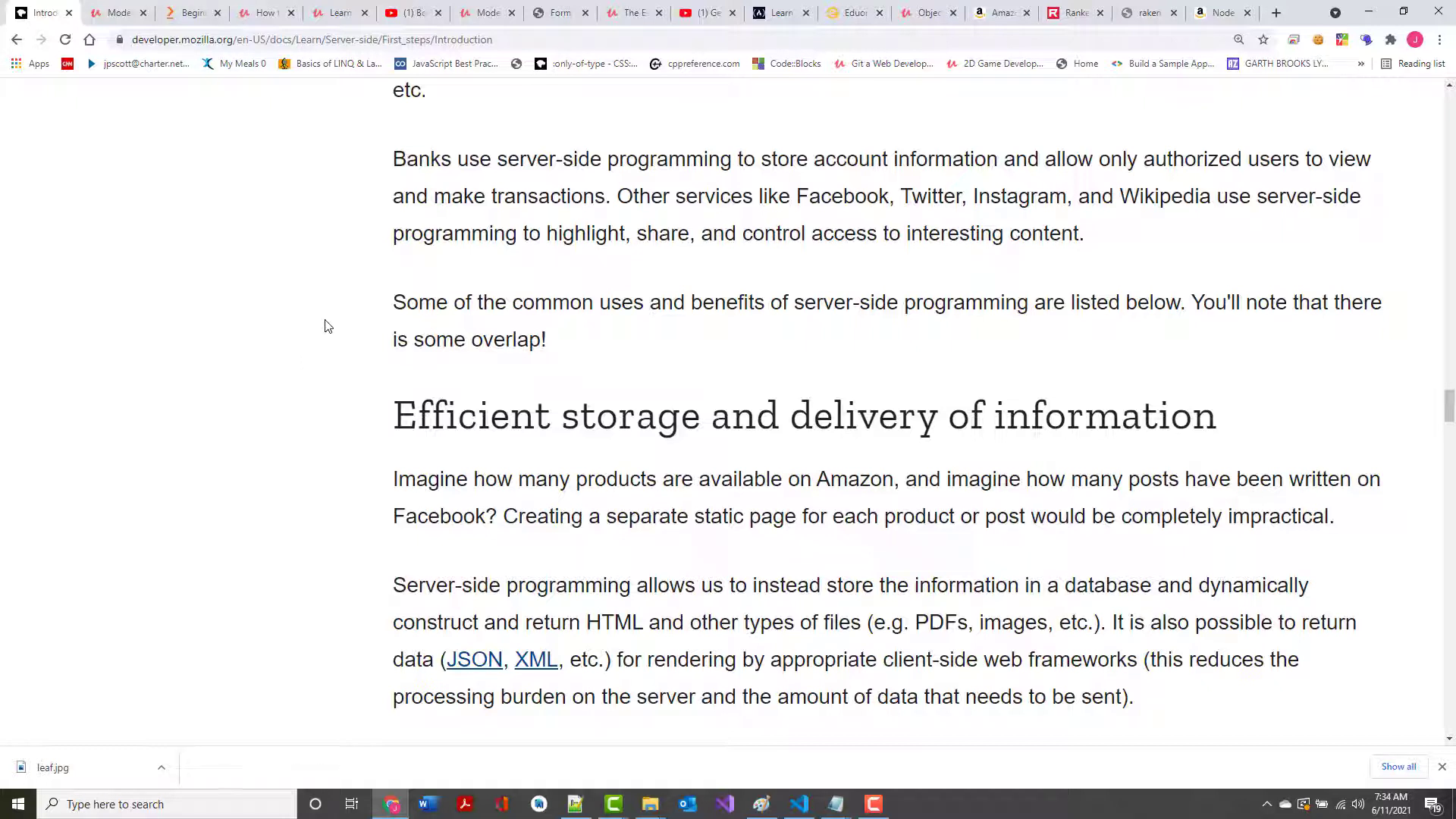
{"action": "scroll", "scroll_direction": "down", "scroll_amount": 3}
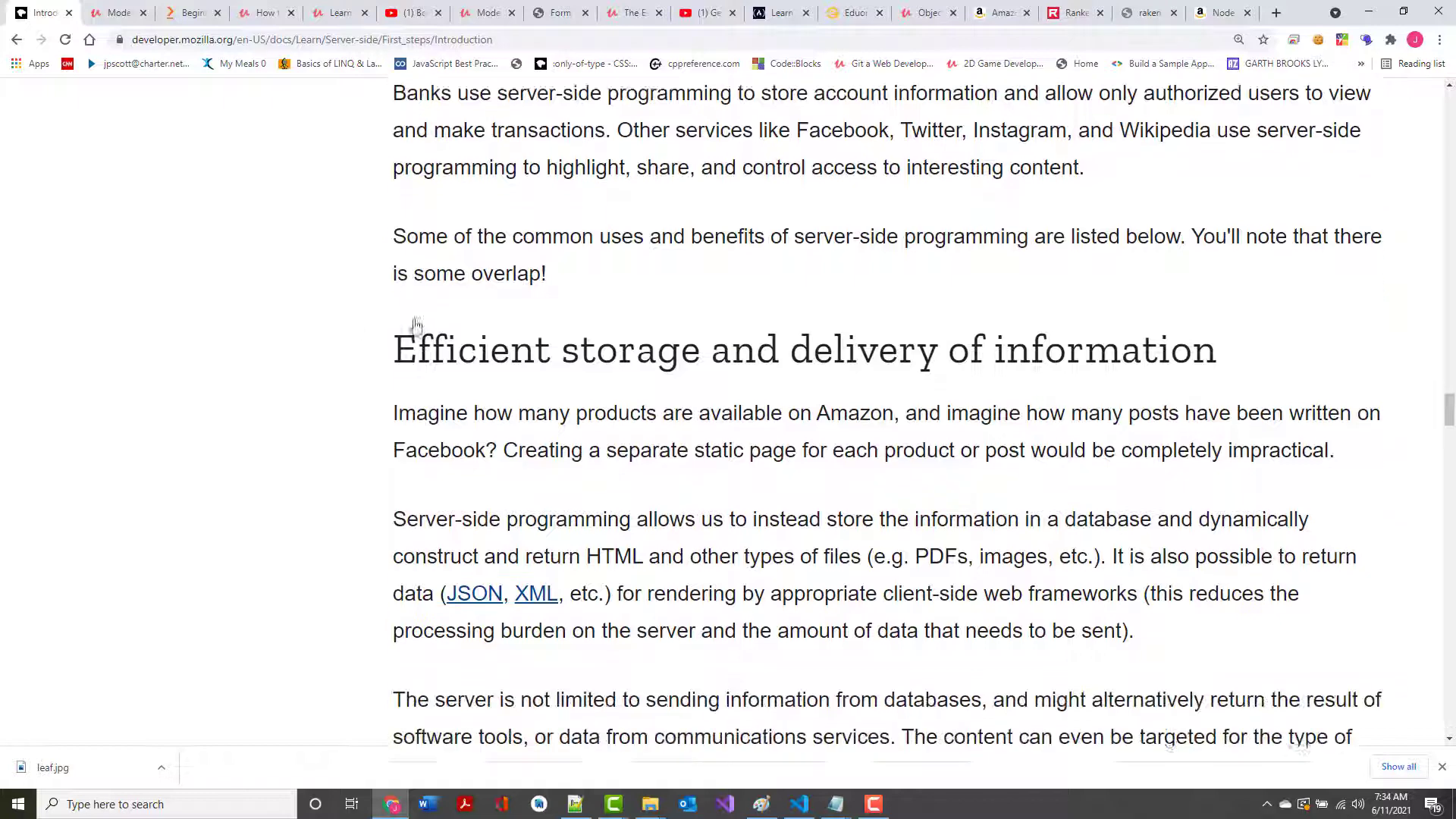
{"action": "scroll", "scroll_direction": "down", "scroll_amount": 3}
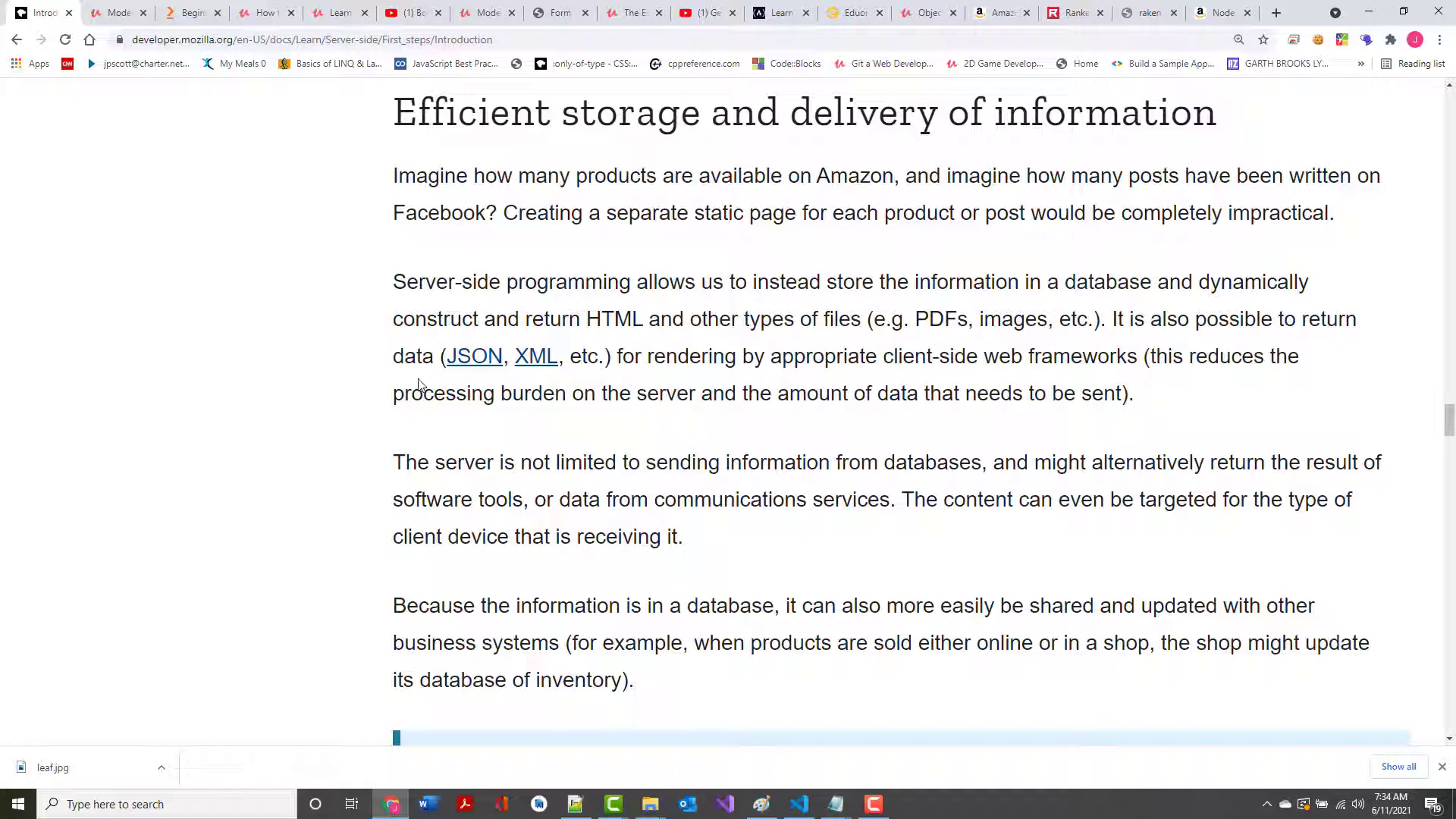
{"action": "mouse_move", "coordinate": [473, 356]}
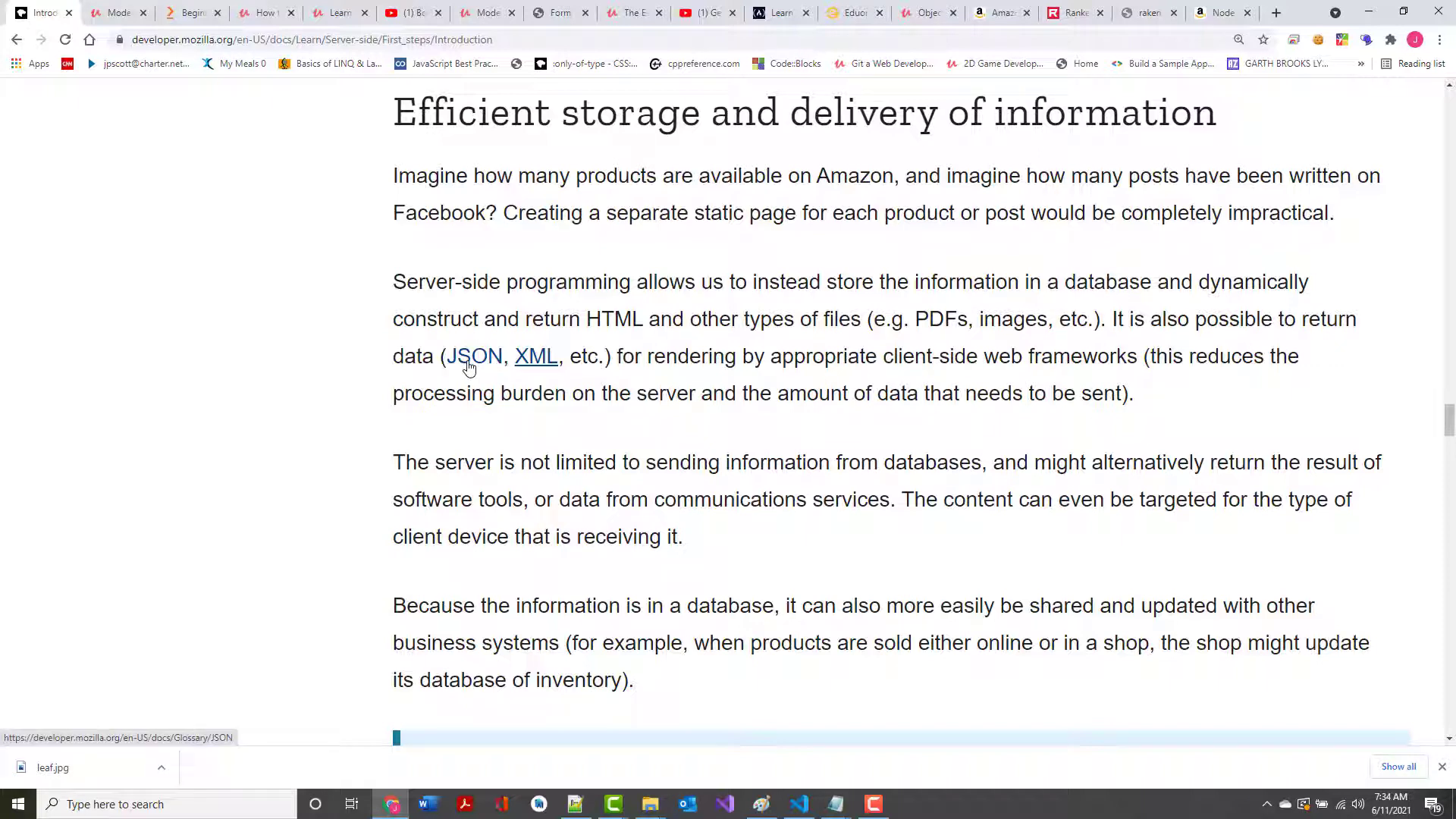
{"action": "mouse_move", "coordinate": [541, 372]}
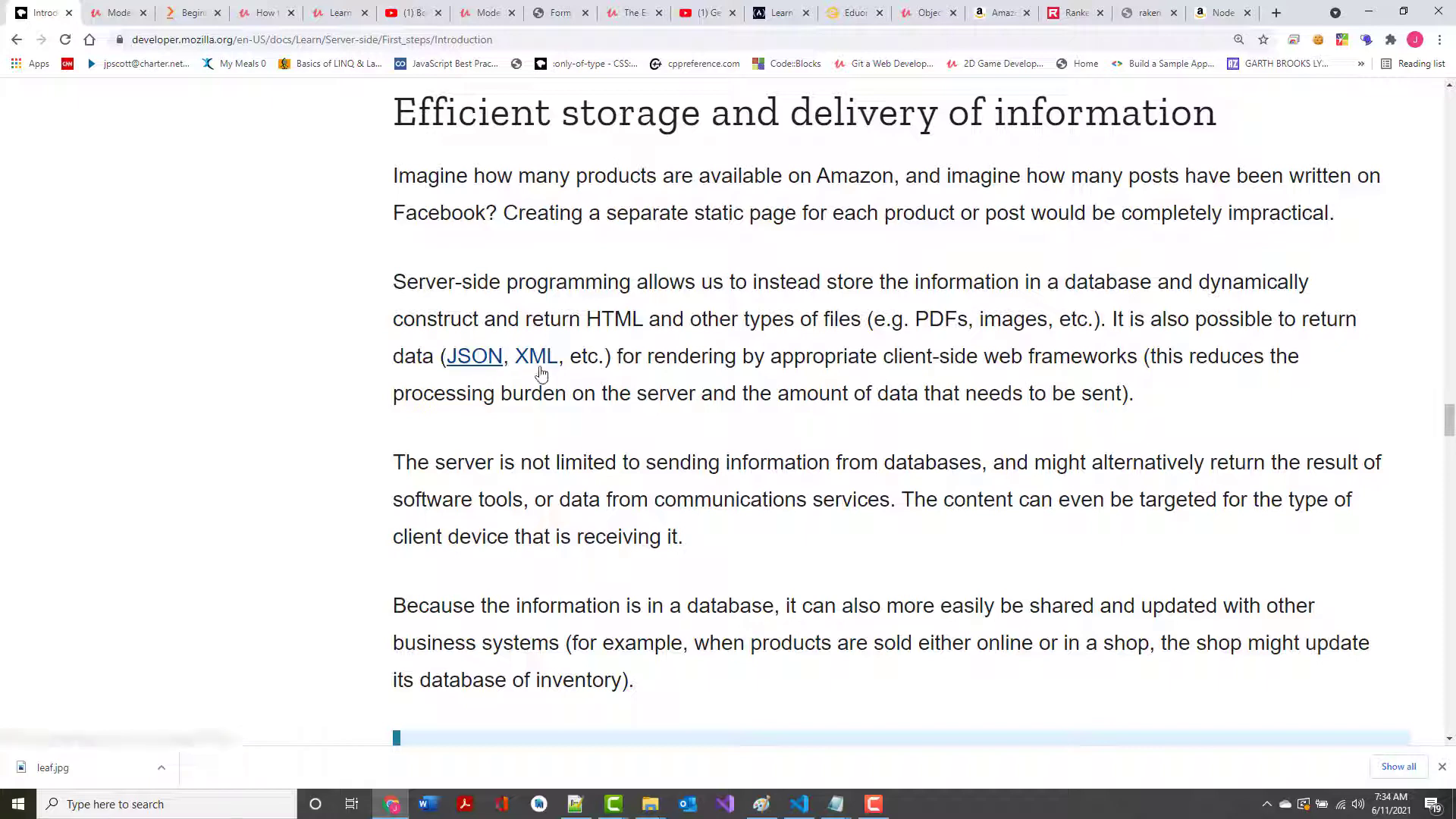
{"action": "mouse_move", "coordinate": [536, 356]}
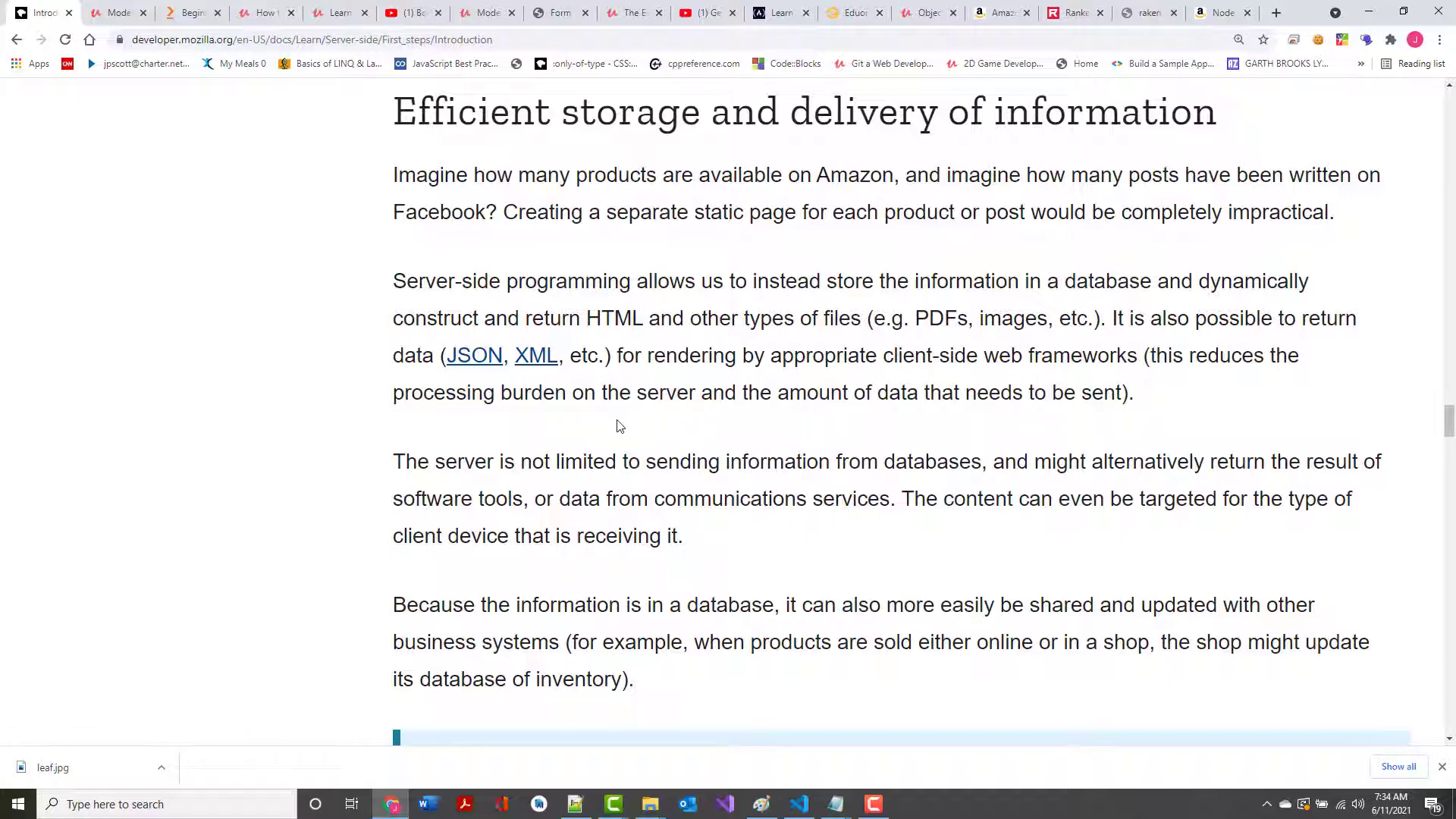
{"action": "scroll", "scroll_direction": "down", "scroll_amount": 3}
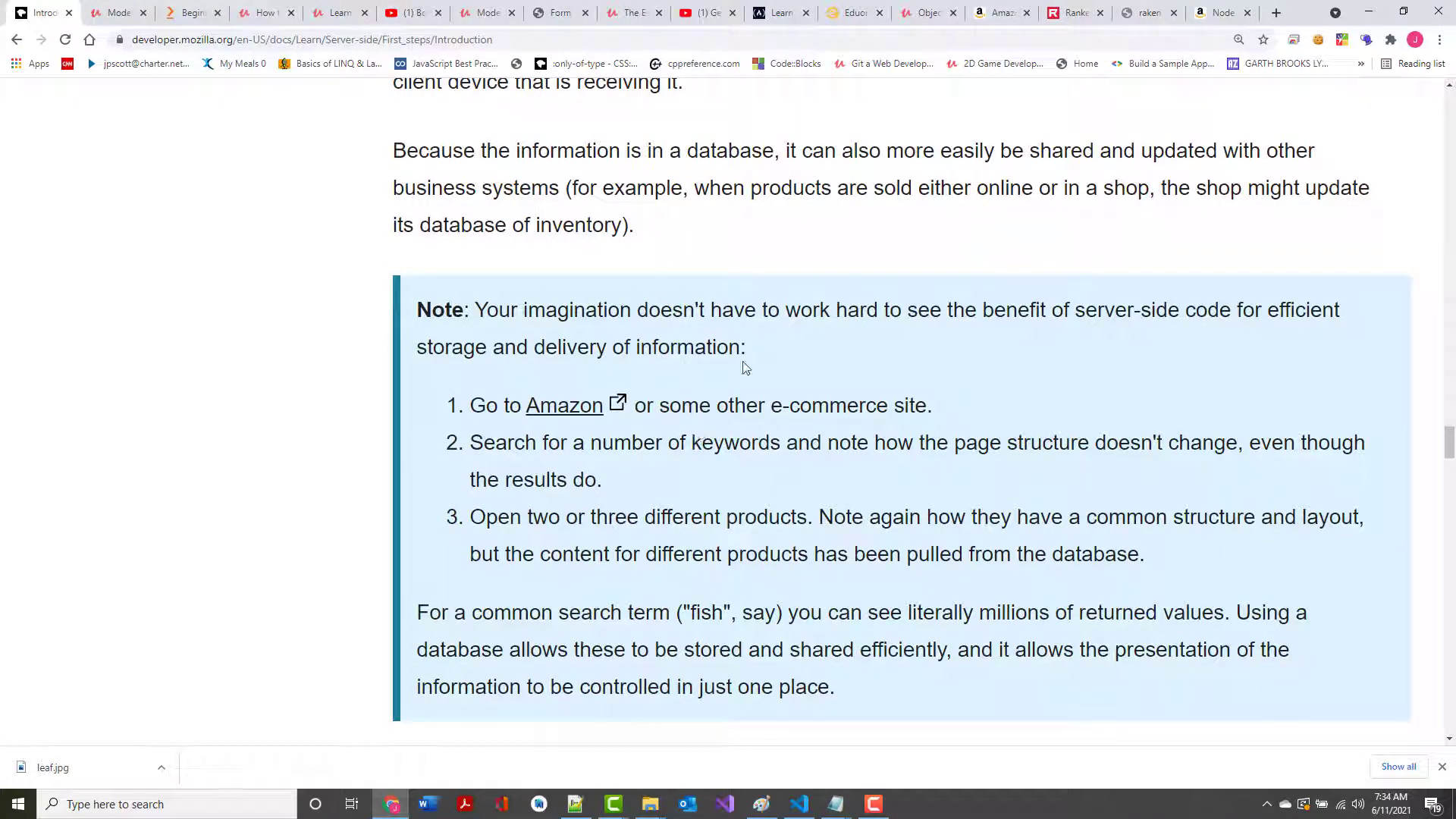
{"action": "mouse_move", "coordinate": [1238, 171]}
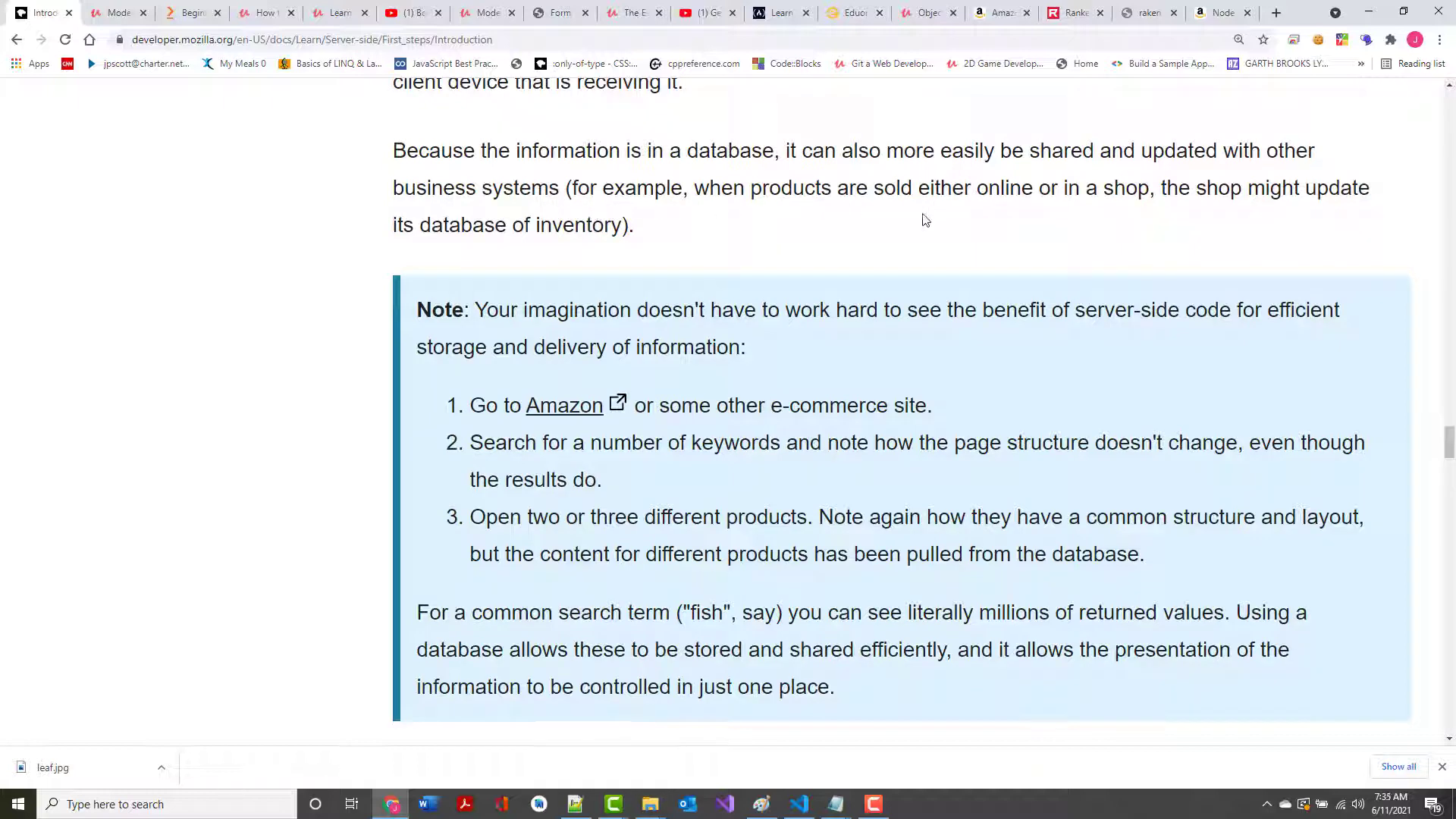
{"action": "scroll", "scroll_direction": "down", "scroll_amount": 3}
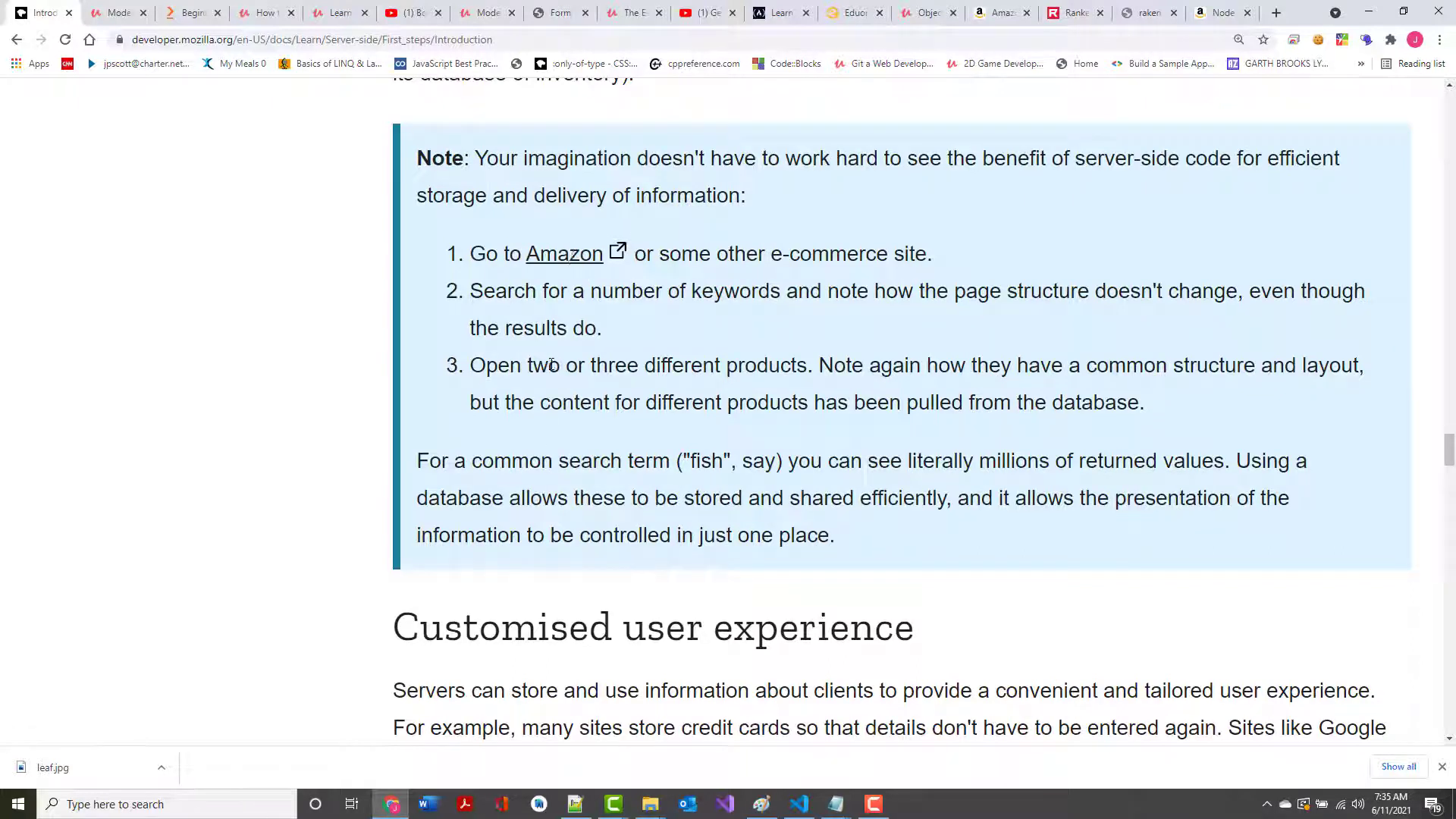
{"action": "scroll", "scroll_direction": "down", "scroll_amount": 3}
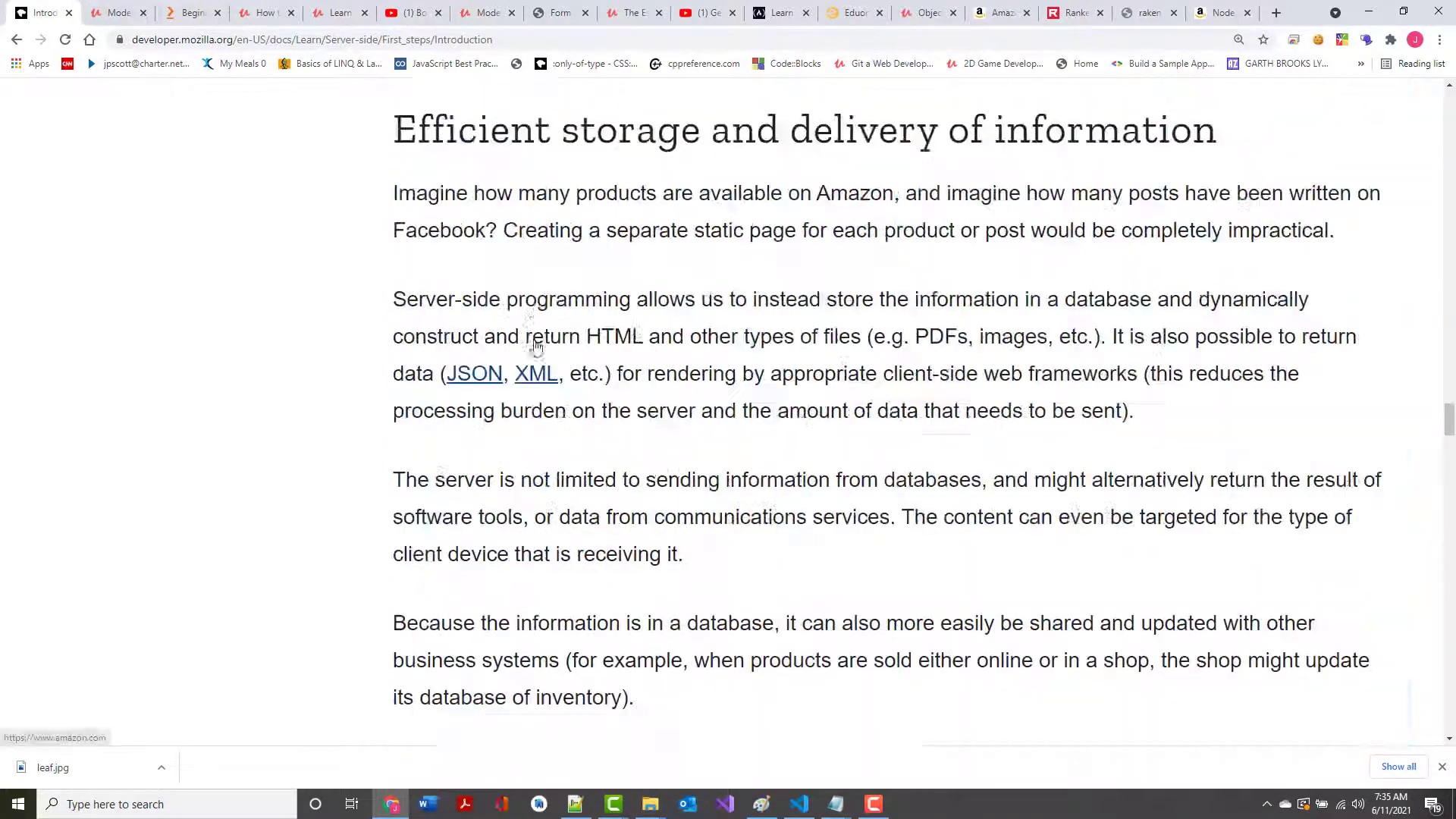
Read past Customised user experience and its Google note to Controlled access to content
{"action": "scroll", "scroll_direction": "up", "scroll_amount": 3}
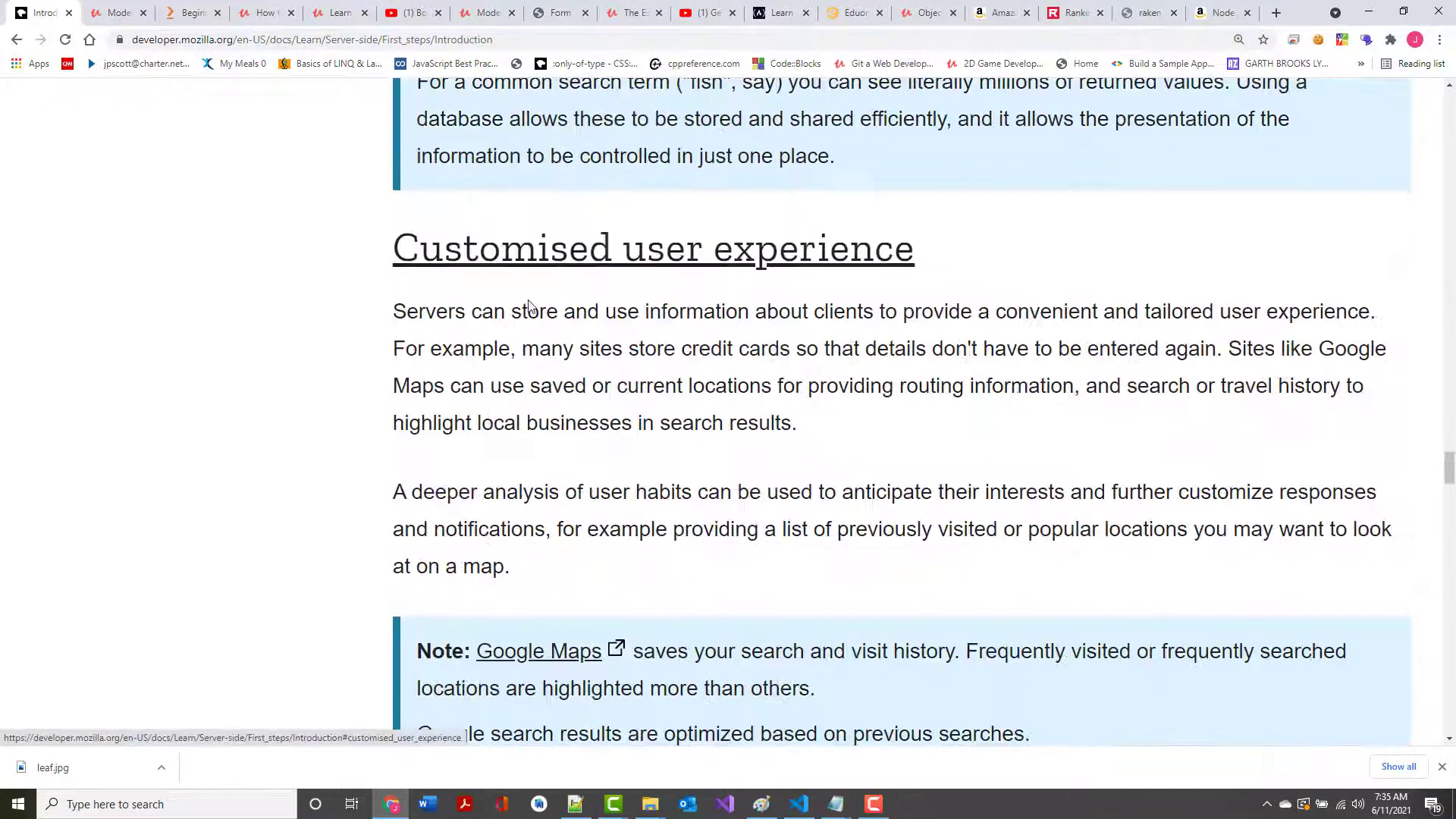
{"action": "scroll", "scroll_direction": "down", "scroll_amount": 3}
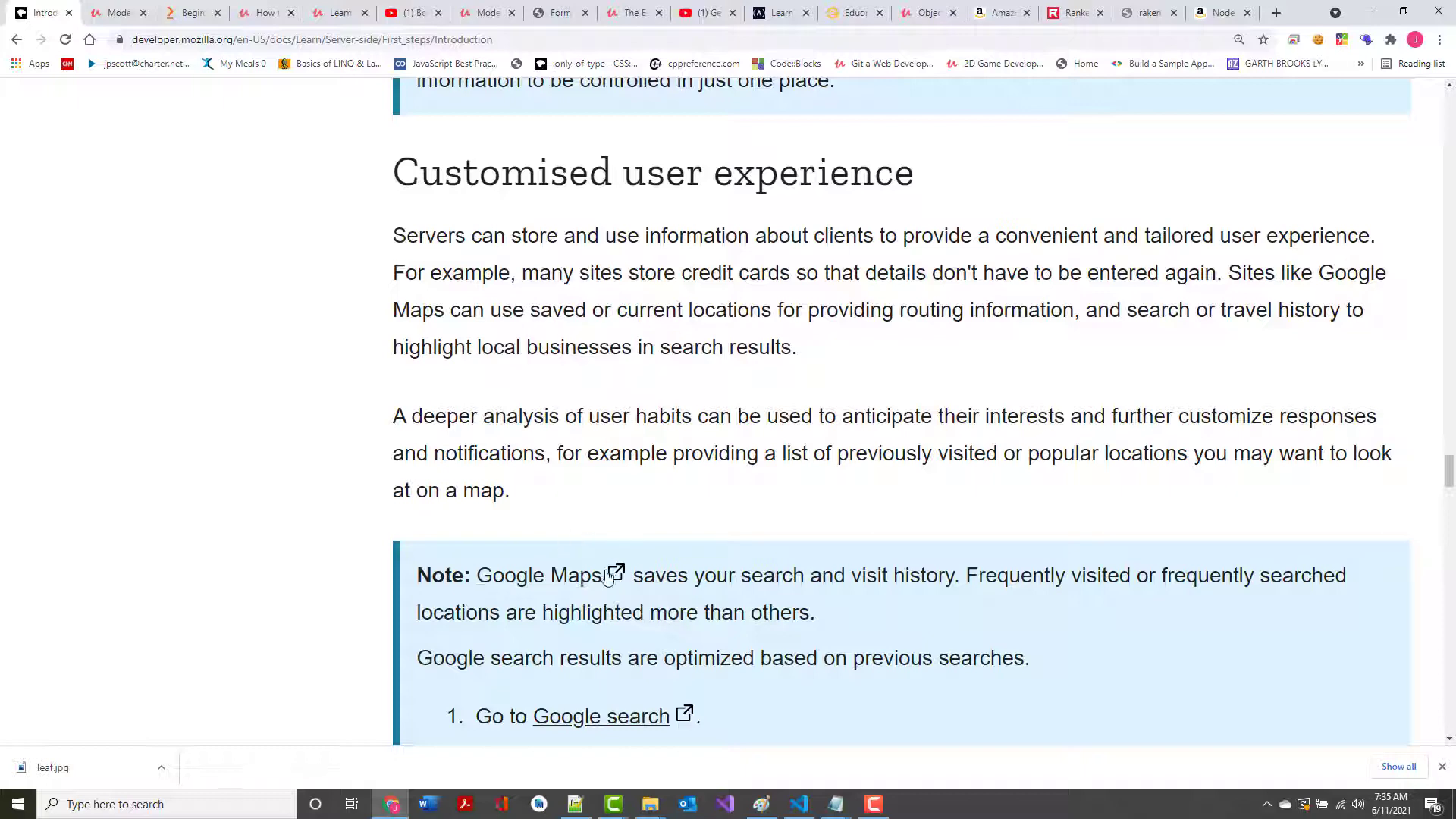
{"action": "scroll", "scroll_direction": "down", "scroll_amount": 3}
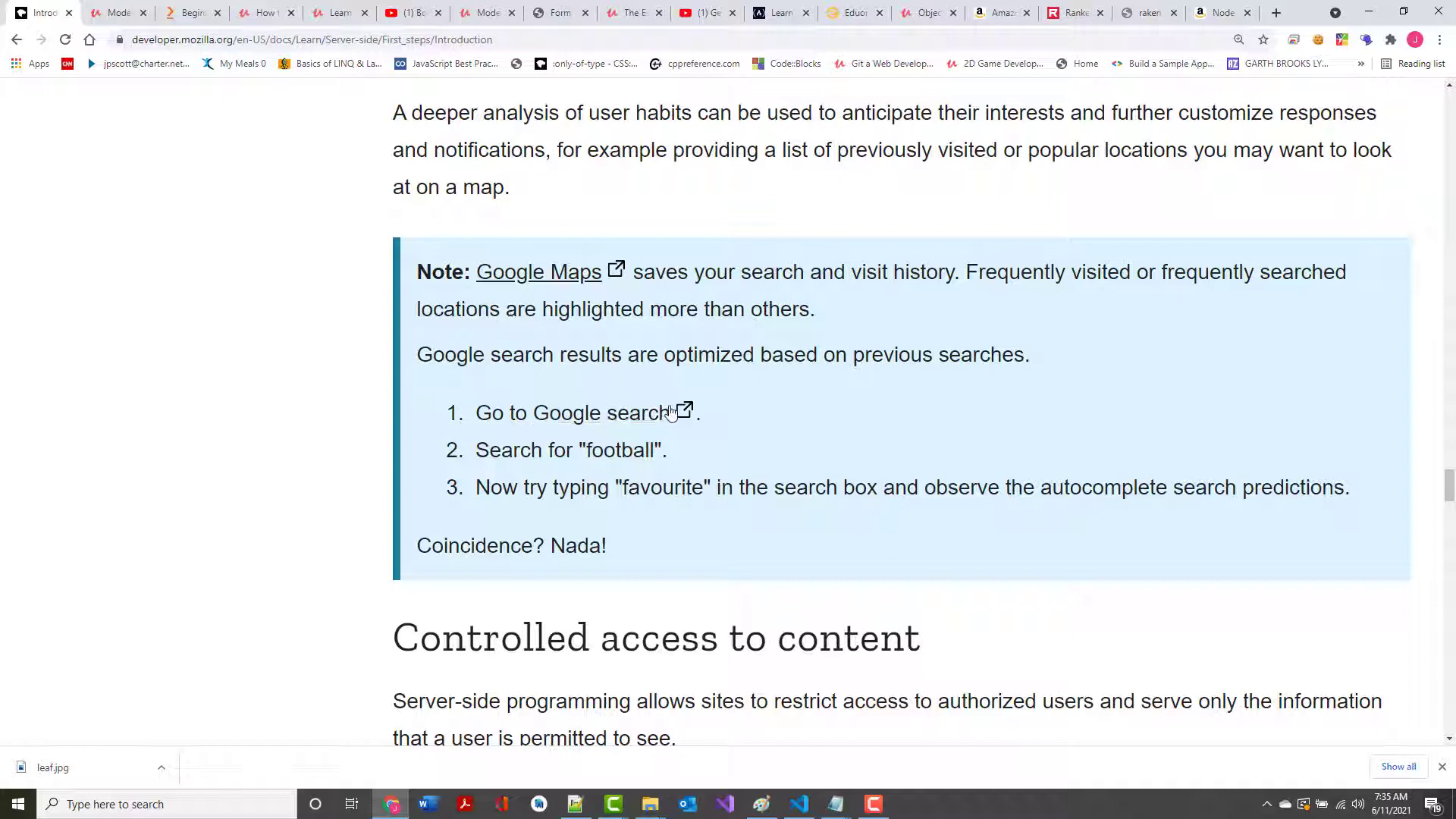
{"action": "mouse_move", "coordinate": [636, 418]}
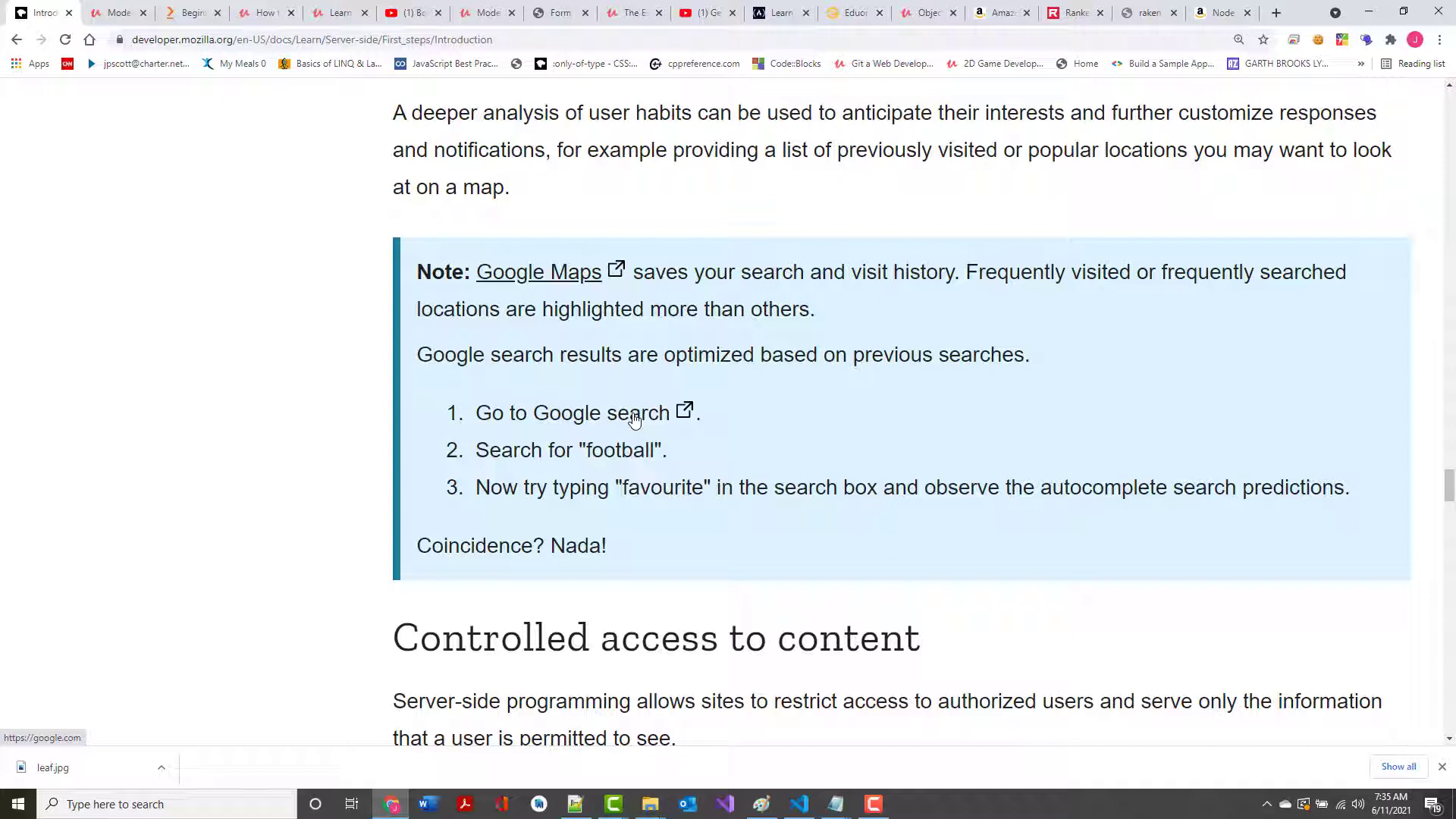
{"action": "scroll", "scroll_direction": "down", "scroll_amount": 3}
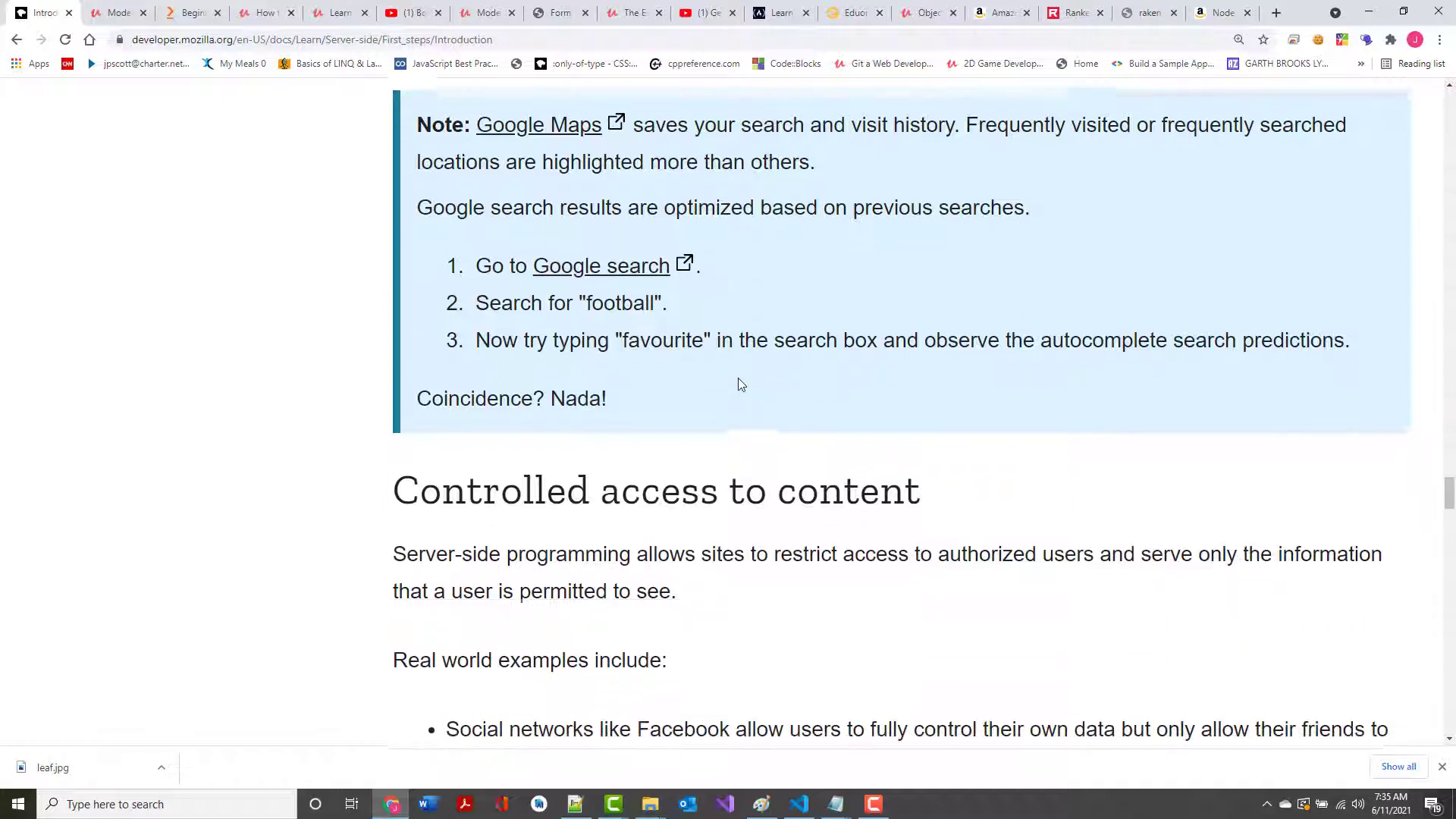
{"action": "scroll", "scroll_direction": "up", "scroll_amount": 3}
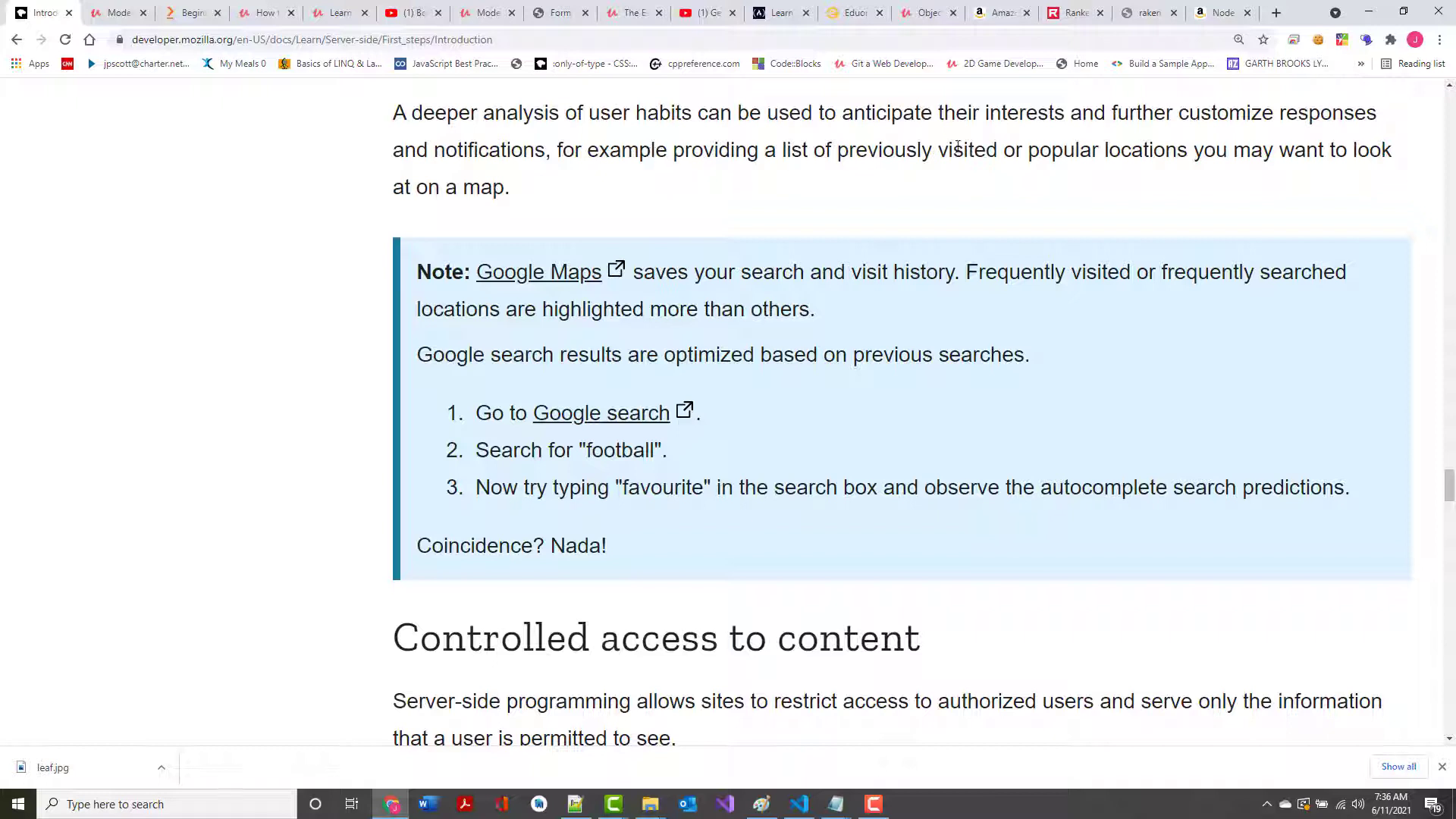
{"action": "mouse_move", "coordinate": [754, 190]}
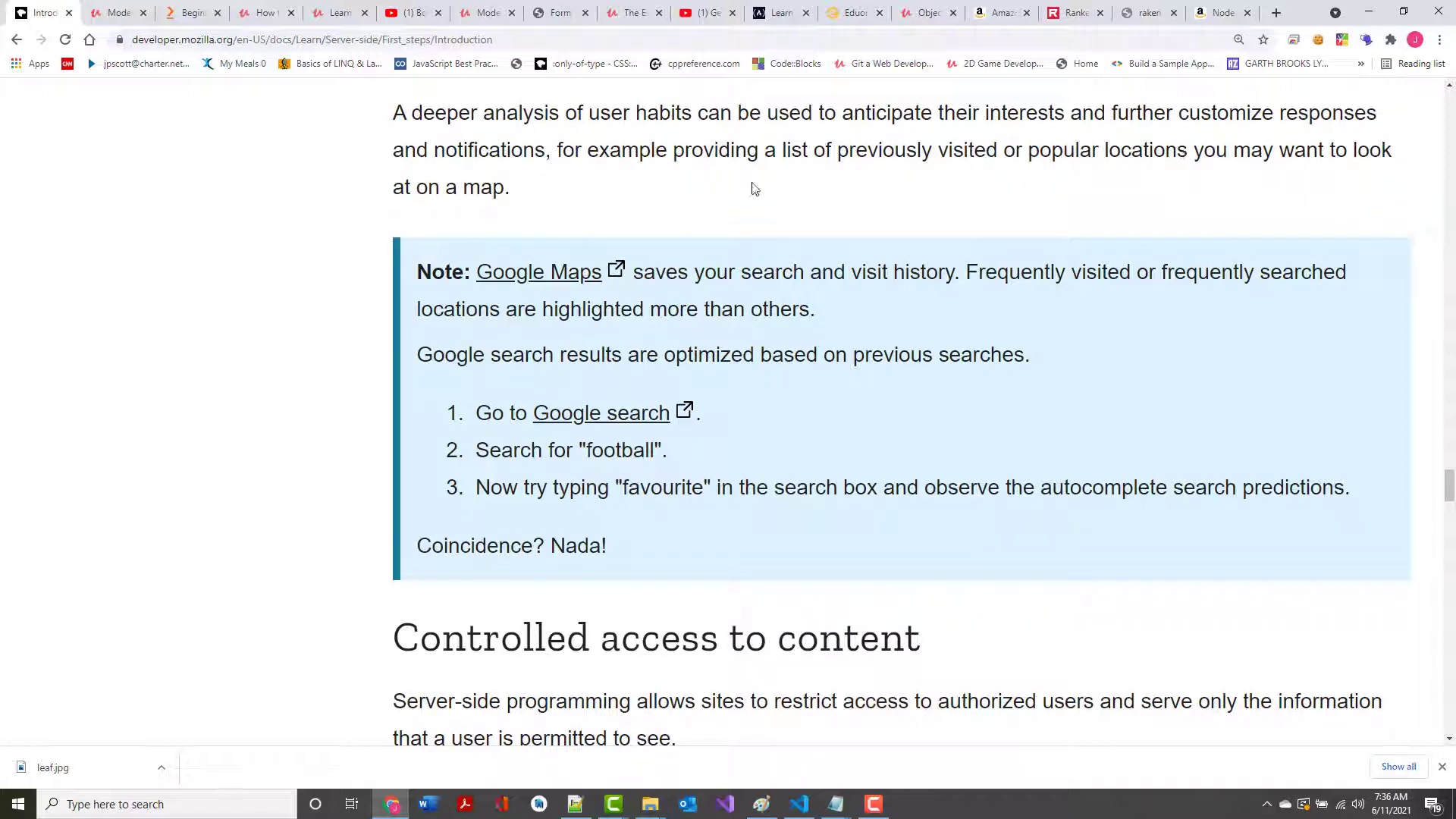
{"action": "mouse_move", "coordinate": [455, 207]}
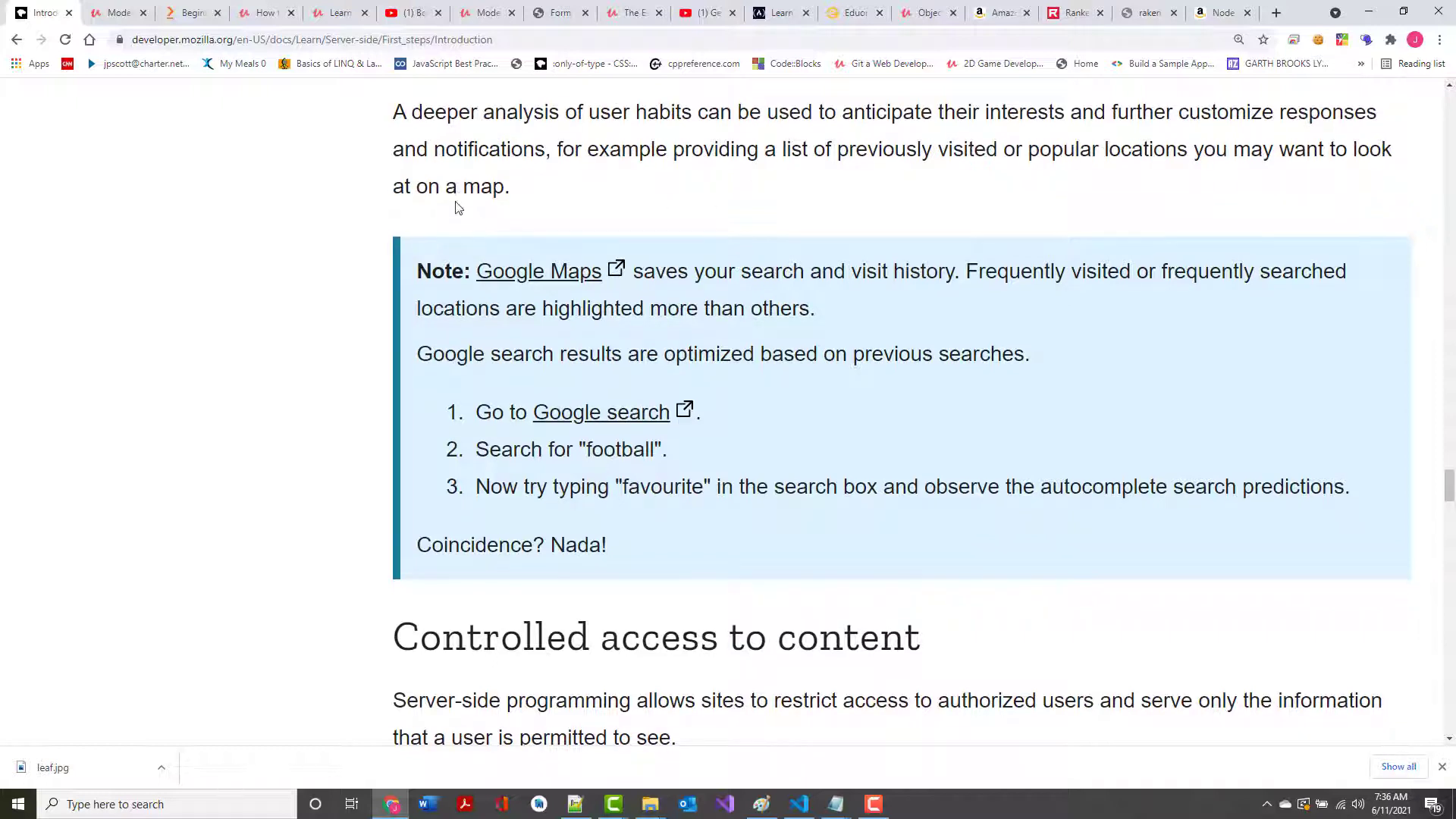
{"action": "scroll", "scroll_direction": "down", "scroll_amount": 3}
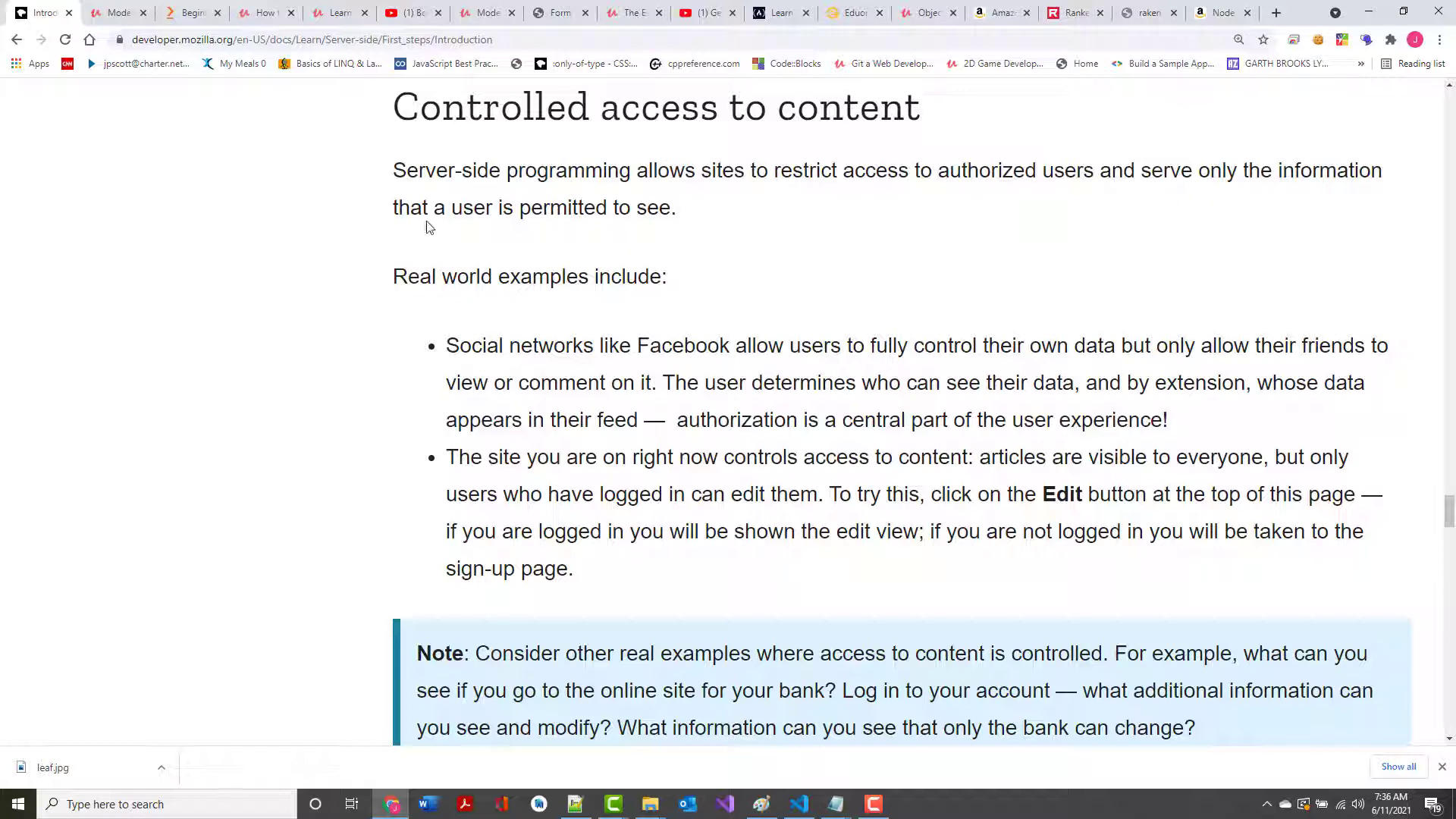
Scroll the Controlled access examples before the Facebook home feed opens in a new tab
{"action": "scroll", "scroll_direction": "down", "scroll_amount": 3}
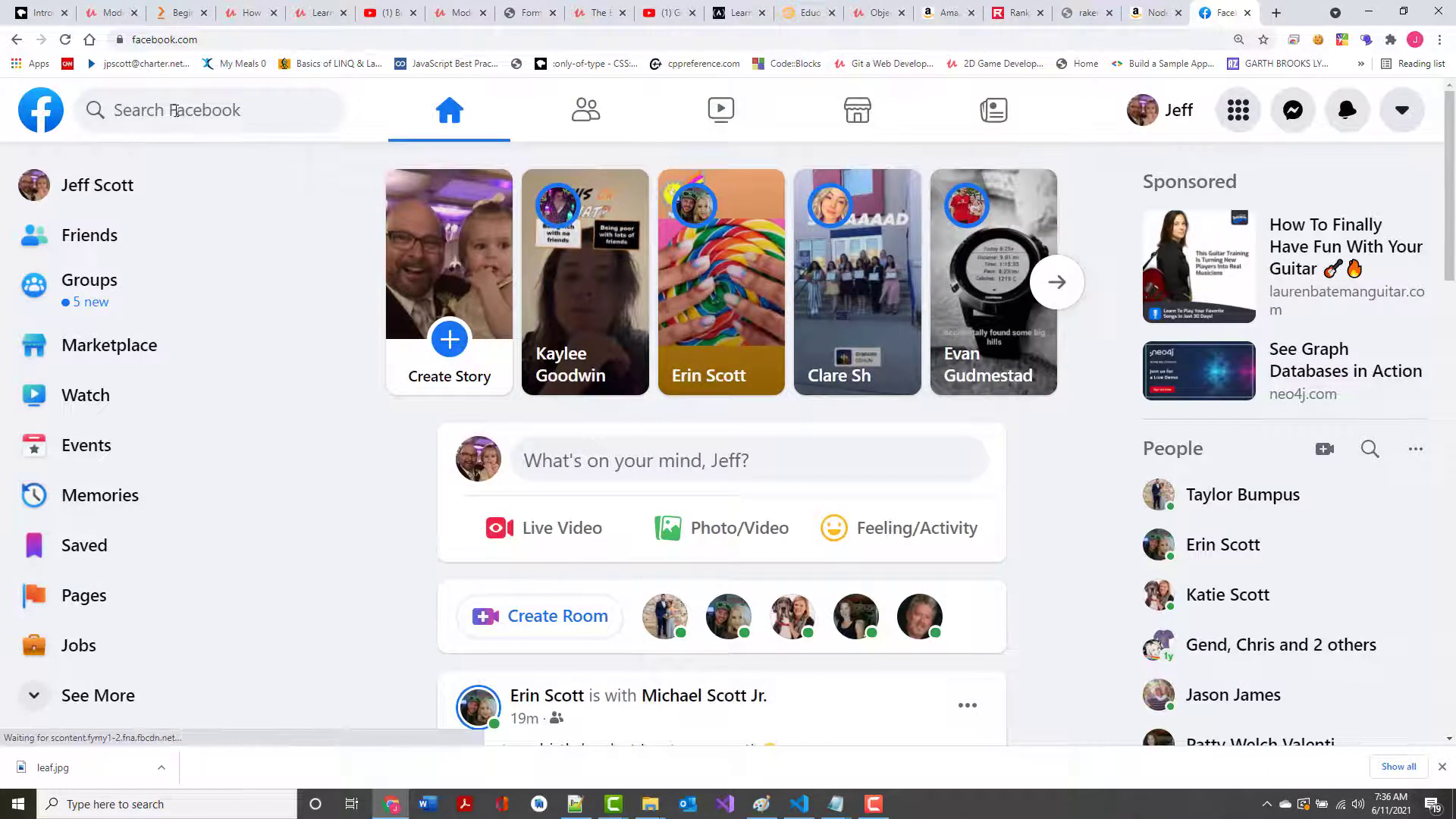
{"action": "left_click", "coordinate": [204, 109]}
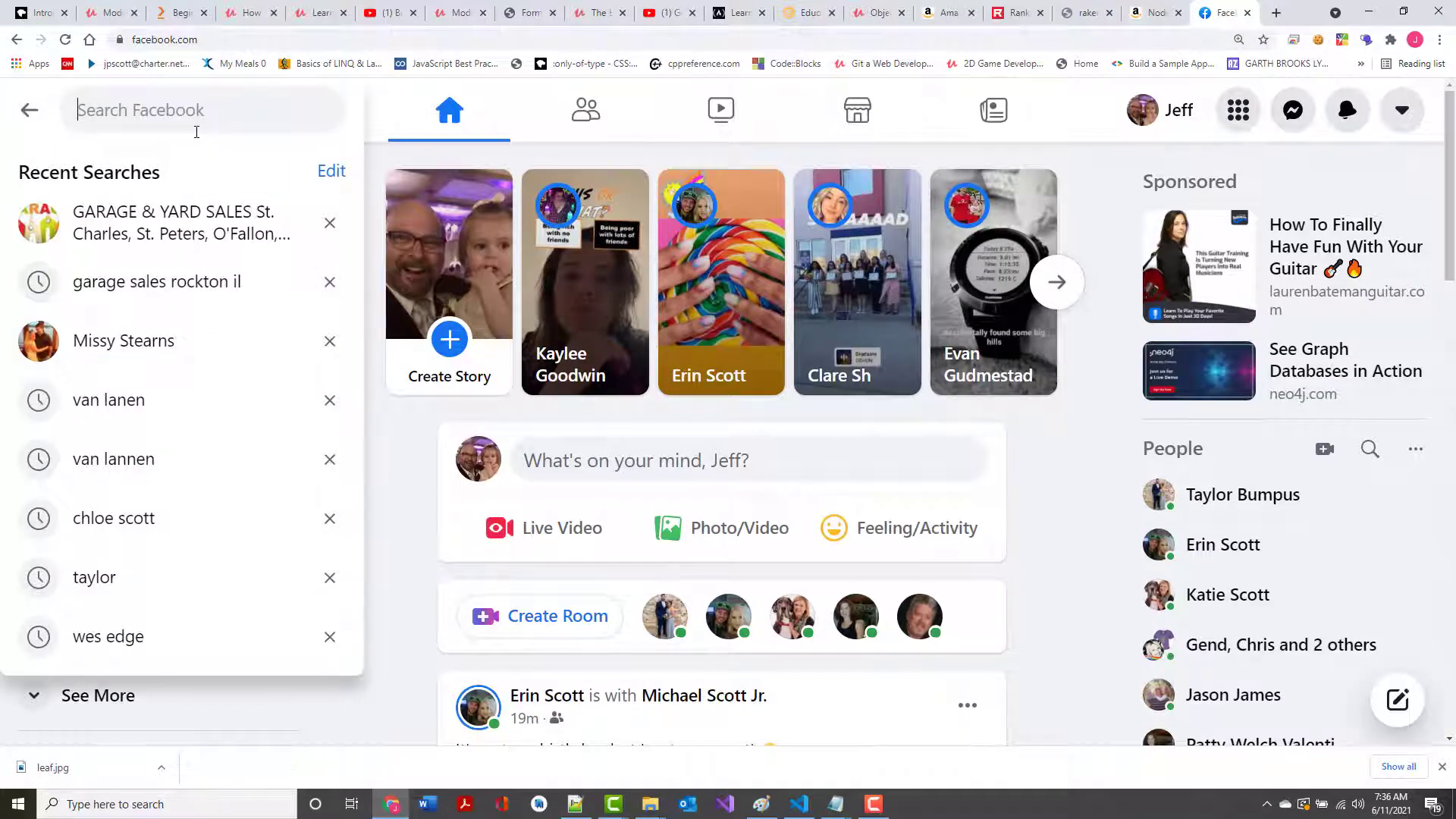
{"action": "type", "text": "john"}
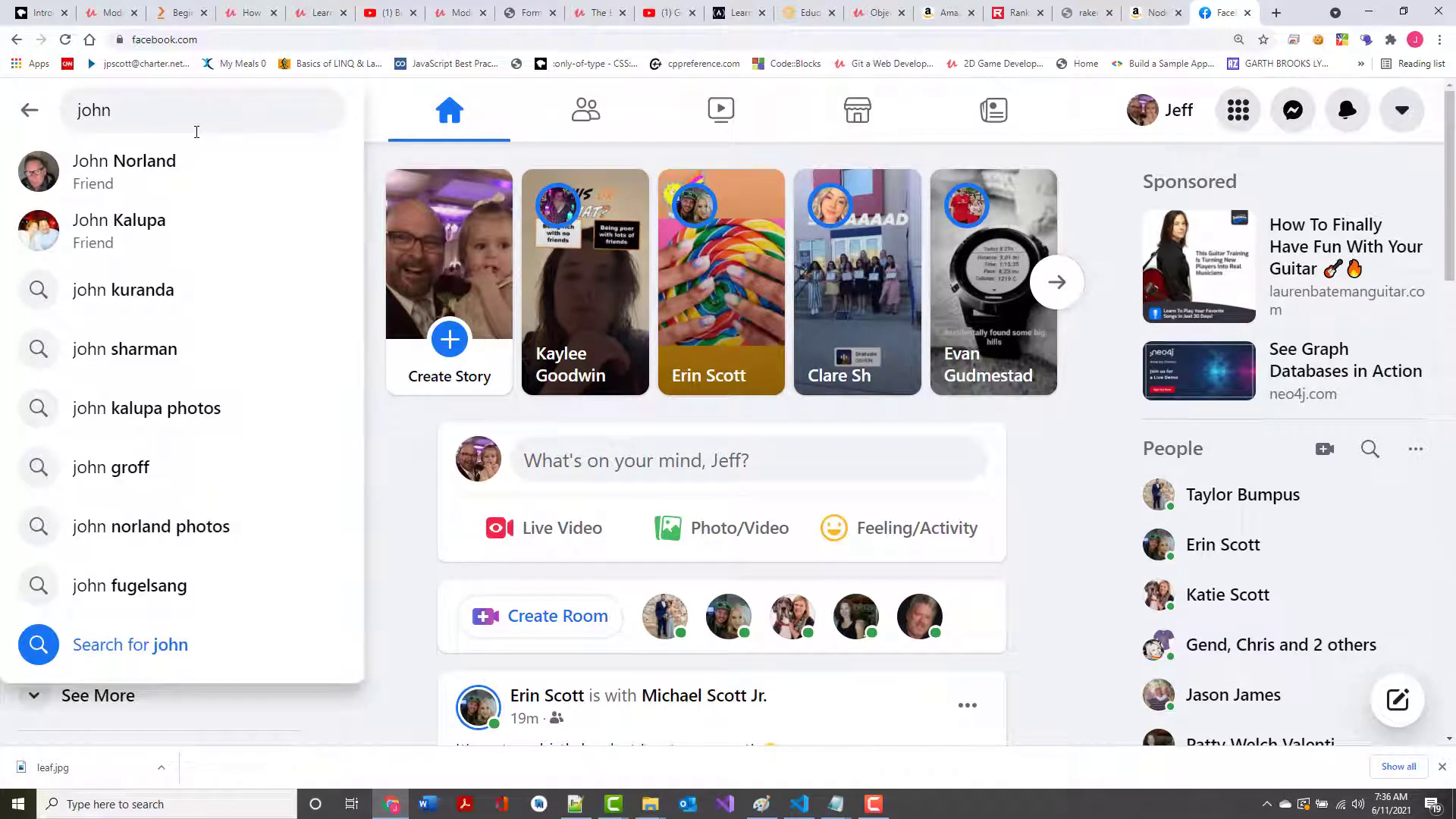
{"action": "mouse_move", "coordinate": [125, 172]}
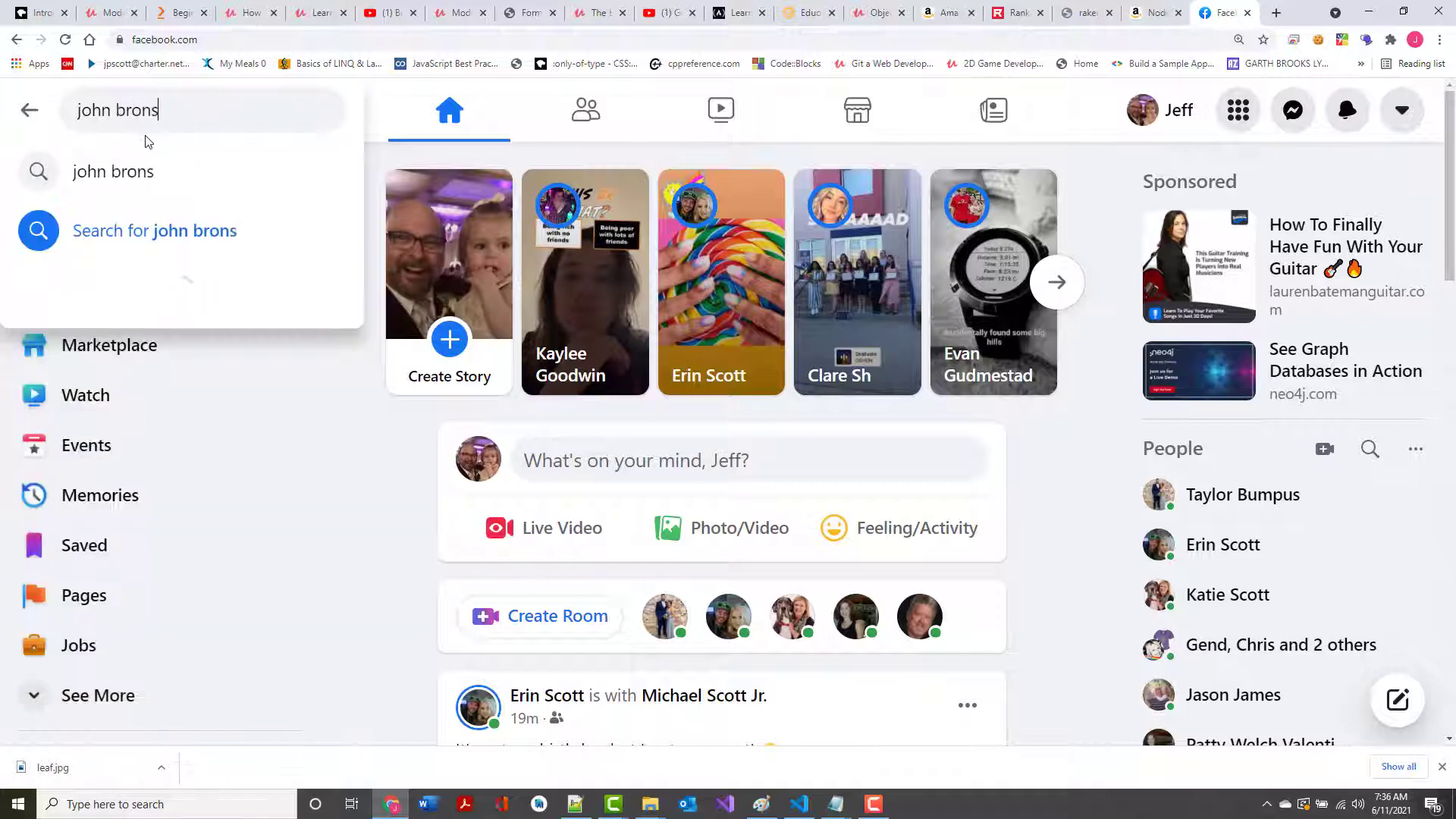
{"action": "key", "text": "Enter"}
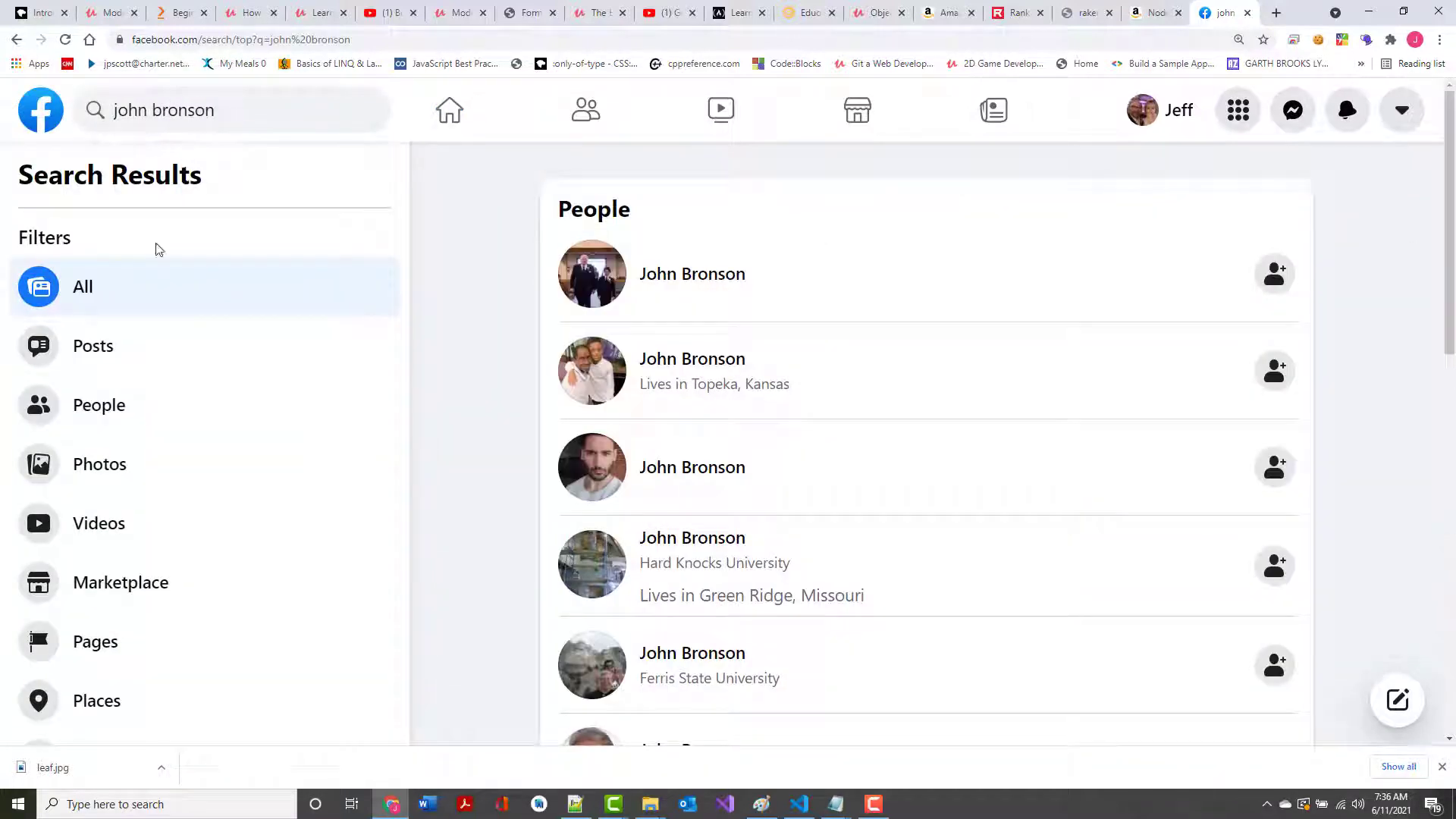
{"action": "mouse_move", "coordinate": [691, 273]}
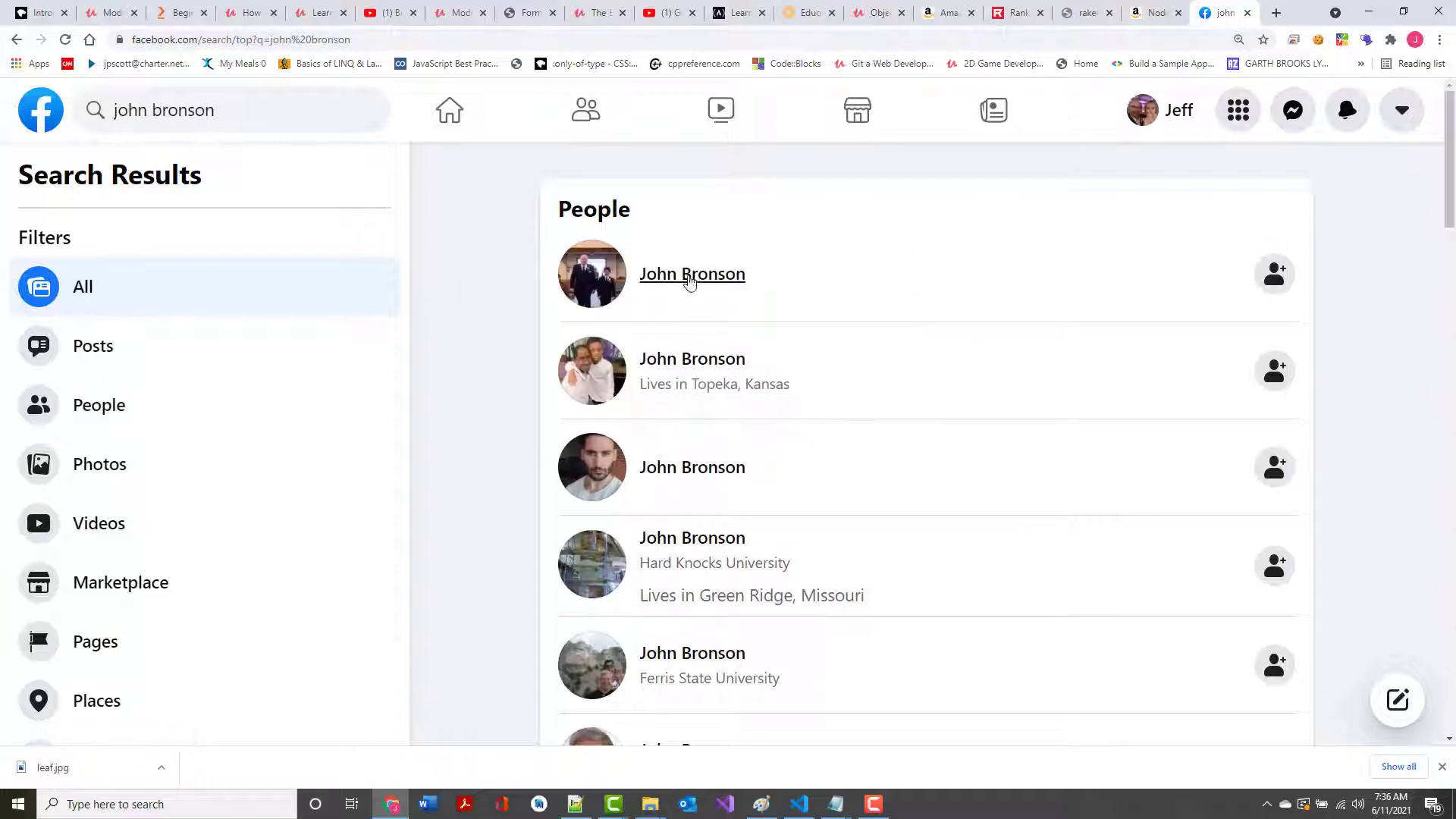
{"action": "left_click", "coordinate": [691, 273]}
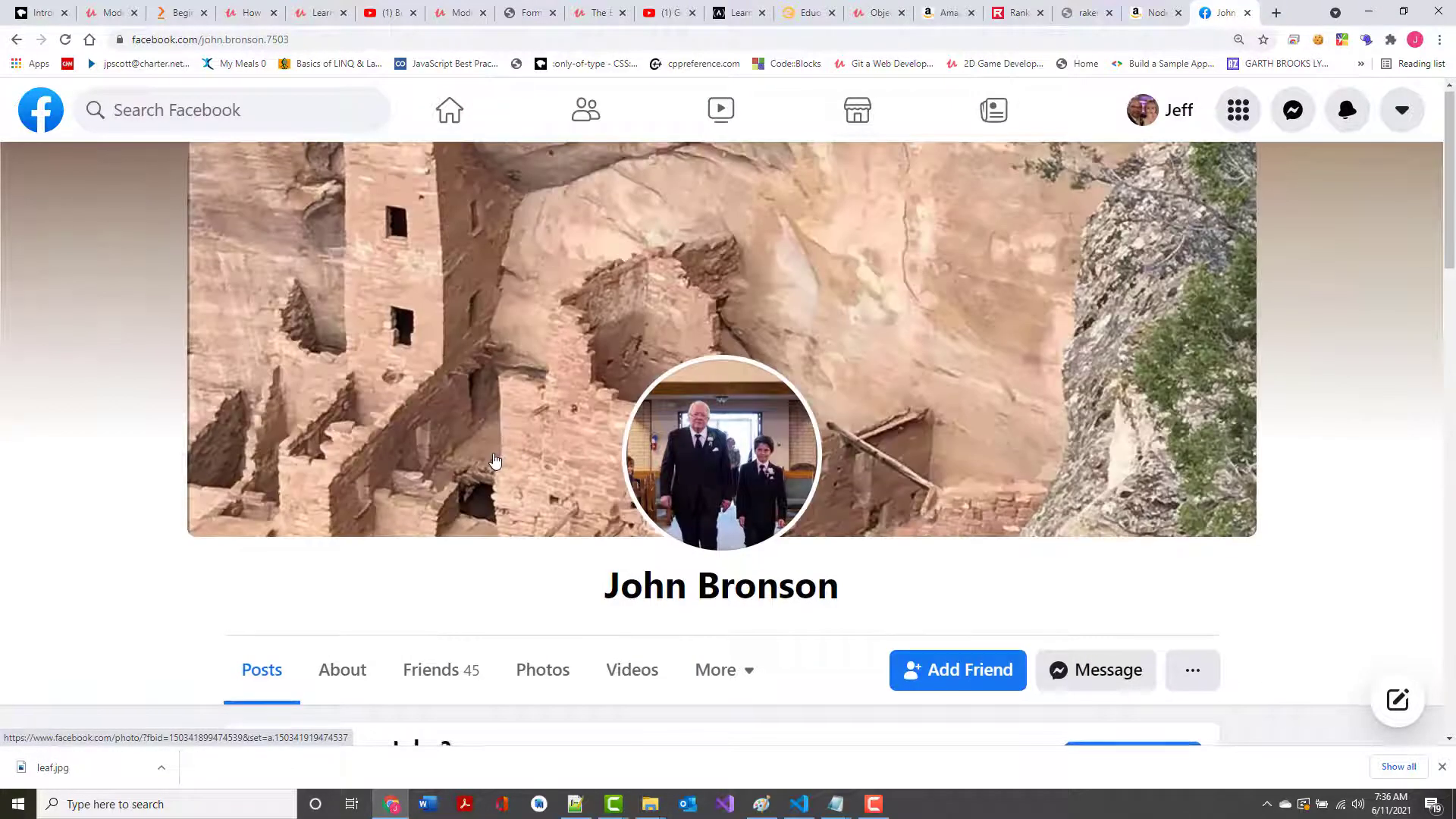
{"action": "scroll", "scroll_direction": "down", "scroll_amount": 3}
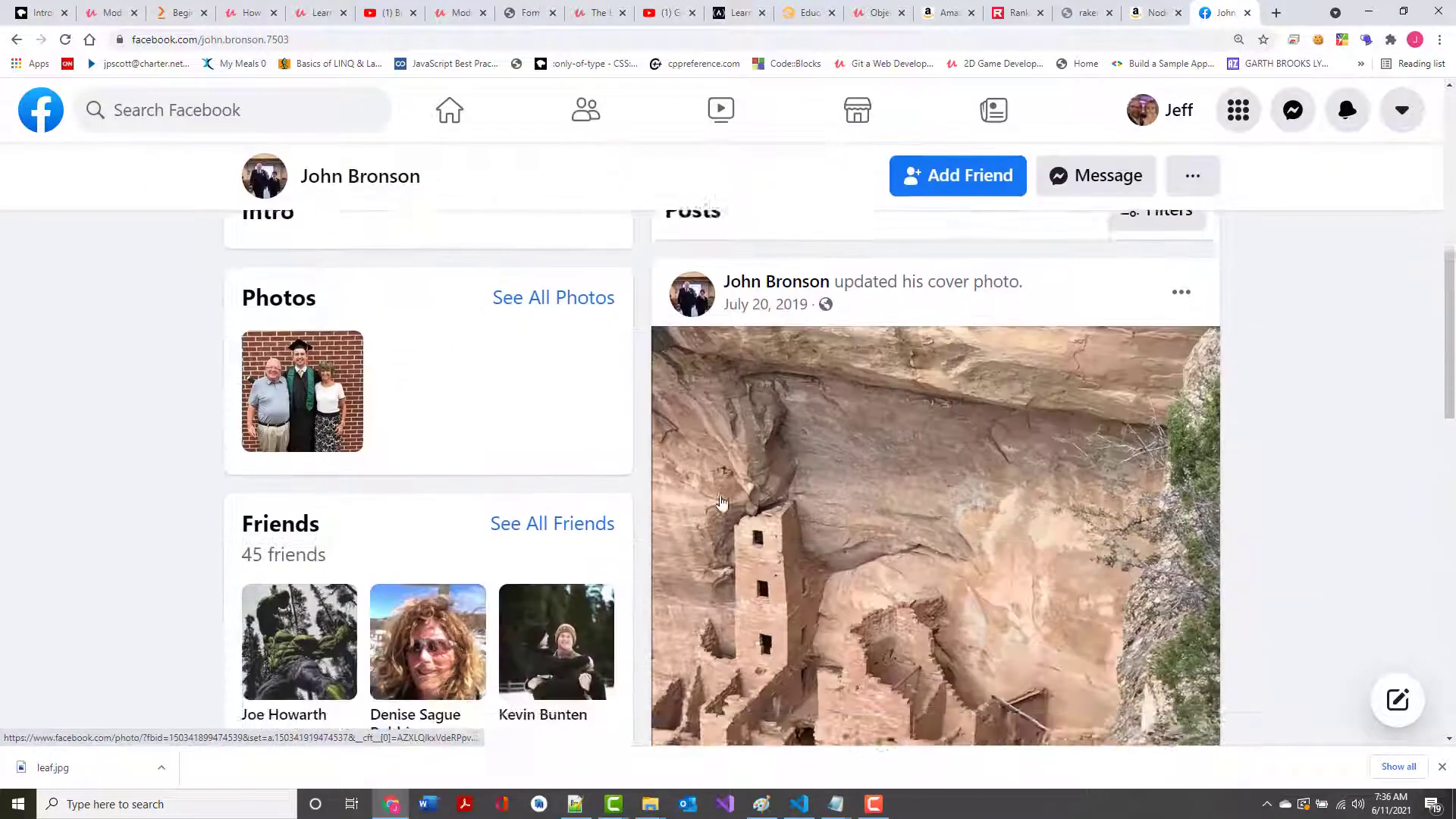
{"action": "scroll", "scroll_direction": "down", "scroll_amount": 3}
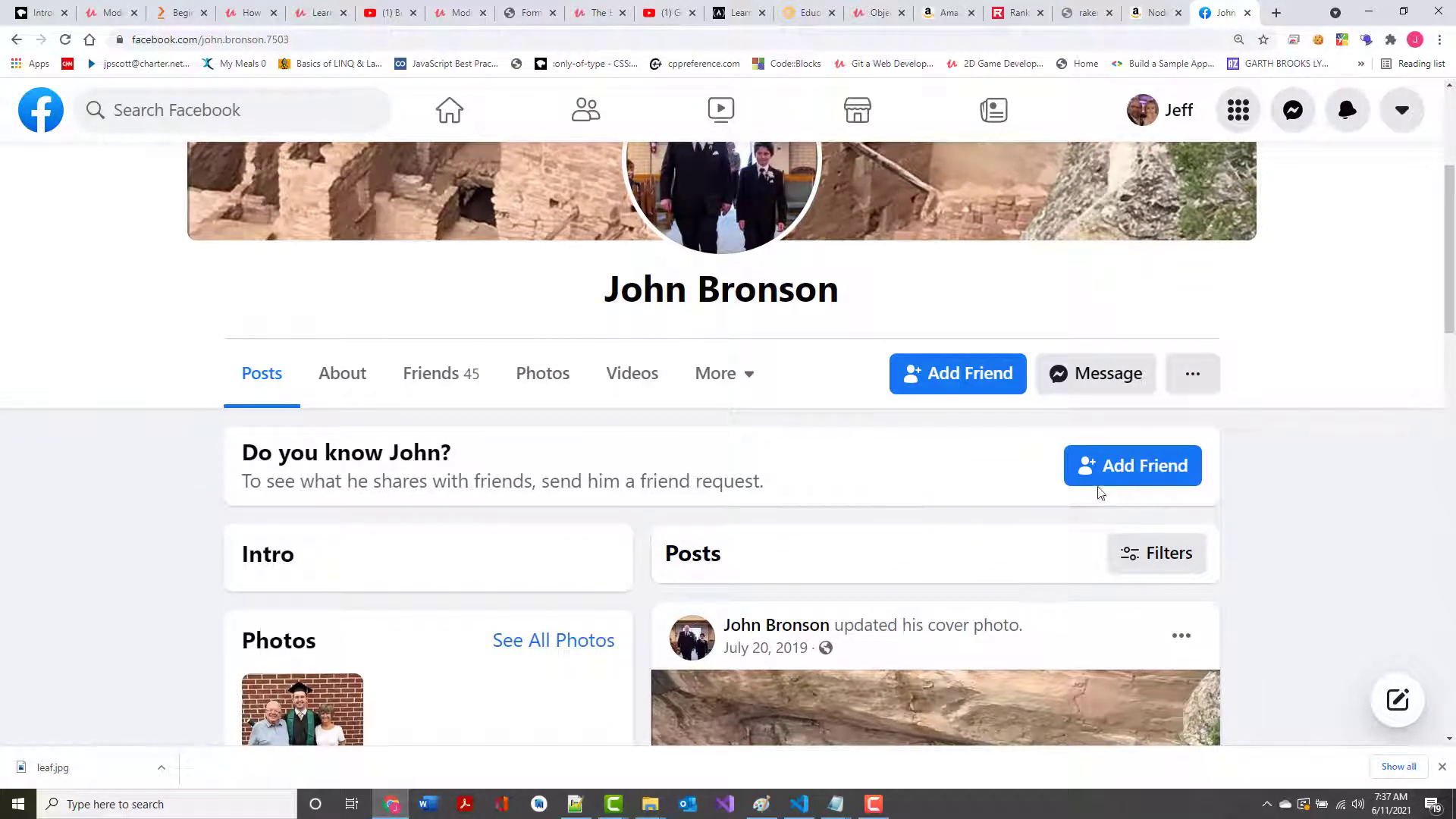
{"action": "mouse_move", "coordinate": [653, 452]}
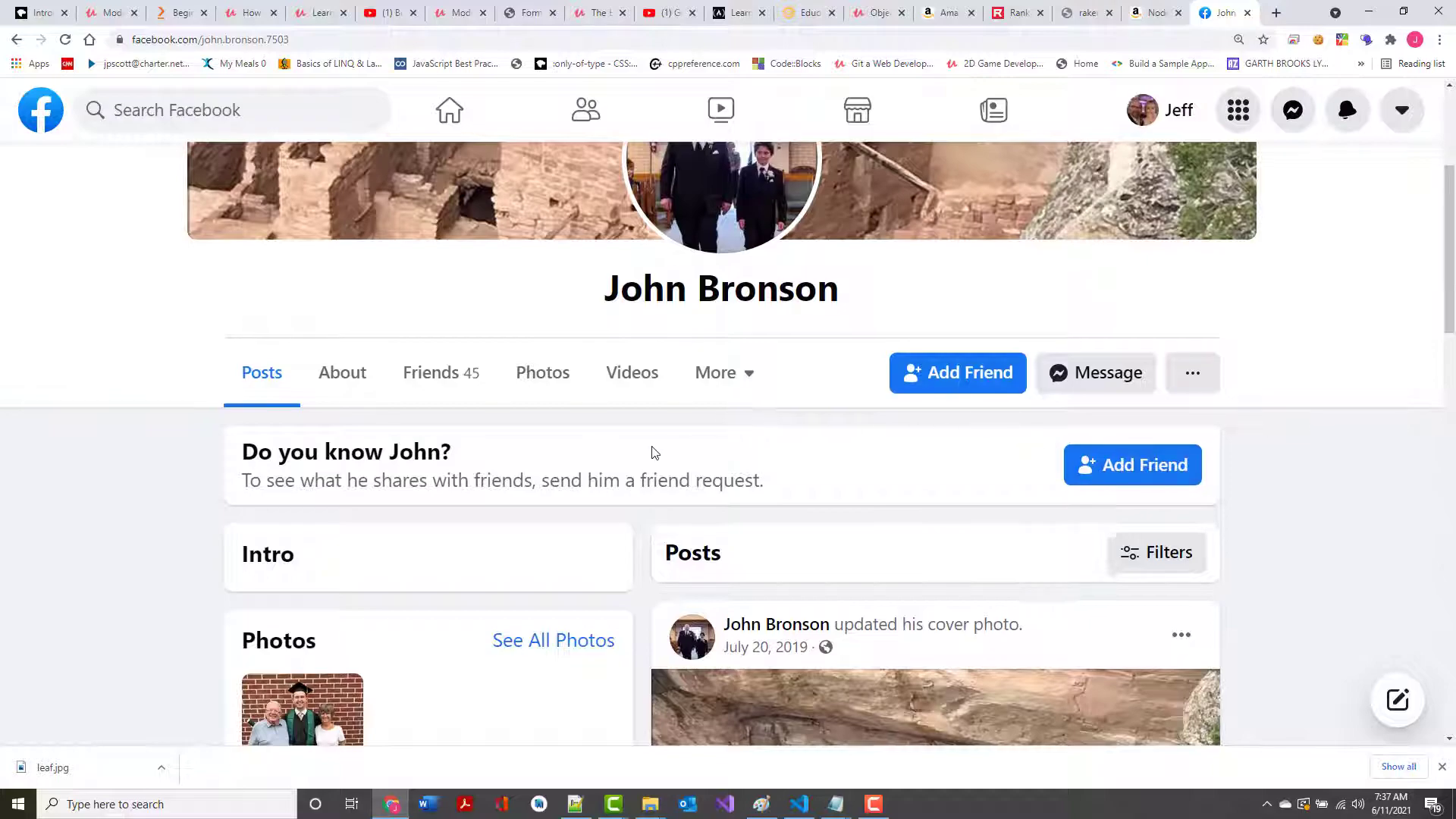
{"action": "scroll", "scroll_direction": "down", "scroll_amount": 3}
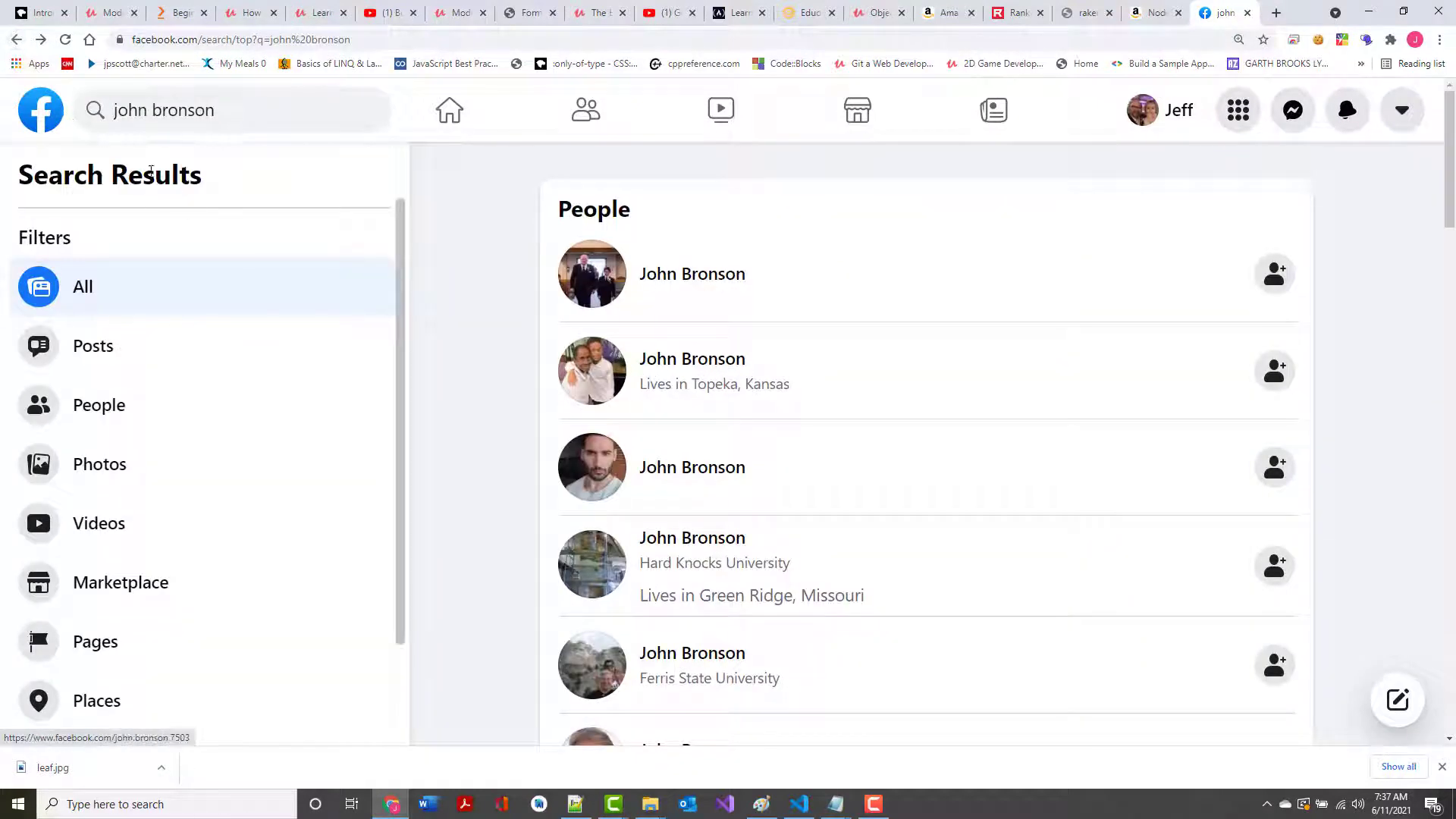
{"action": "left_click", "coordinate": [39, 12]}
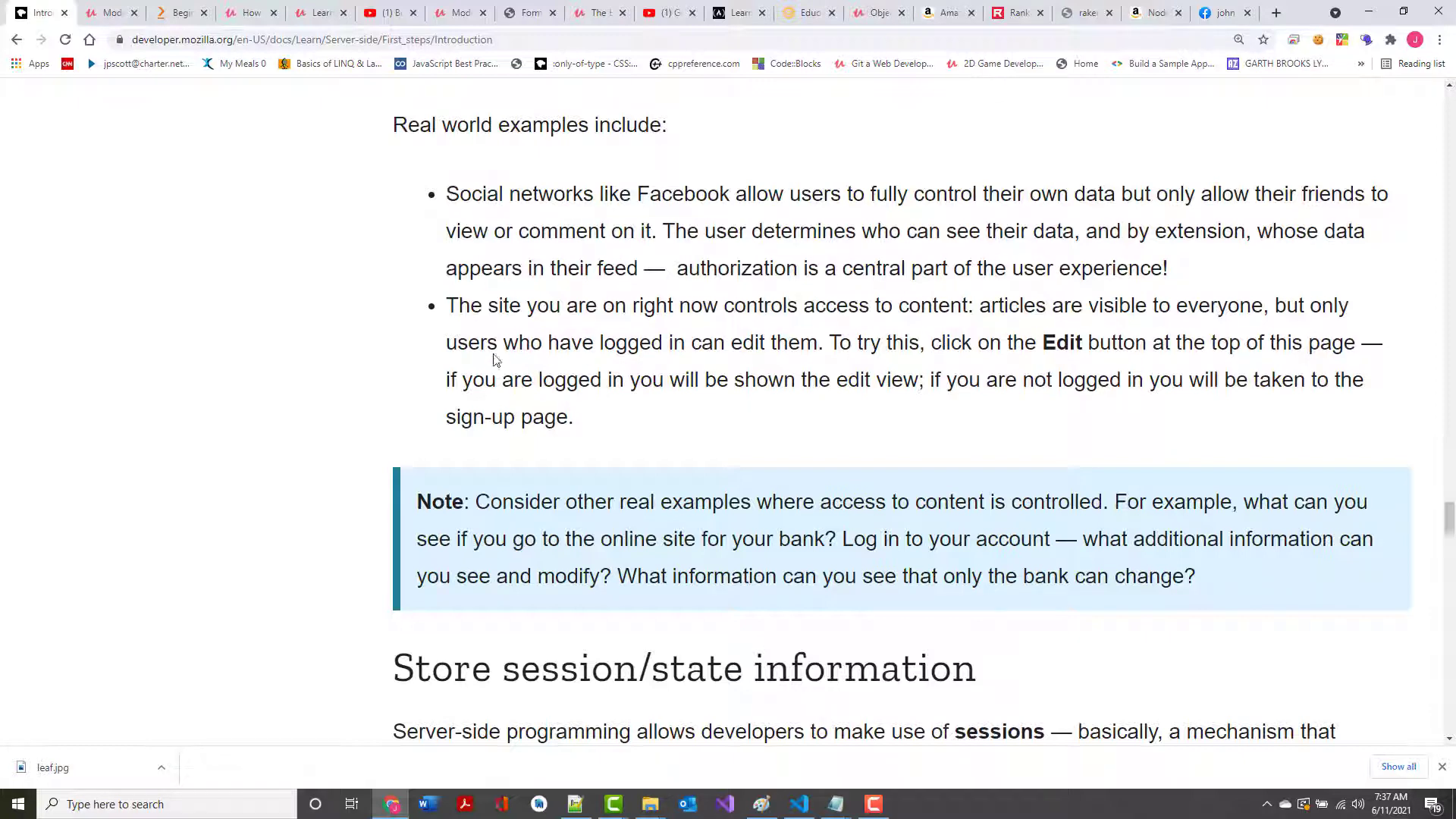
{"action": "mouse_move", "coordinate": [931, 305]}
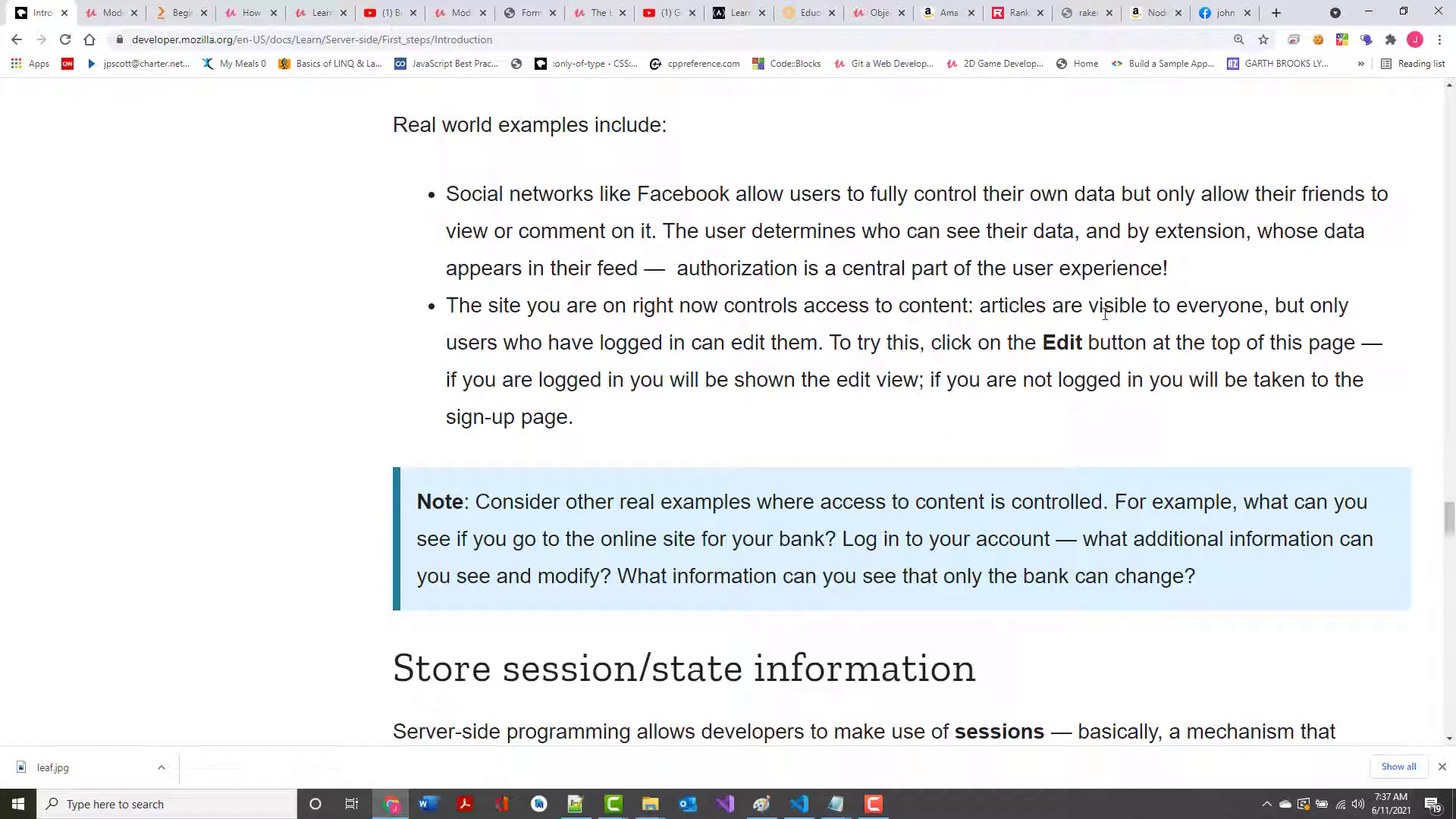
{"action": "mouse_move", "coordinate": [603, 389]}
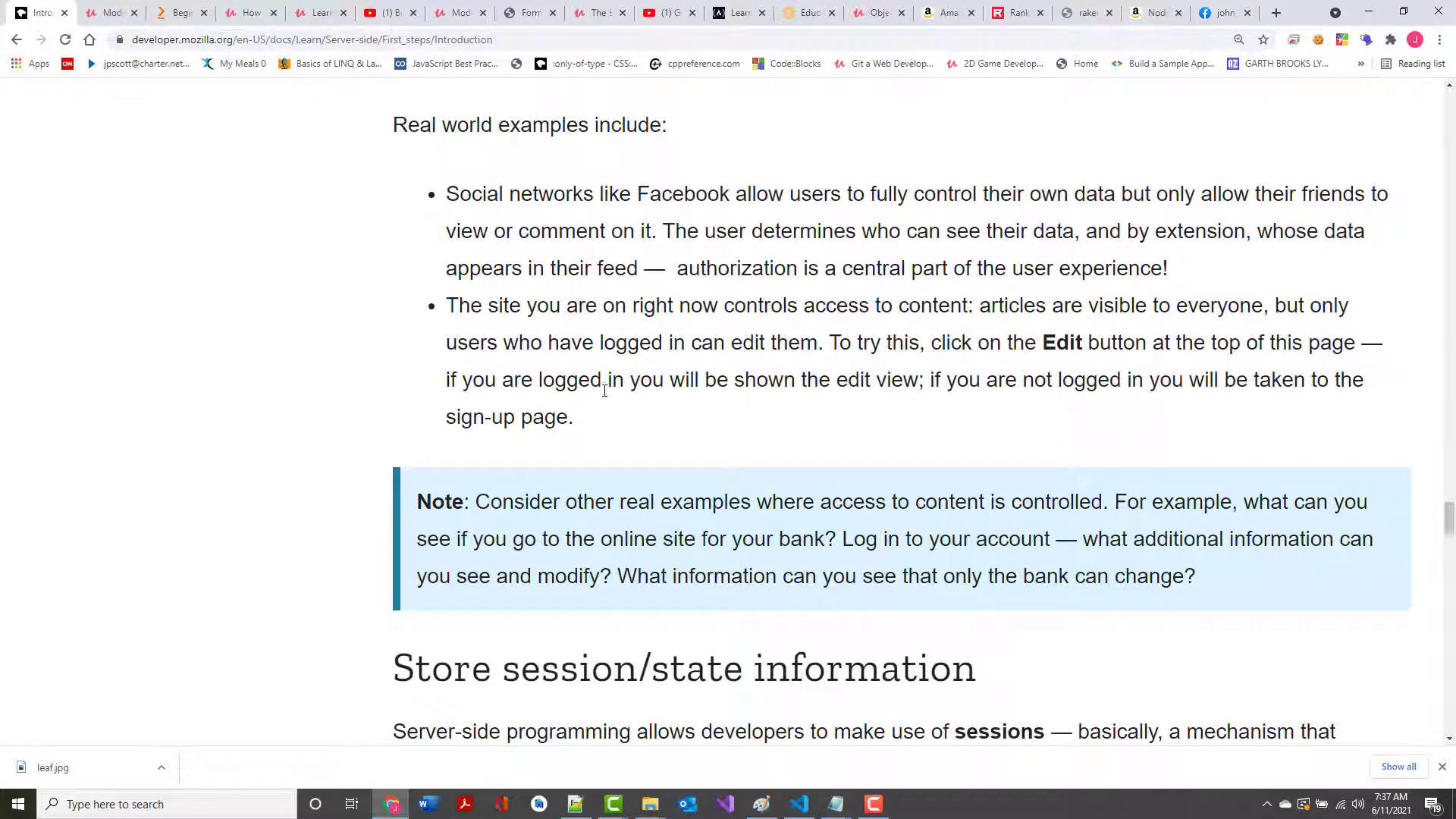
{"action": "mouse_move", "coordinate": [657, 401]}
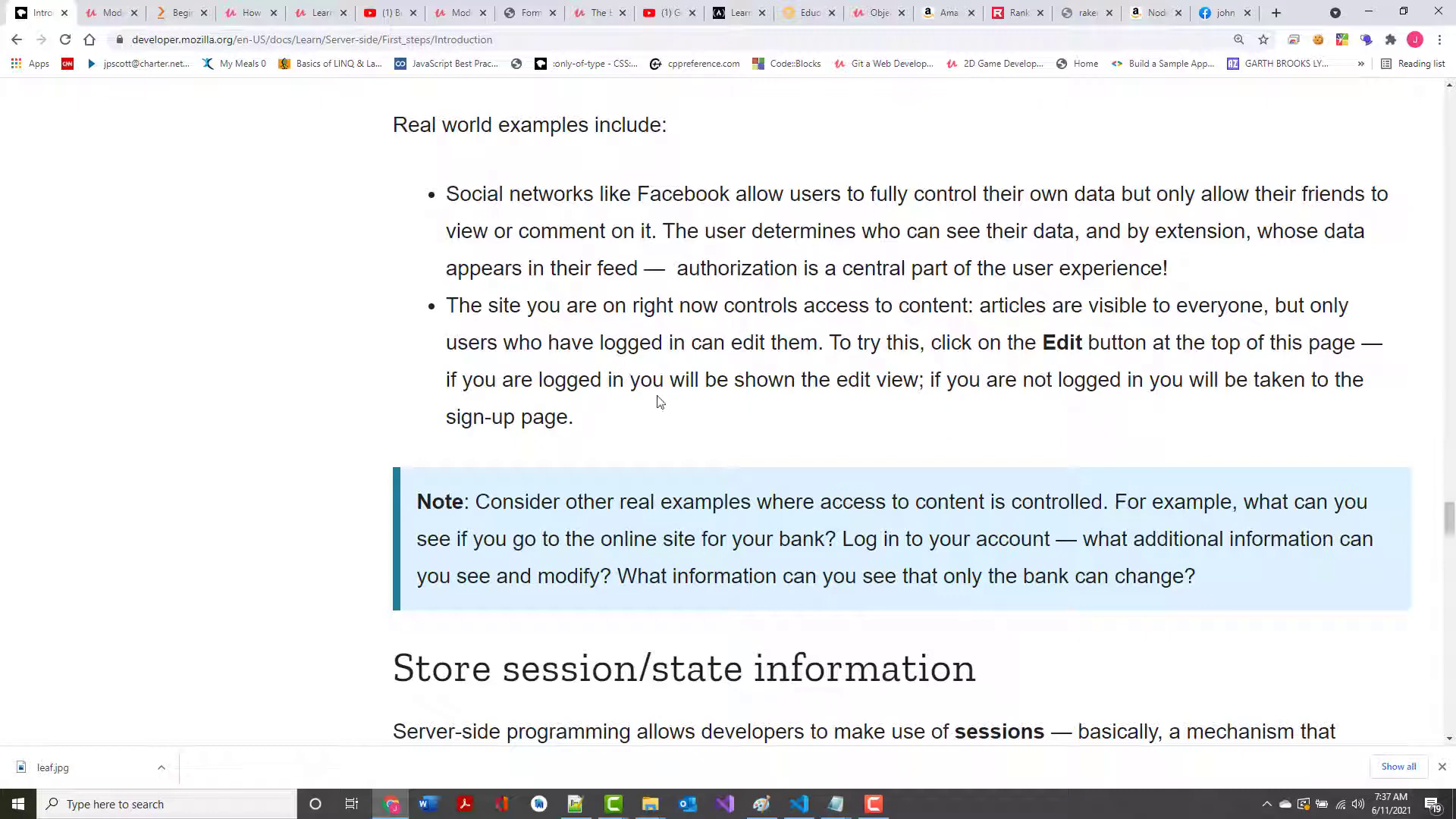
{"action": "mouse_move", "coordinate": [1233, 24]}
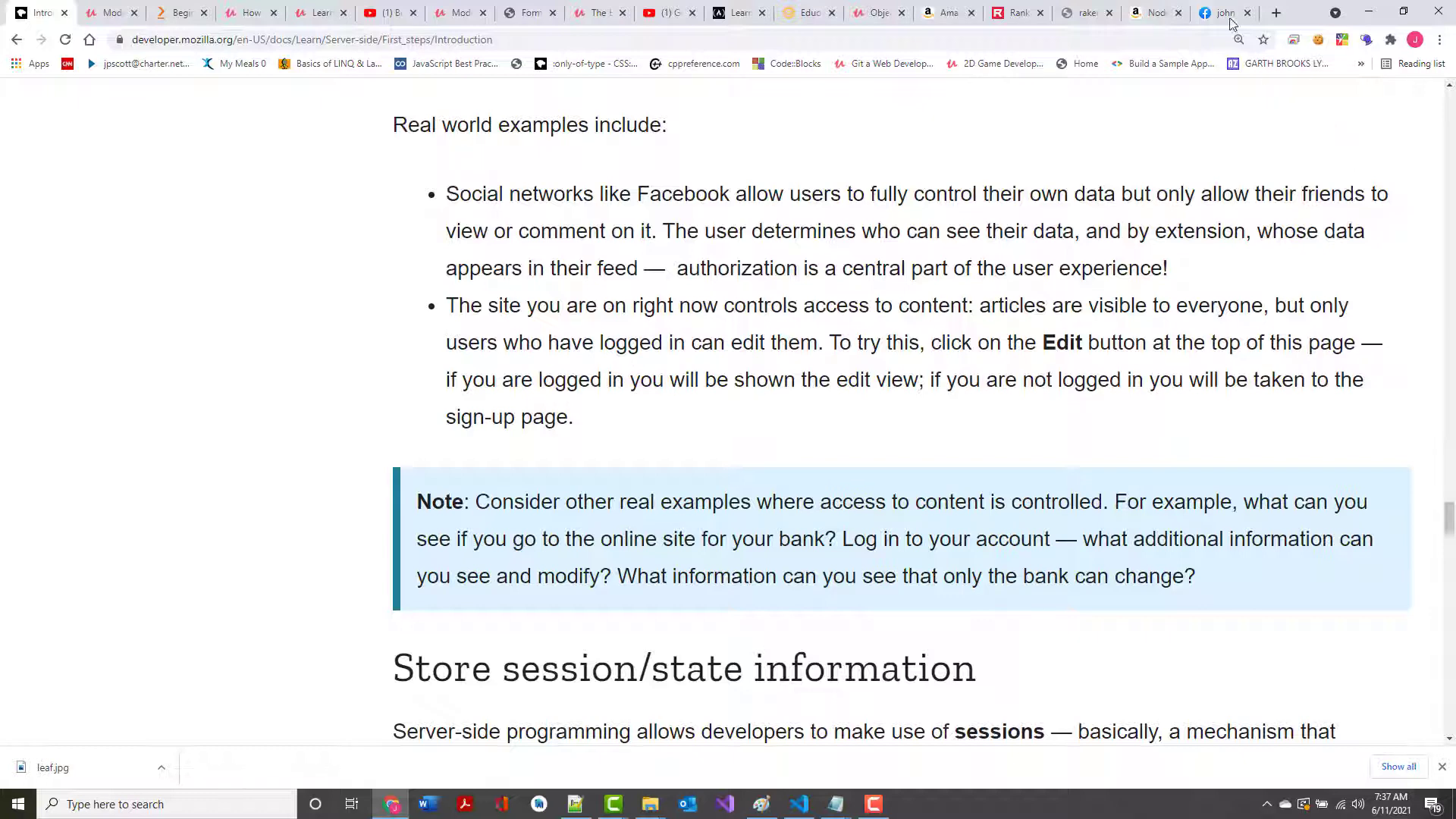
Open a new tab on Wikipedia's portal page
{"action": "left_click", "coordinate": [1276, 12]}
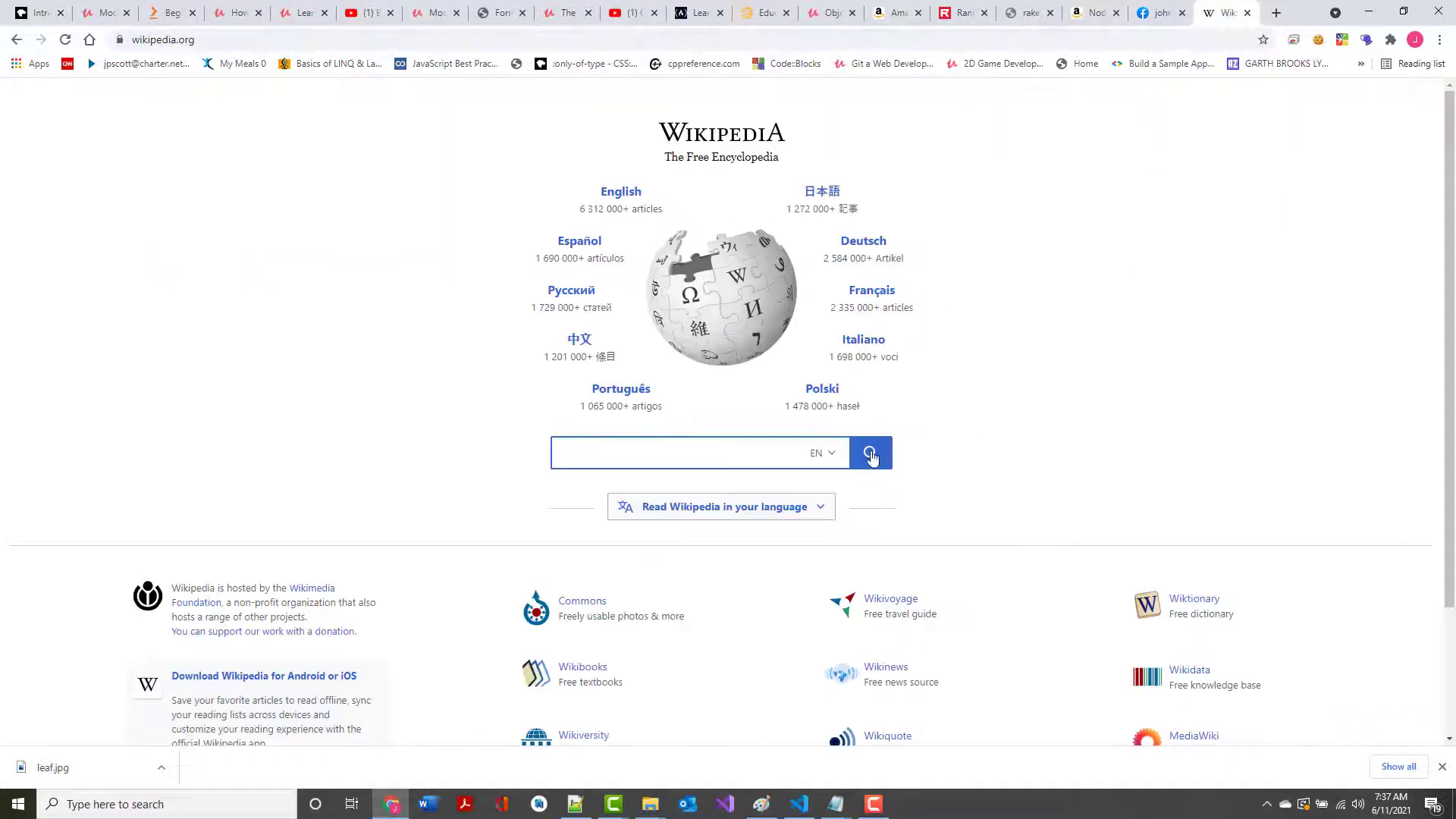
Open Wikipedia's Node.js article from the search suggestions, skim its releases, and start Edit
{"action": "type", "text": "node.j"}
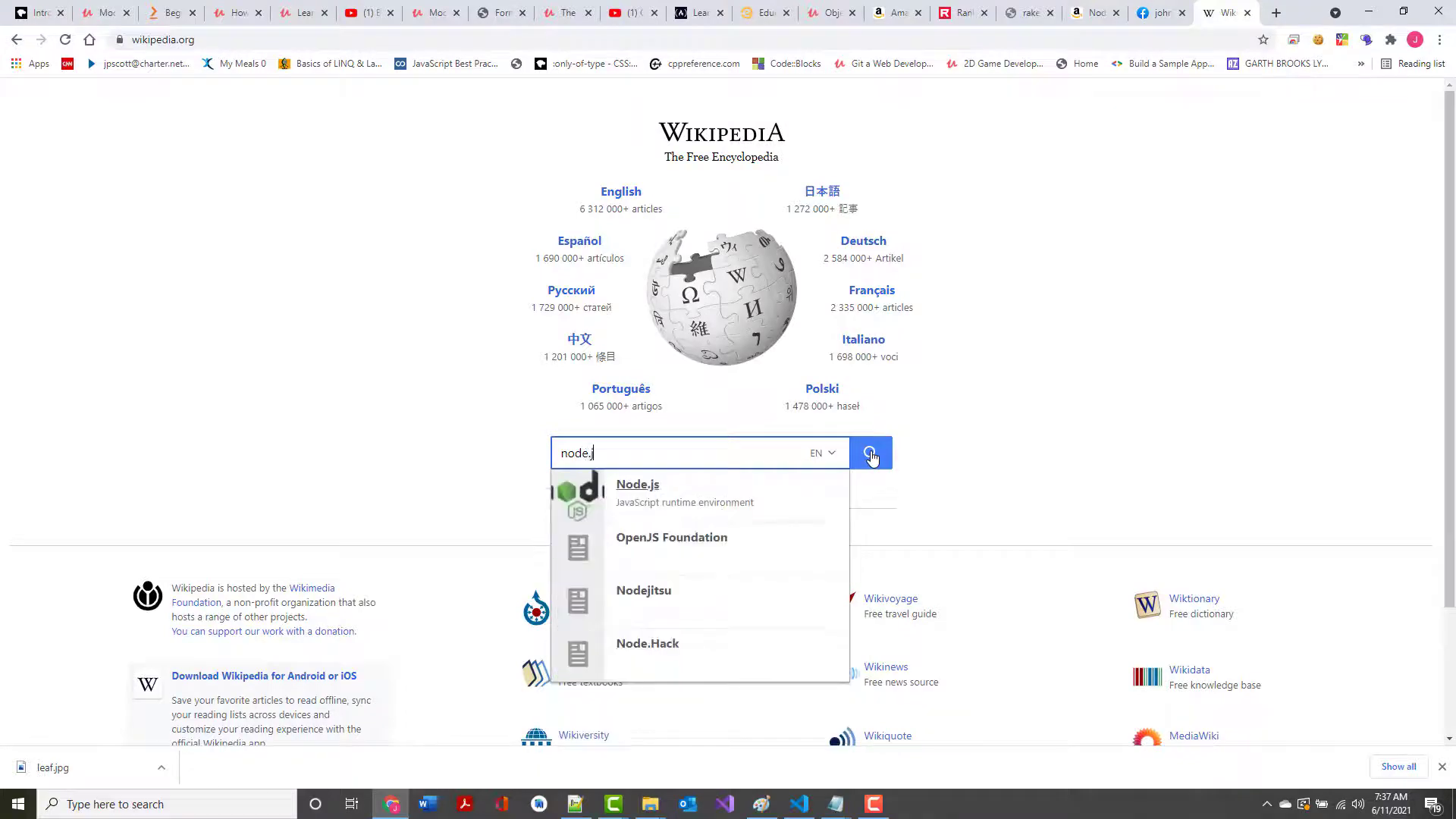
{"action": "left_click", "coordinate": [636, 484]}
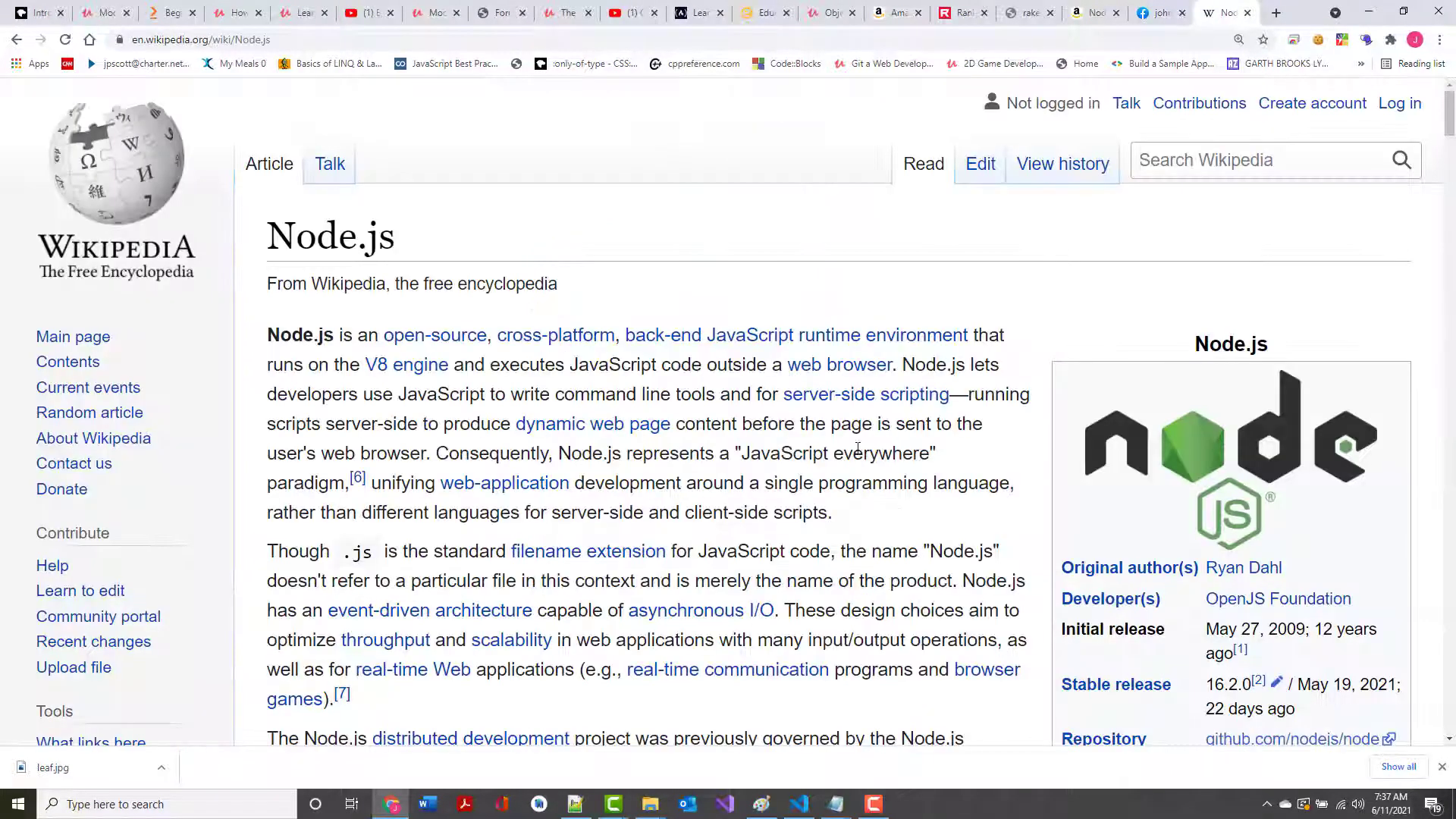
{"action": "scroll", "scroll_direction": "down", "scroll_amount": 3}
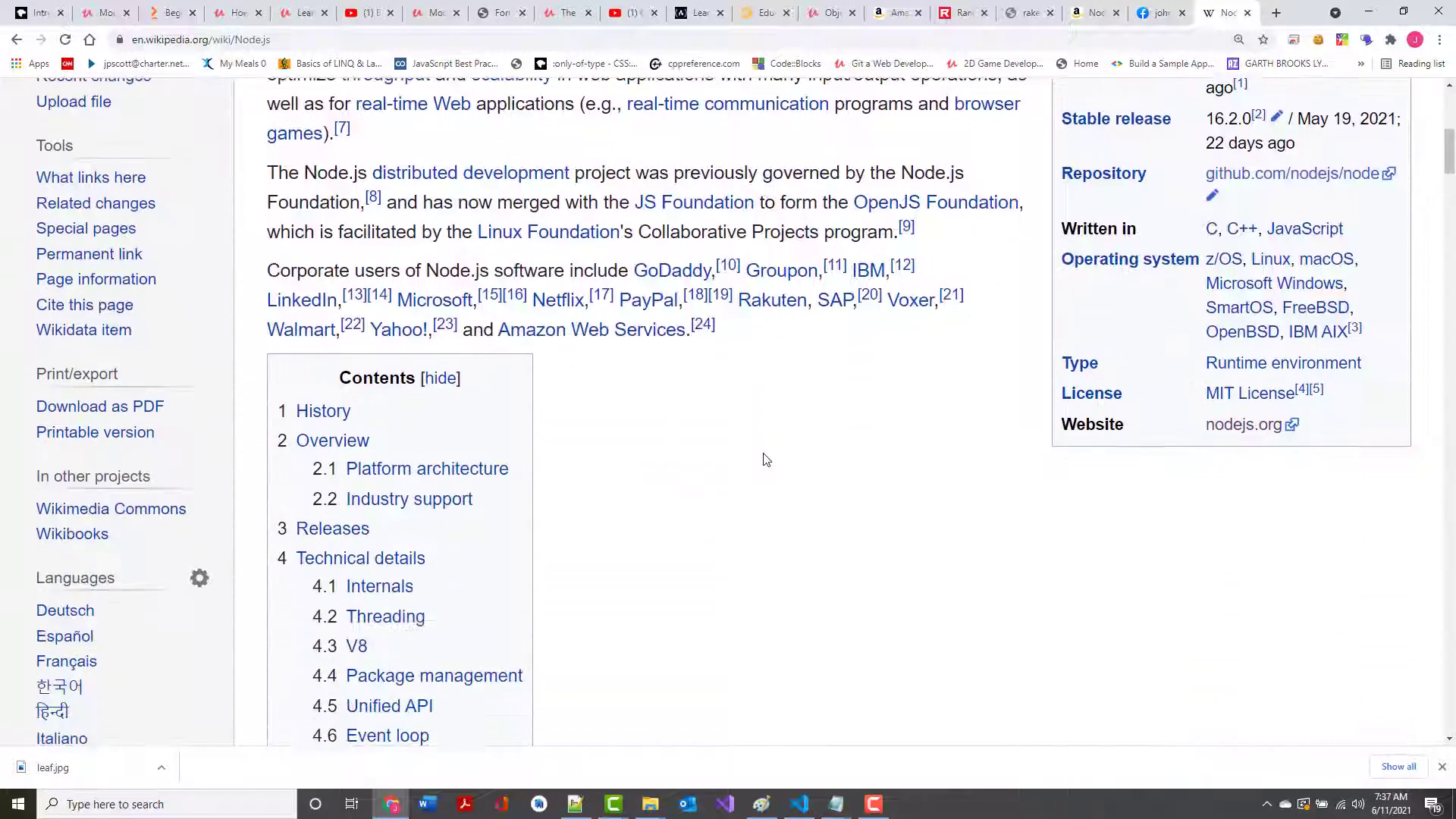
{"action": "scroll", "scroll_direction": "down", "scroll_amount": 3}
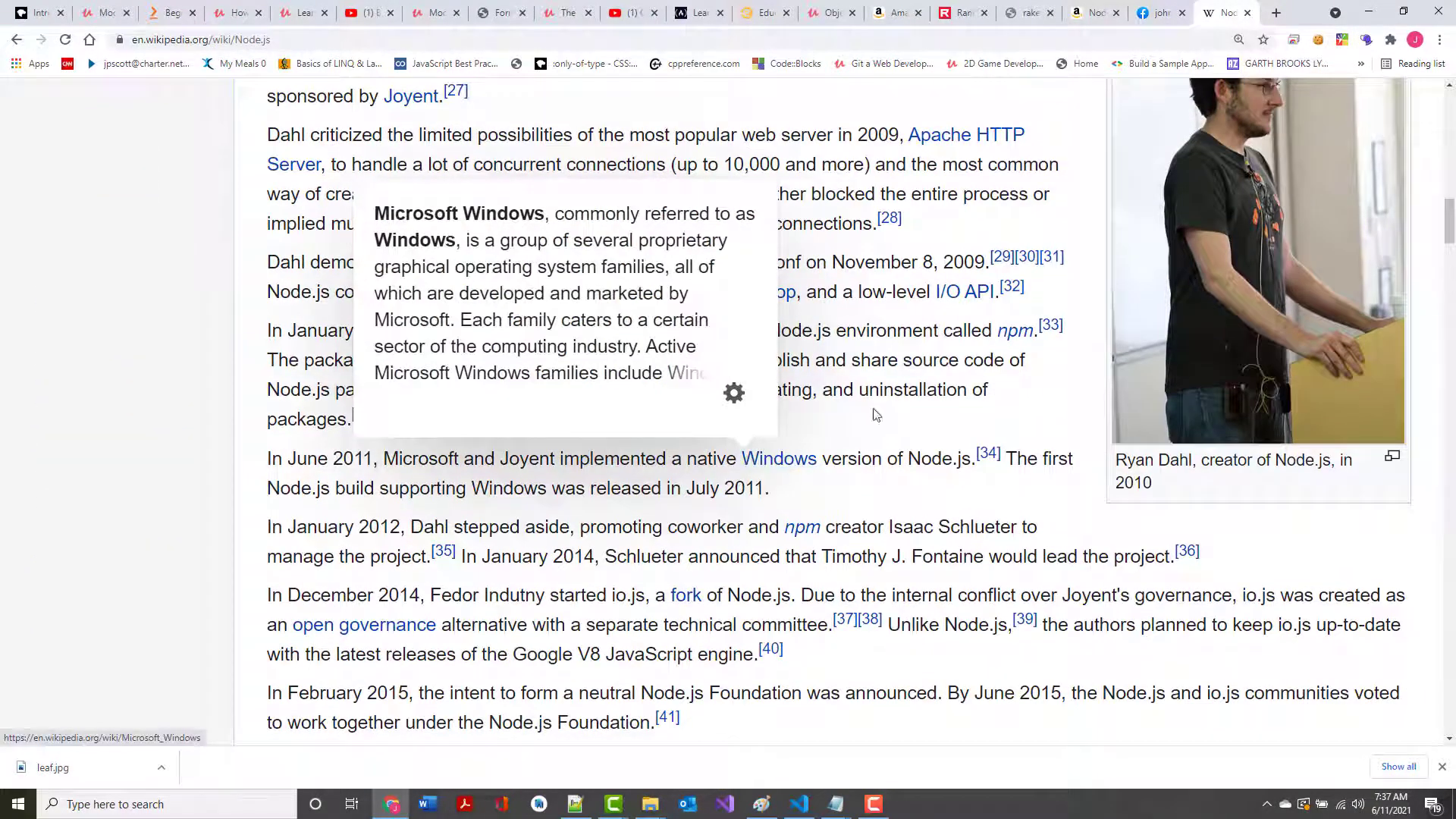
{"action": "scroll", "scroll_direction": "down", "scroll_amount": 3}
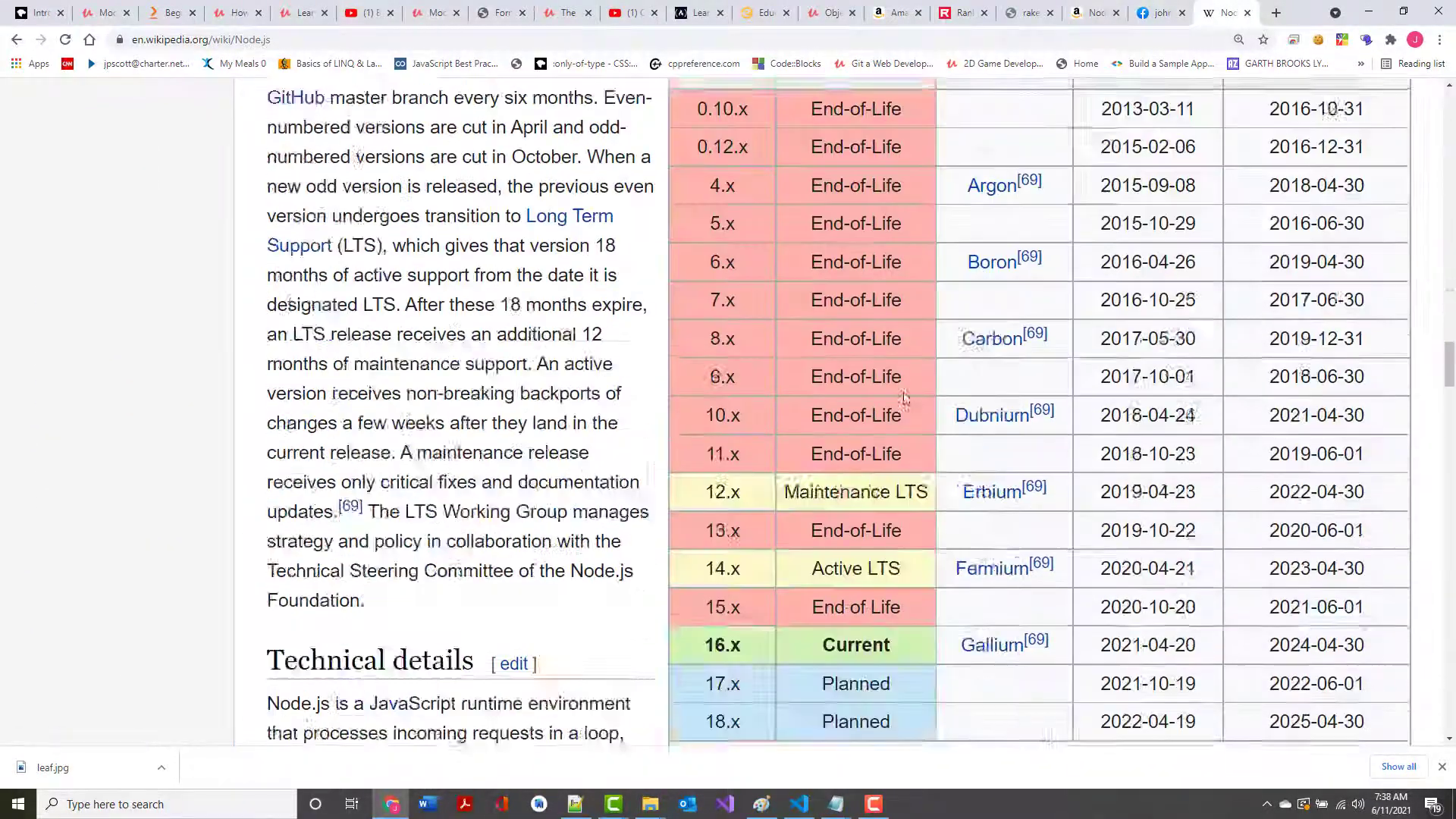
{"action": "scroll", "scroll_direction": "down", "scroll_amount": 3}
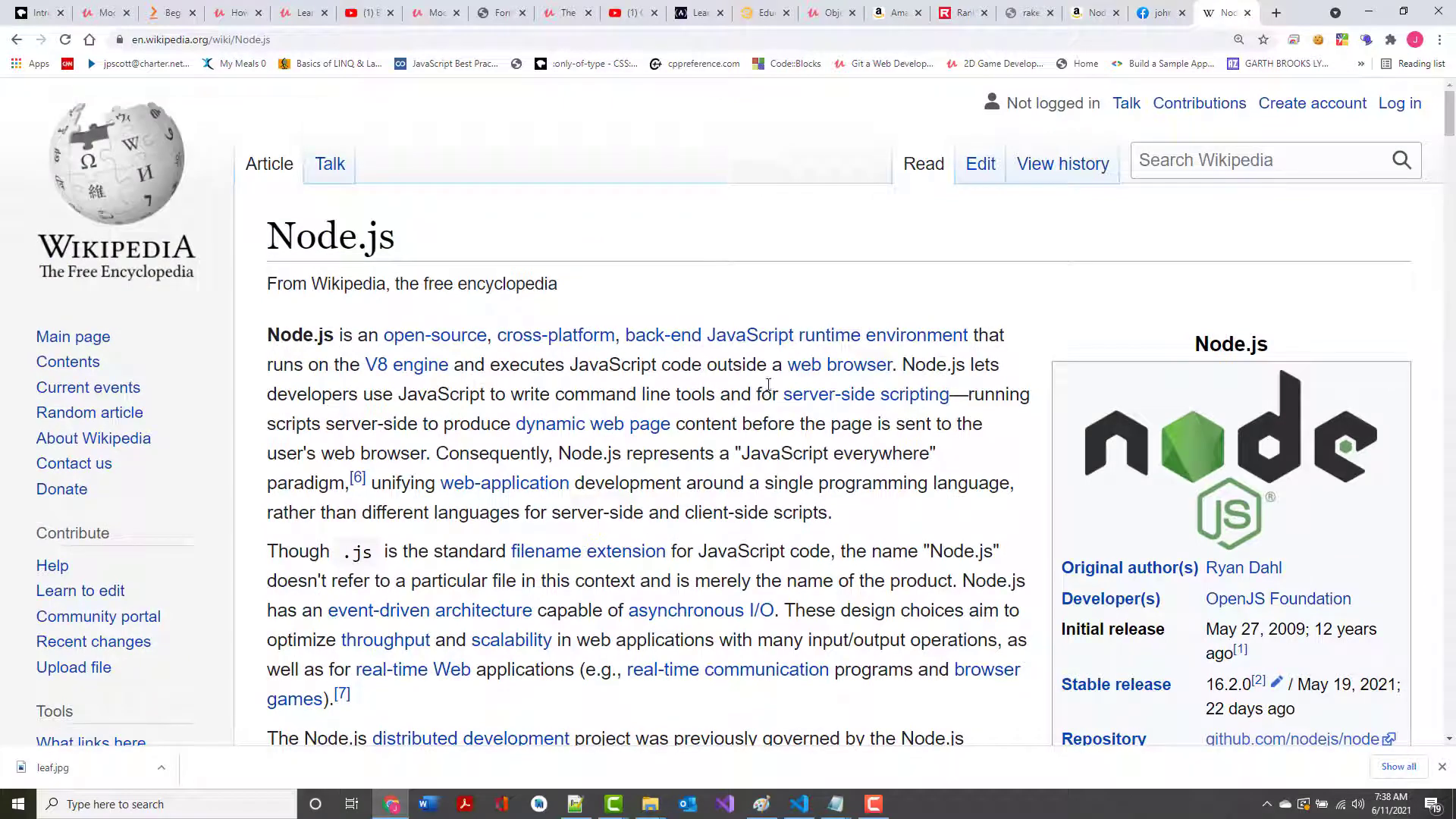
{"action": "left_click", "coordinate": [979, 164]}
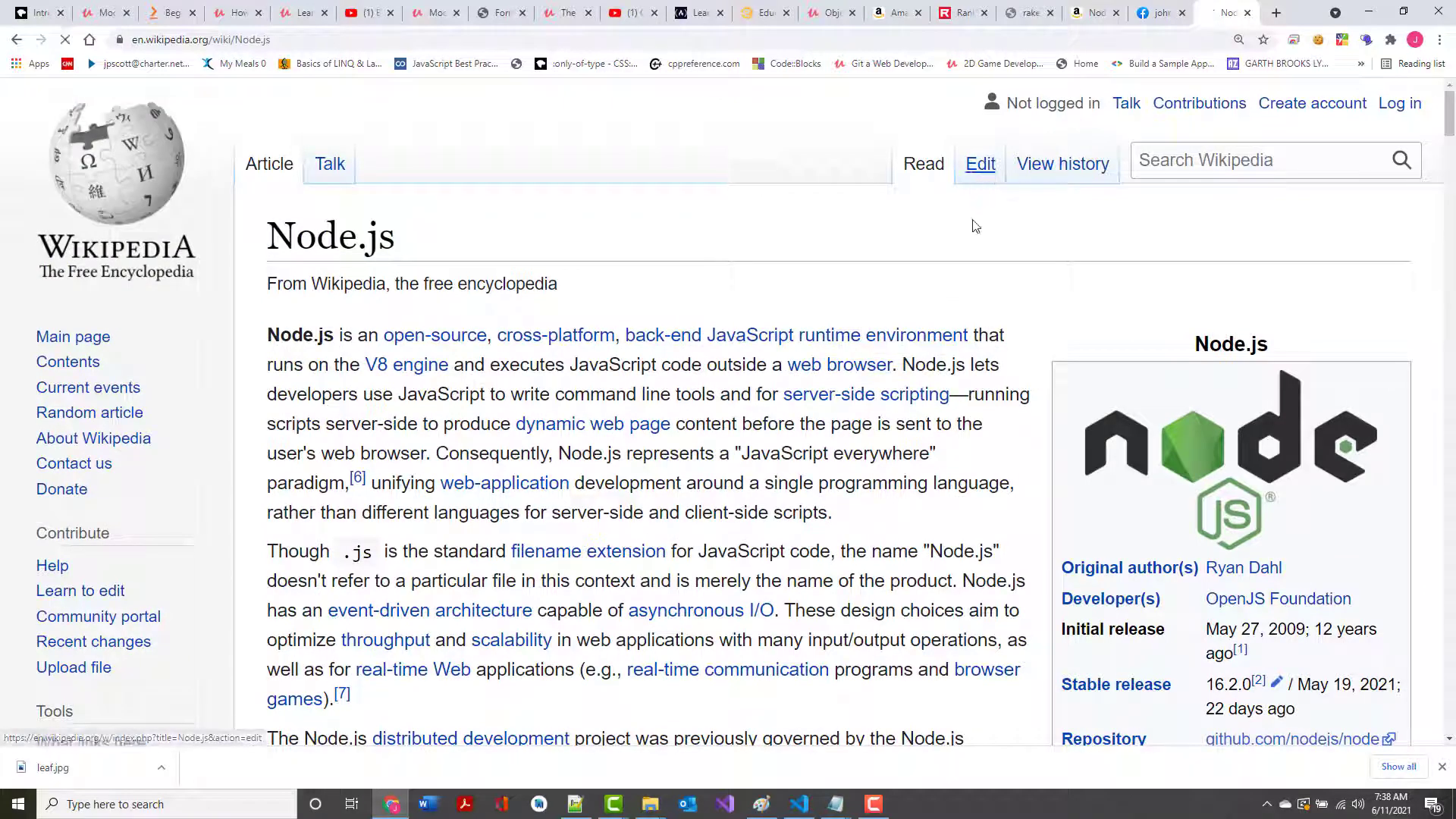
{"action": "left_click", "coordinate": [980, 164]}
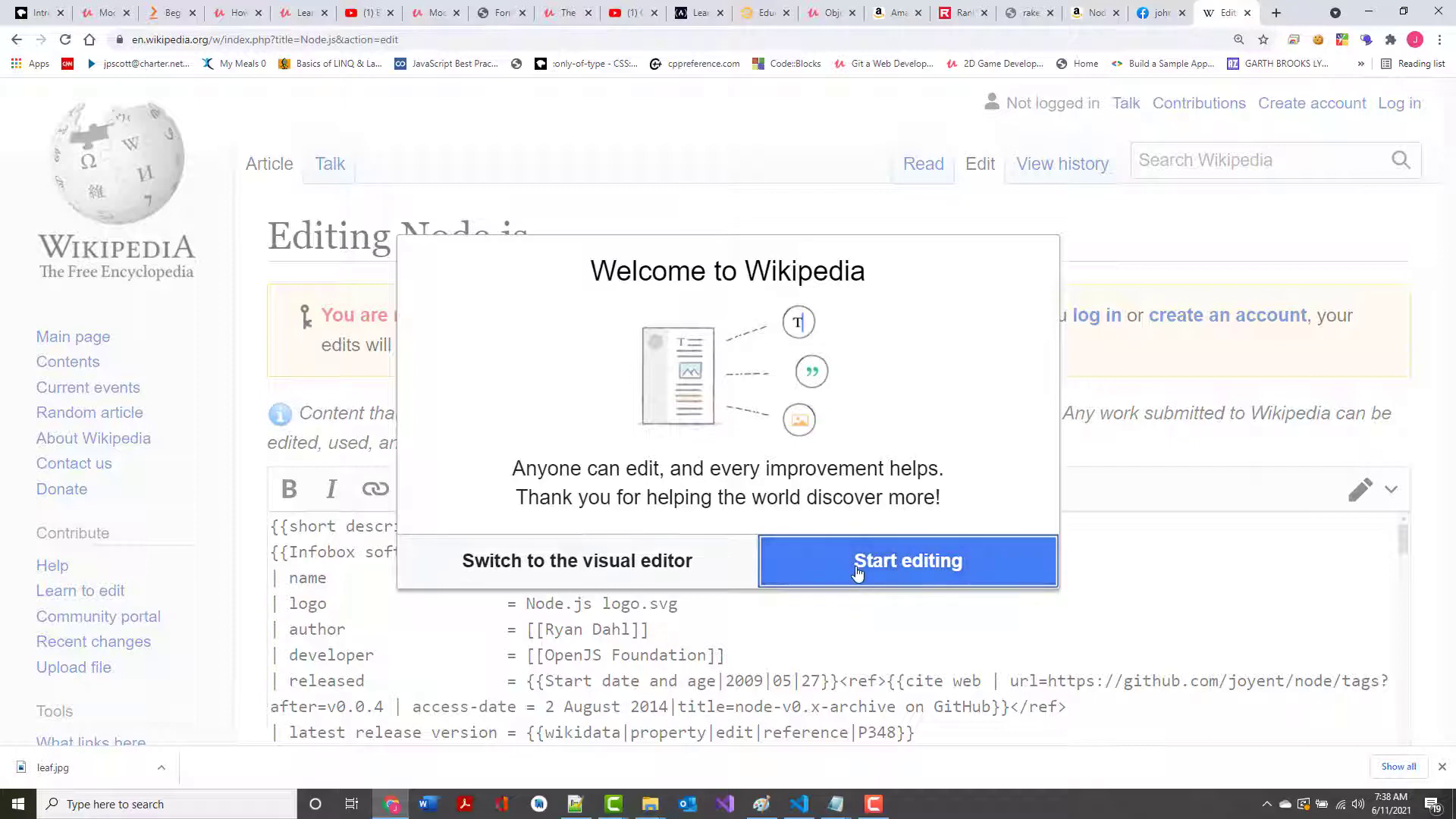
{"action": "left_click", "coordinate": [907, 559]}
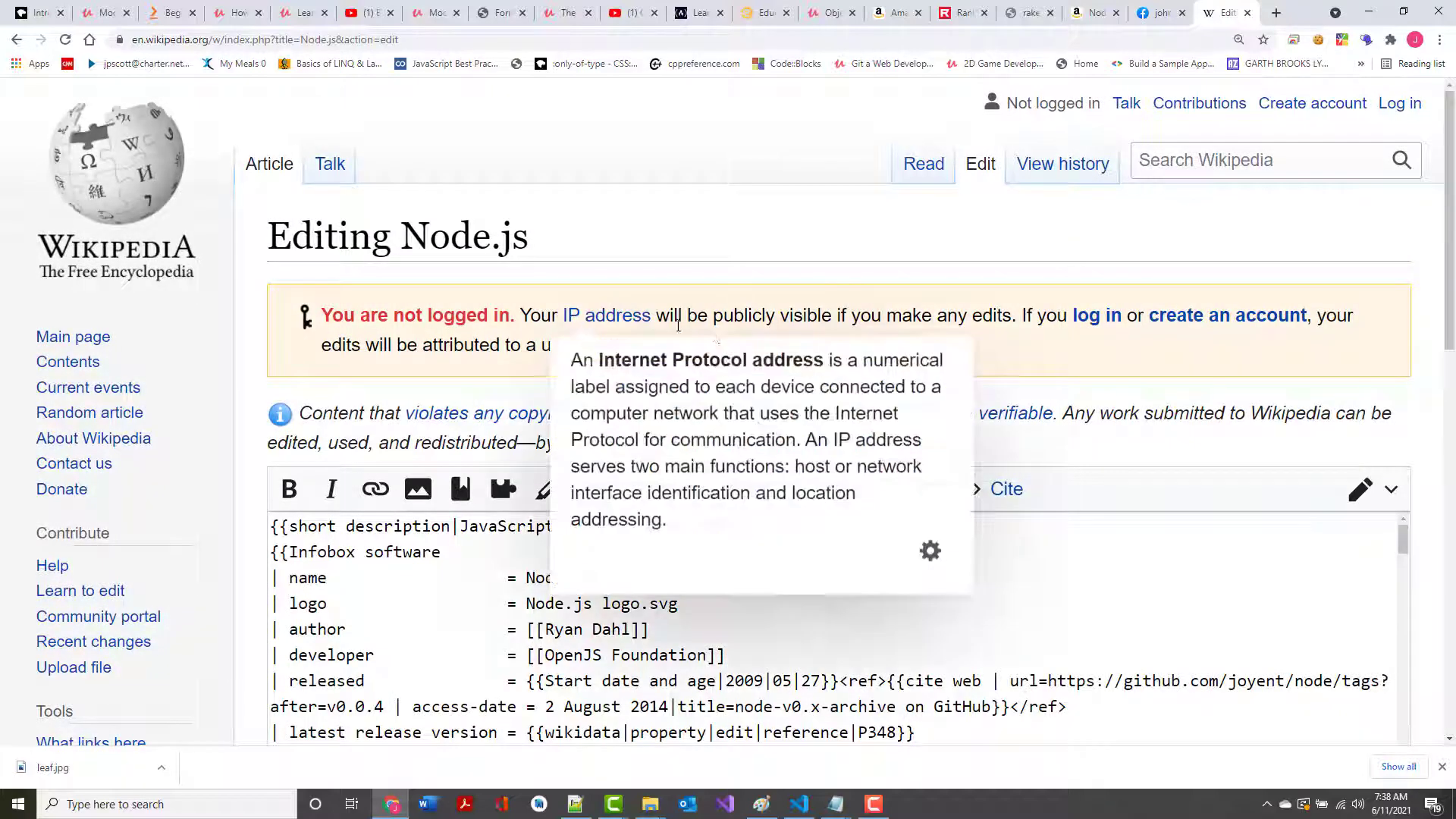
{"action": "mouse_move", "coordinate": [1081, 325]}
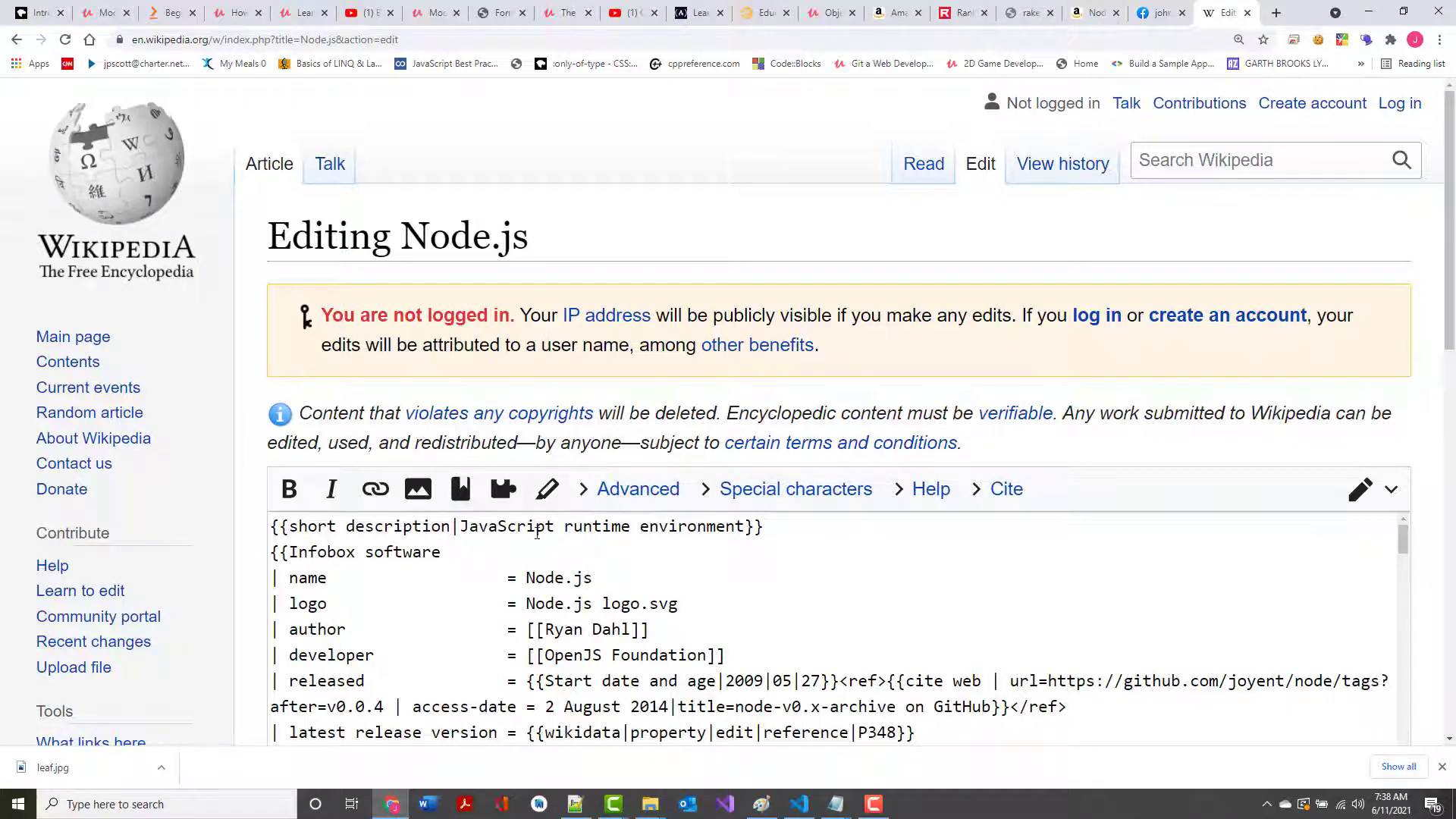
{"action": "scroll", "scroll_direction": "down", "scroll_amount": 3}
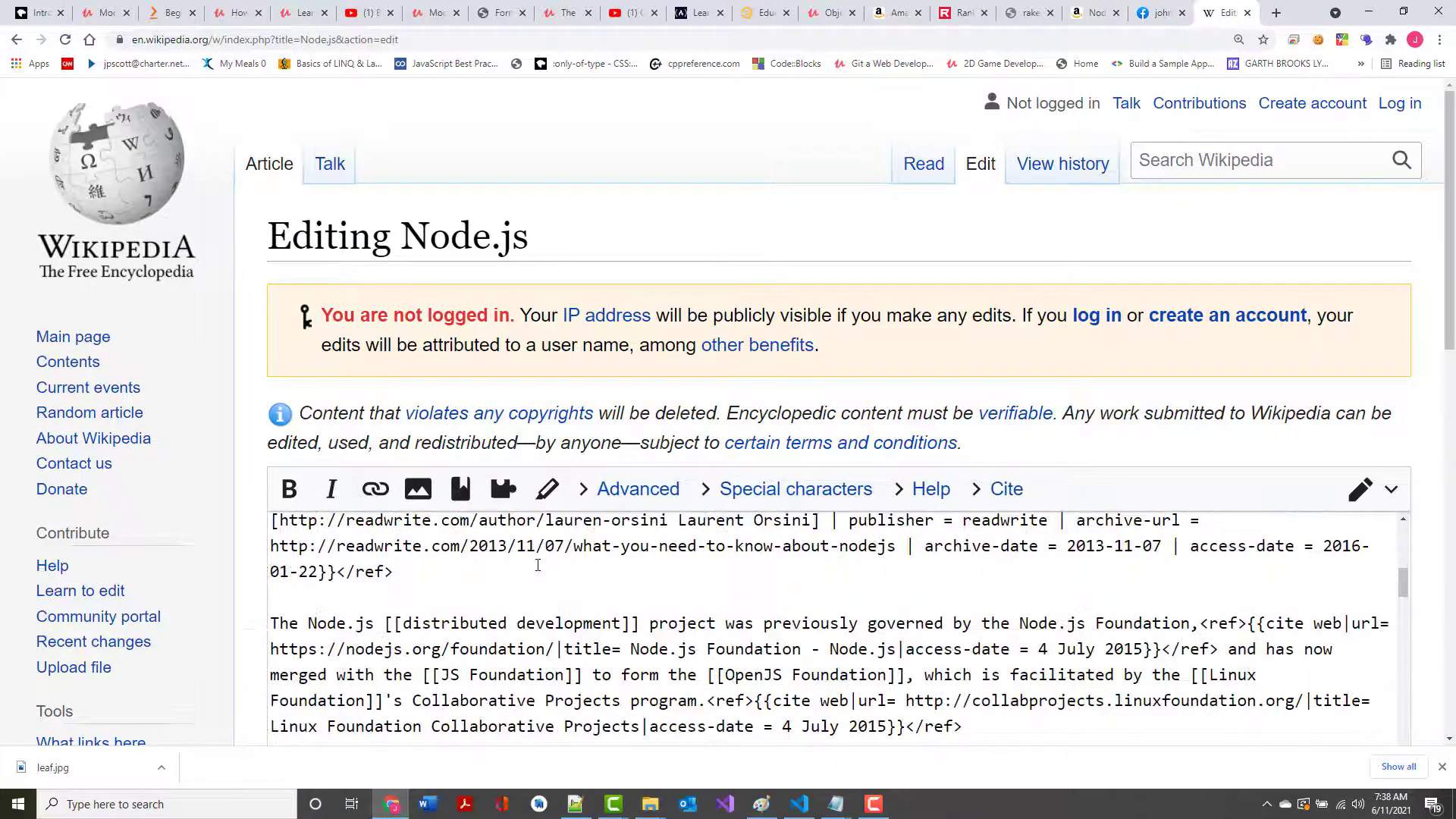
{"action": "scroll", "scroll_direction": "down", "scroll_amount": 3}
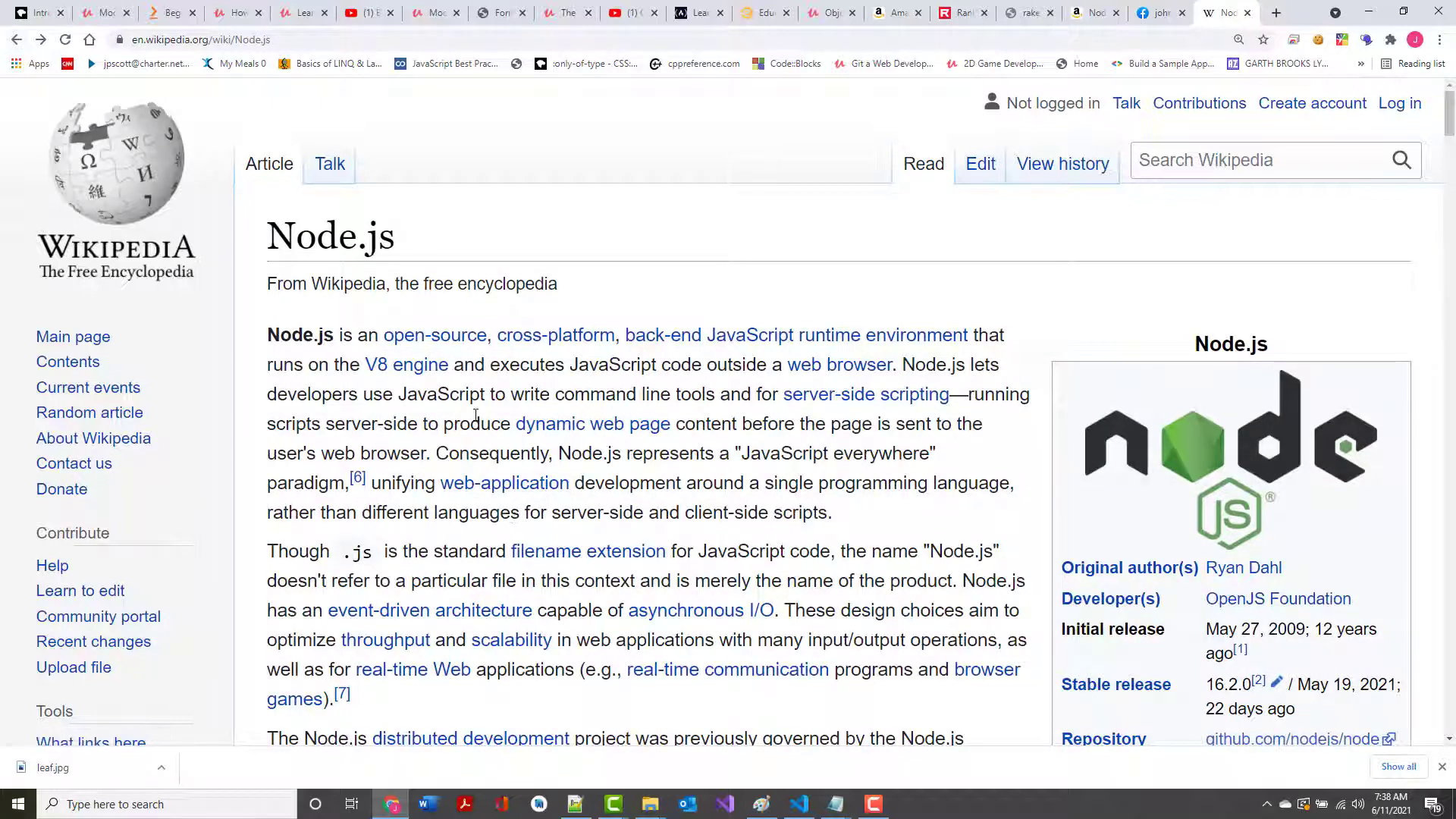
{"action": "scroll", "scroll_direction": "down", "scroll_amount": 3}
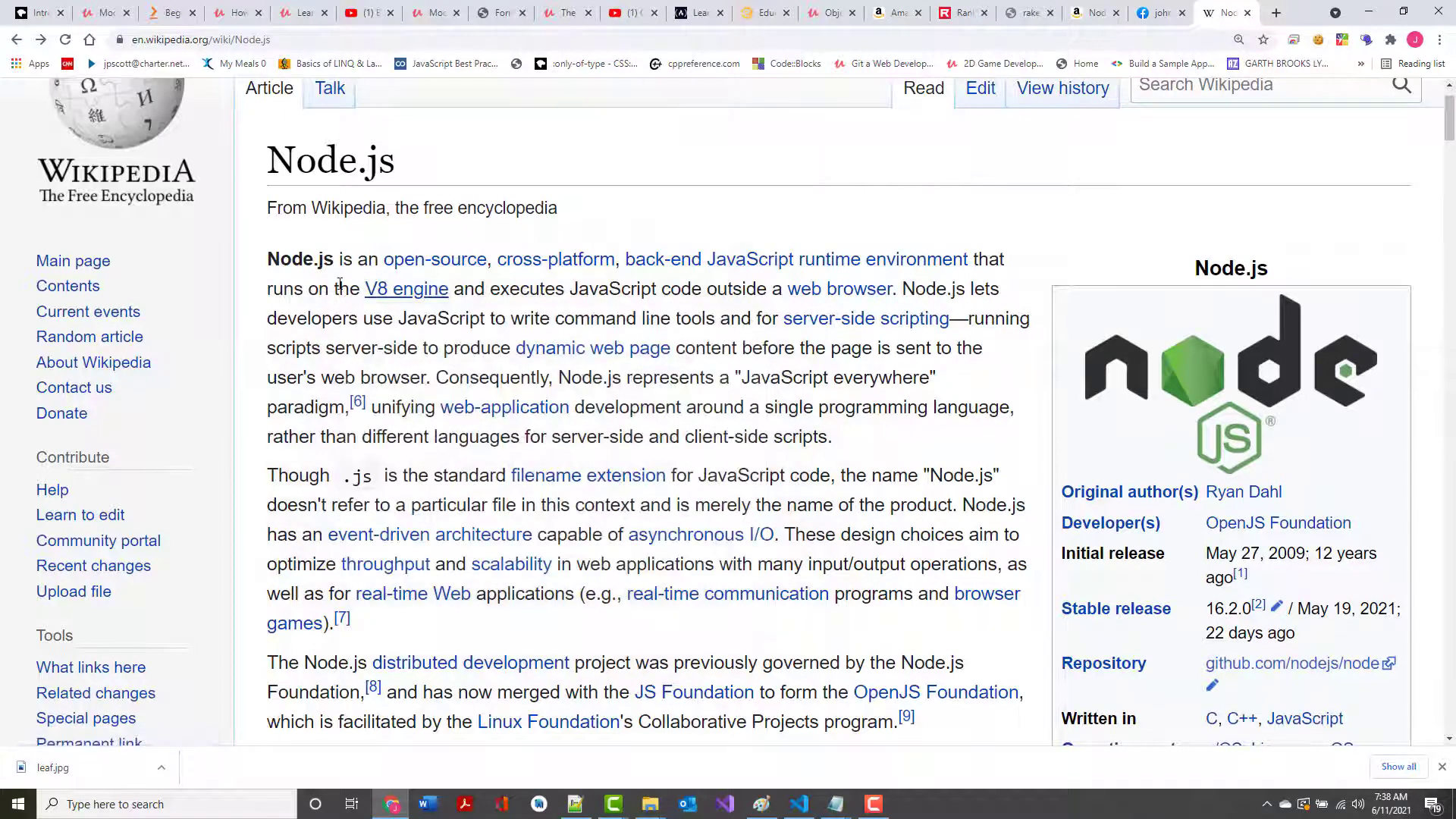
{"action": "double_click", "coordinate": [406, 288]}
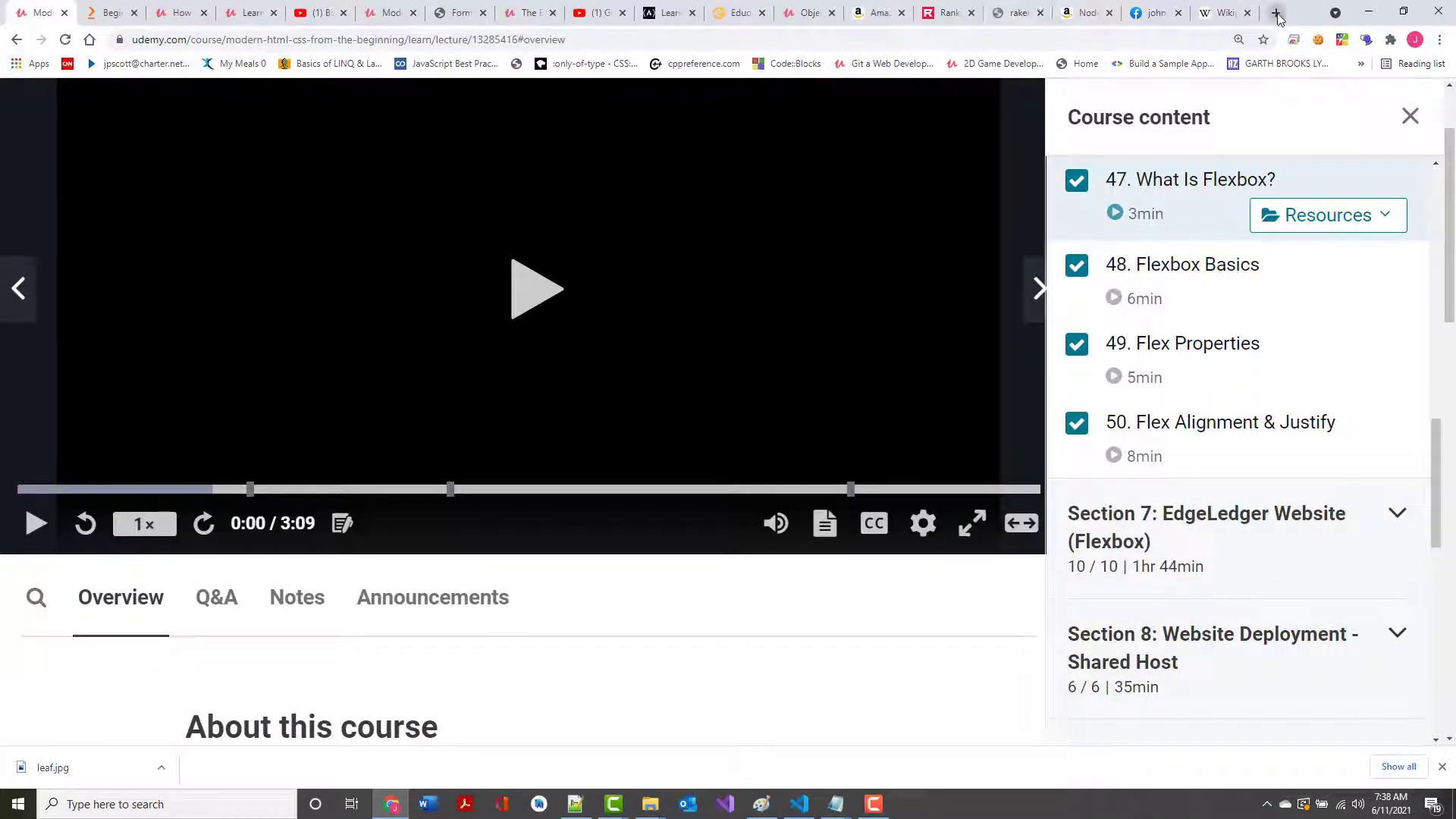
Search Google for 'learn web development' in a new tab and open the MDN result
{"action": "left_click", "coordinate": [1276, 12]}
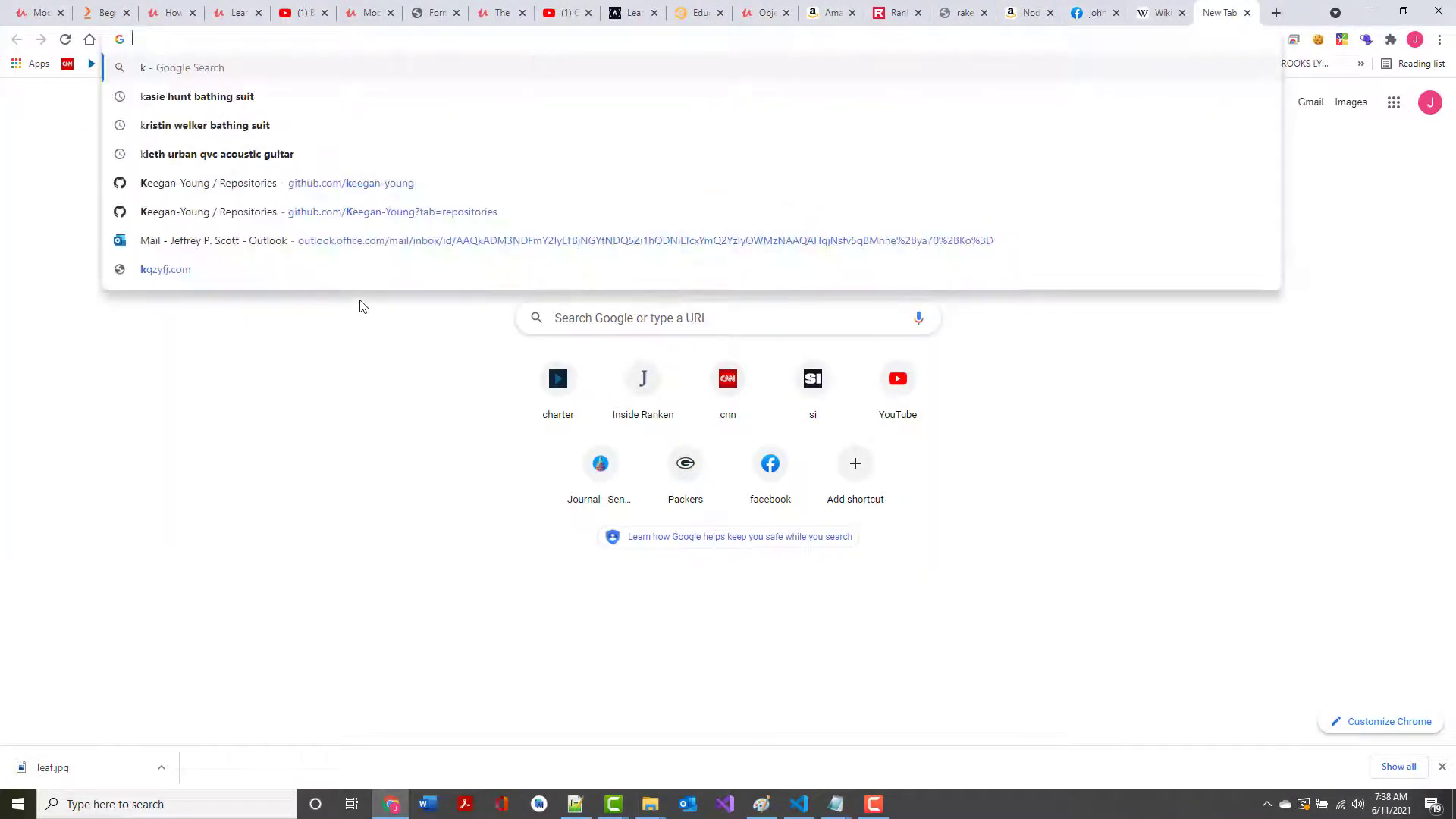
{"action": "type", "text": "learn web development"}
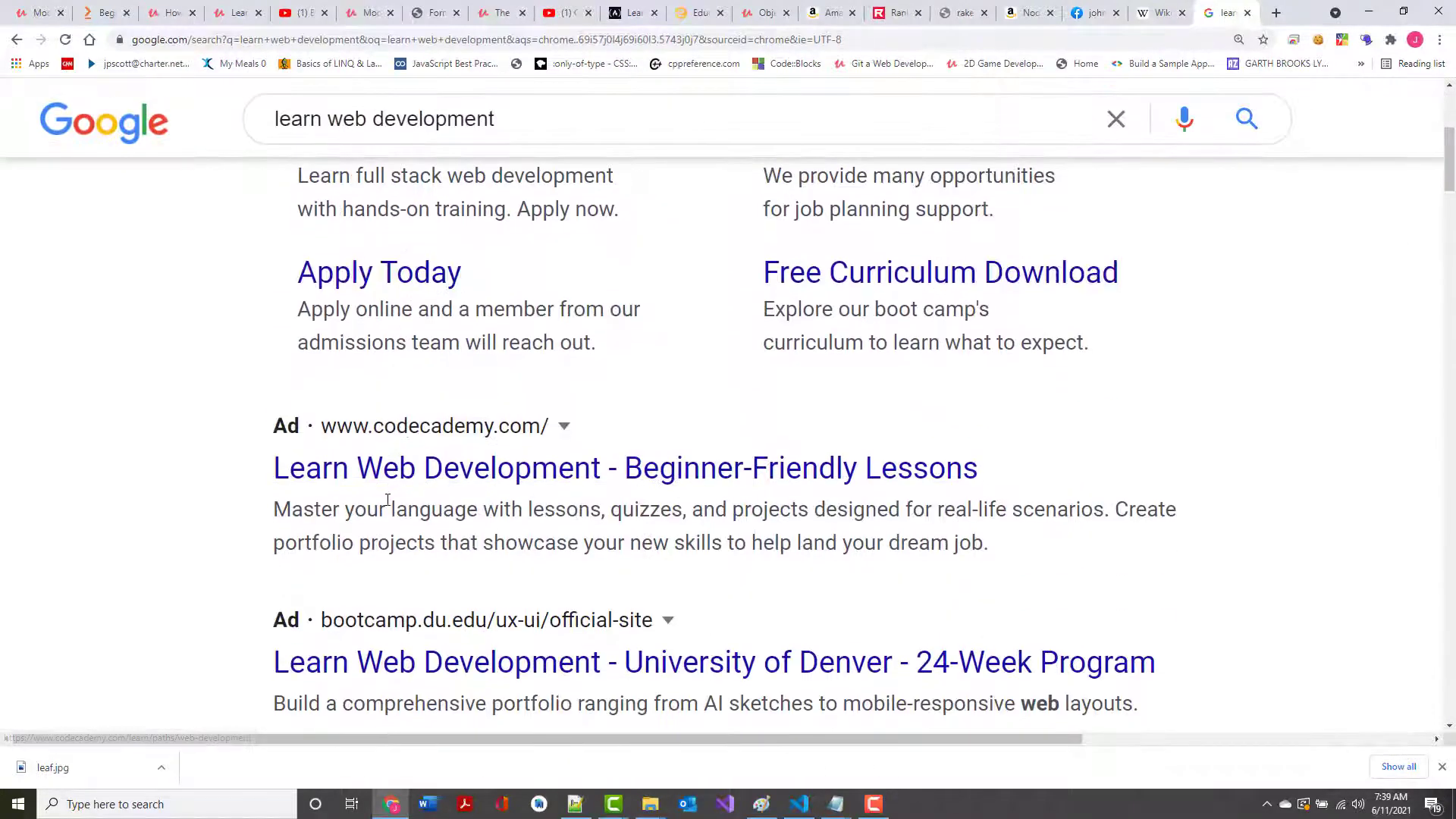
{"action": "scroll", "scroll_direction": "down", "scroll_amount": 3}
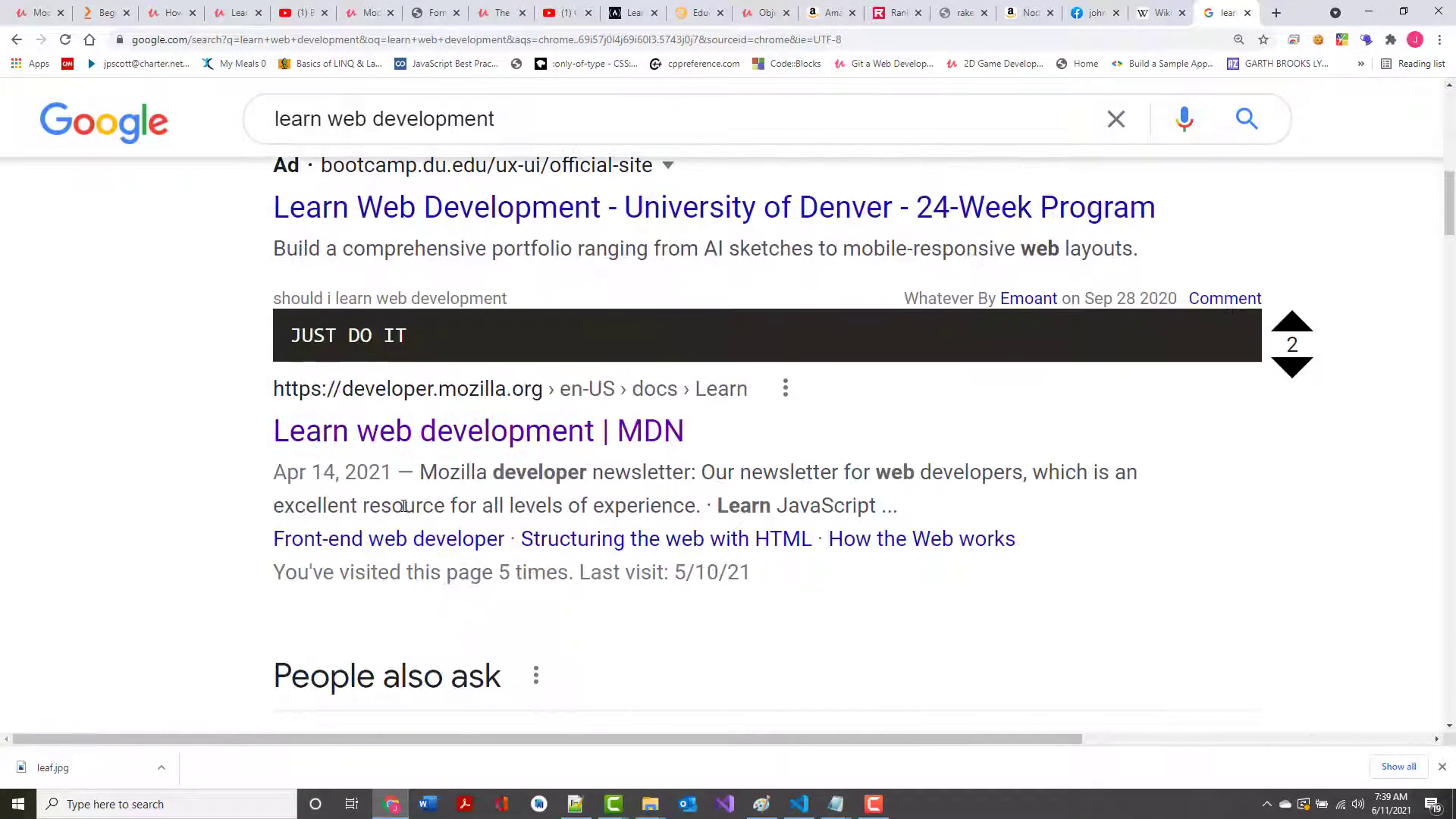
{"action": "left_click", "coordinate": [476, 430]}
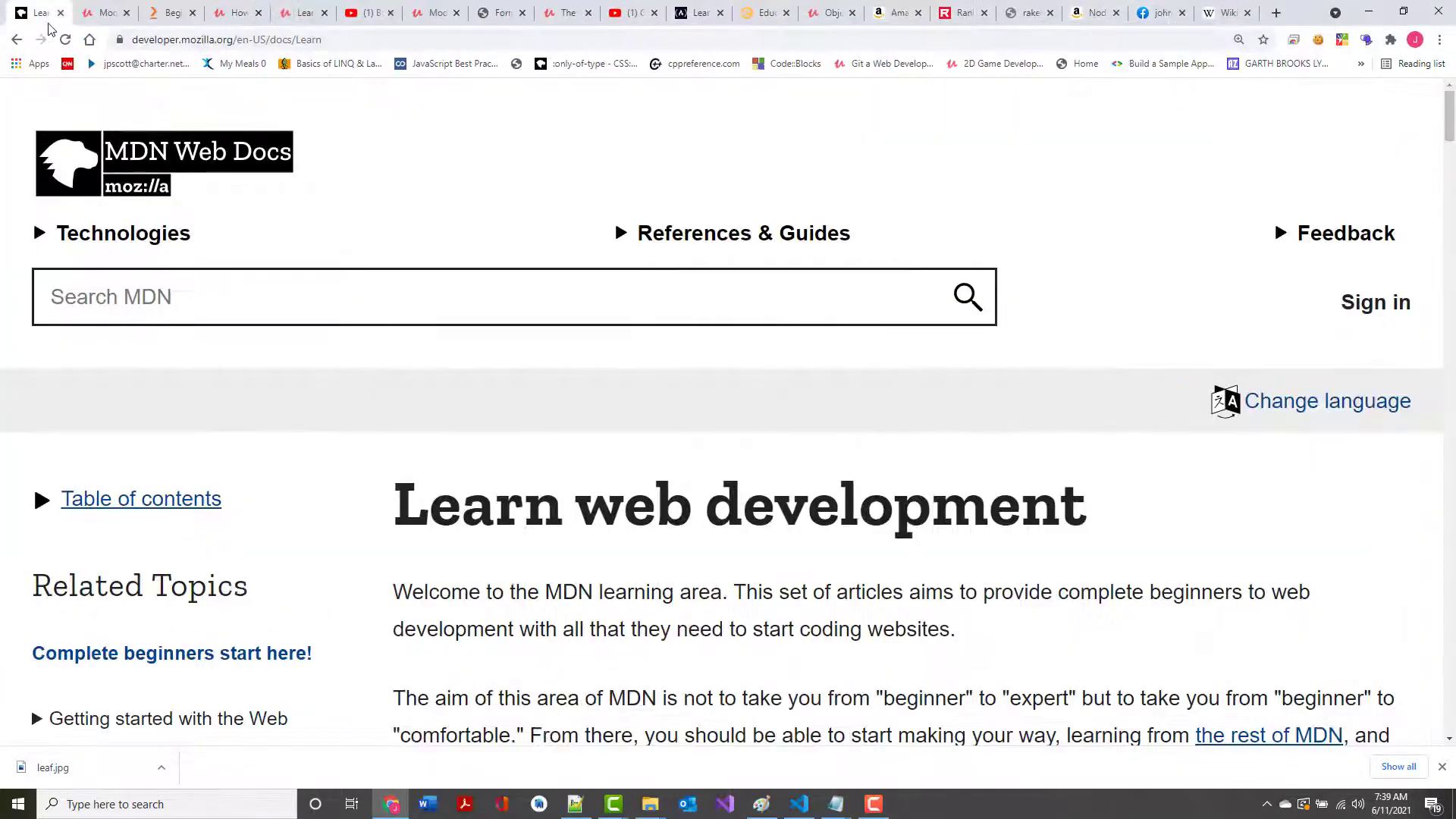
Expand First steps in Related Topics and open Introduction to the server-side
{"action": "scroll", "scroll_direction": "down", "scroll_amount": 3}
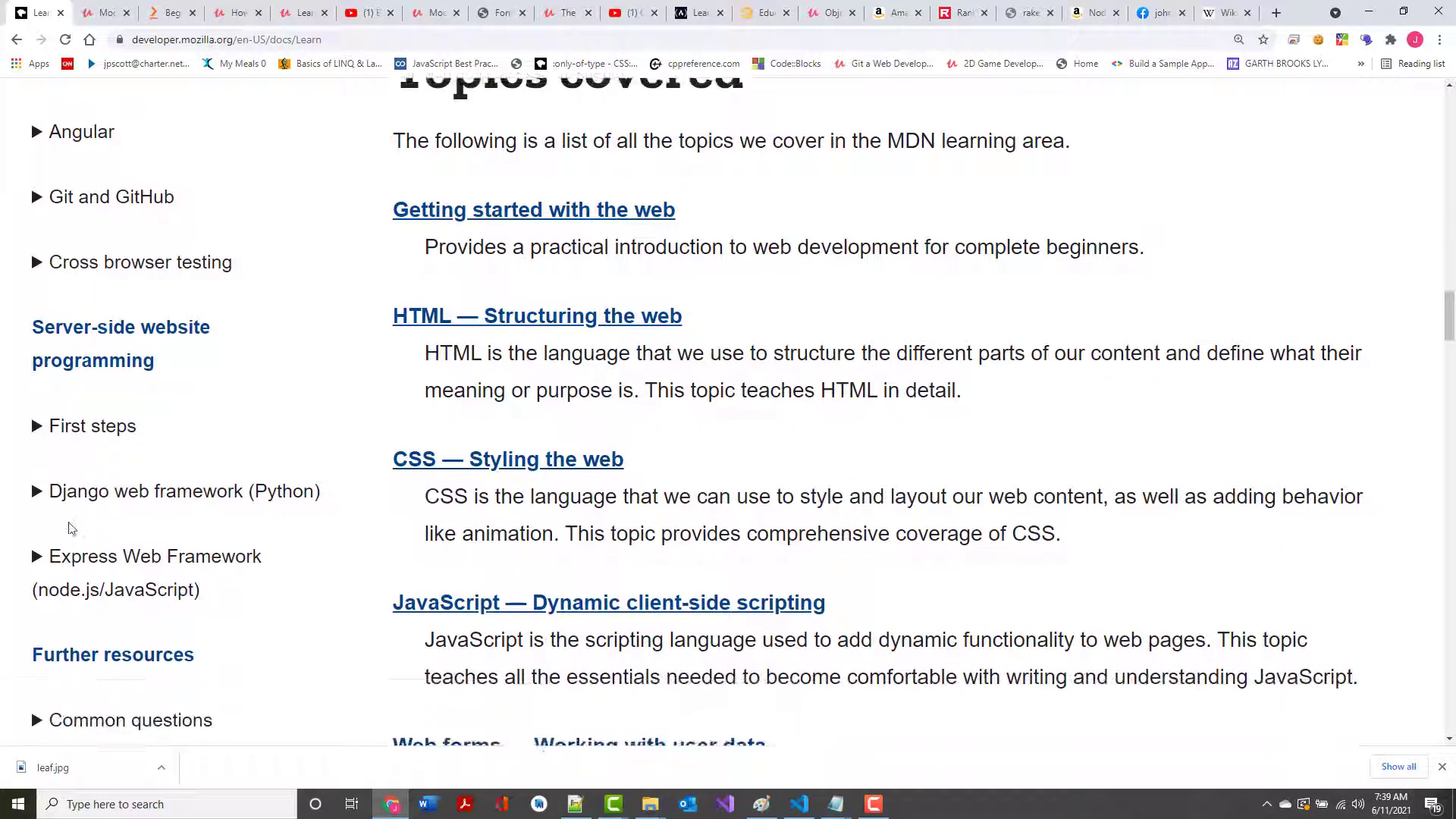
{"action": "left_click", "coordinate": [39, 425]}
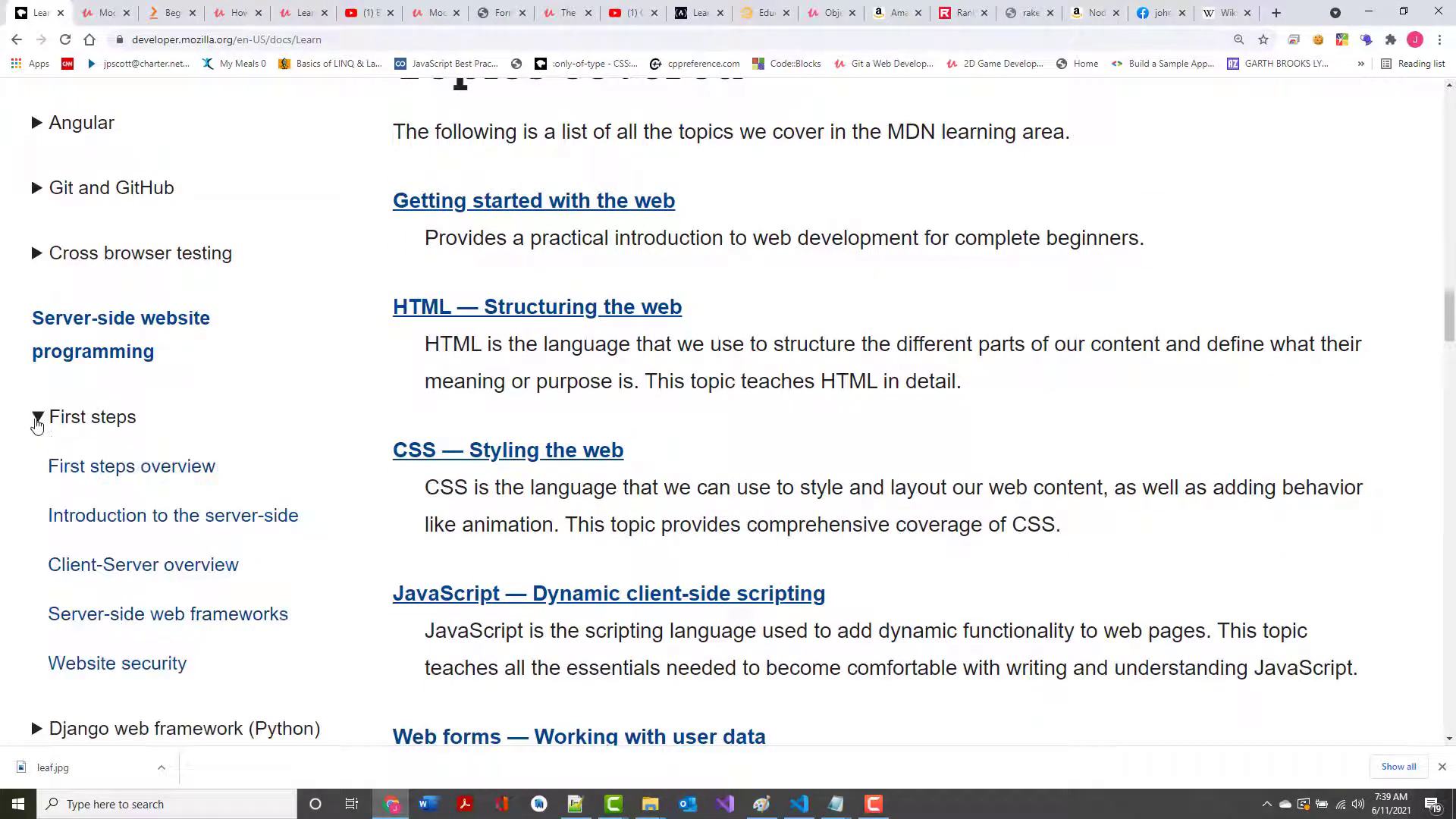
{"action": "mouse_move", "coordinate": [173, 515]}
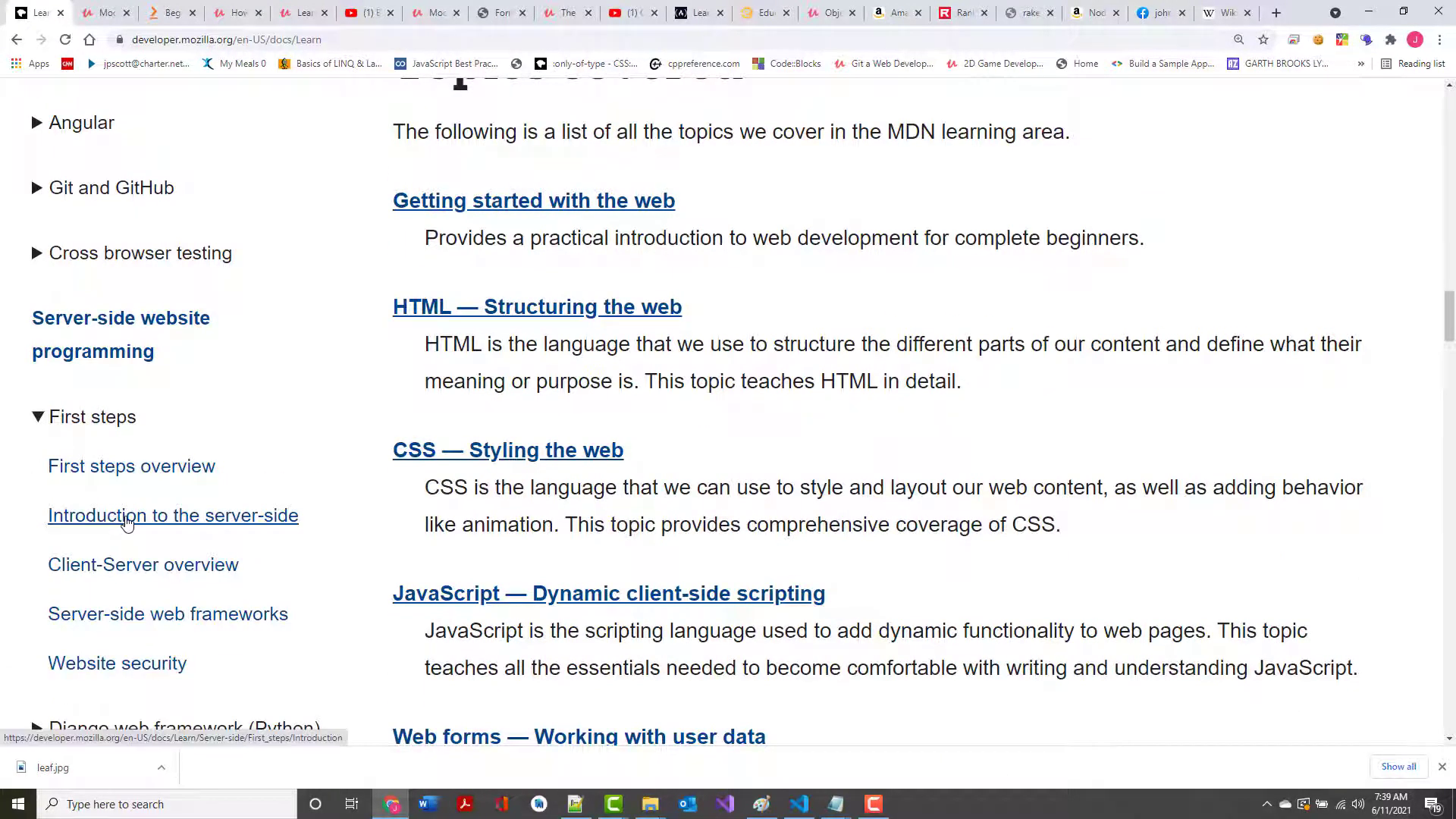
{"action": "left_click", "coordinate": [173, 515]}
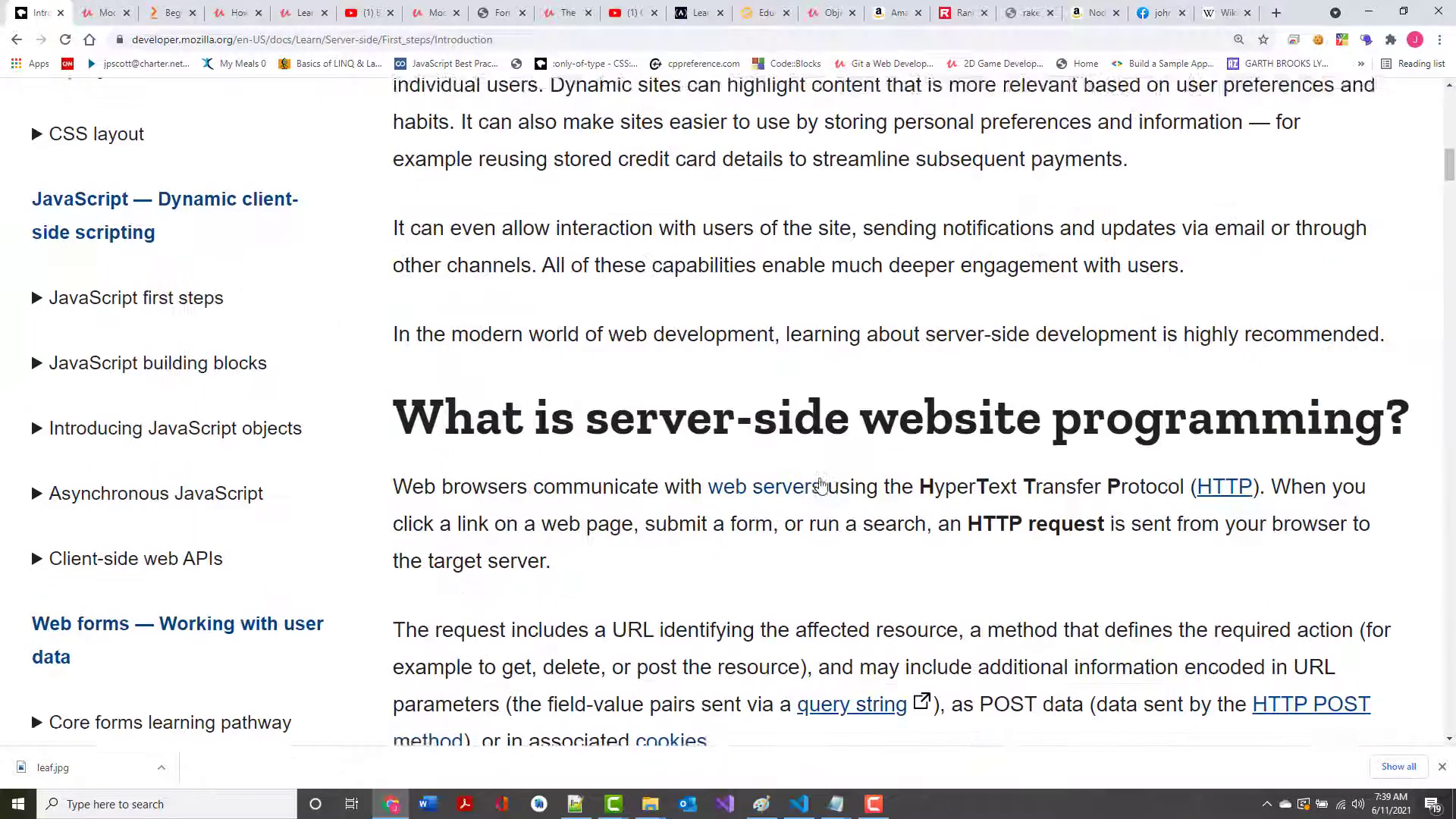
Scroll past Controlled access to the 'Store session/state information' section
{"action": "scroll", "scroll_direction": "down", "scroll_amount": 3}
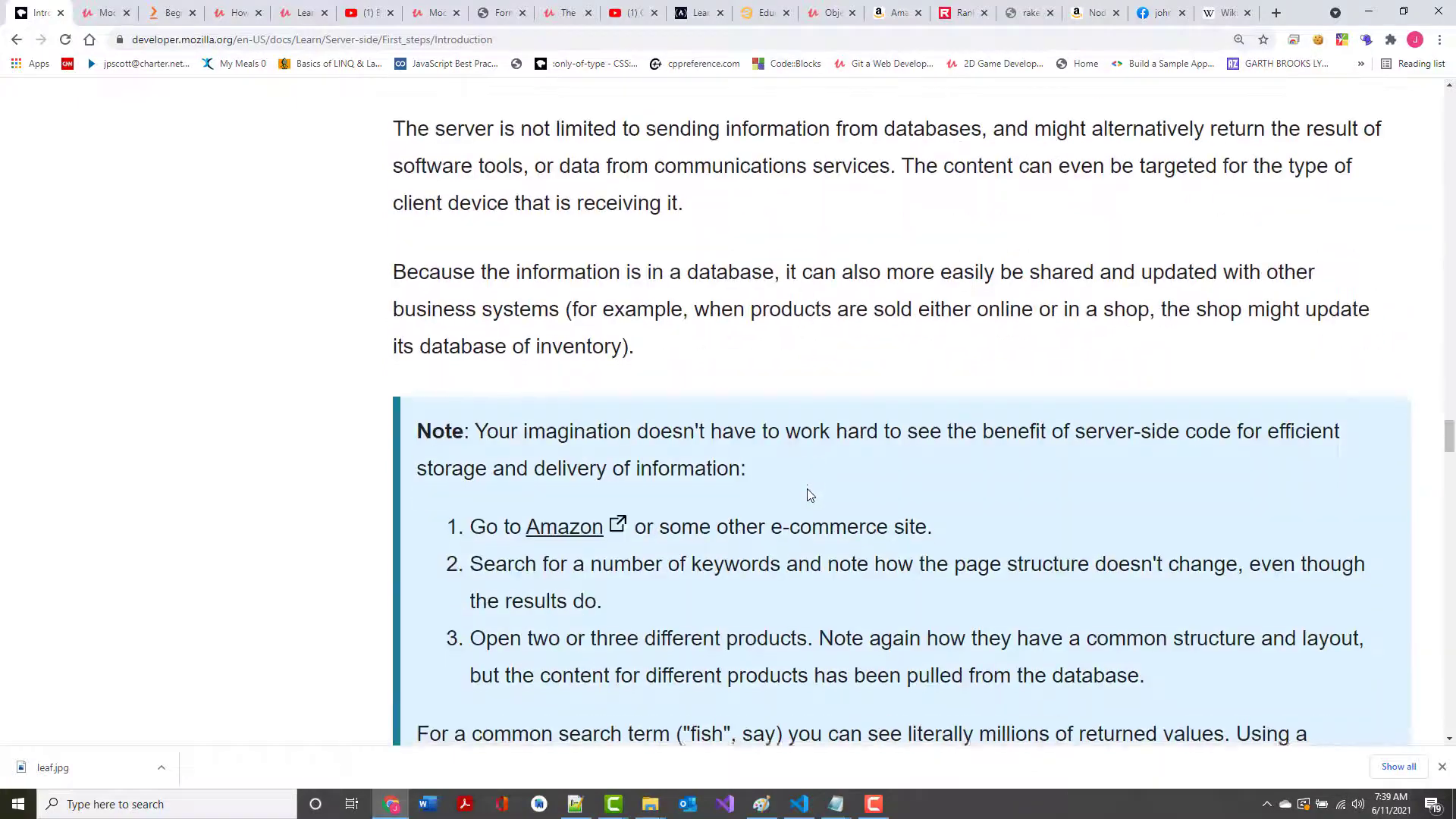
{"action": "scroll", "scroll_direction": "down", "scroll_amount": 3}
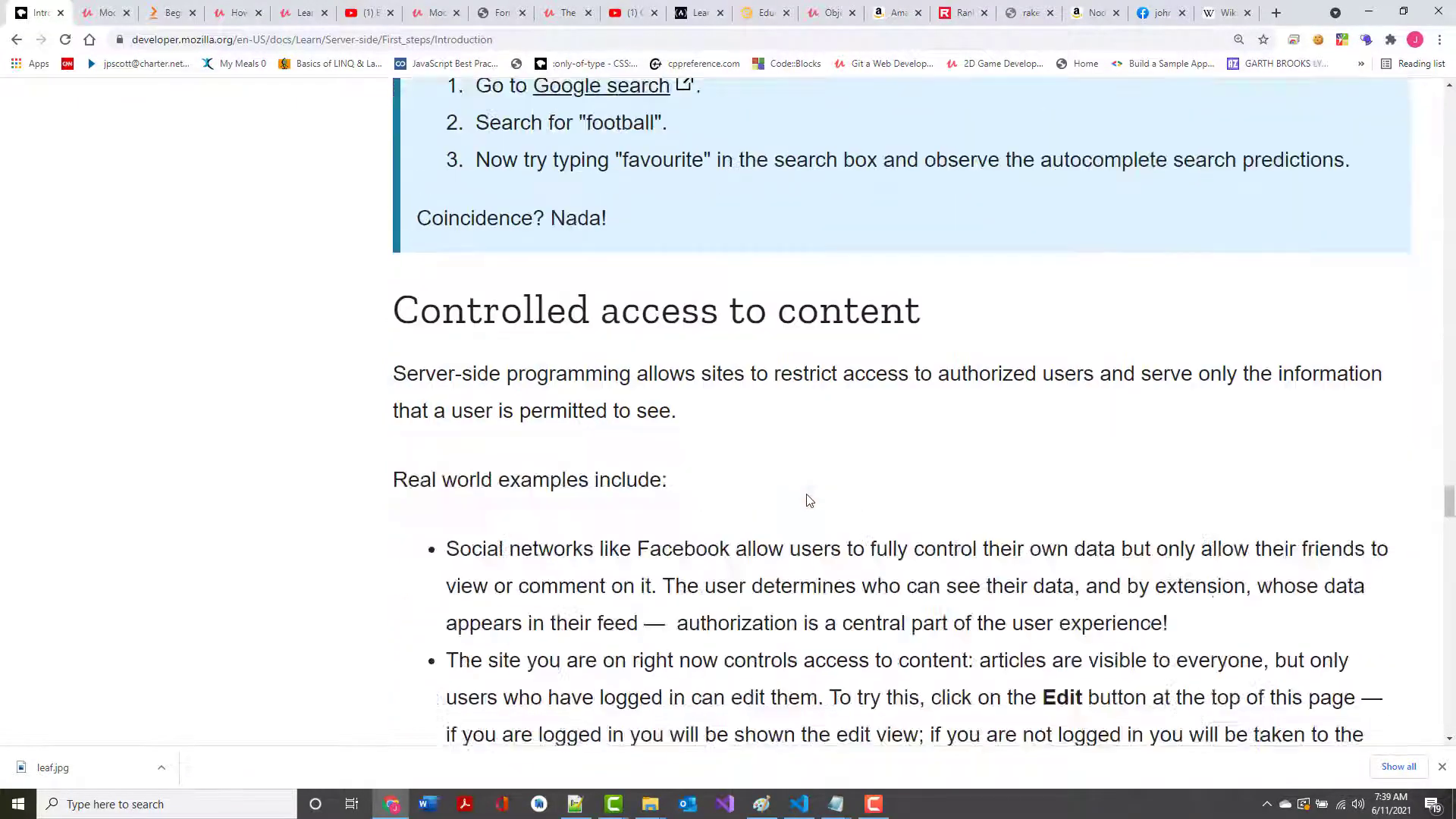
{"action": "scroll", "scroll_direction": "down", "scroll_amount": 3}
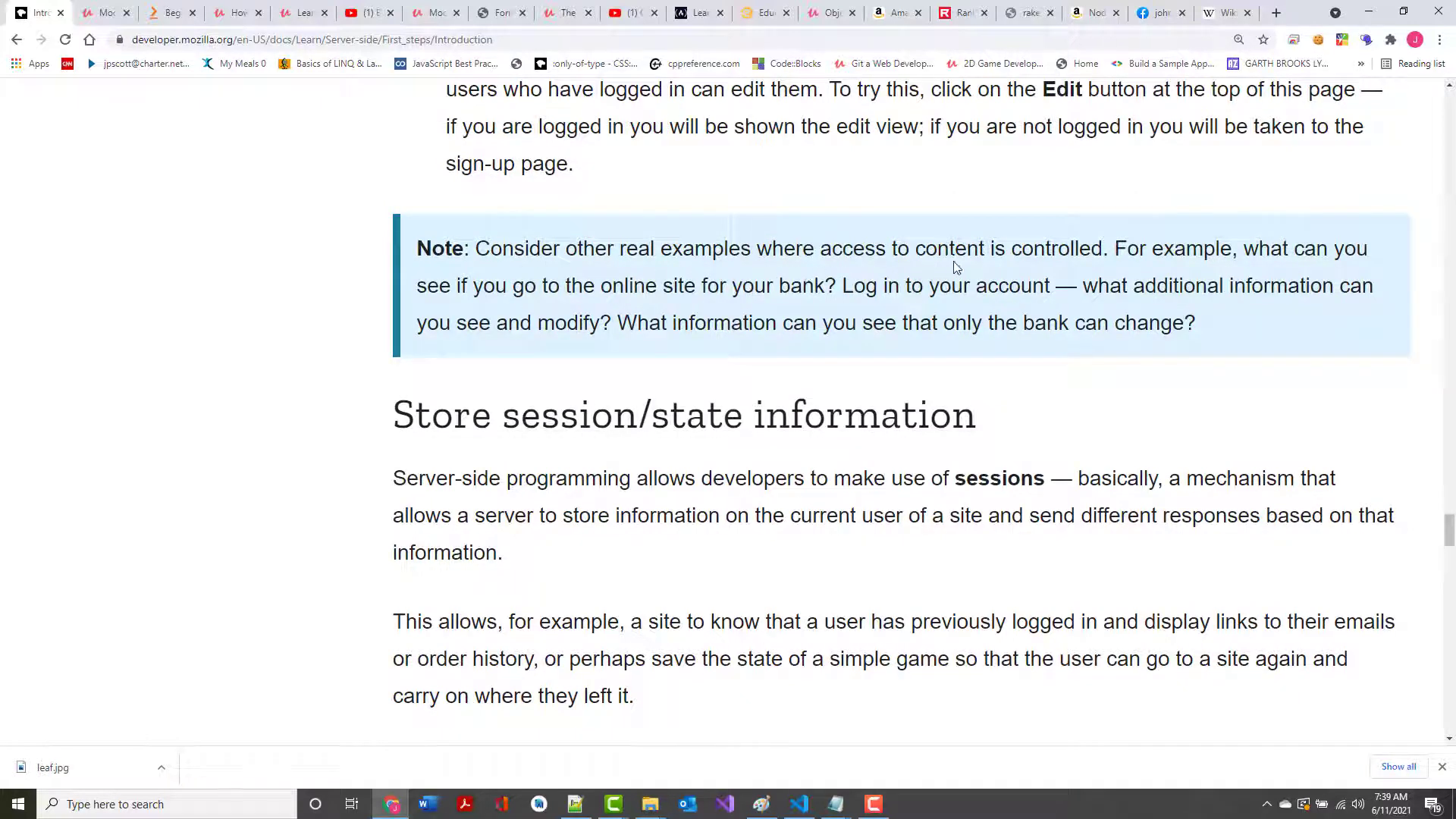
{"action": "mouse_move", "coordinate": [563, 309]}
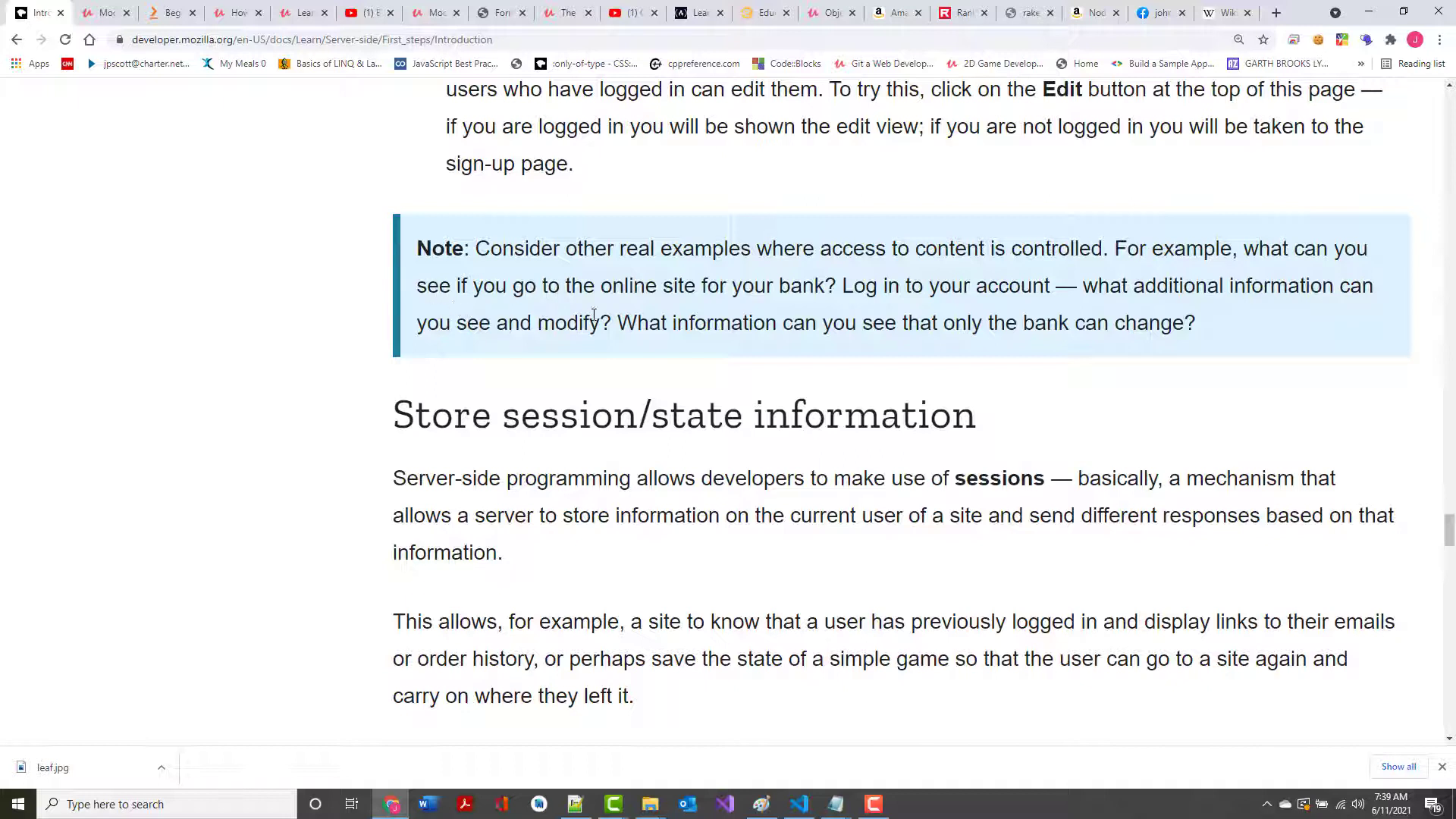
{"action": "mouse_move", "coordinate": [613, 322]}
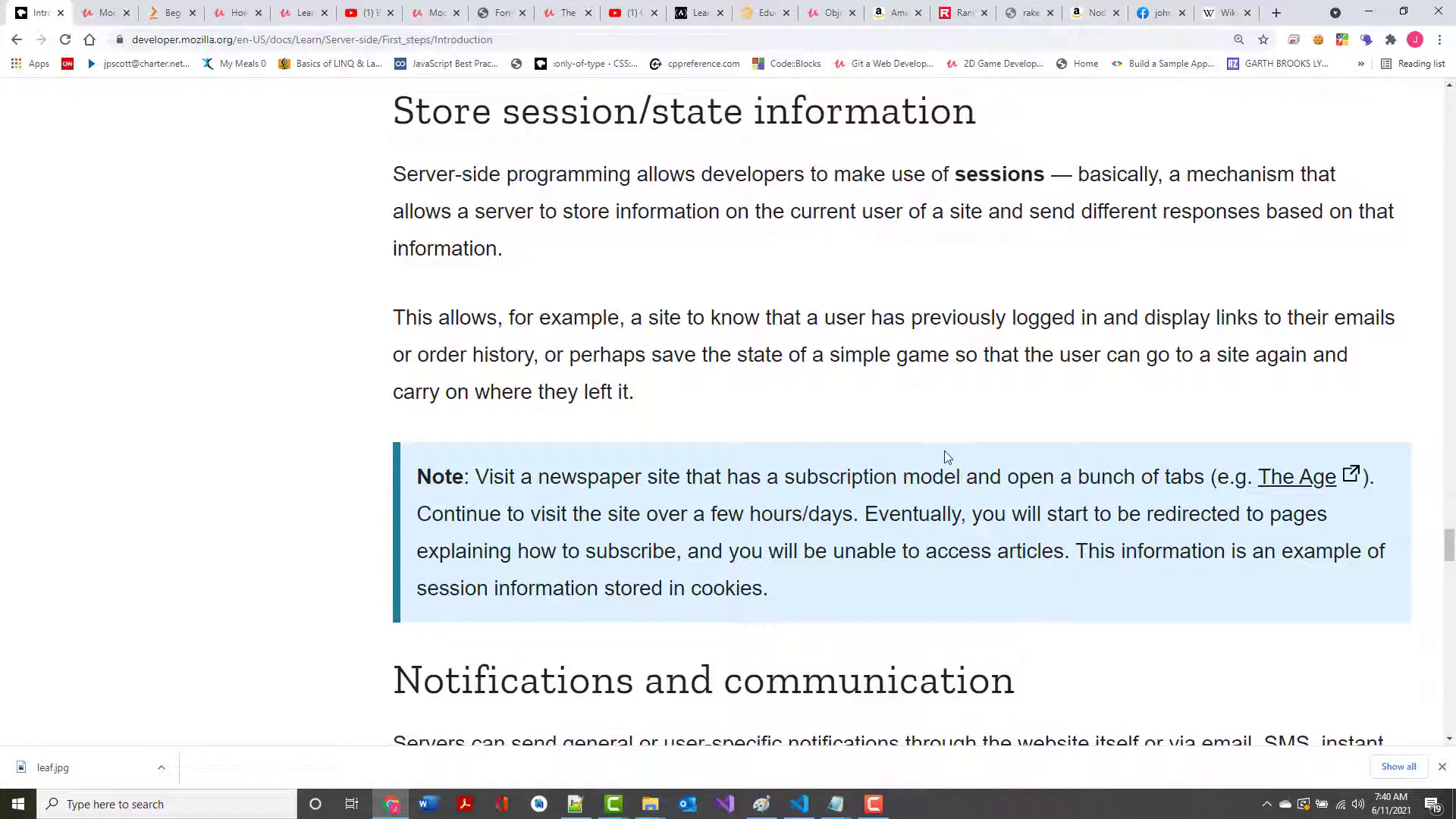
Read on through Notifications, Data analysis and the Facebook feed note to the Summary heading
{"action": "scroll", "scroll_direction": "down", "scroll_amount": 3}
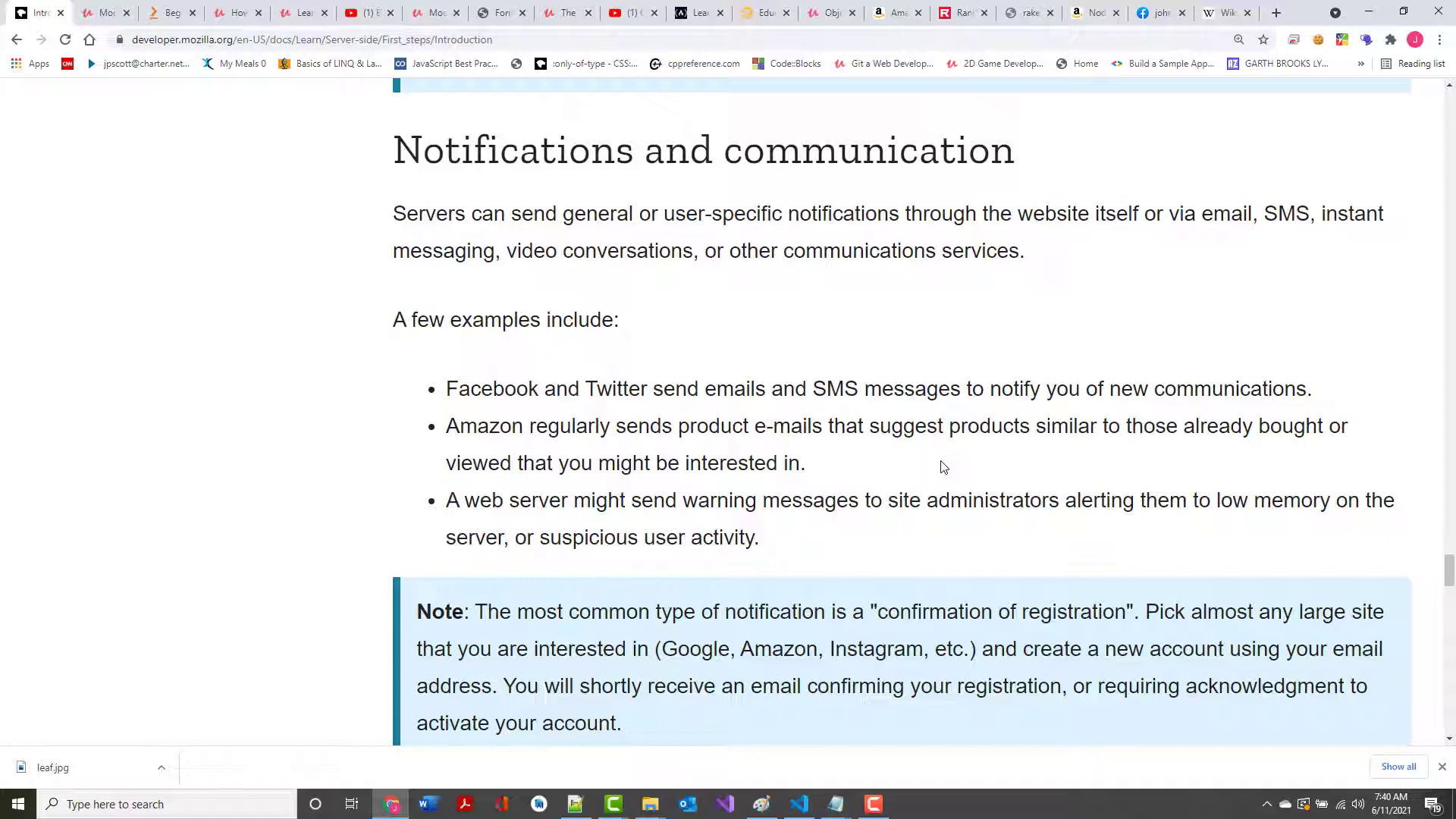
{"action": "scroll", "scroll_direction": "down", "scroll_amount": 3}
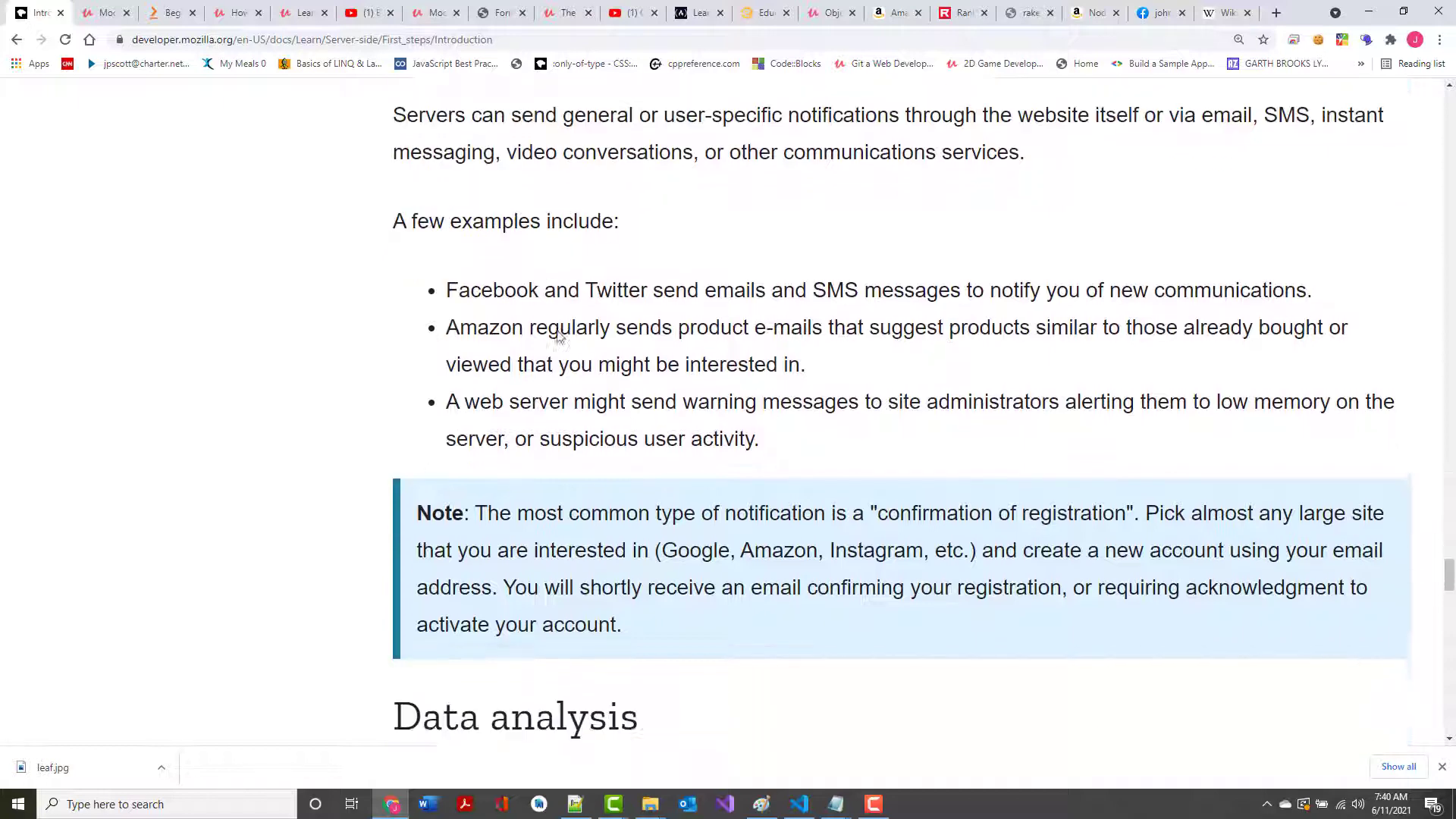
{"action": "scroll", "scroll_direction": "down", "scroll_amount": 3}
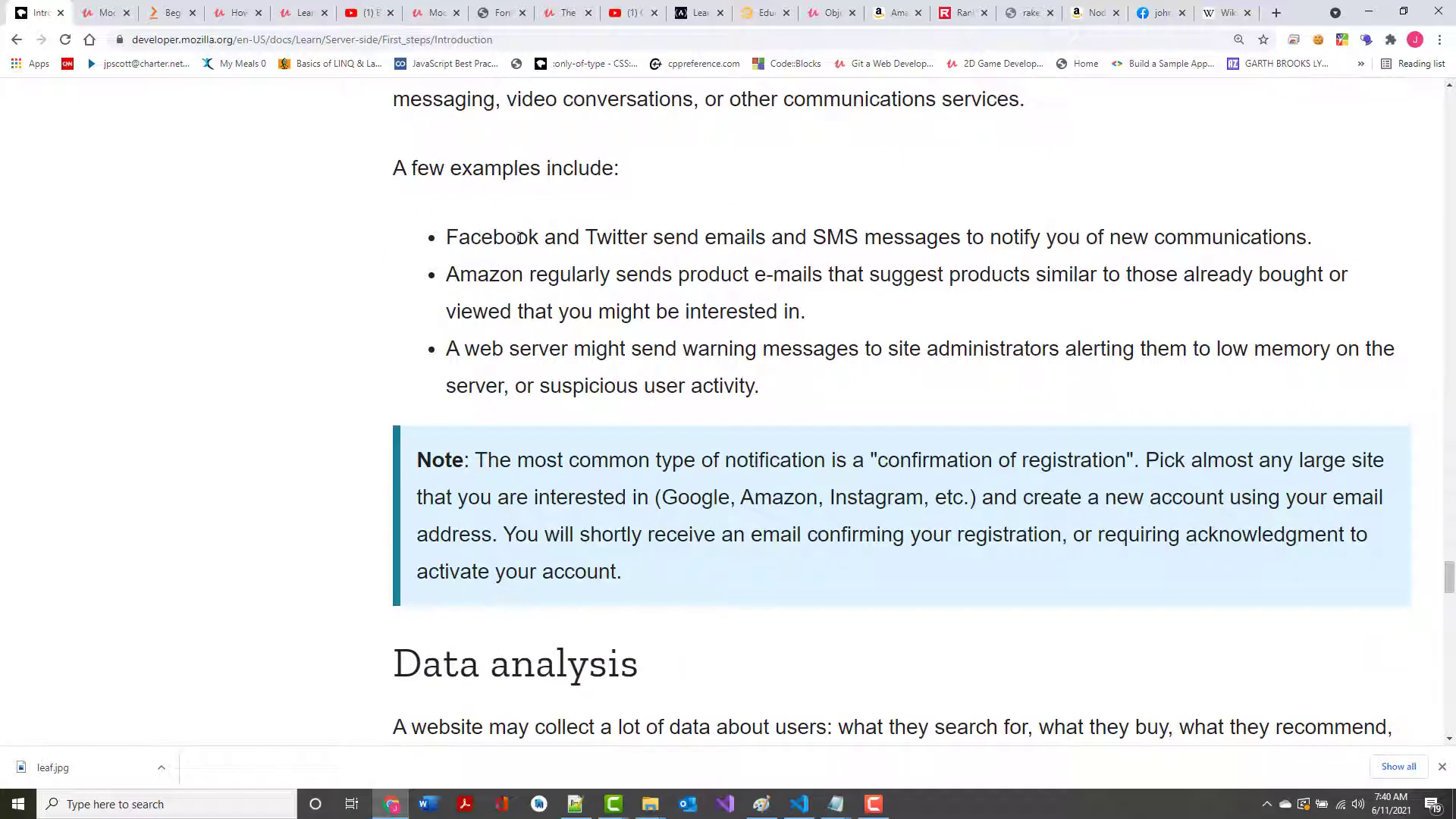
{"action": "mouse_move", "coordinate": [1306, 785]}
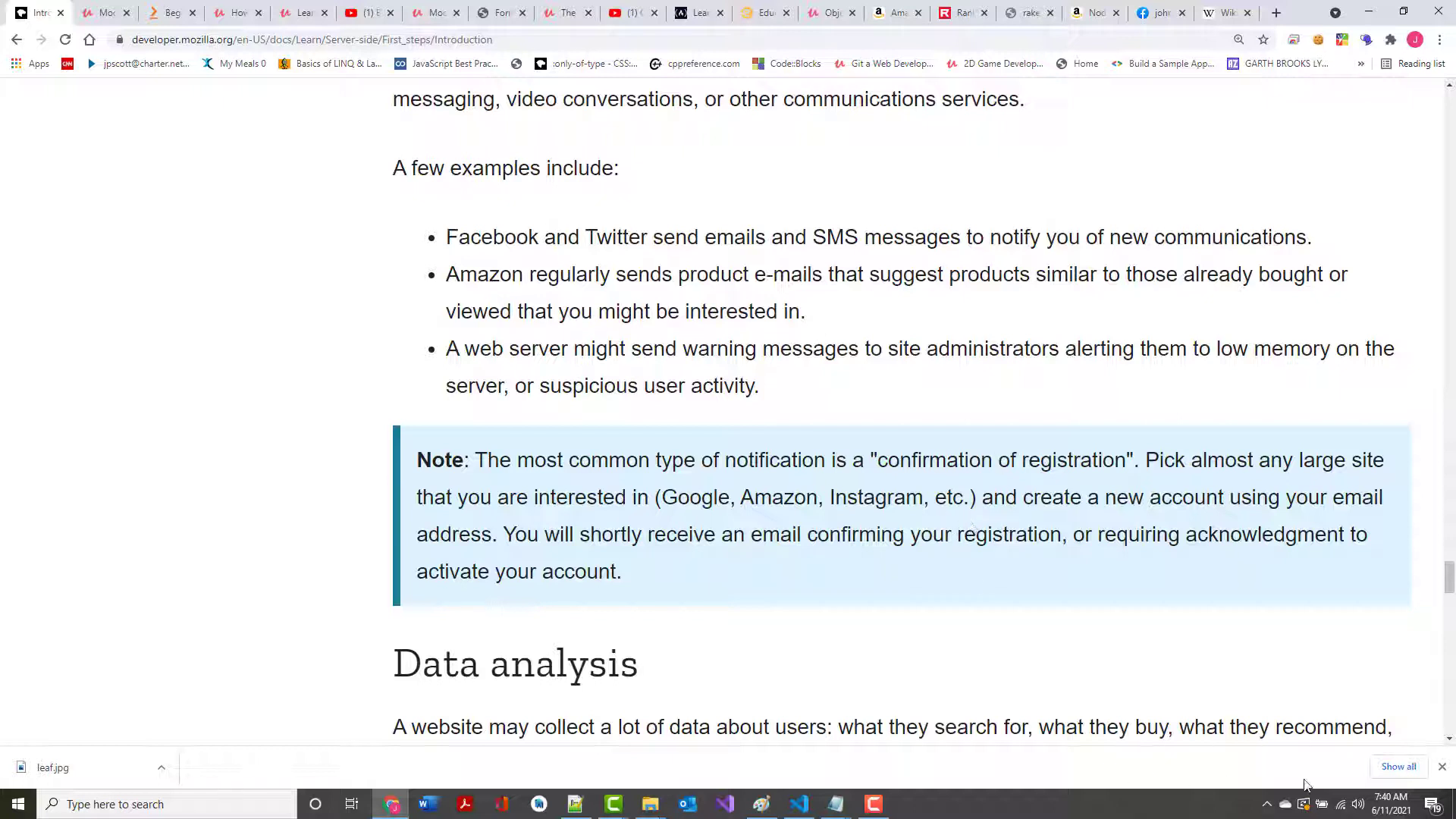
{"action": "mouse_move", "coordinate": [1145, 693]}
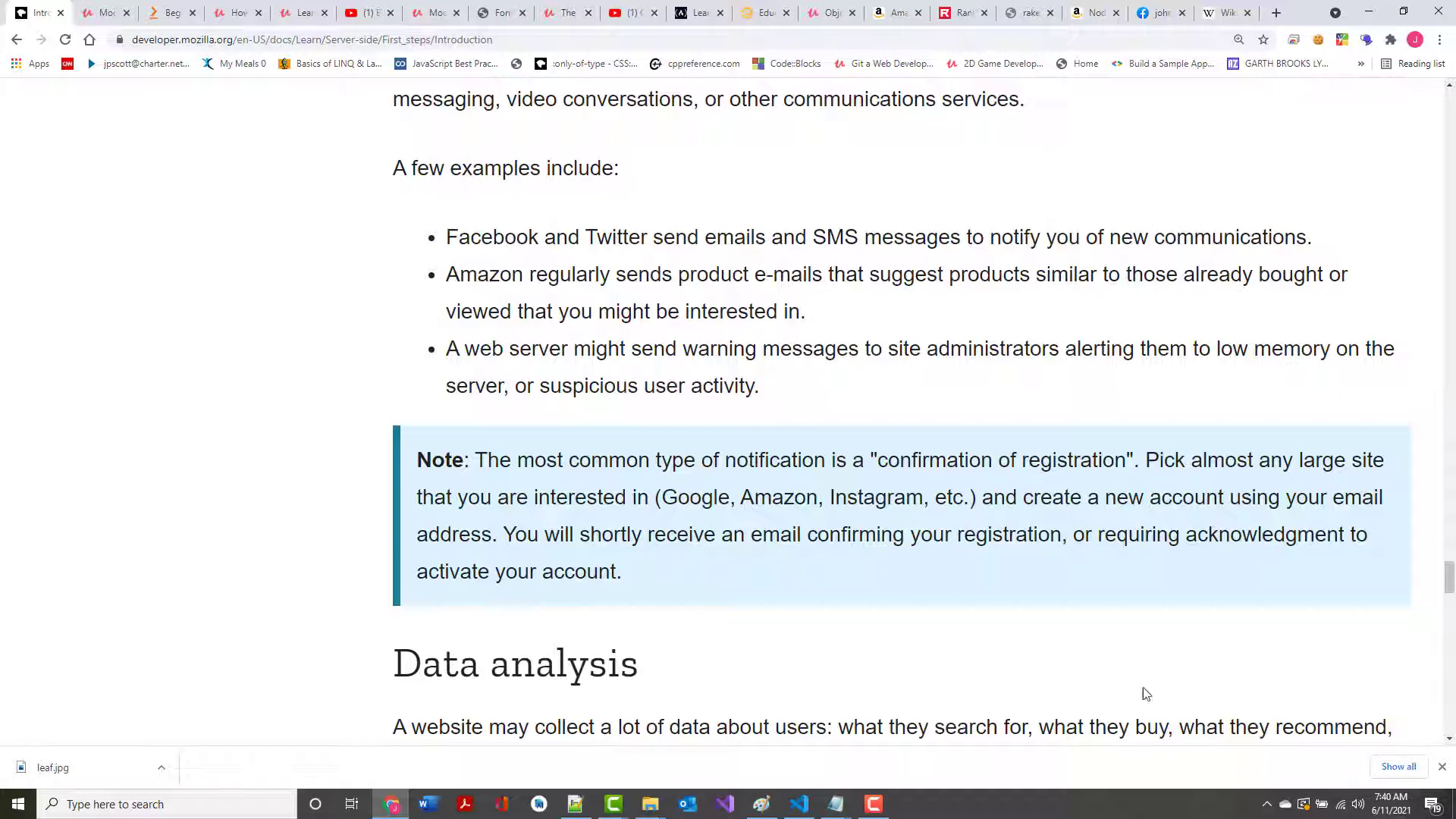
{"action": "mouse_move", "coordinate": [517, 270]}
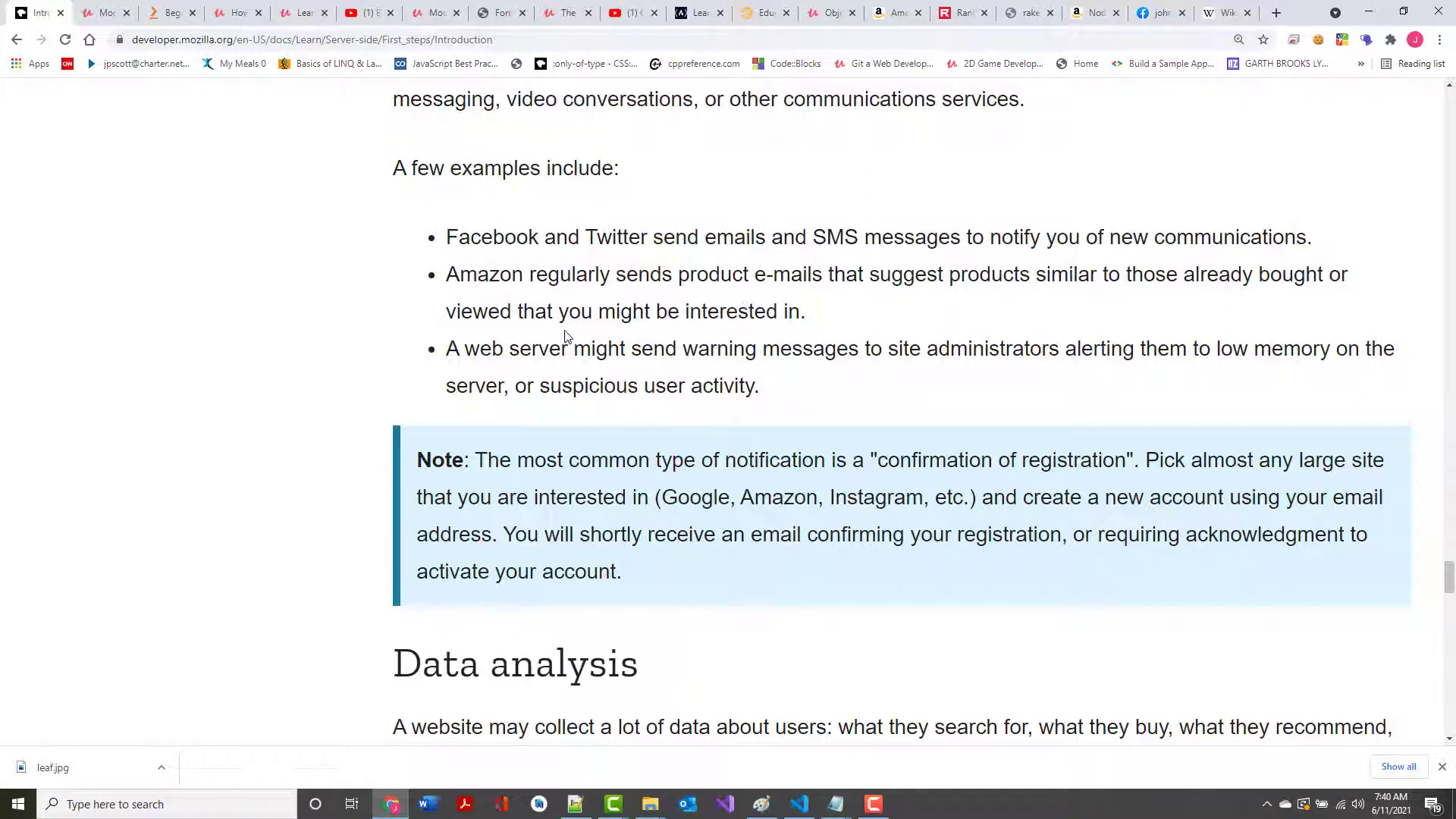
{"action": "scroll", "scroll_direction": "down", "scroll_amount": 3}
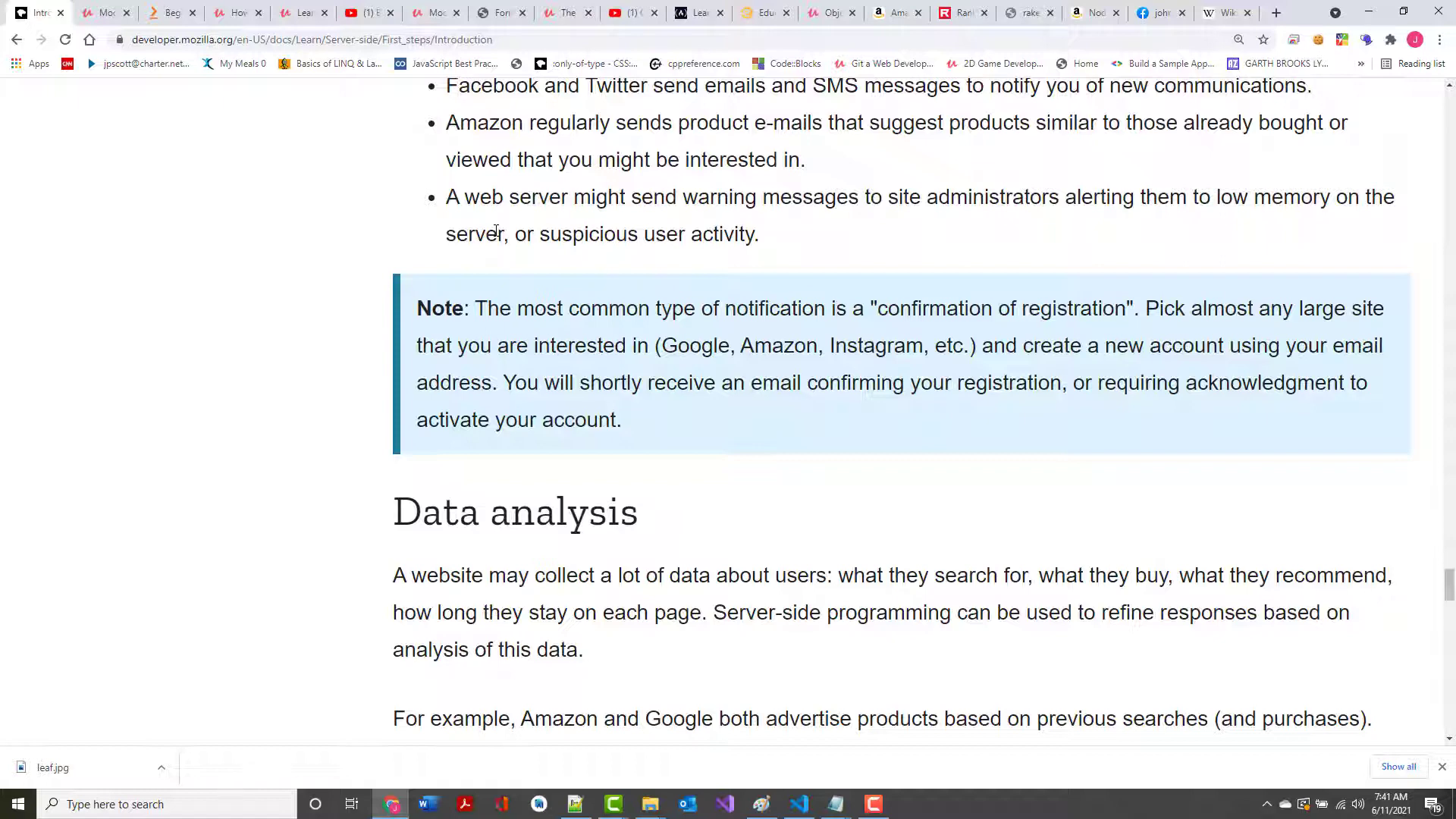
{"action": "scroll", "scroll_direction": "down", "scroll_amount": 3}
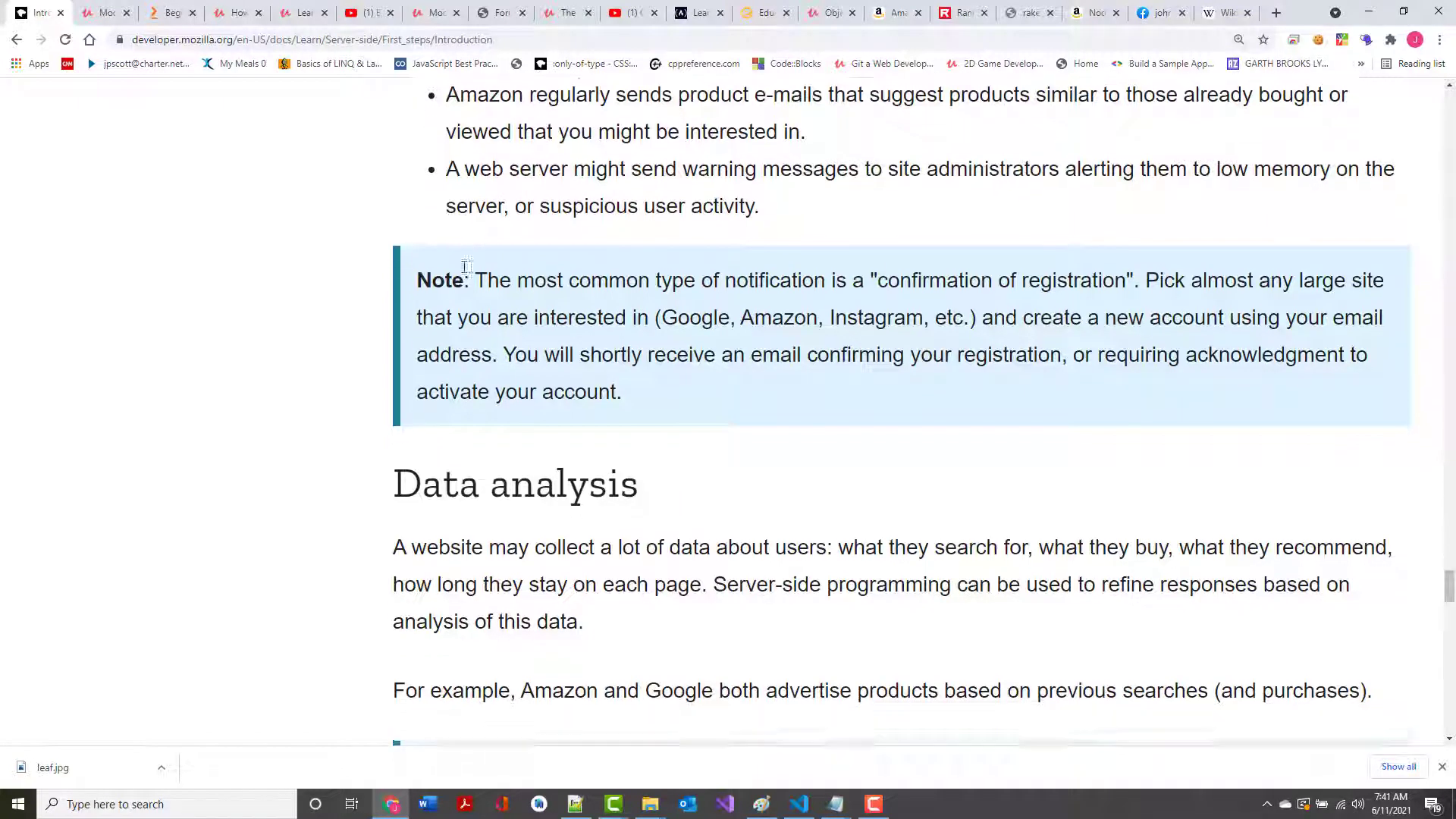
{"action": "scroll", "scroll_direction": "down", "scroll_amount": 3}
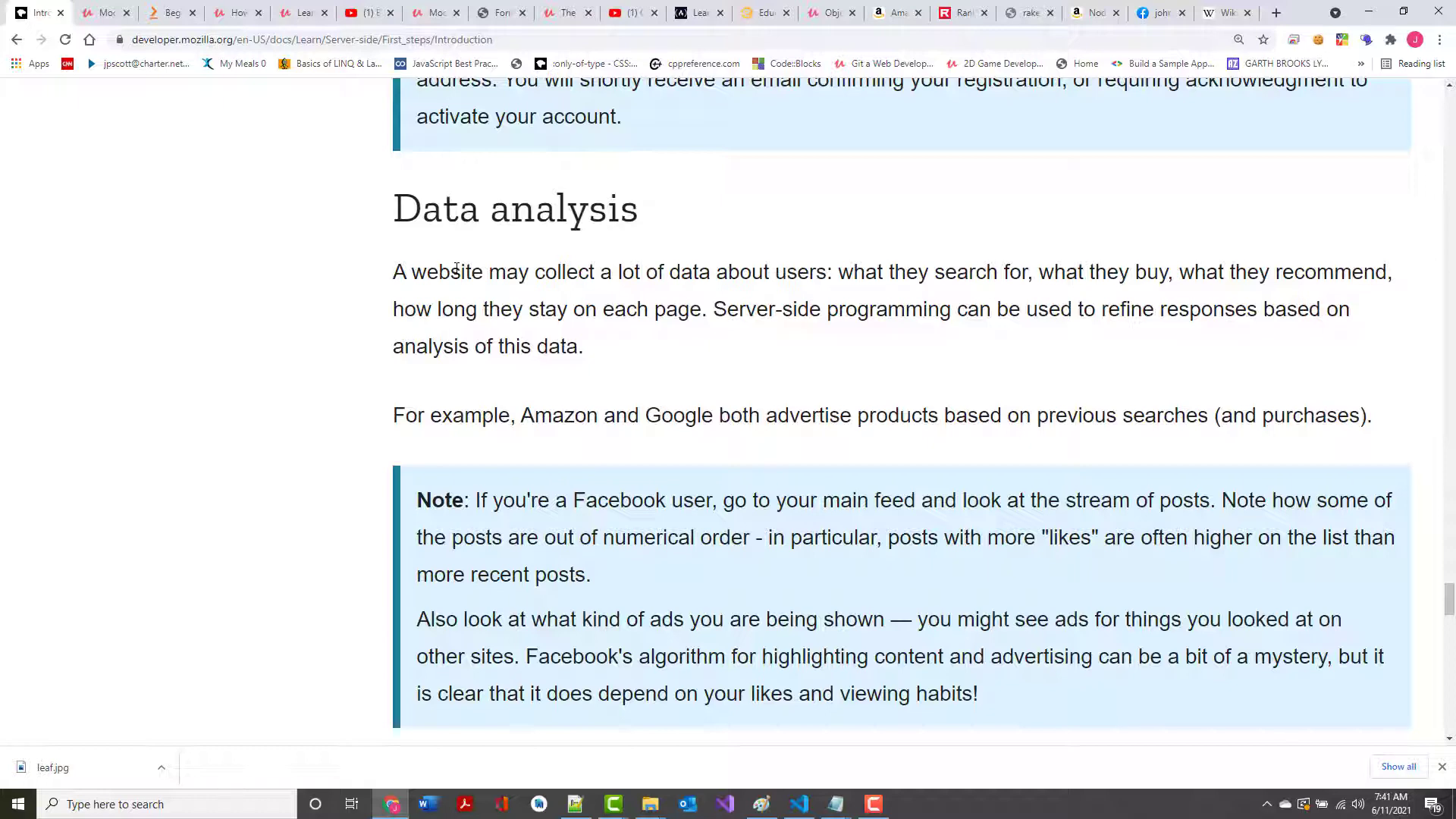
{"action": "scroll", "scroll_direction": "down", "scroll_amount": 3}
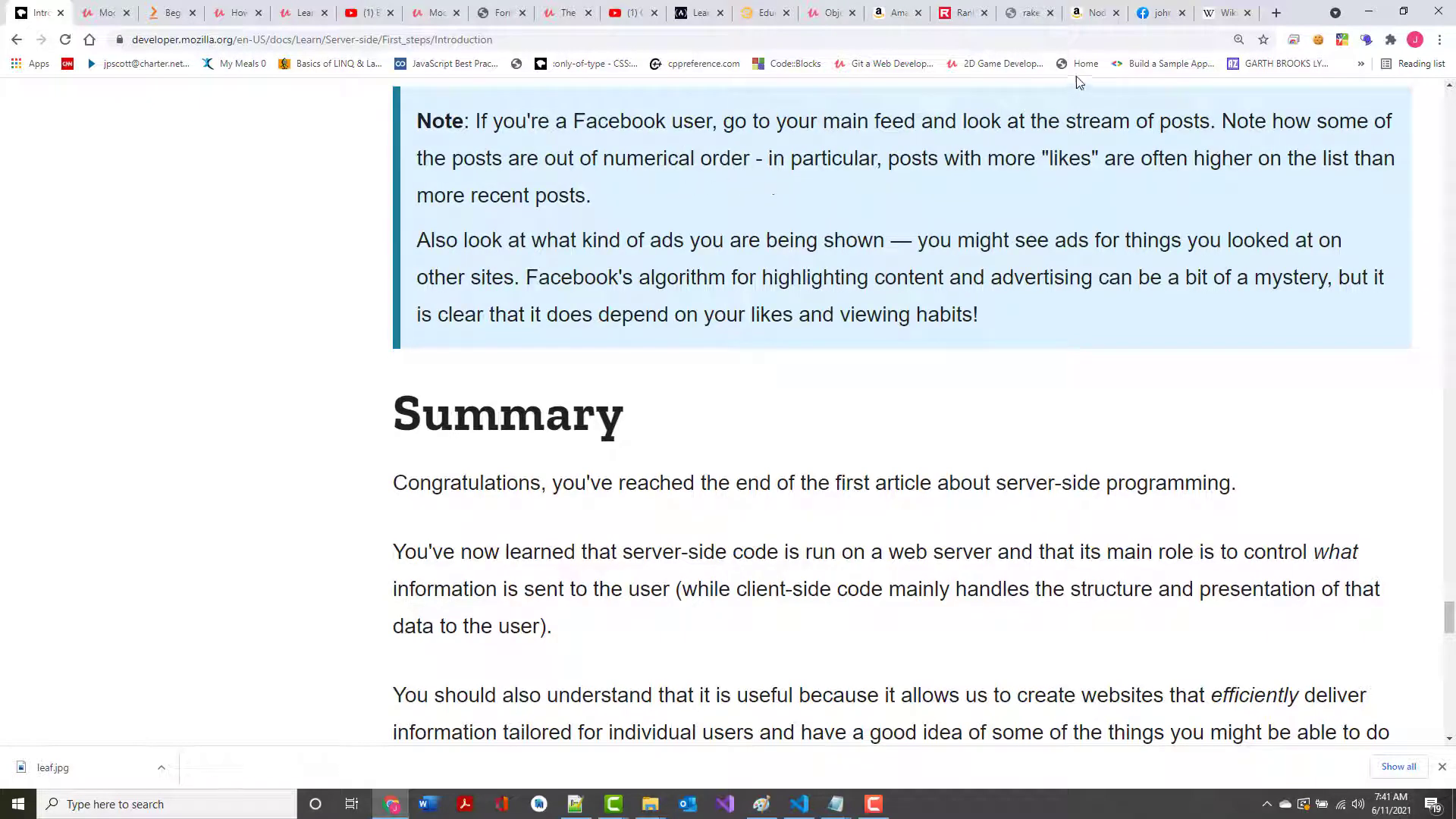
Scroll the Facebook home feed past a sponsored guitar ad, then return to the MDN Summary
{"action": "left_click", "coordinate": [1155, 12]}
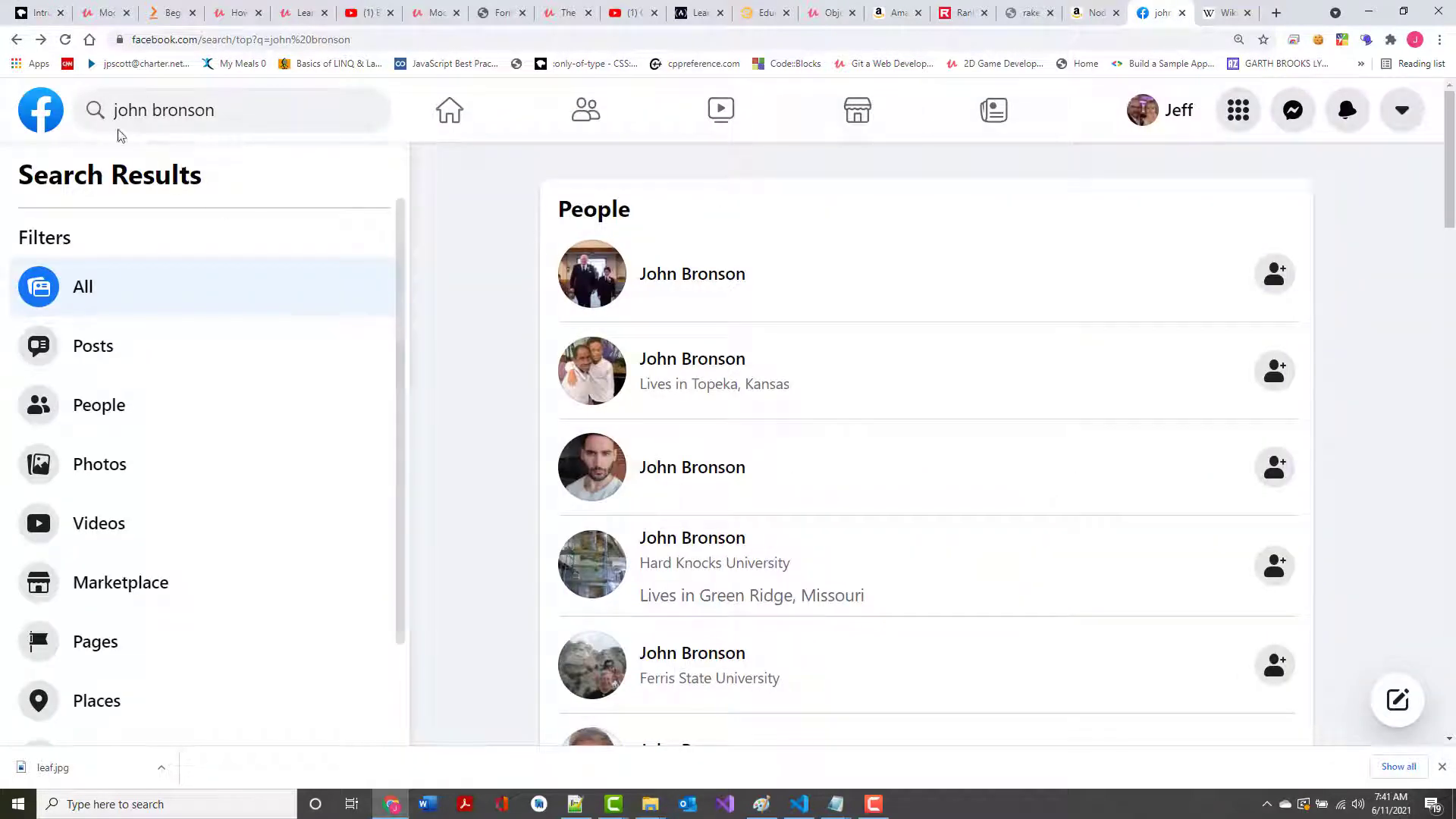
{"action": "left_click", "coordinate": [448, 109]}
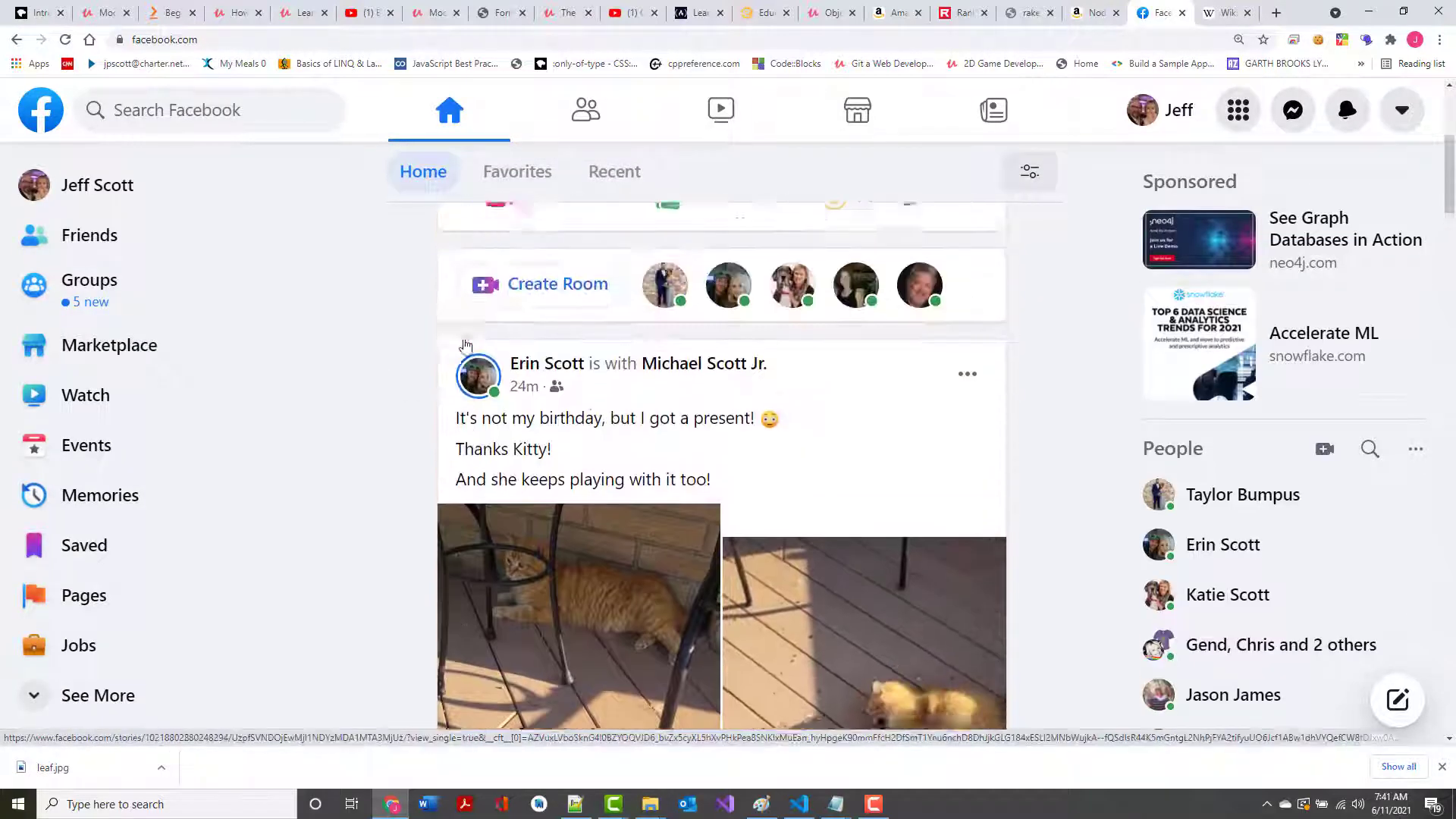
{"action": "scroll", "scroll_direction": "down", "scroll_amount": 3}
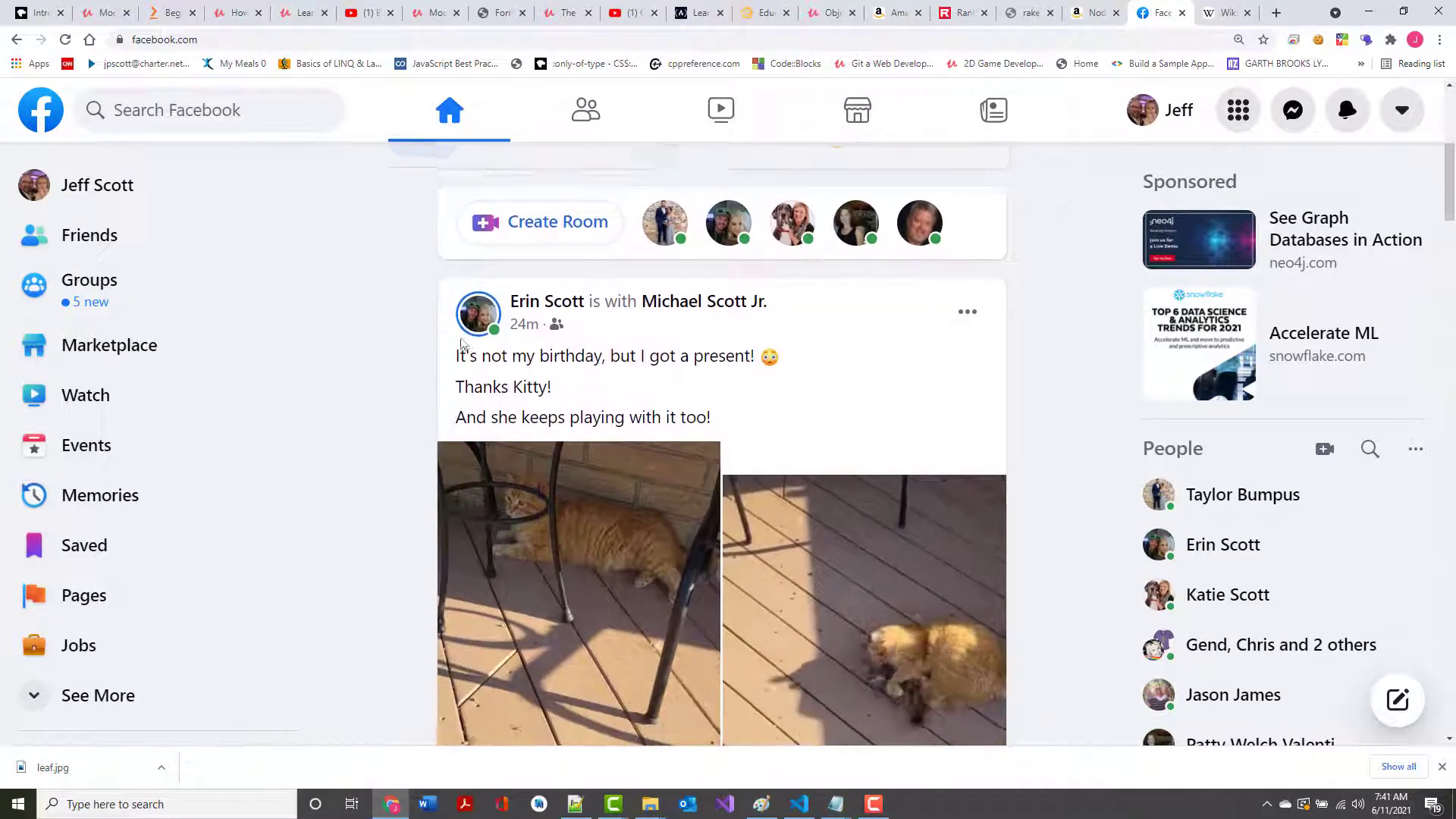
{"action": "scroll", "scroll_direction": "down", "scroll_amount": 3}
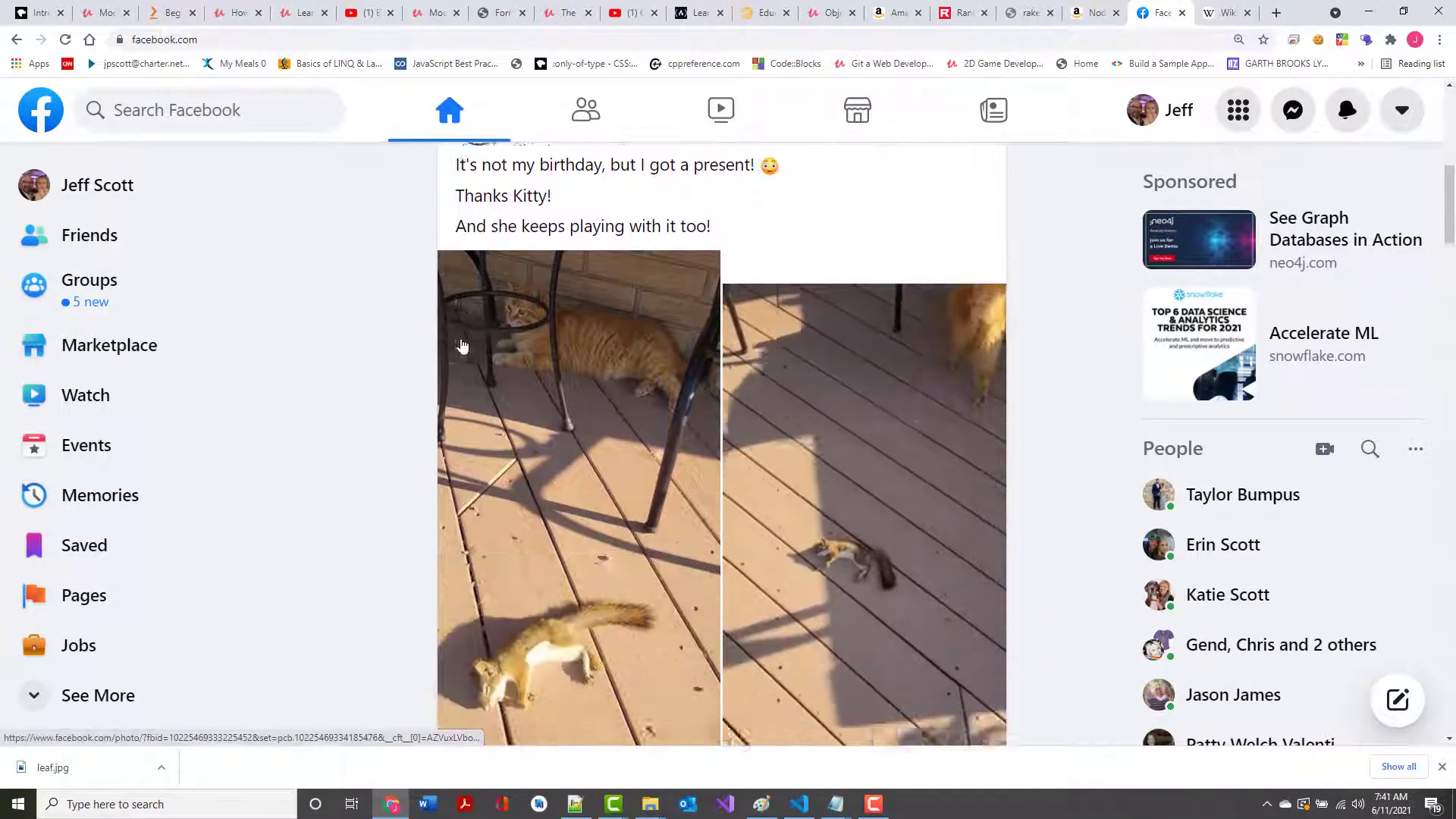
{"action": "scroll", "scroll_direction": "down", "scroll_amount": 3}
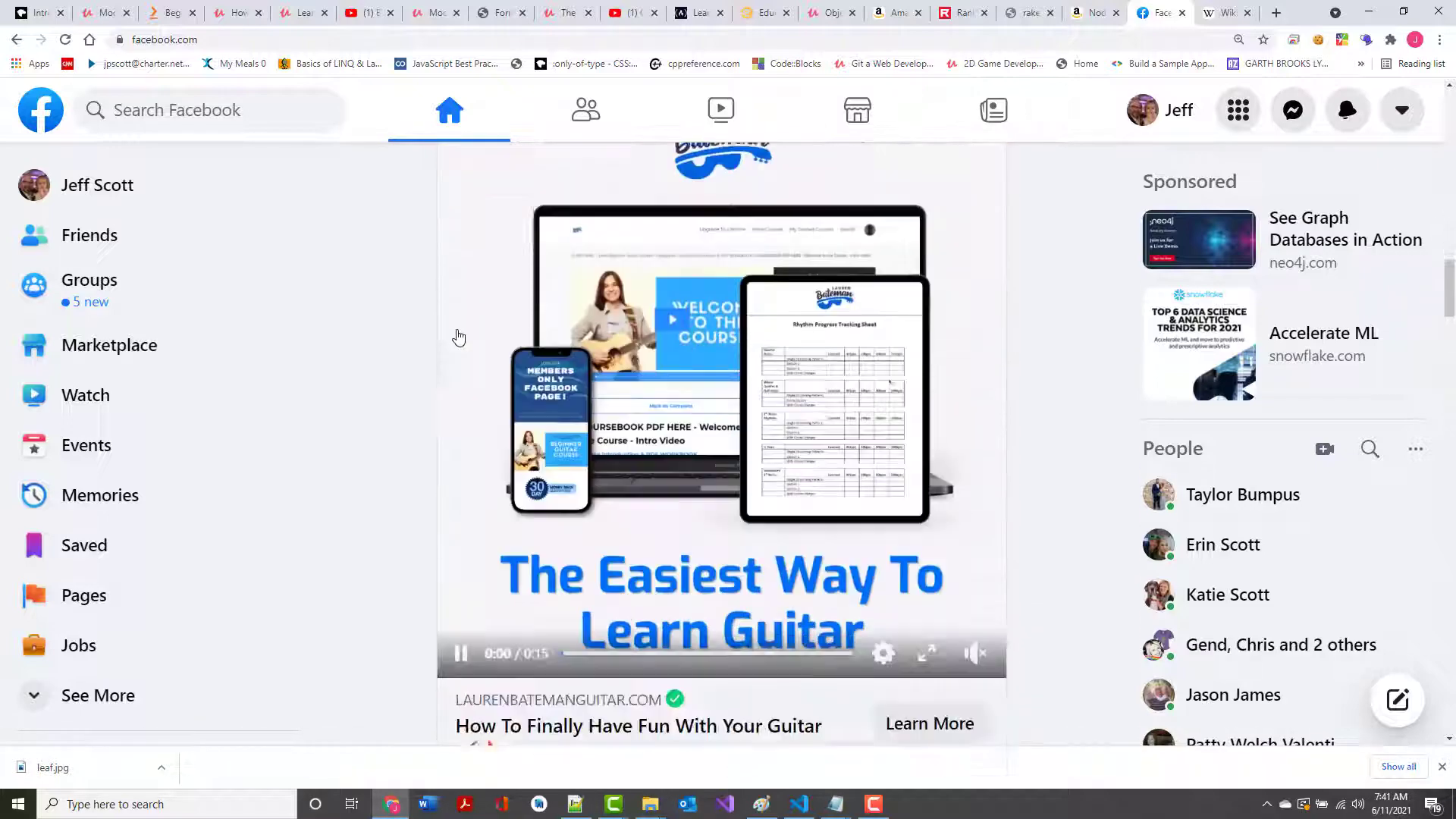
{"action": "scroll", "scroll_direction": "down", "scroll_amount": 3}
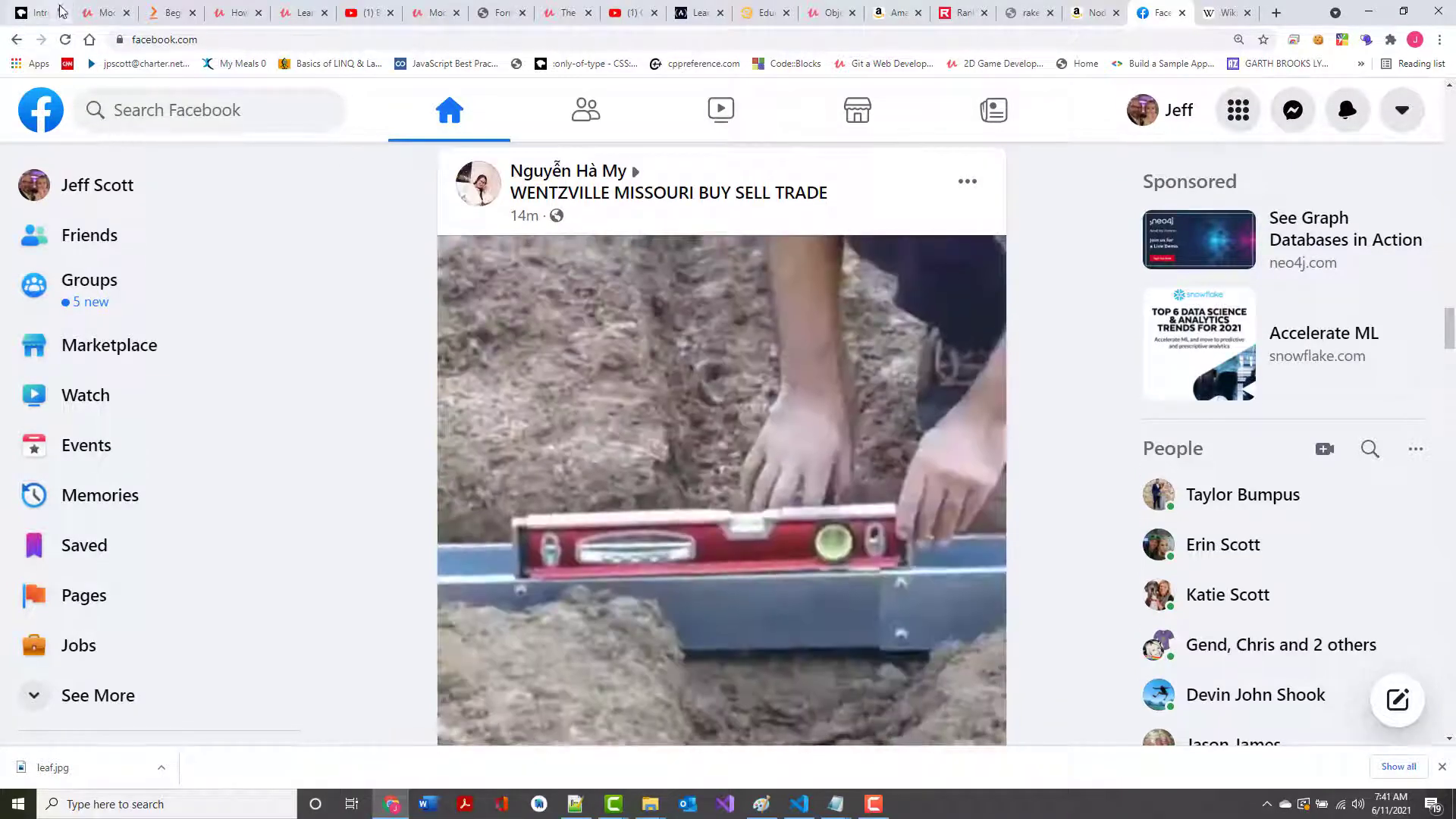
{"action": "left_click", "coordinate": [37, 12]}
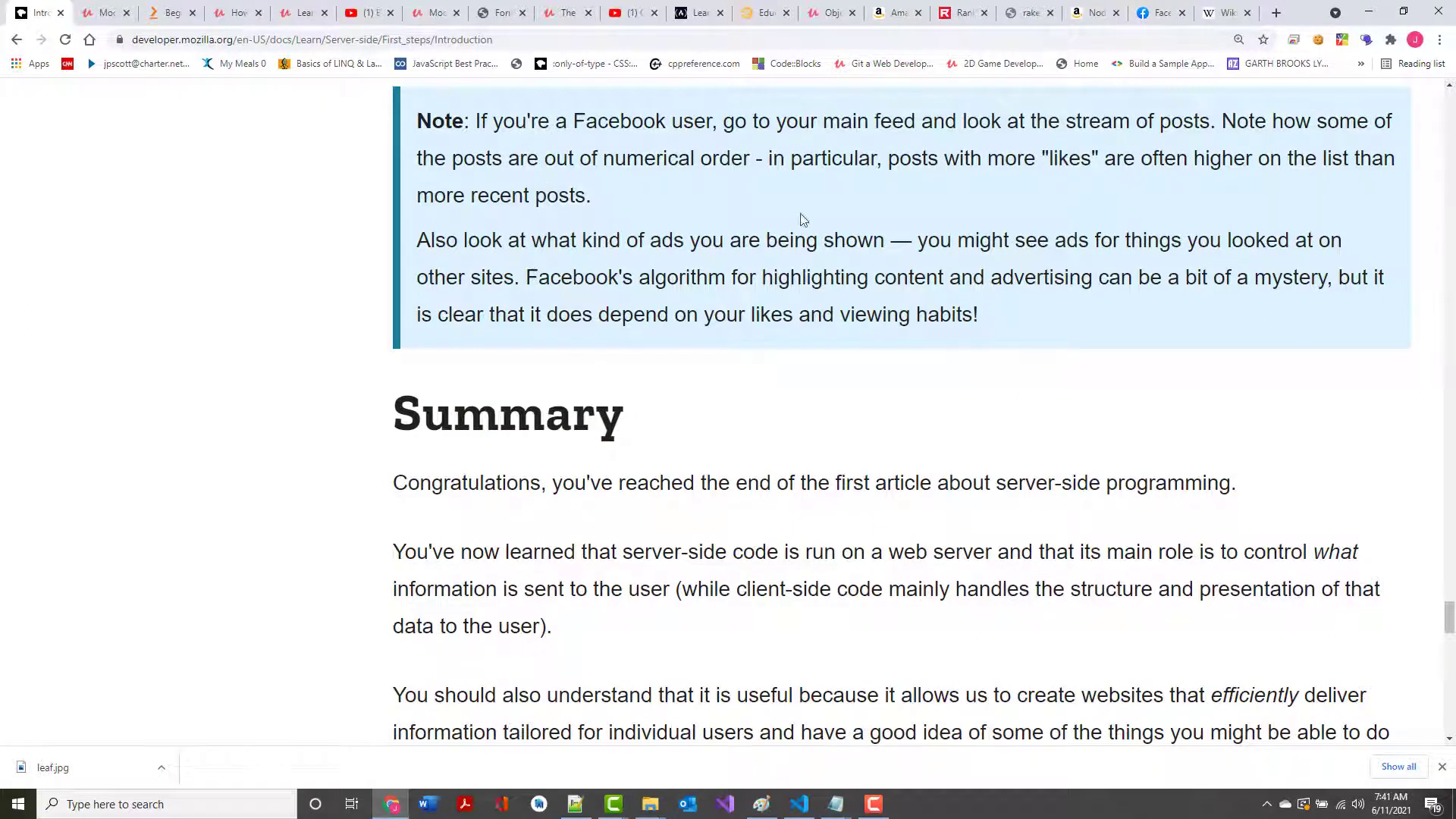
Scroll through the Summary to the 'In this module' article list at the page bottom
{"action": "scroll", "scroll_direction": "down", "scroll_amount": 3}
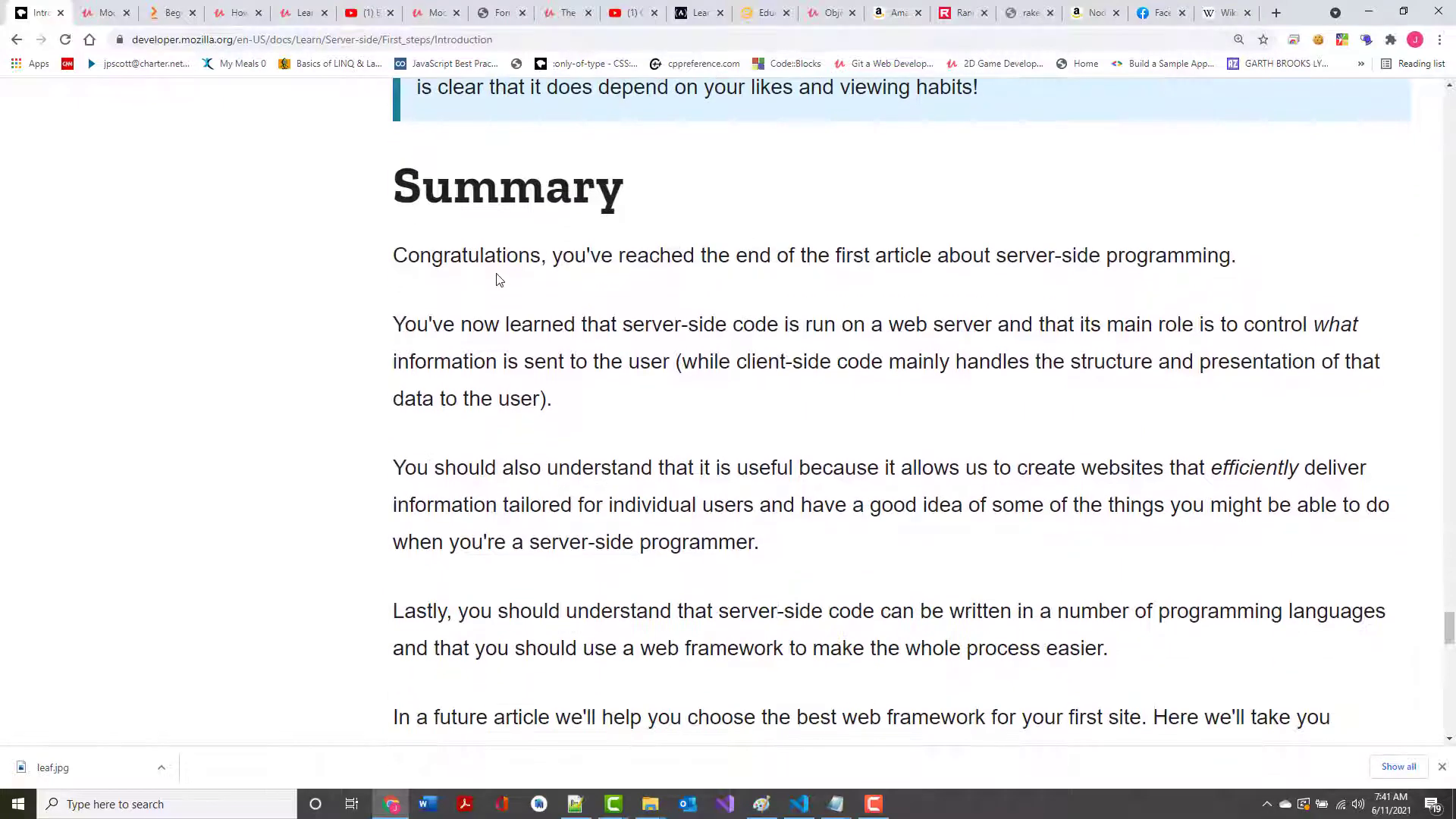
{"action": "scroll", "scroll_direction": "down", "scroll_amount": 3}
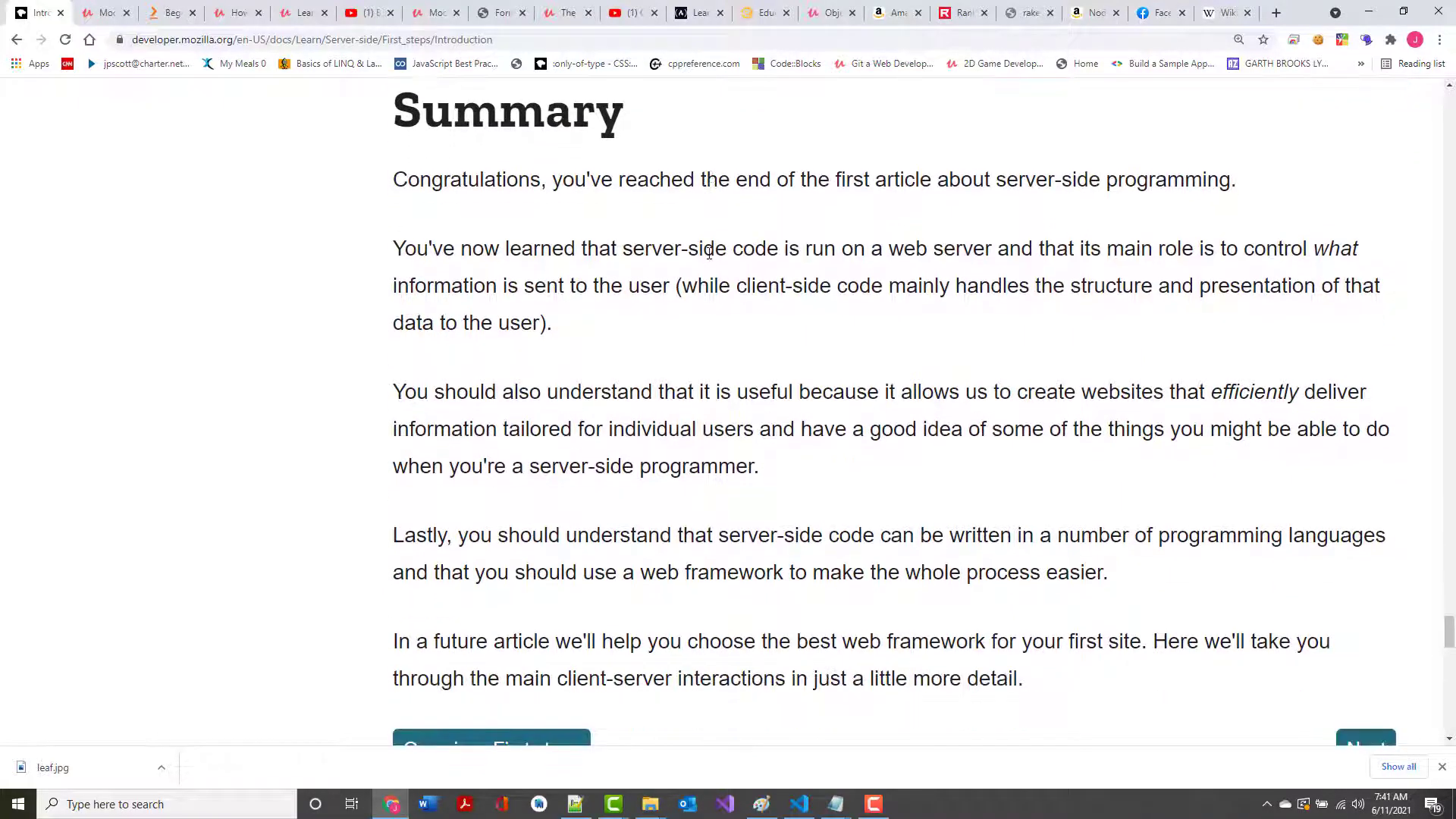
{"action": "scroll", "scroll_direction": "down", "scroll_amount": 3}
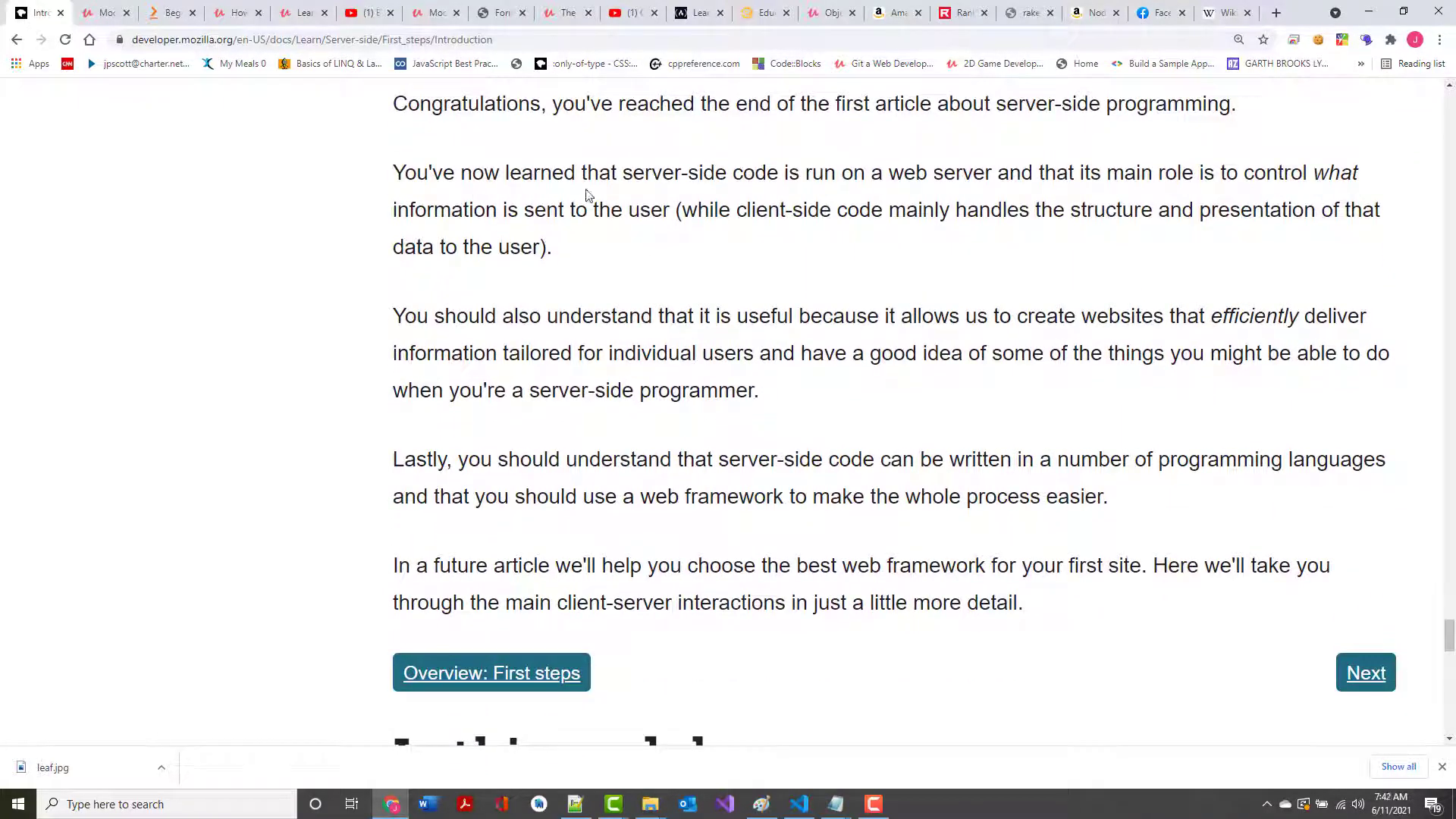
{"action": "mouse_move", "coordinate": [1037, 181]}
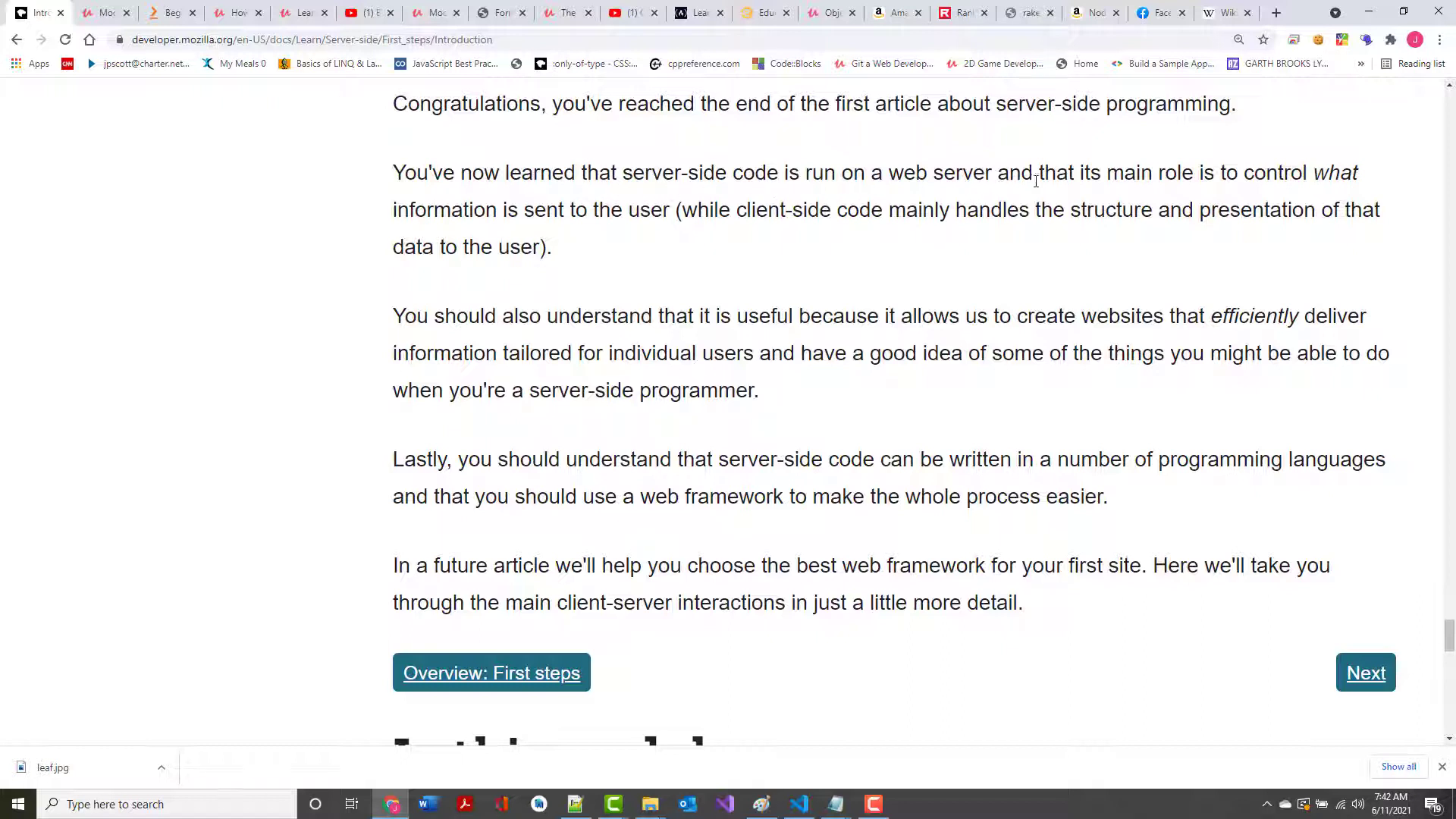
{"action": "mouse_move", "coordinate": [521, 232]}
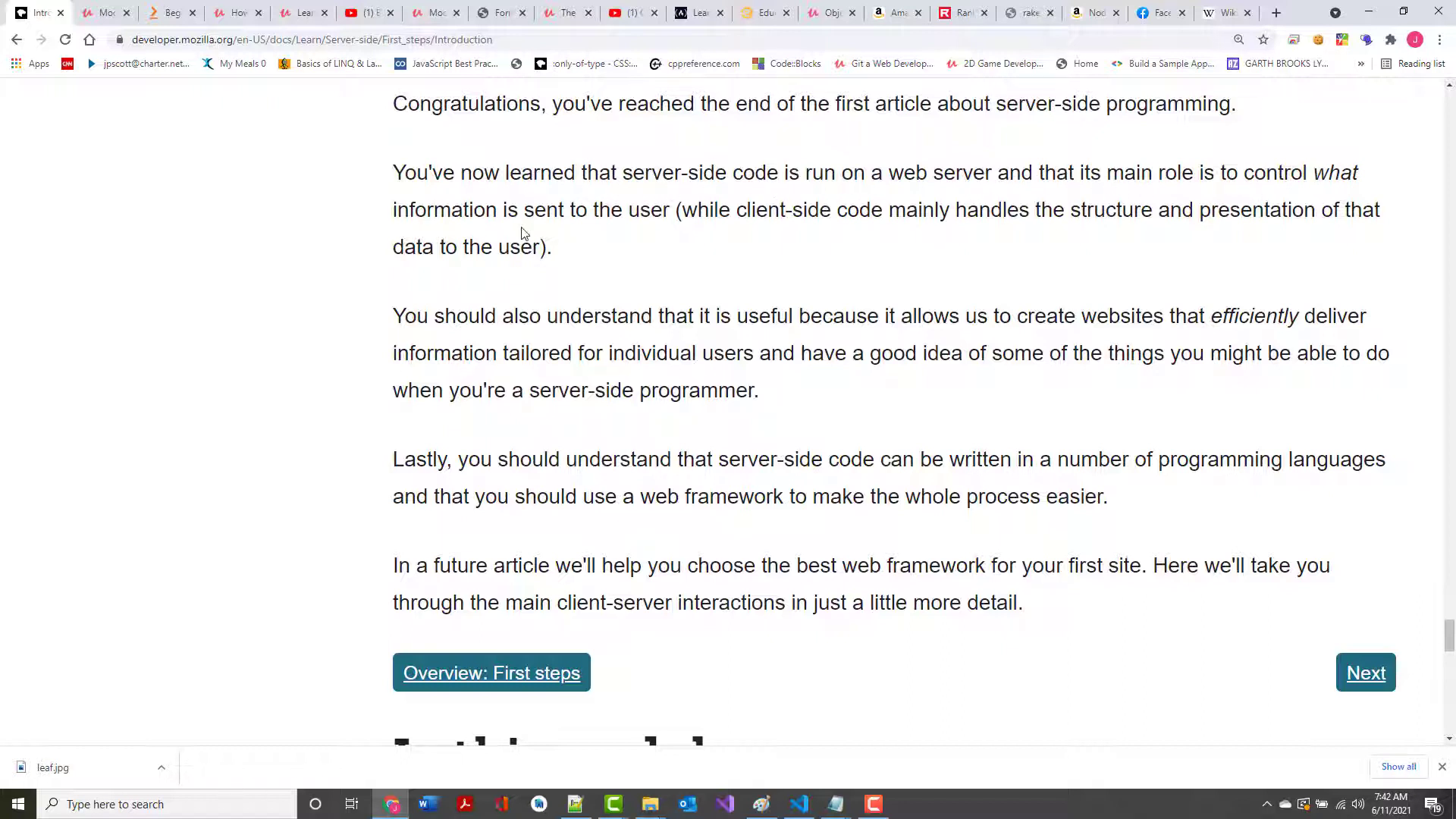
{"action": "scroll", "scroll_direction": "down", "scroll_amount": 3}
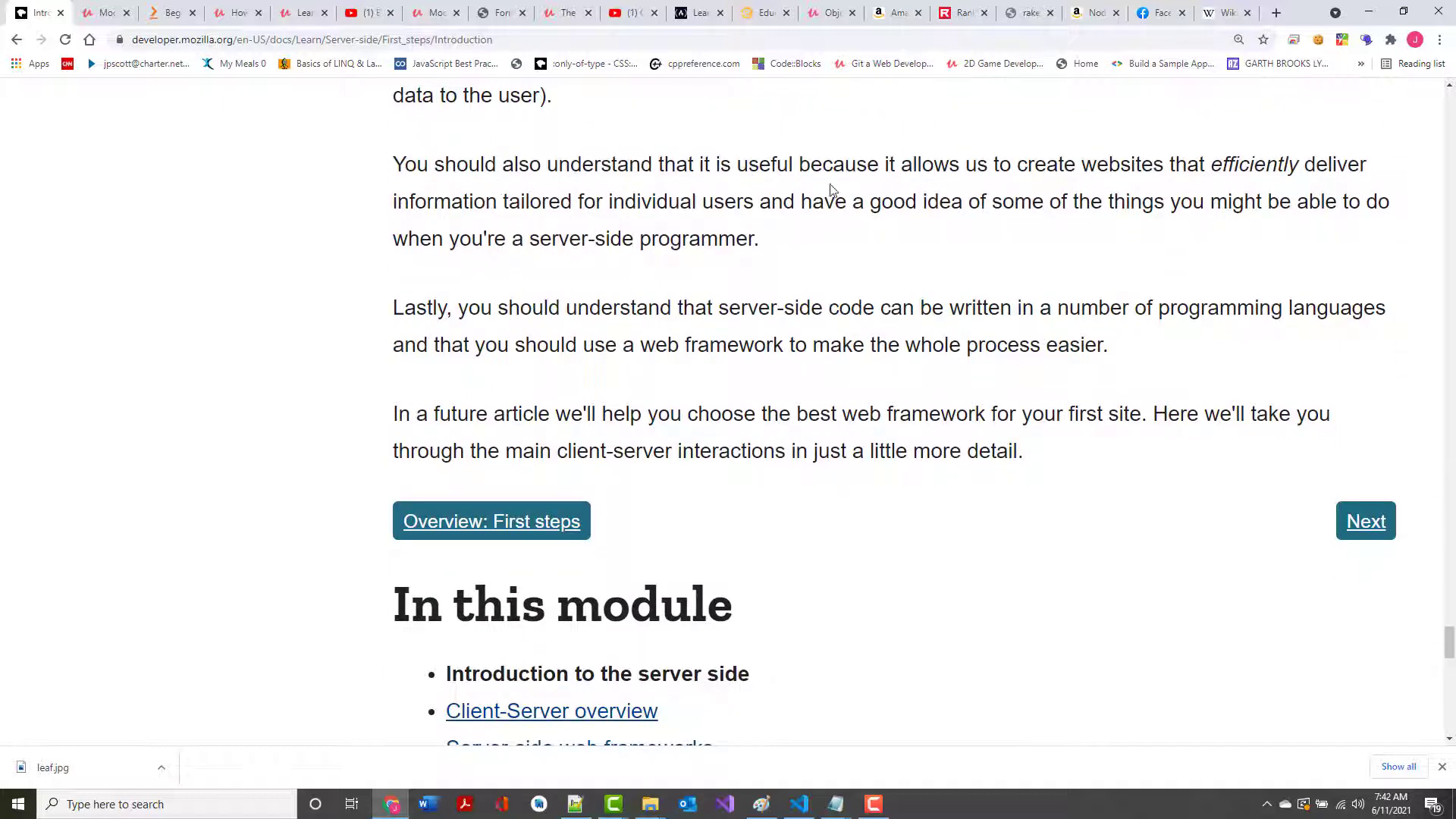
{"action": "mouse_move", "coordinate": [1255, 183]}
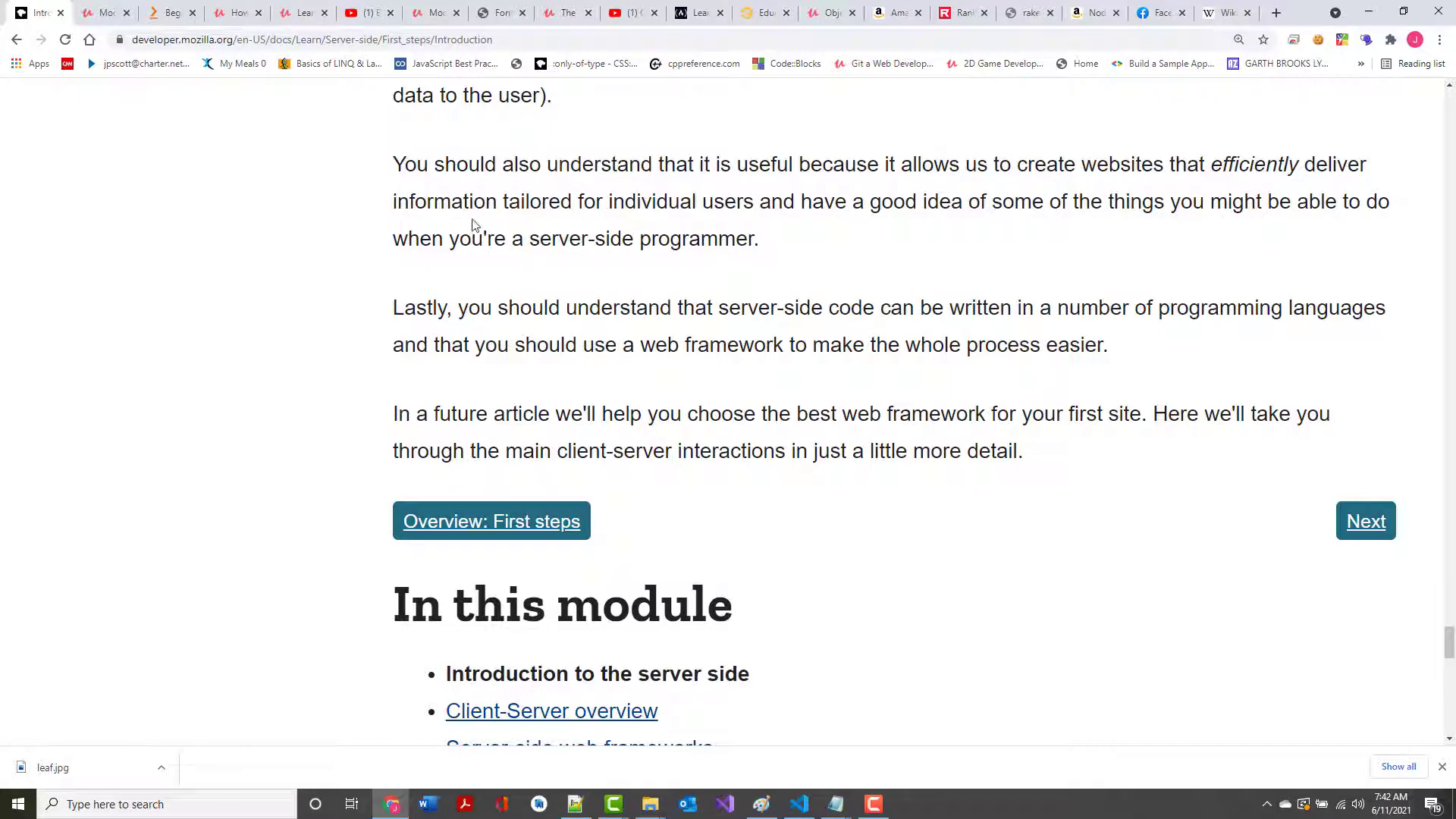
{"action": "scroll", "scroll_direction": "down", "scroll_amount": 3}
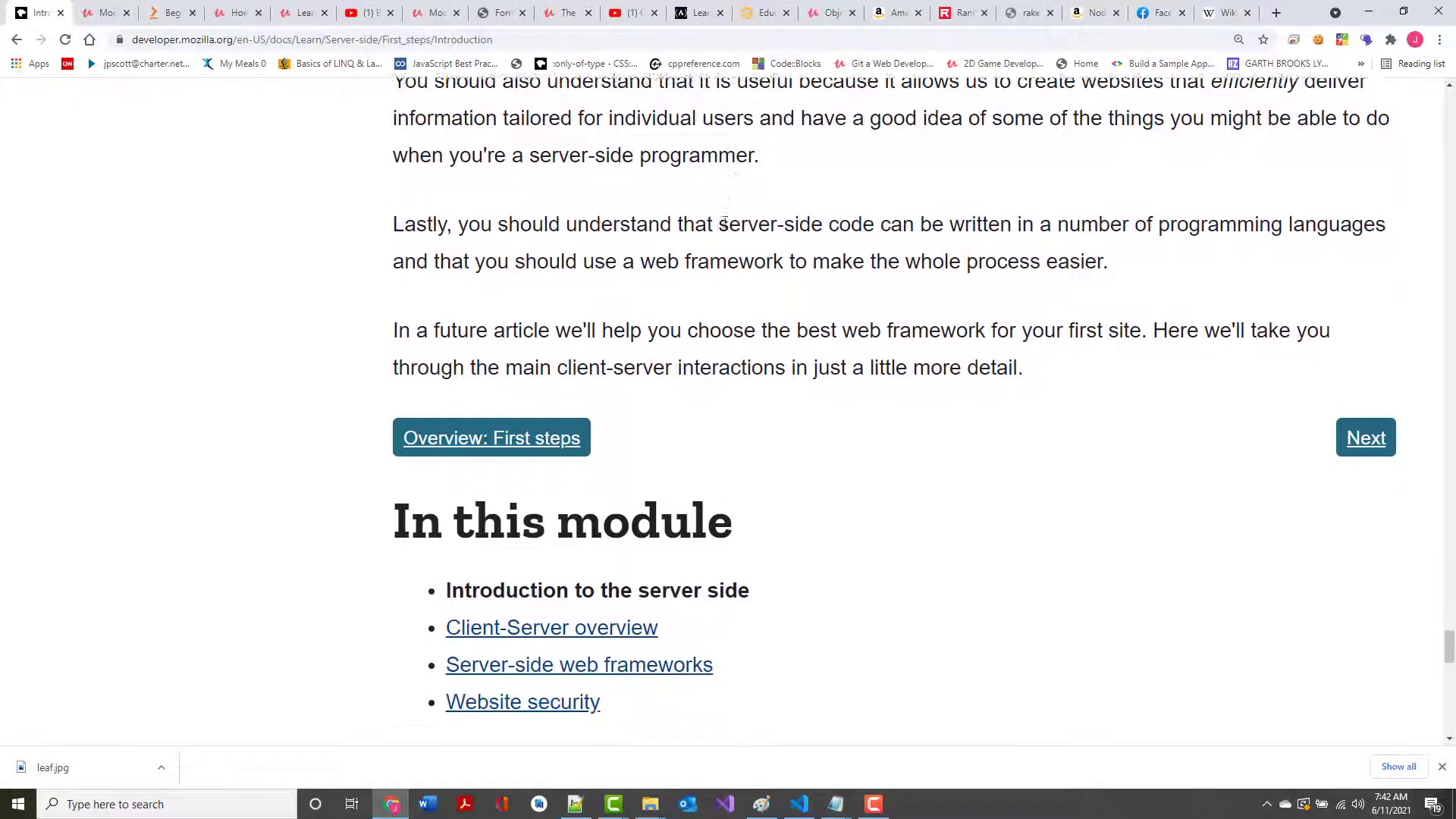
{"action": "scroll", "scroll_direction": "down", "scroll_amount": 3}
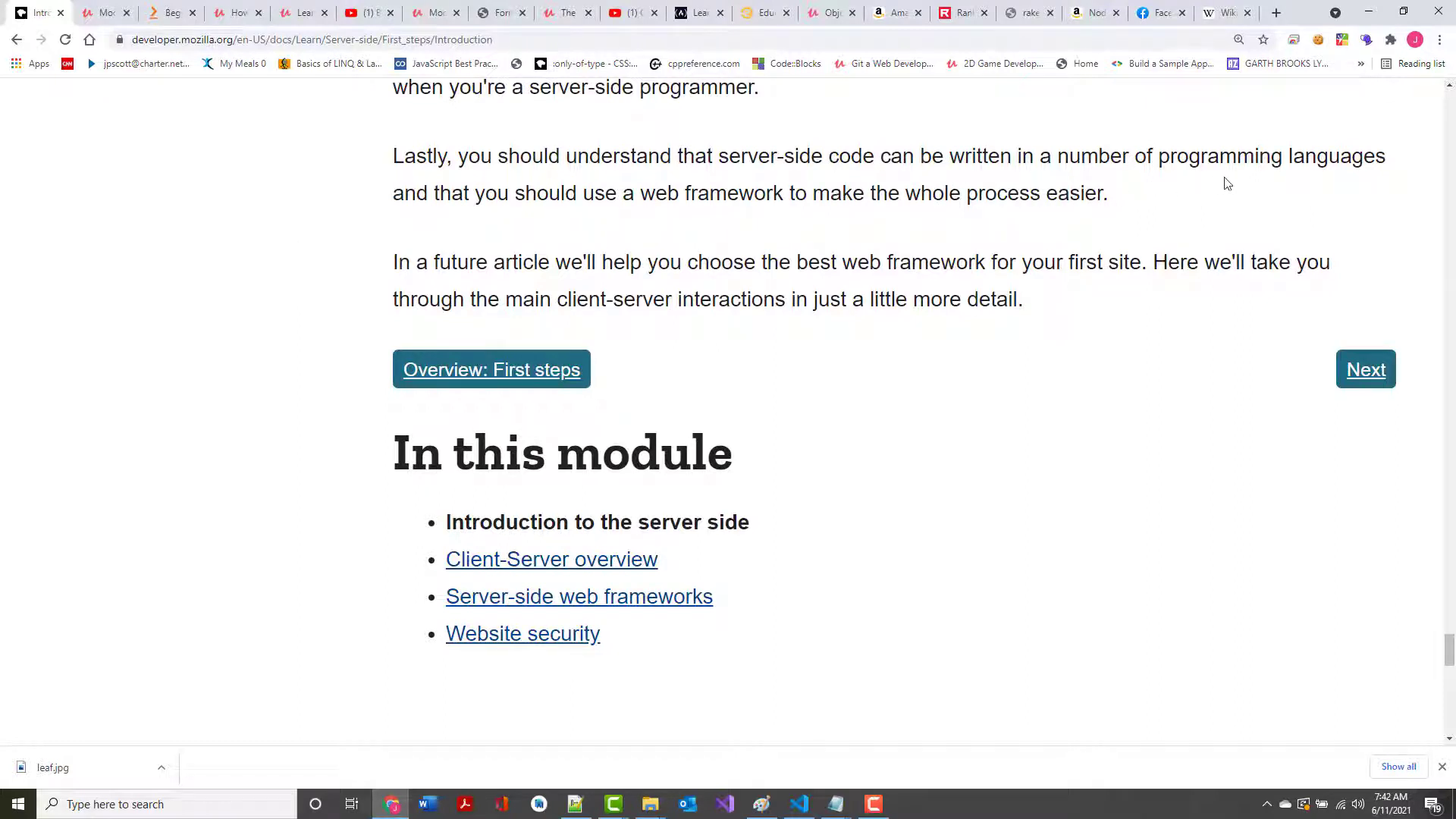
{"action": "mouse_move", "coordinate": [644, 237]}
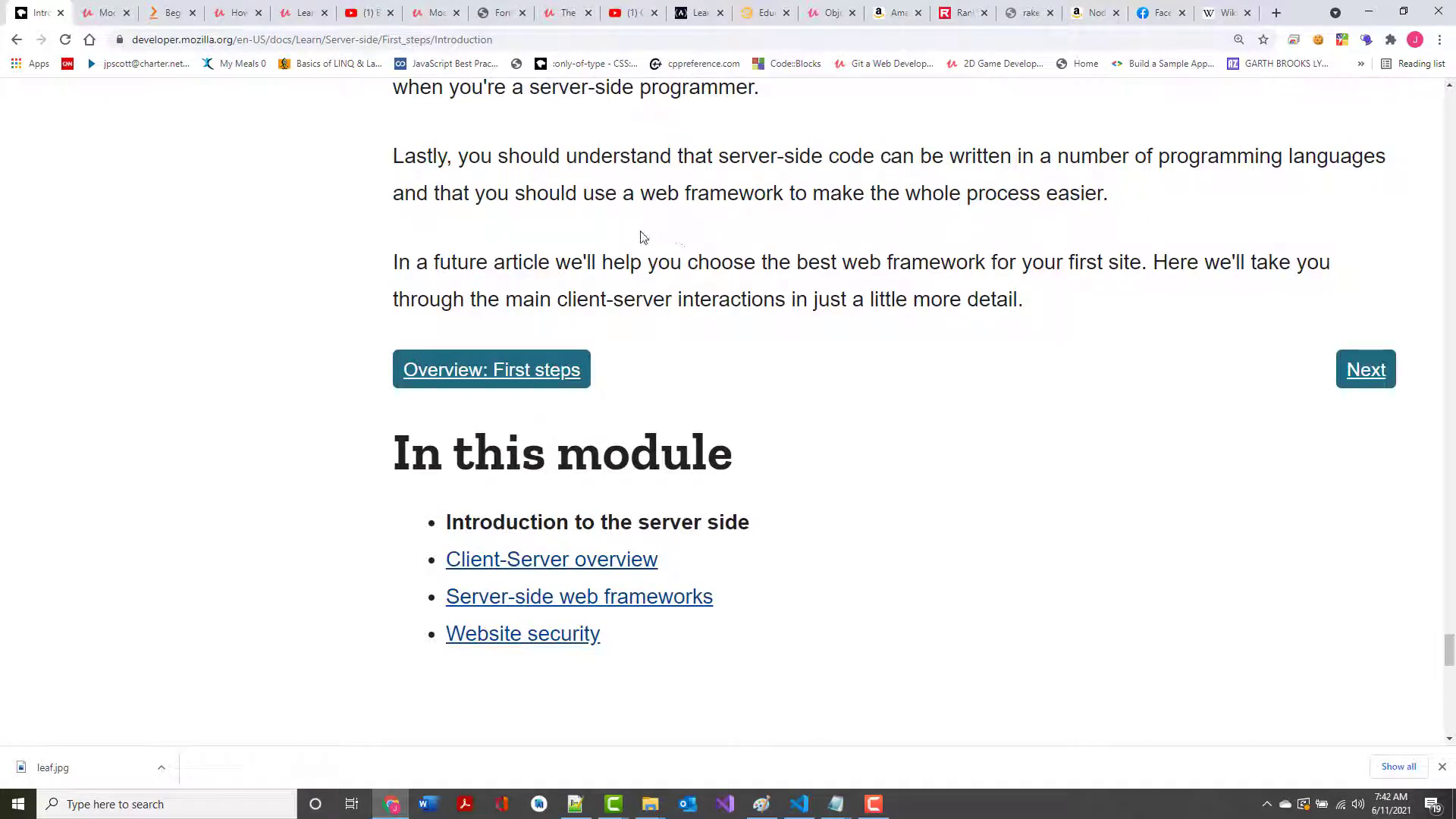
{"action": "scroll", "scroll_direction": "down", "scroll_amount": 3}
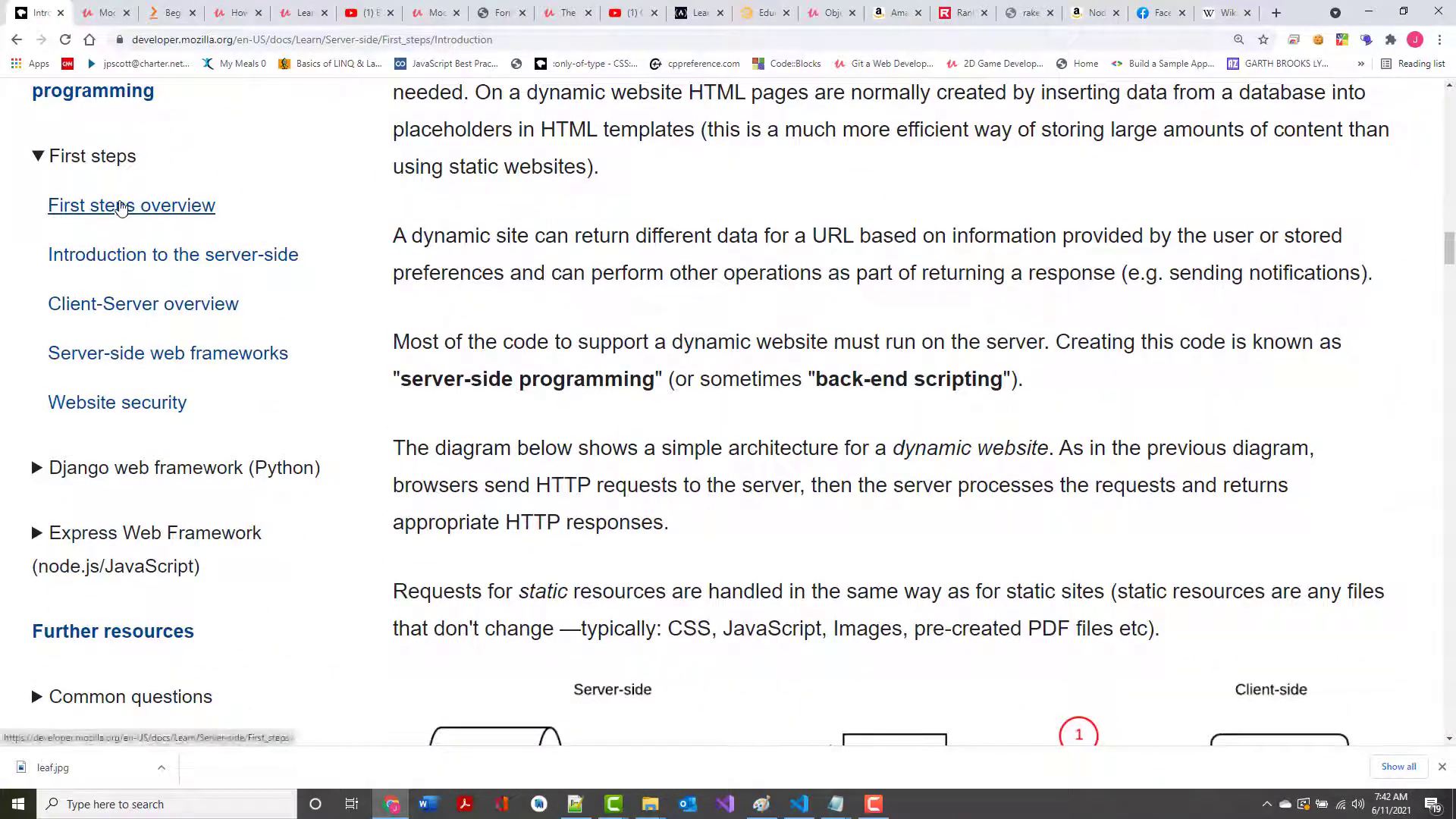
{"action": "mouse_move", "coordinate": [173, 255]}
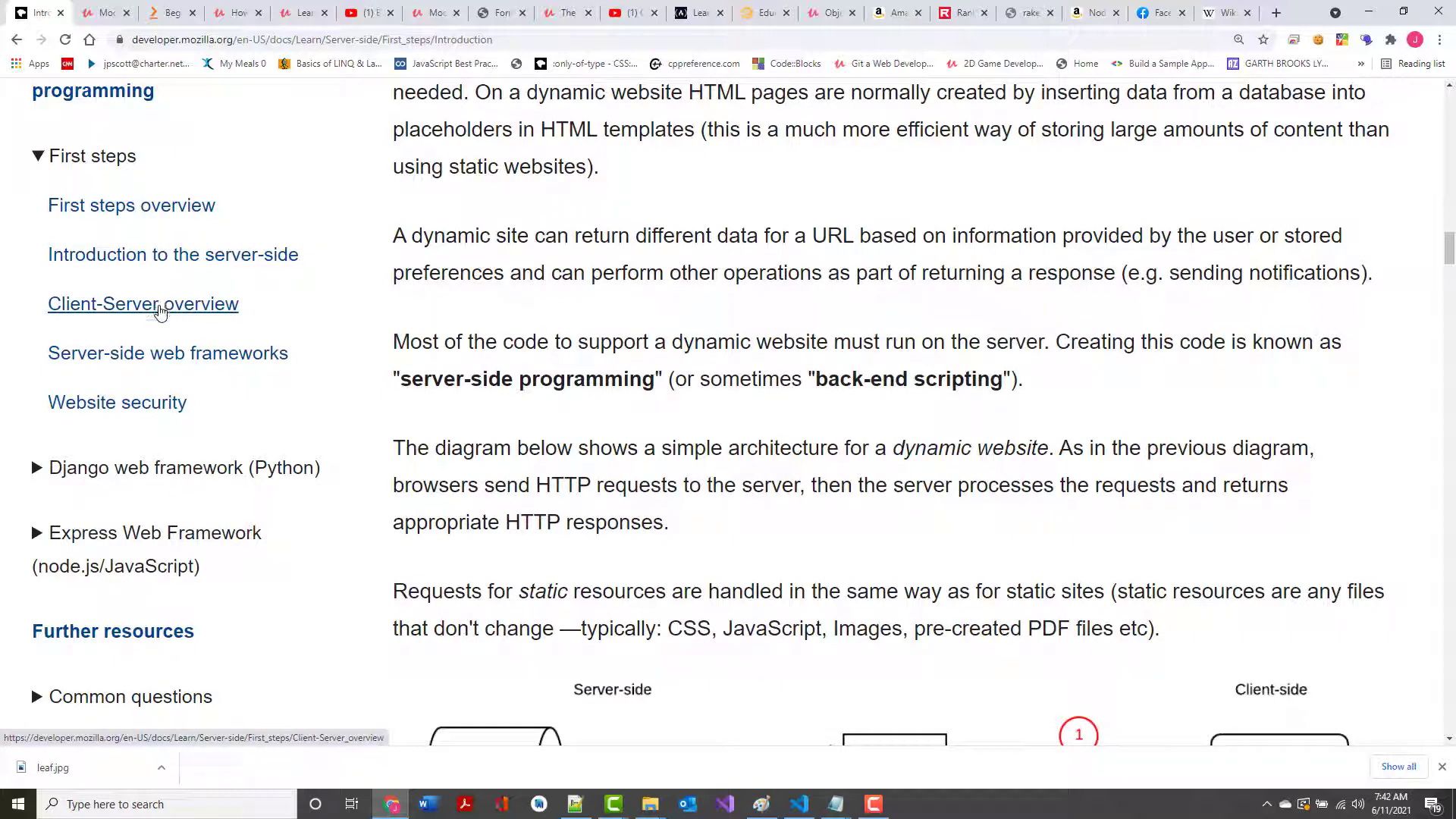
Open 'Client-Server overview' from the First steps list in the sidebar
{"action": "left_click", "coordinate": [142, 303]}
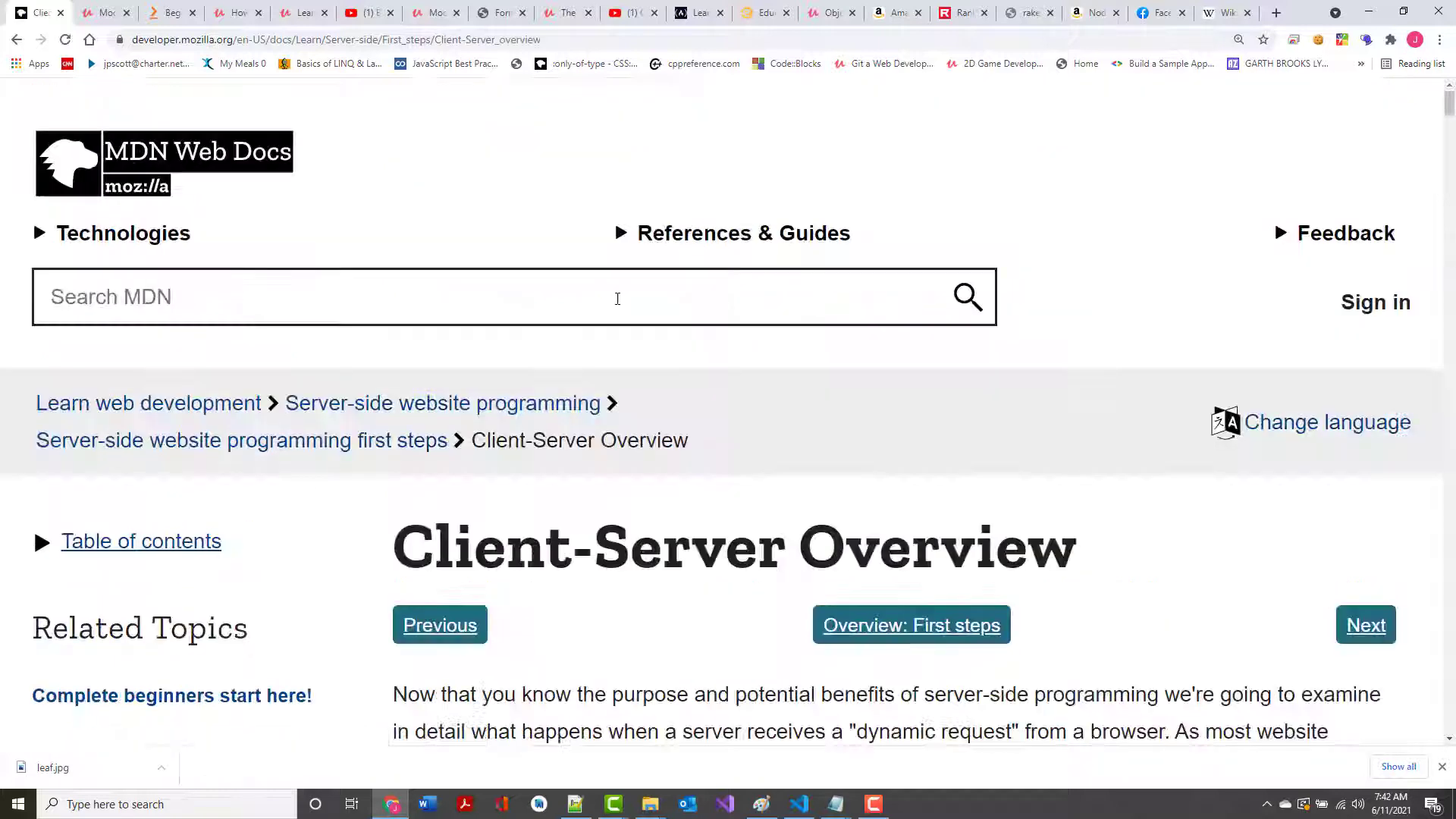